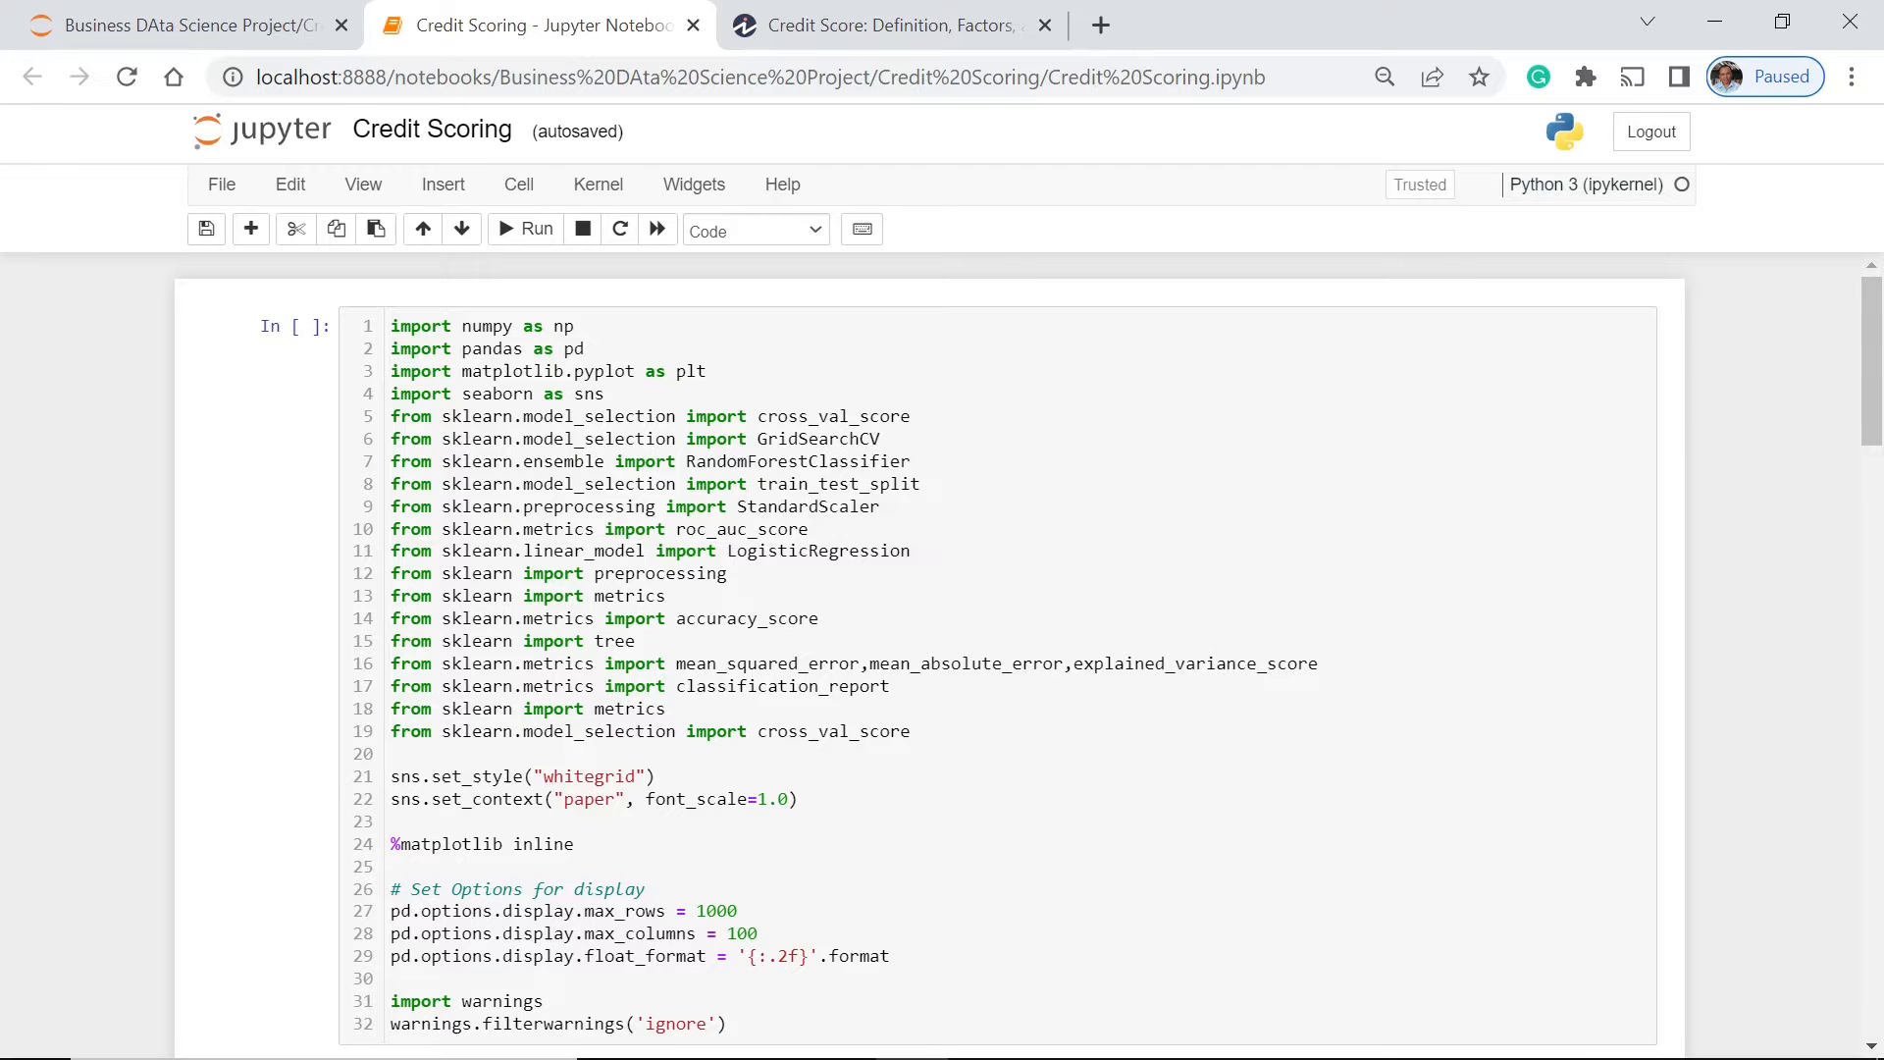
{"action": "mouse_move", "coordinate": [889, 26]}
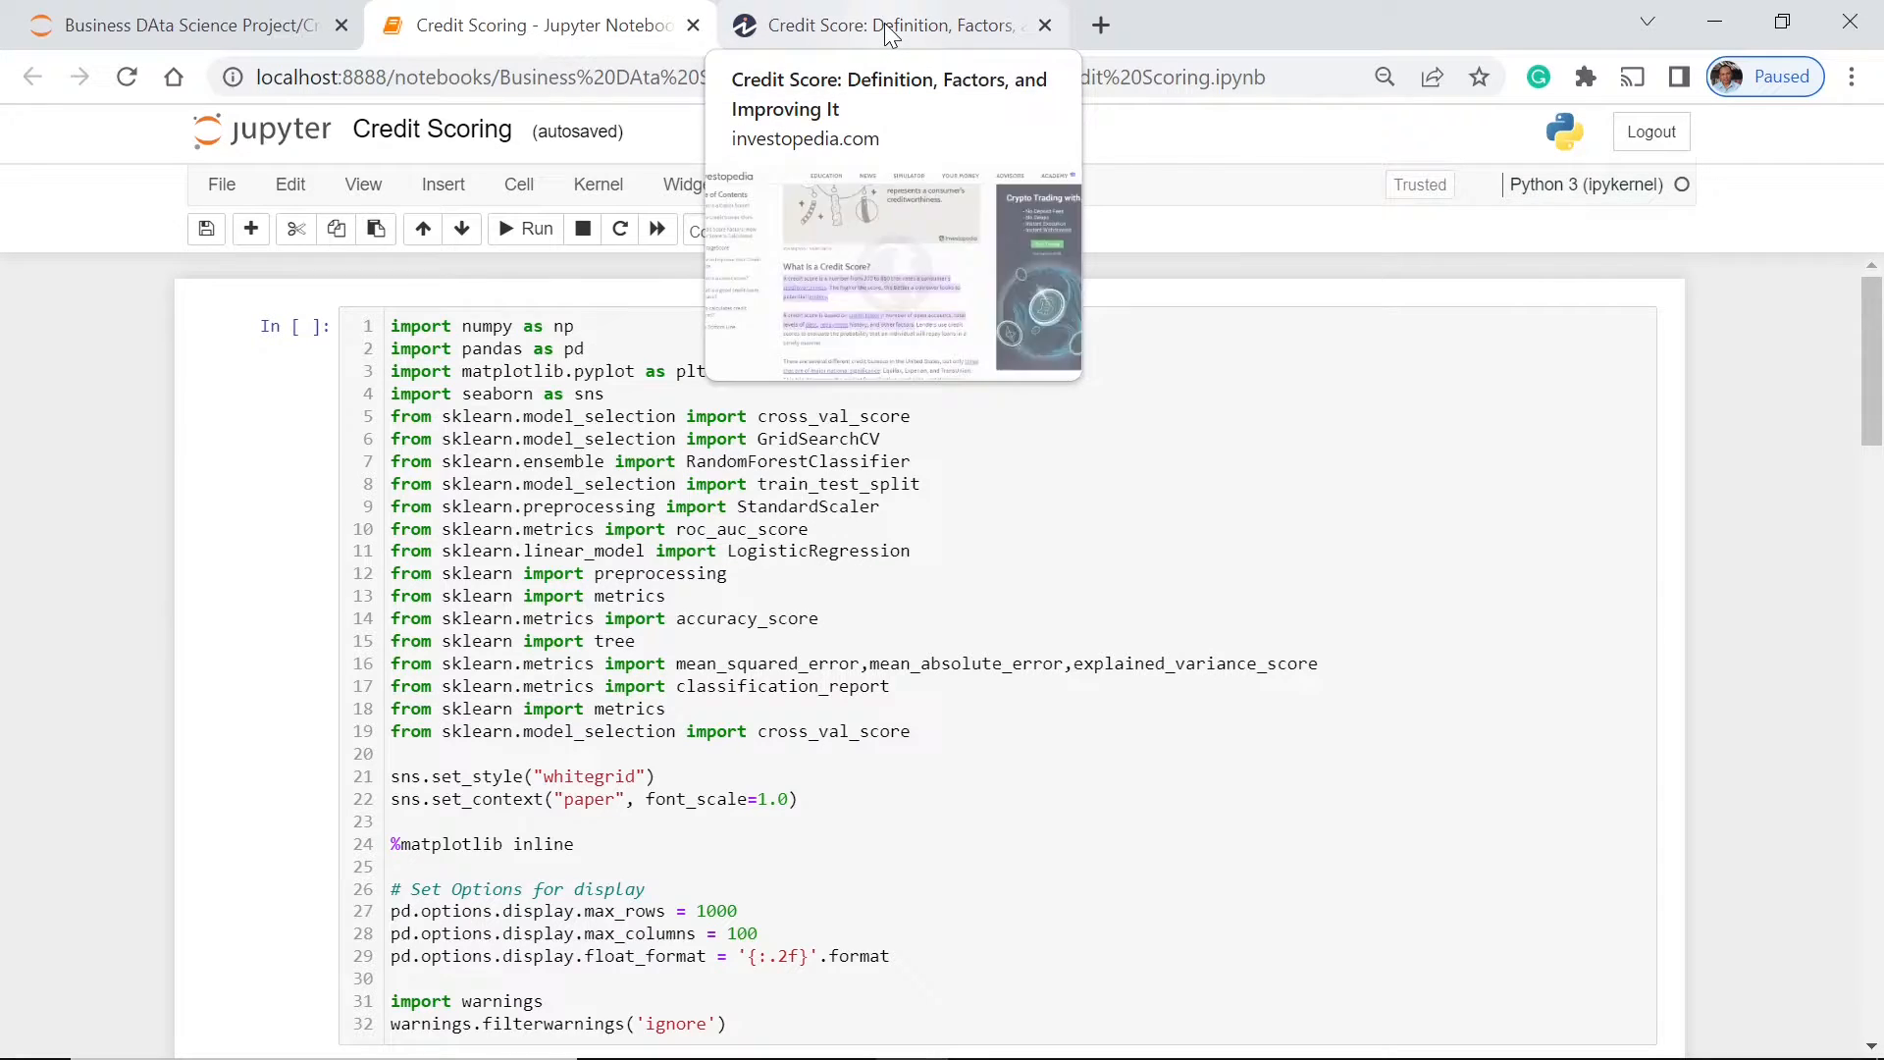
Step: Switch to Investopedia's credit score article and read its 300–850 creditworthiness definition
{"action": "left_click", "coordinate": [889, 25]}
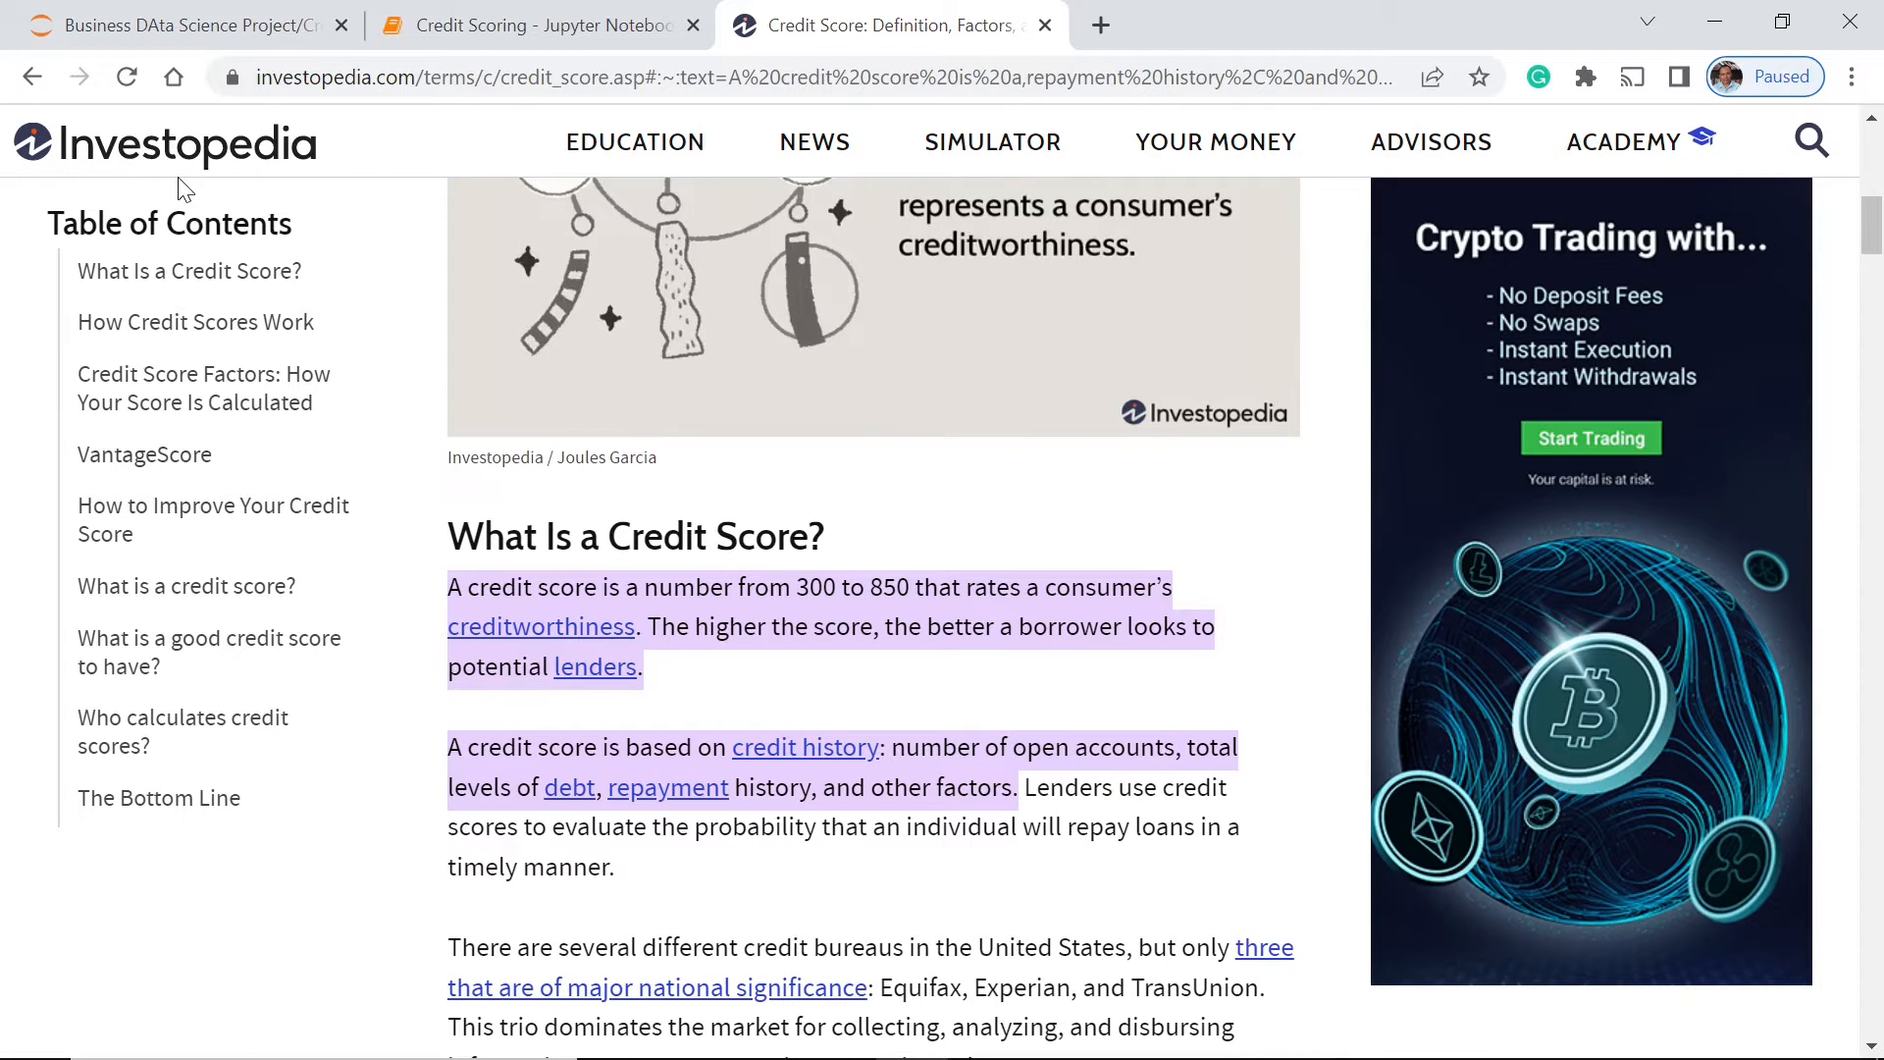
{"action": "mouse_move", "coordinate": [366, 162]}
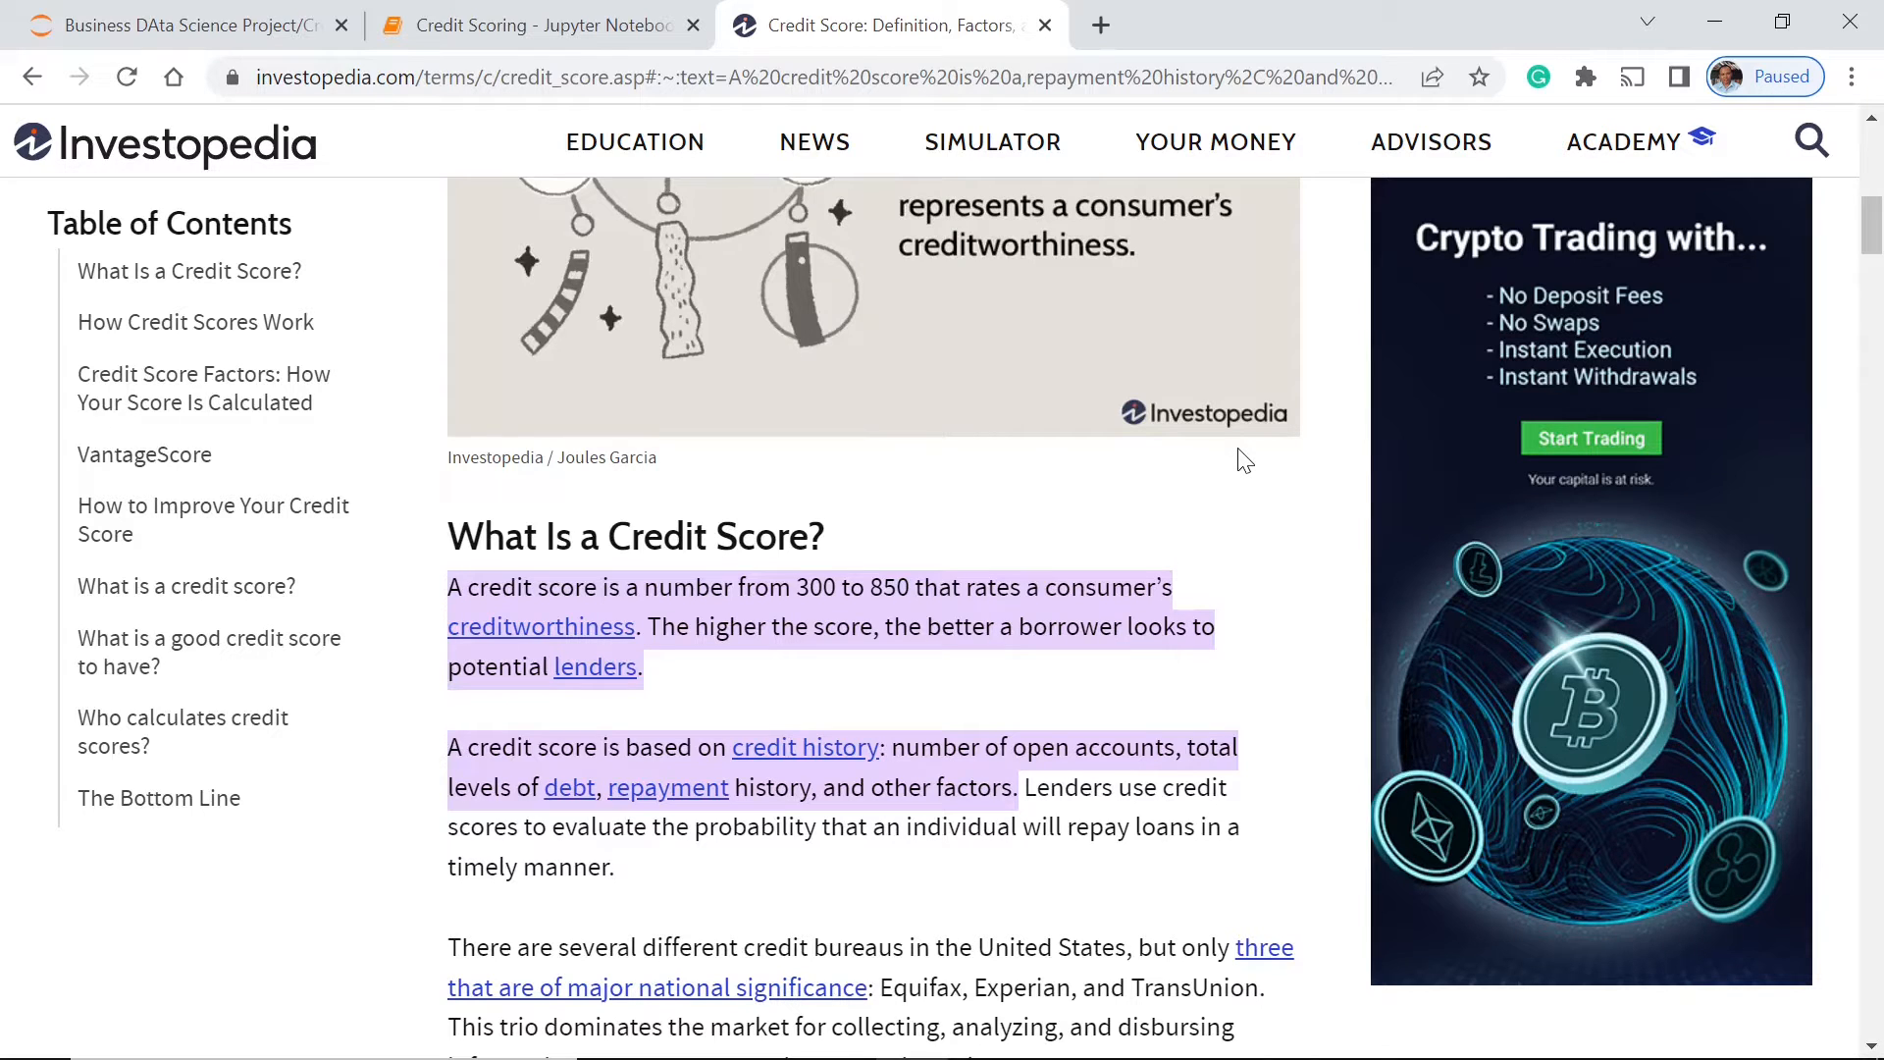
{"action": "mouse_move", "coordinate": [1223, 609]}
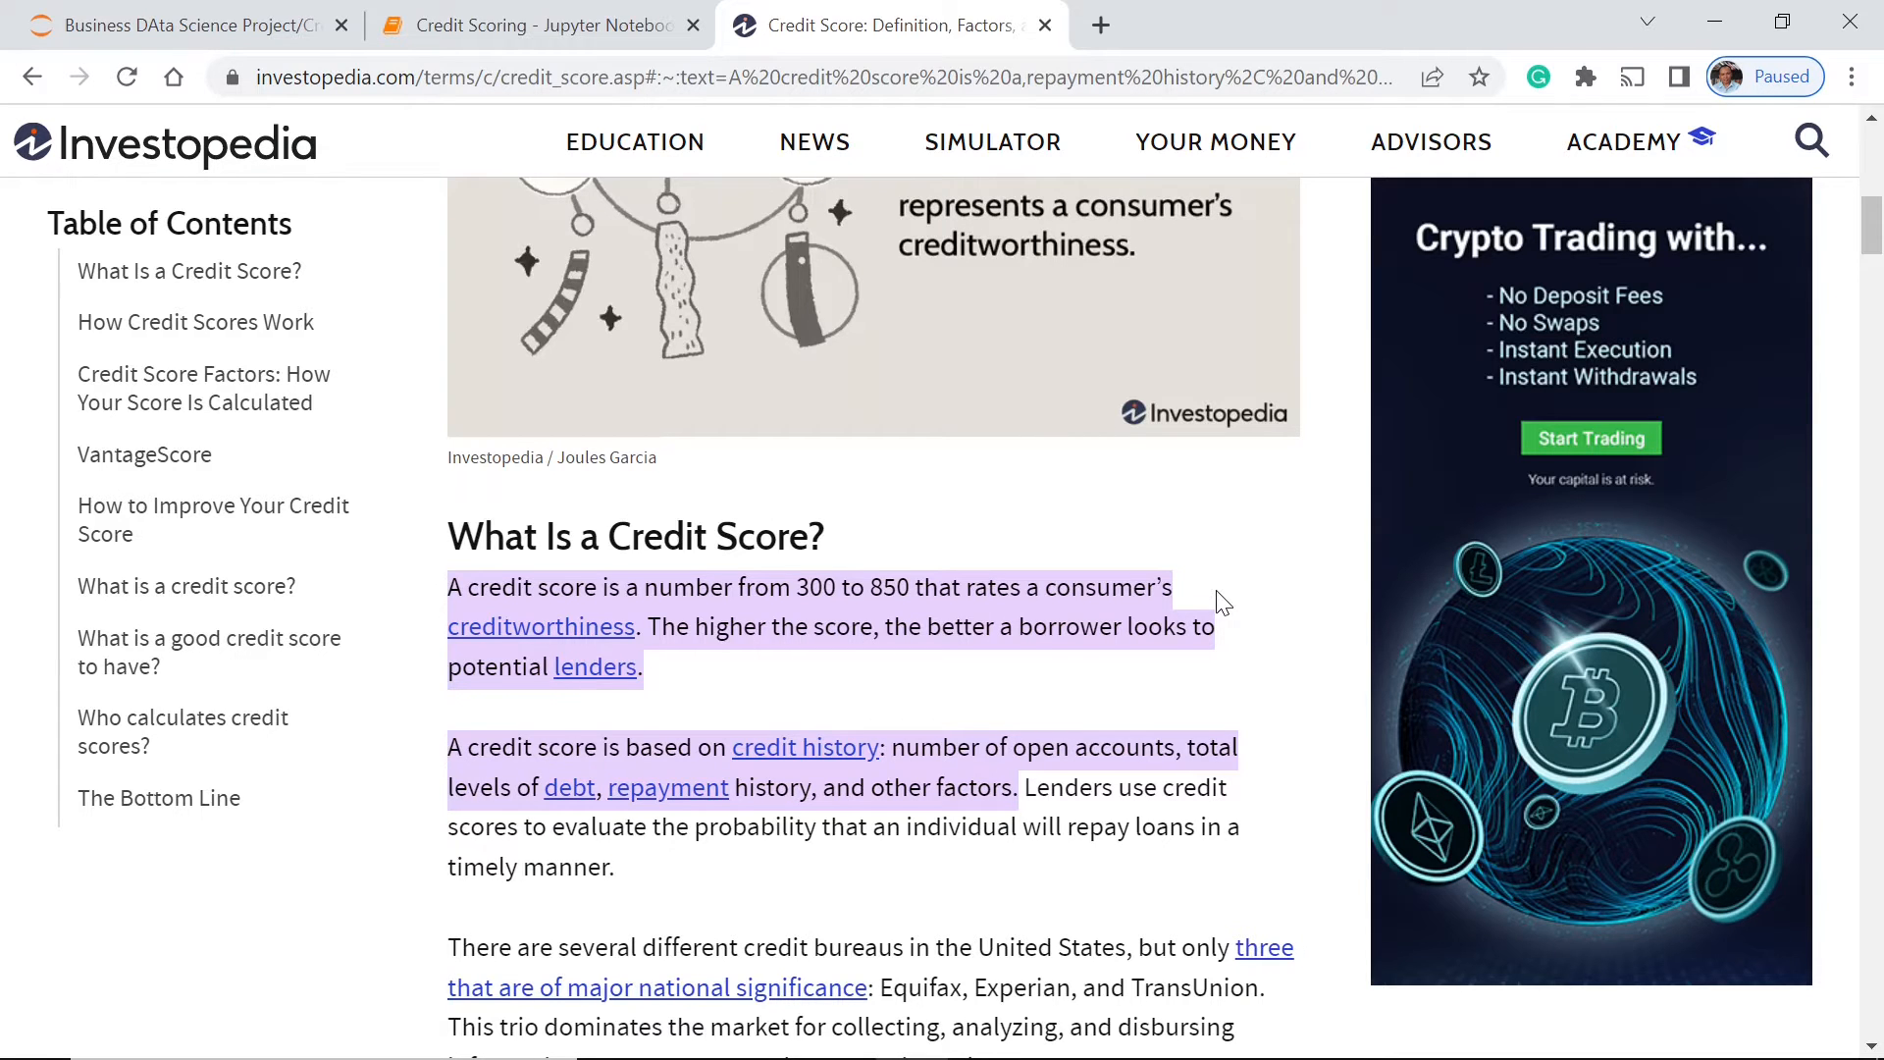
{"action": "mouse_move", "coordinate": [1306, 605]}
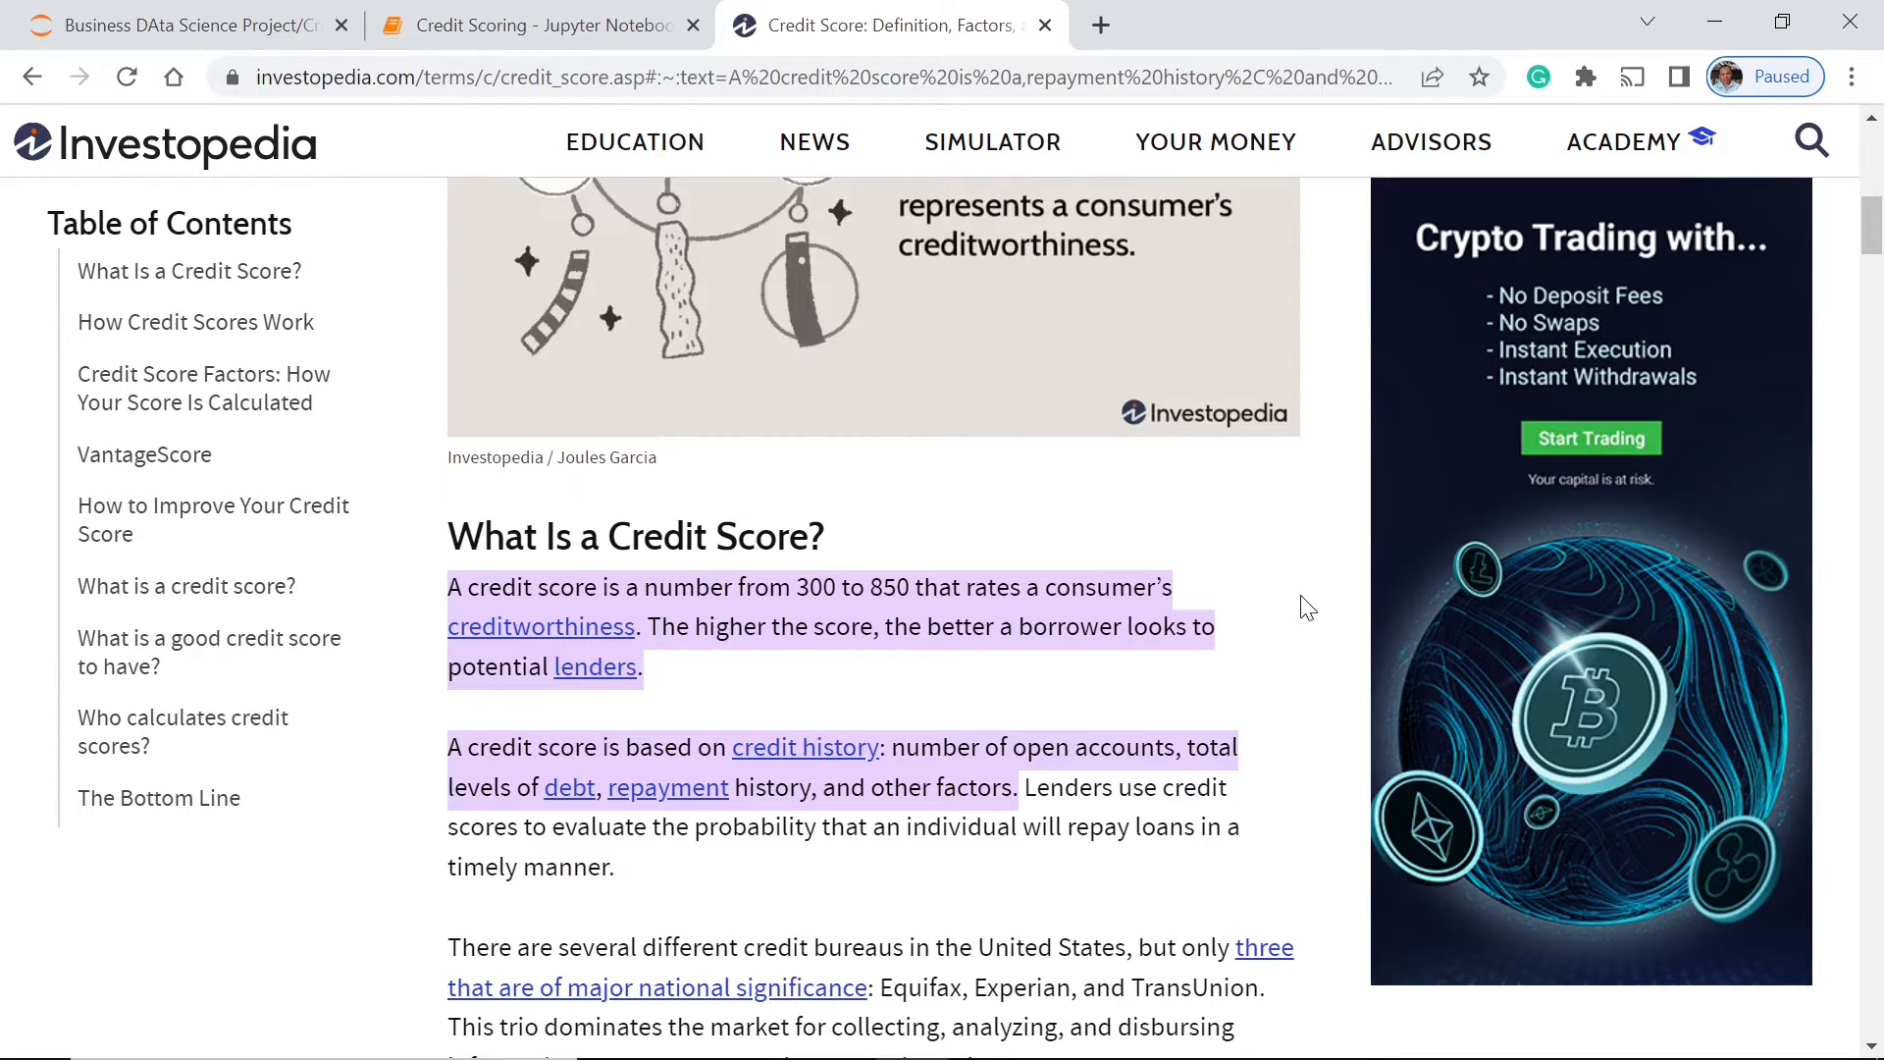
{"action": "mouse_move", "coordinate": [952, 368]}
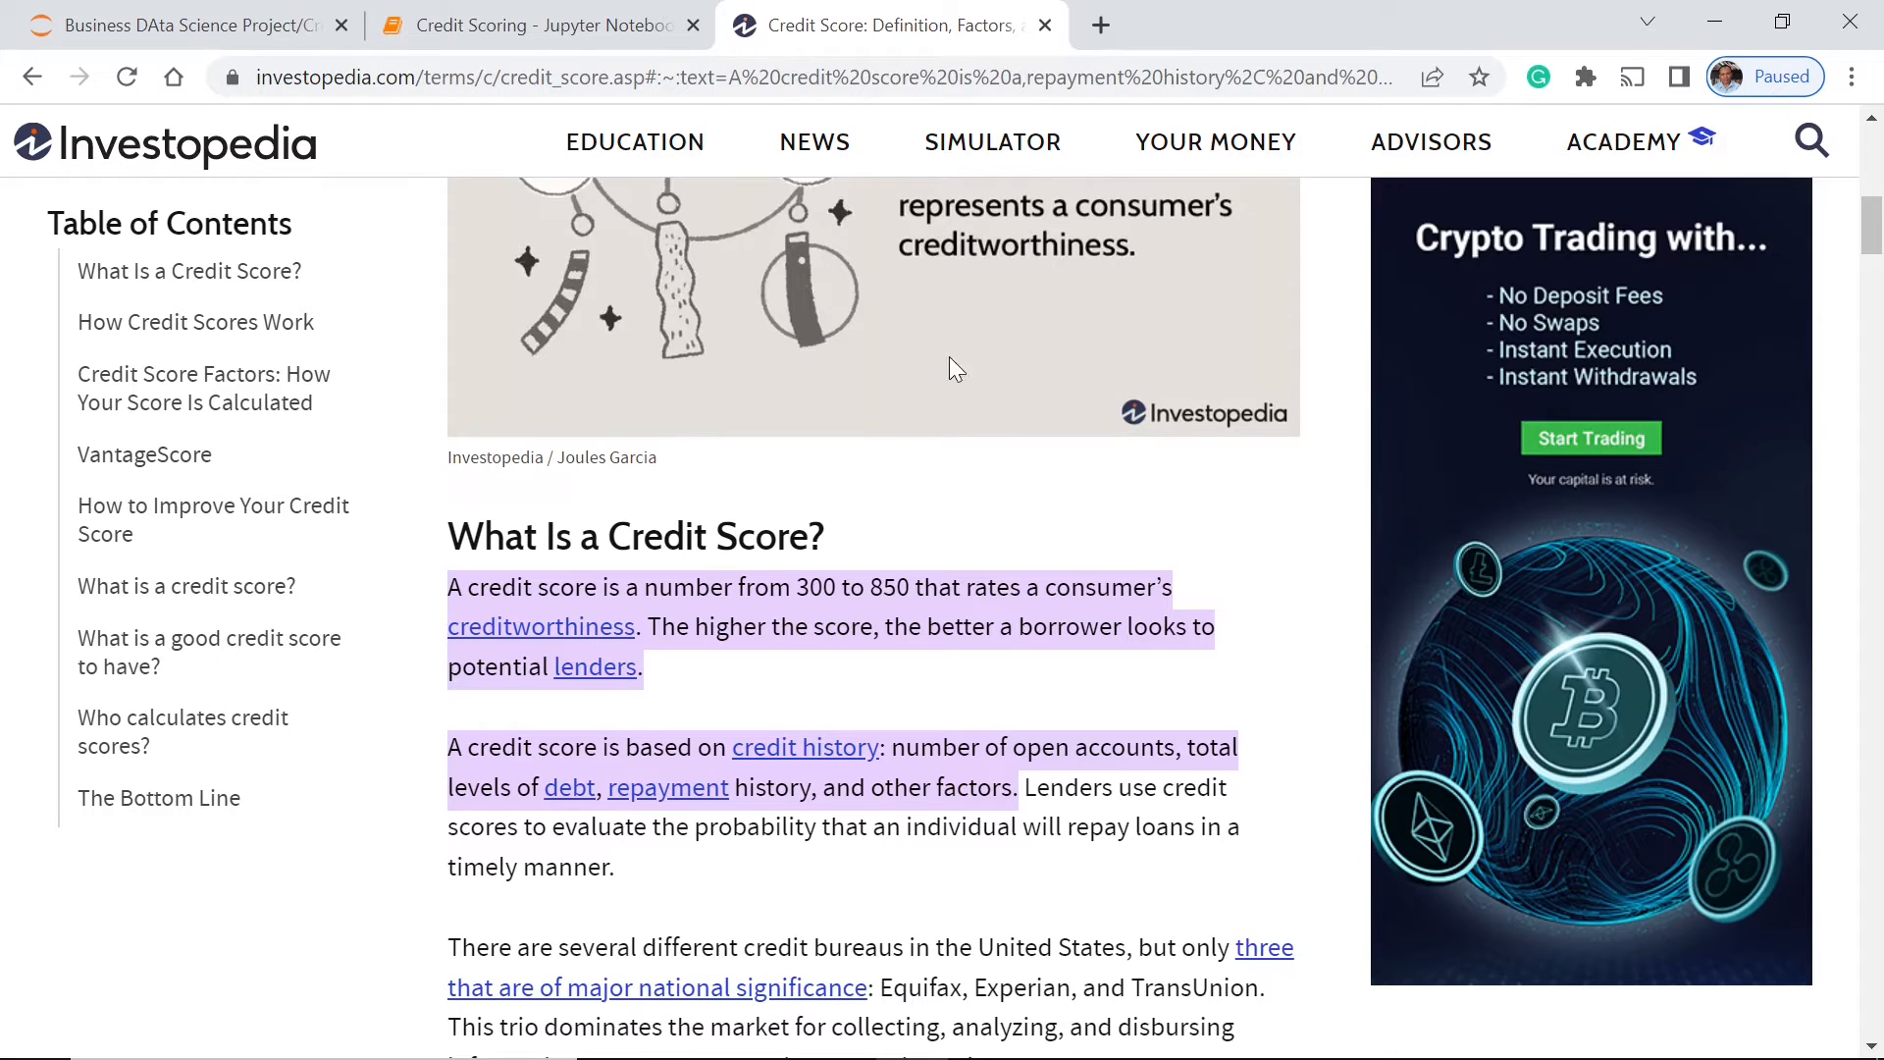
{"action": "mouse_move", "coordinate": [529, 26]}
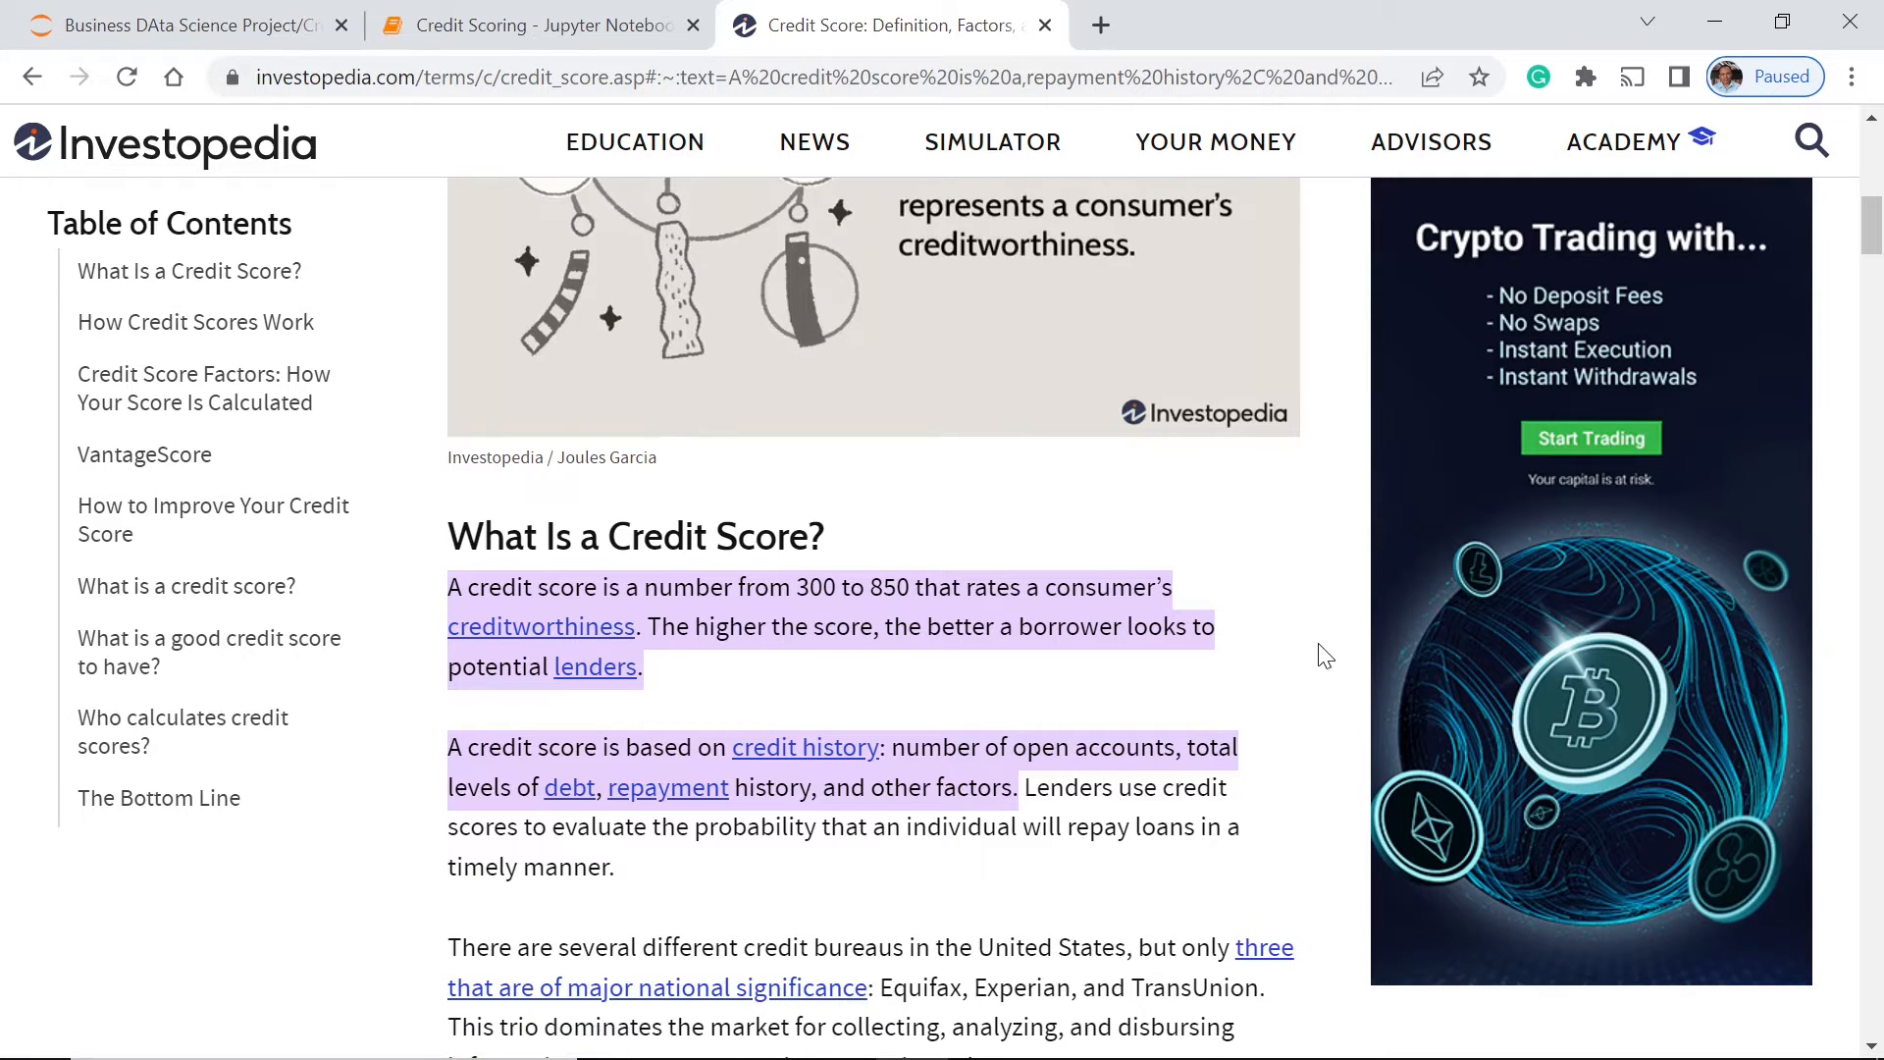
{"action": "mouse_move", "coordinate": [1350, 671]}
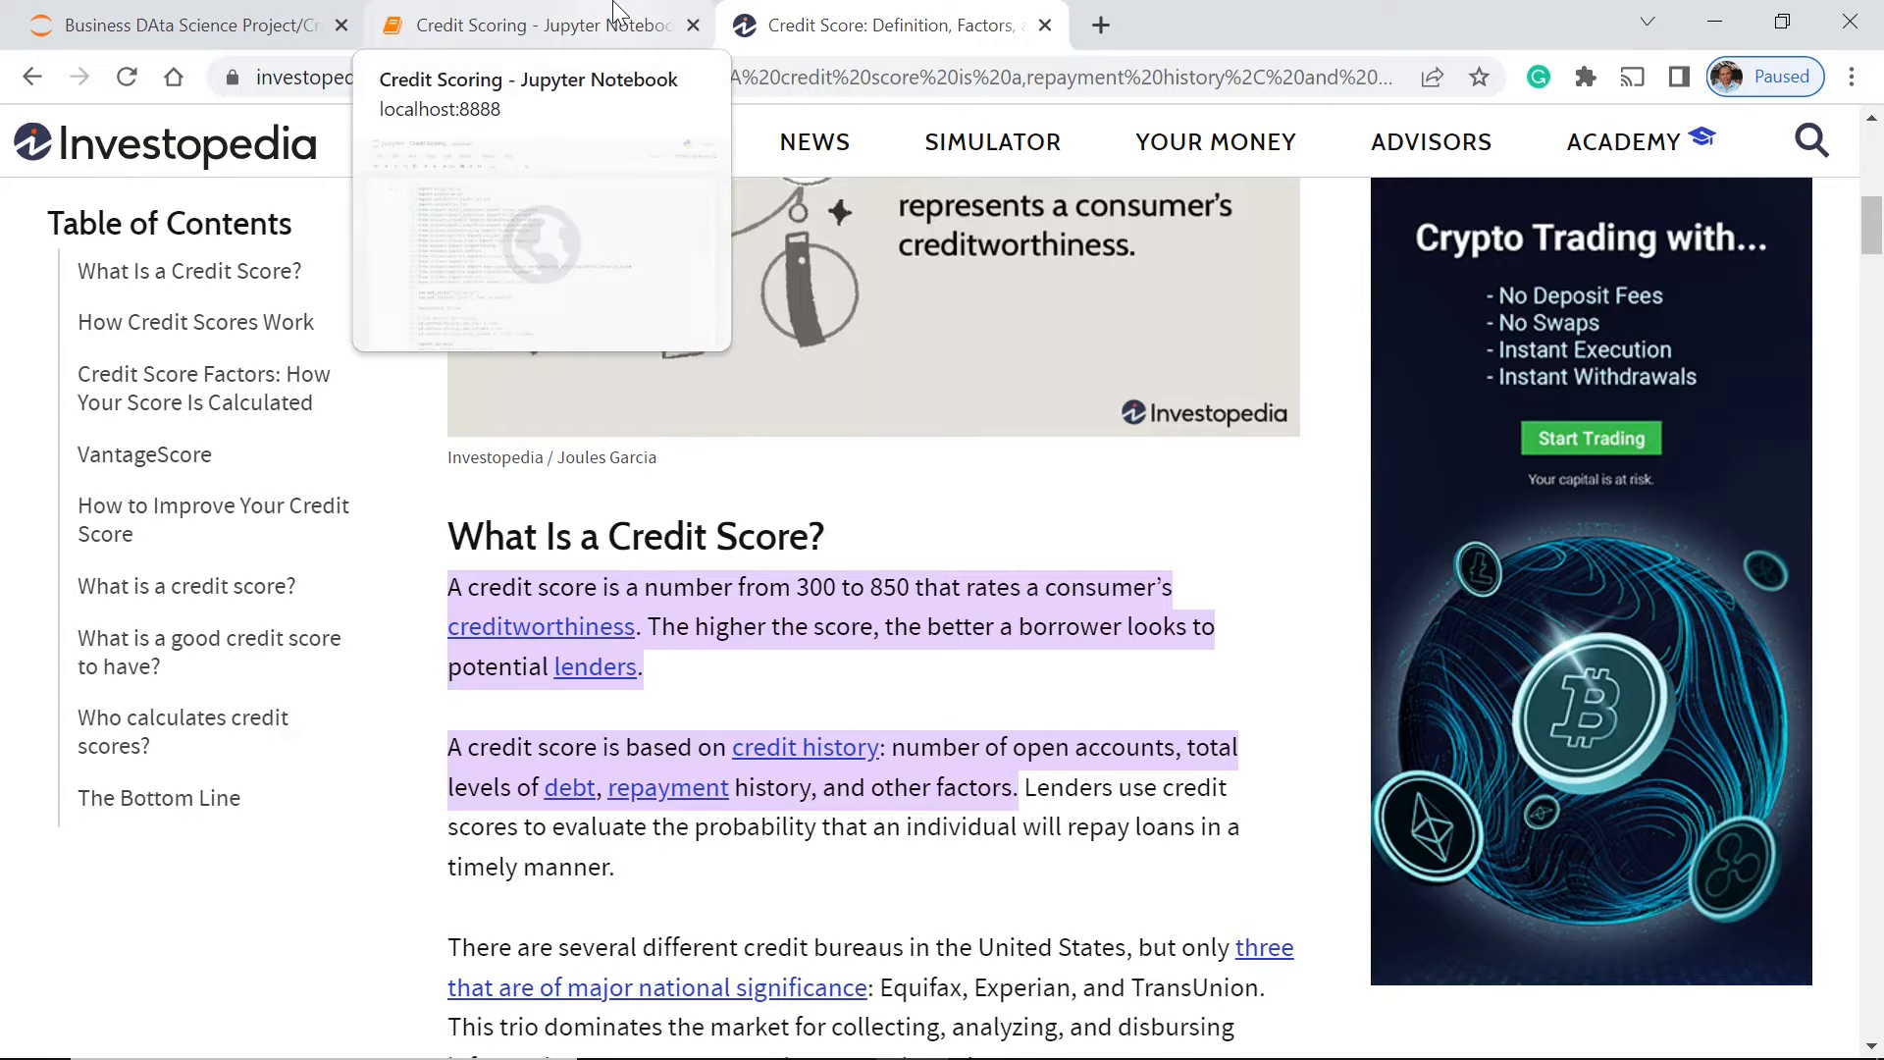
Step: Return to the Credit Scoring notebook, showing the not-yet-run import cell
{"action": "left_click", "coordinate": [539, 23]}
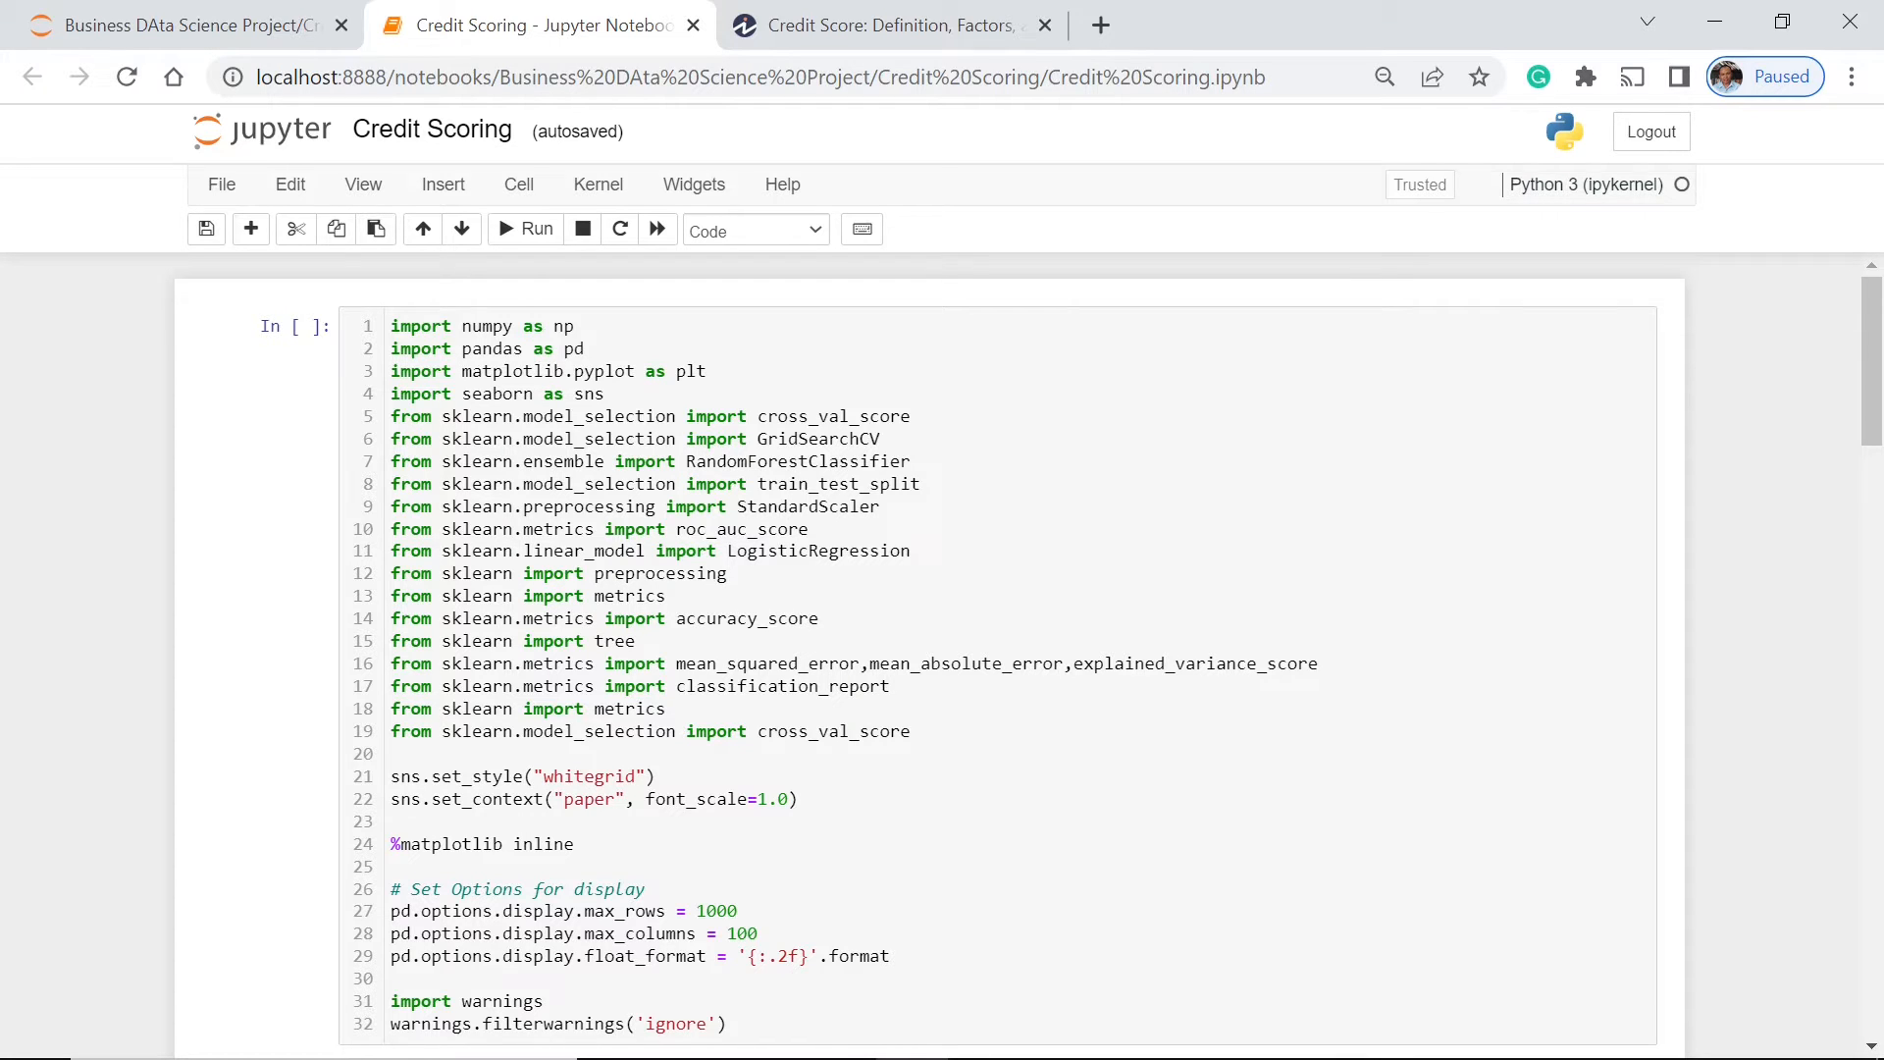
Step: Scroll through the notebook and run the import and display-settings cell as In [1]
{"action": "scroll", "scroll_direction": "down", "scroll_amount": 3}
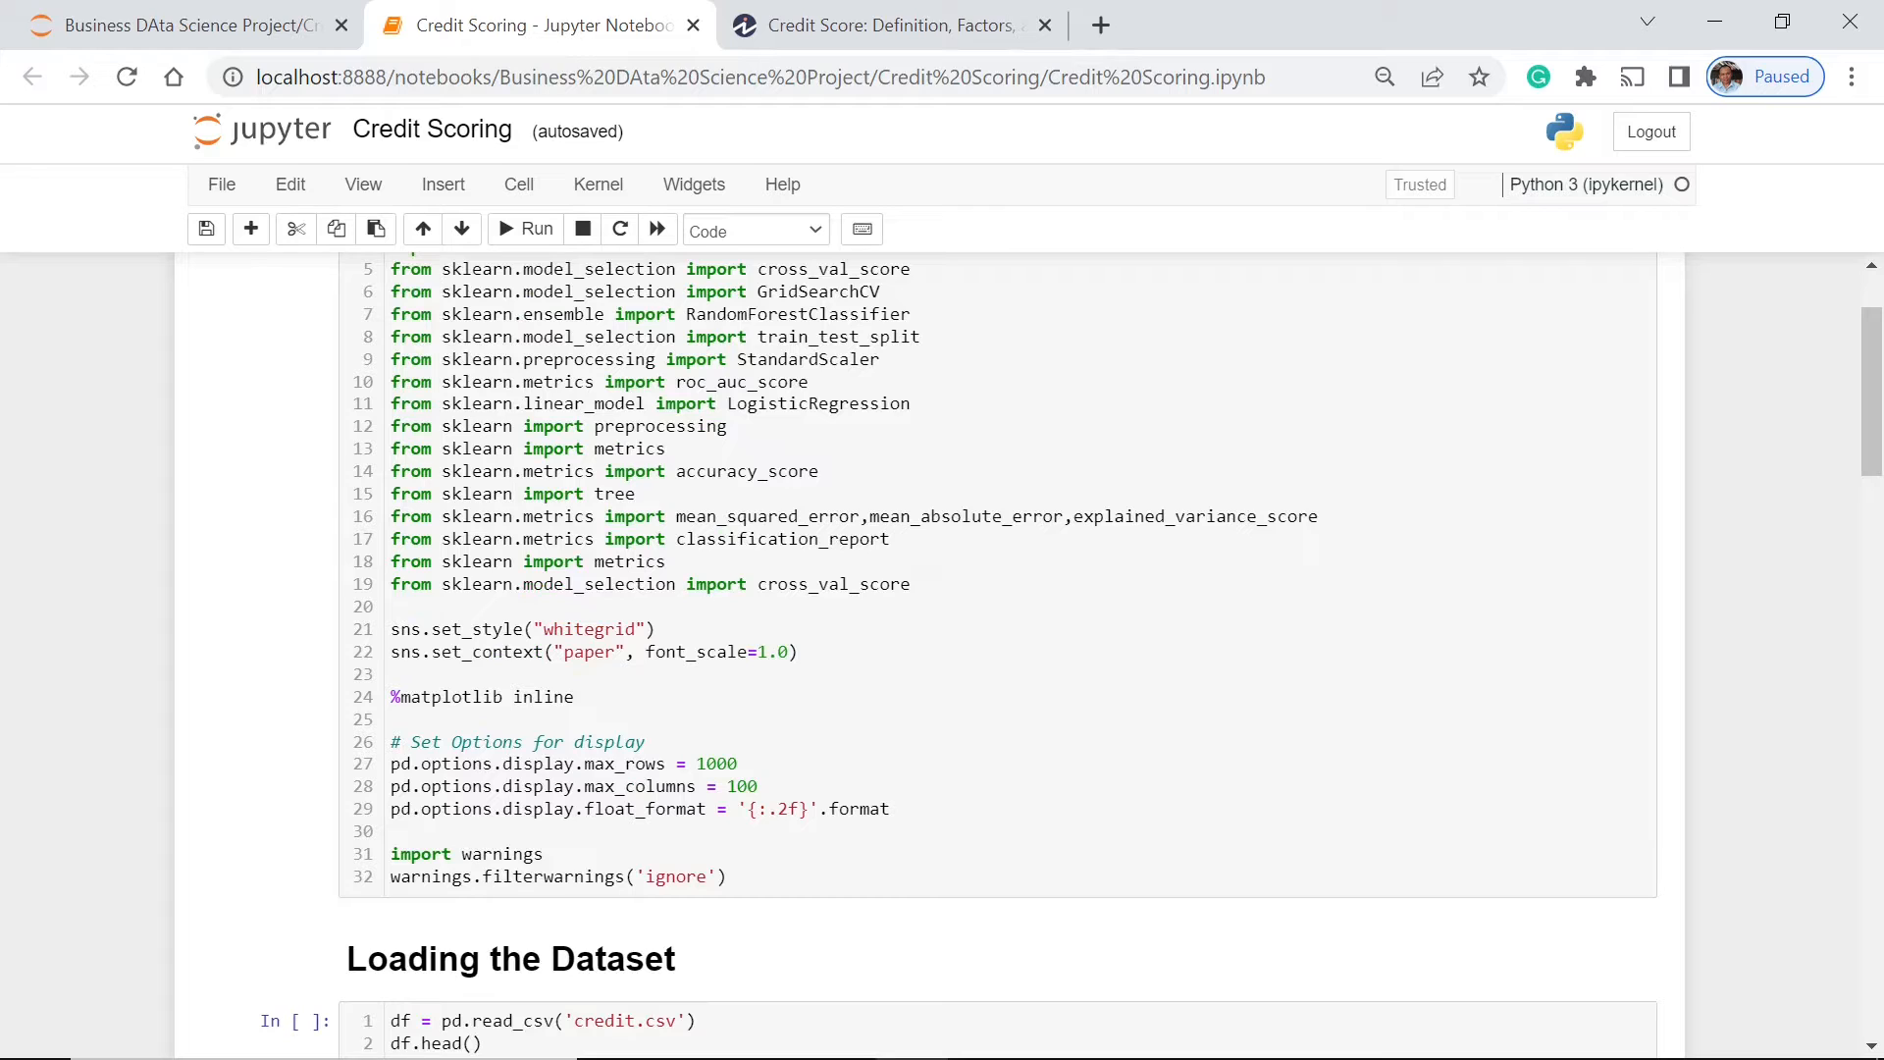
{"action": "scroll", "scroll_direction": "down", "scroll_amount": 3}
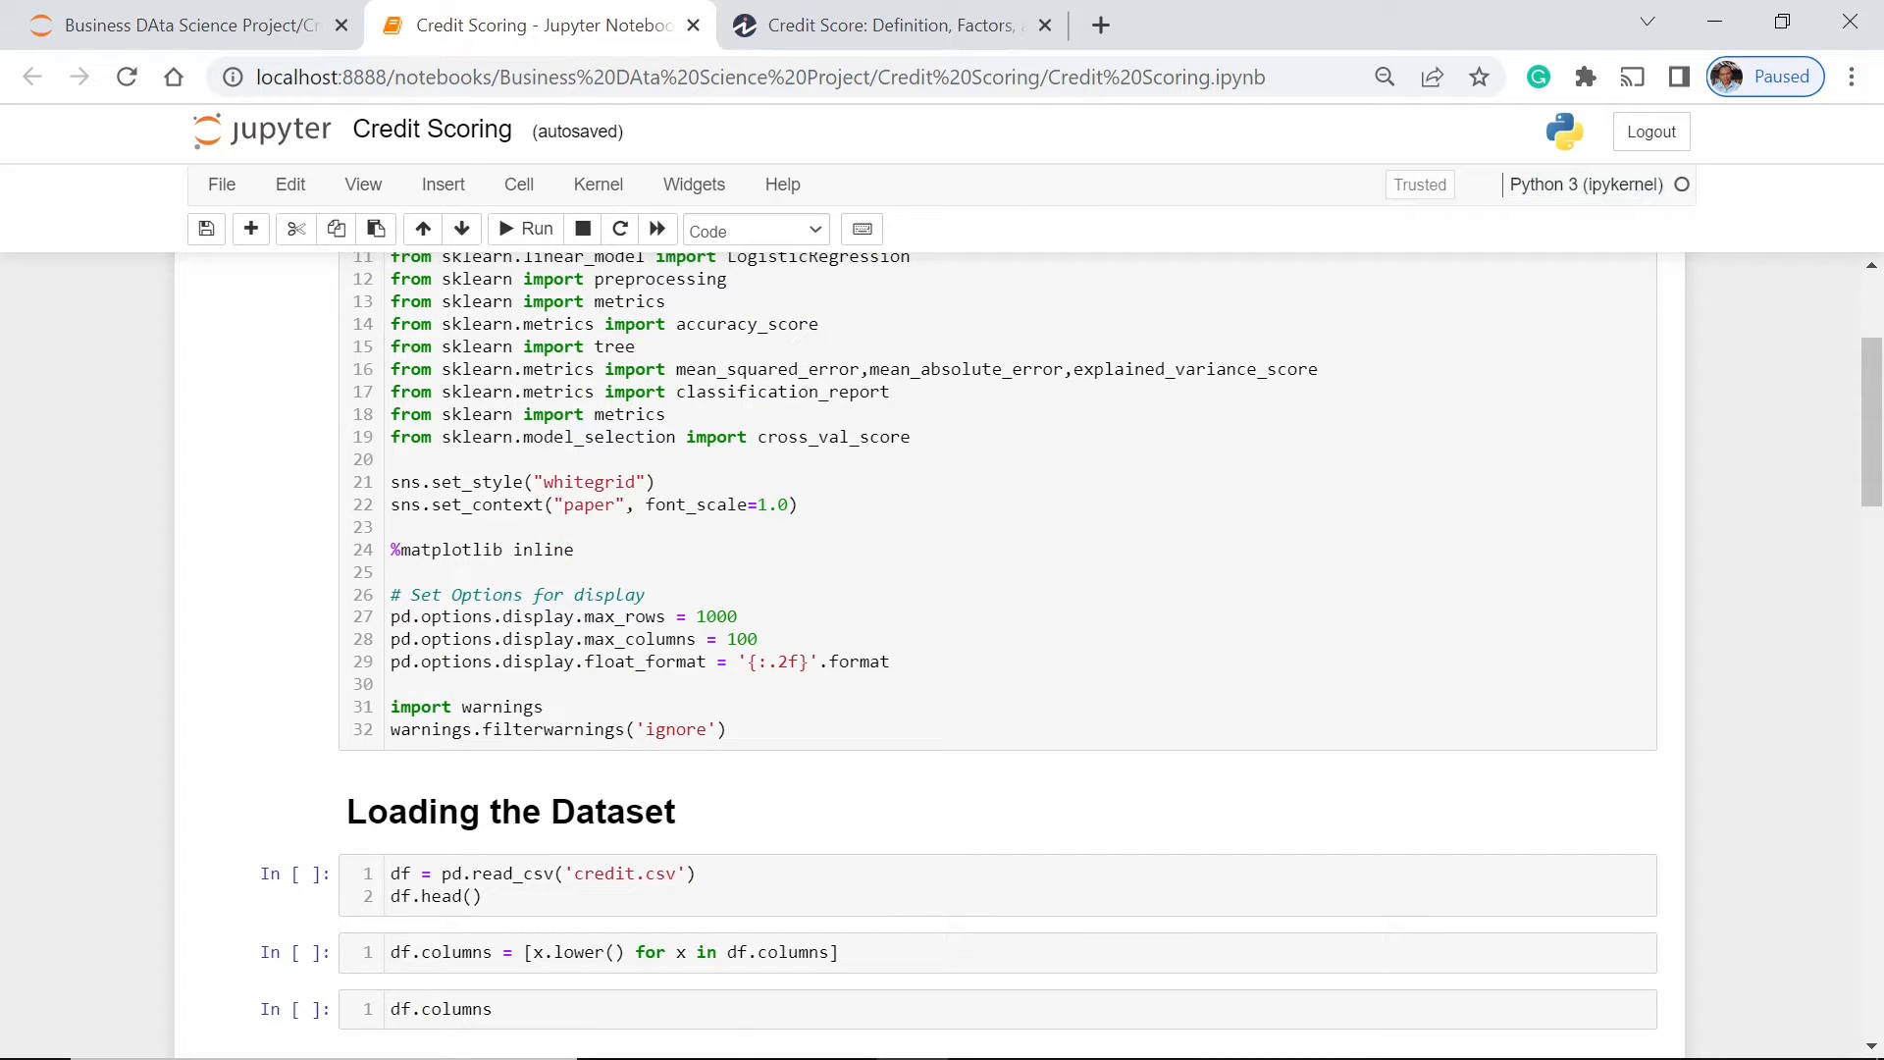
{"action": "scroll", "scroll_direction": "down", "scroll_amount": 3}
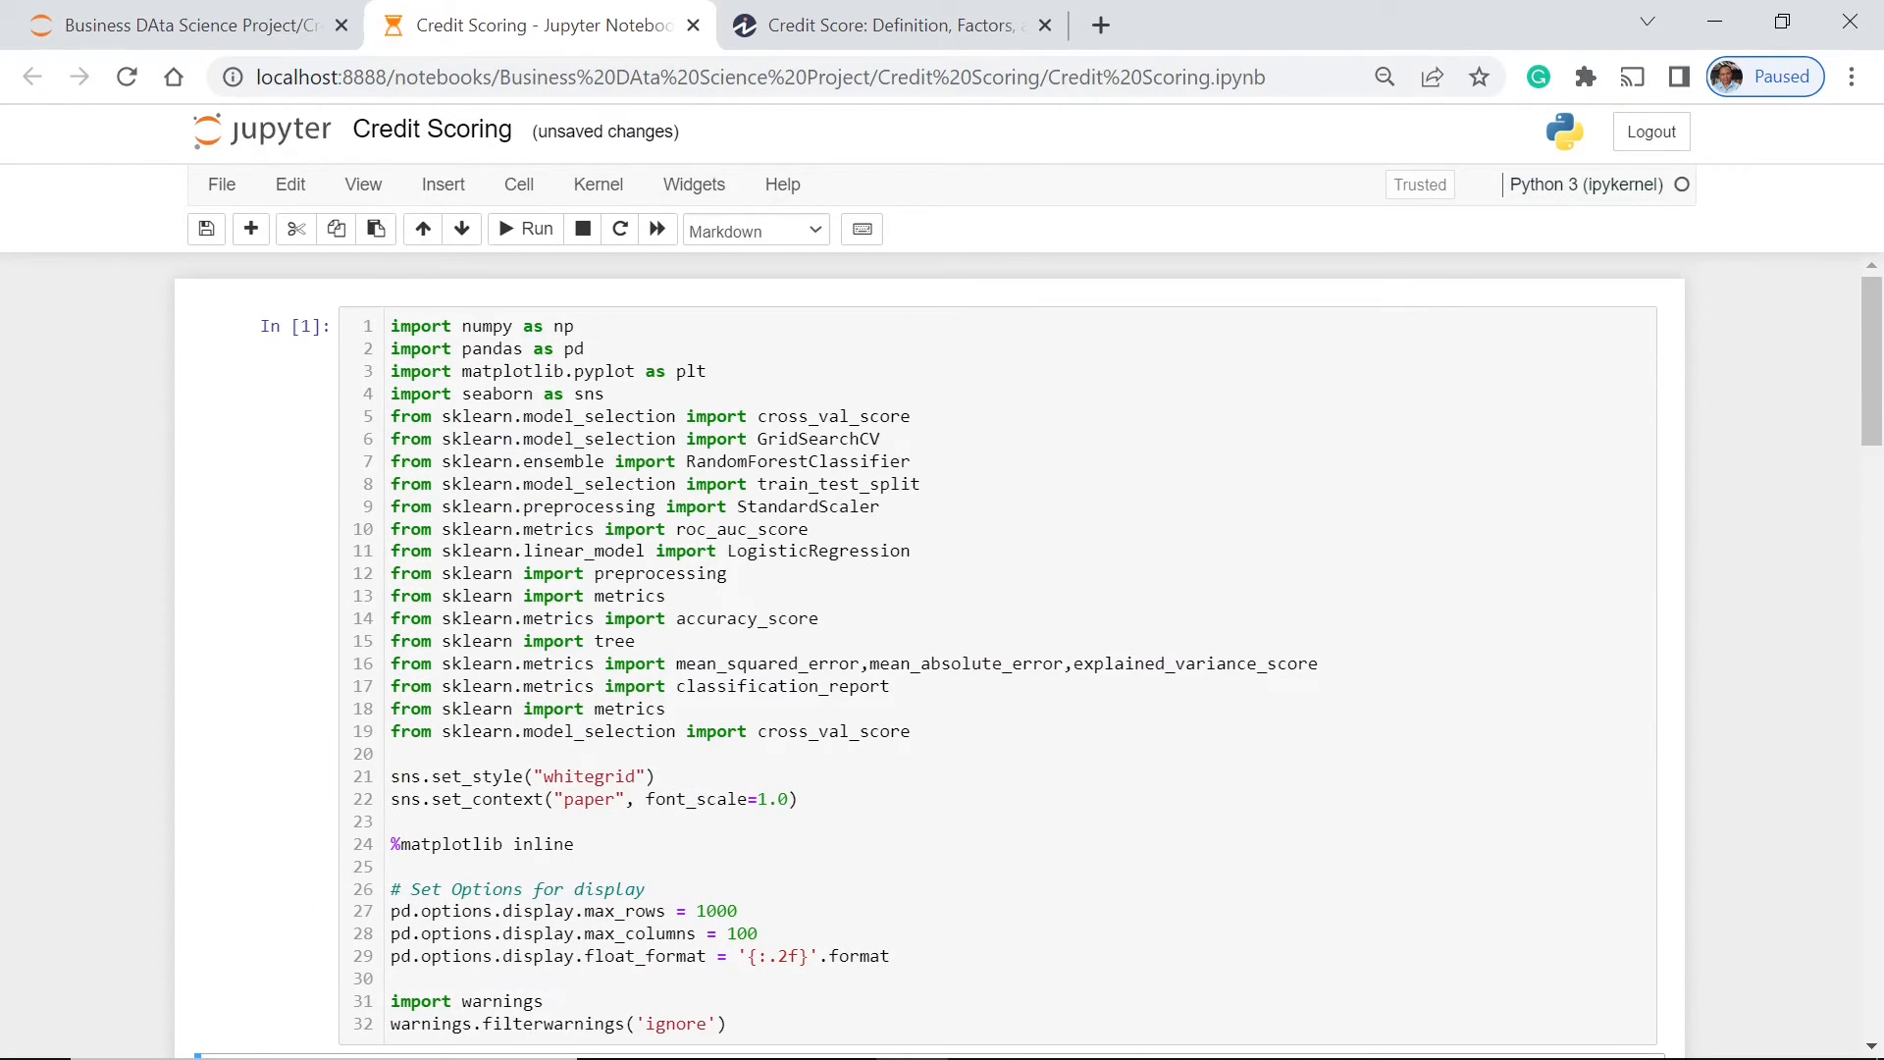
{"action": "scroll", "scroll_direction": "down", "scroll_amount": 3}
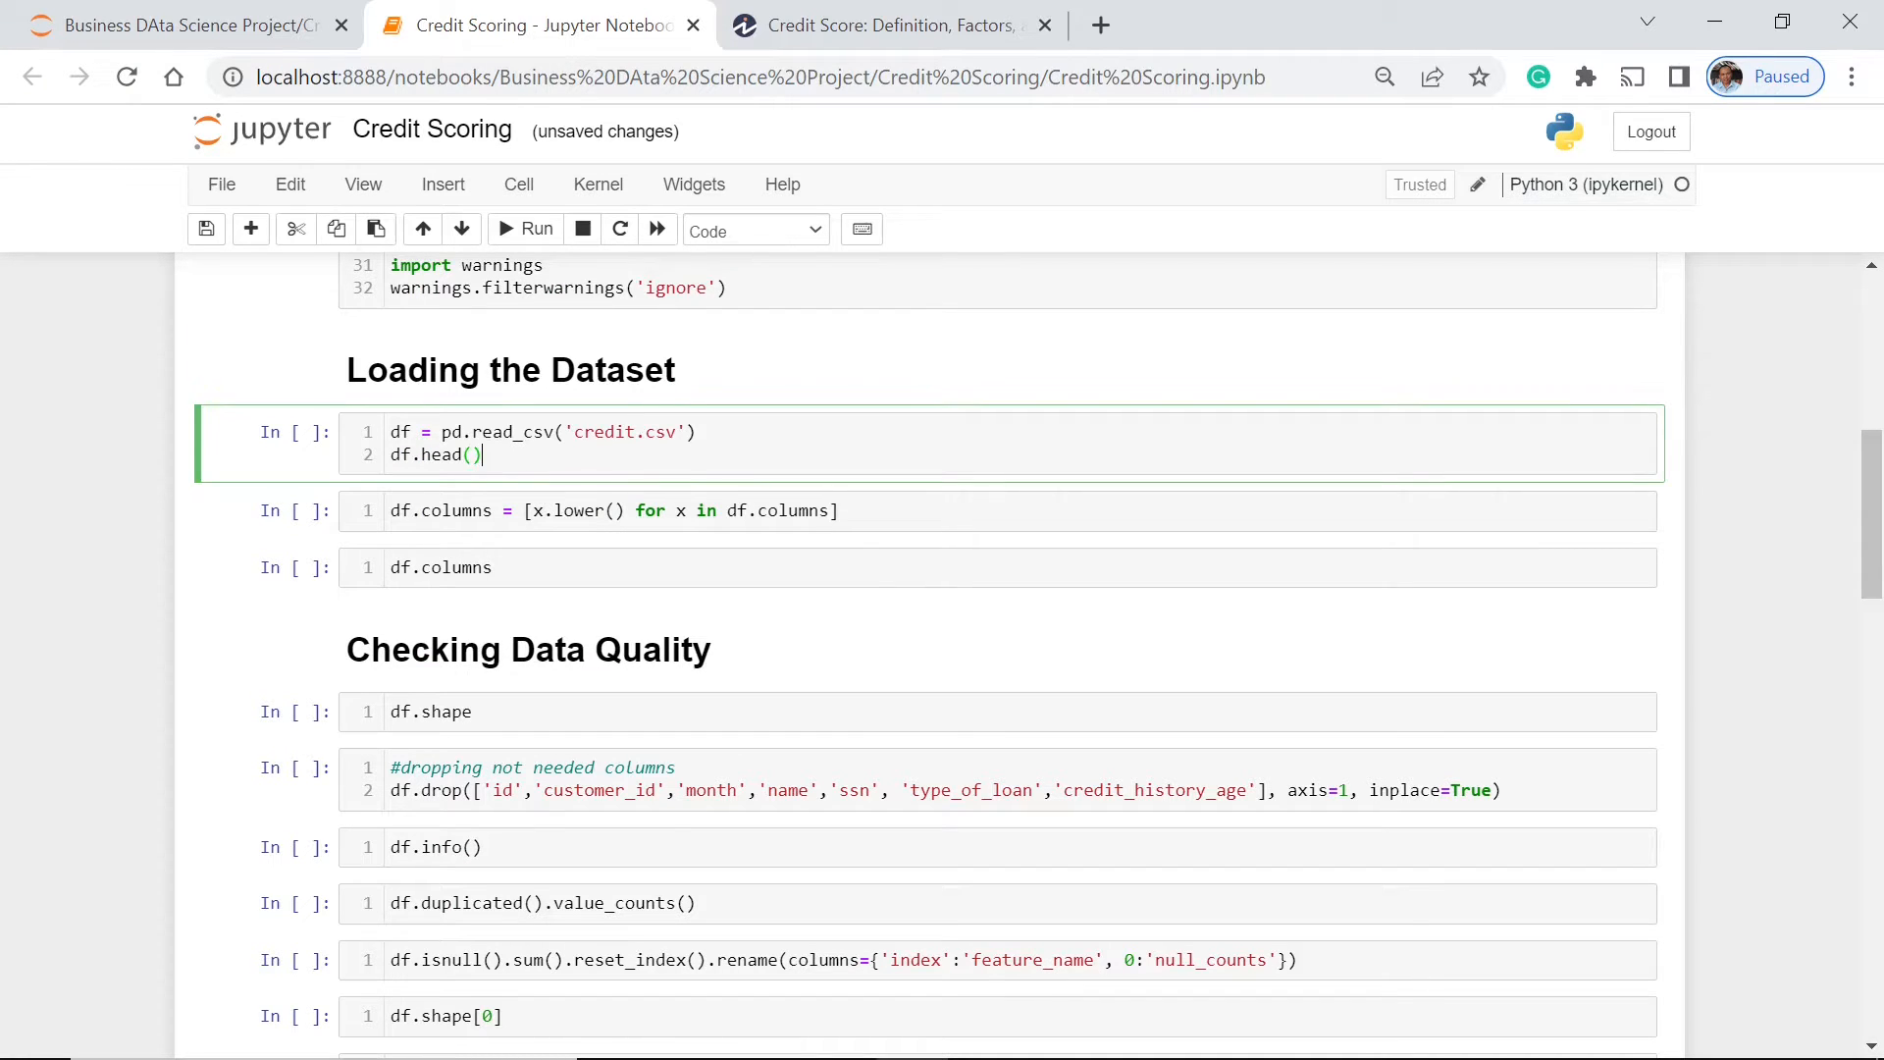
Step: Load credit.csv and change the preview to df.head(2) to show two rows
{"action": "left_click", "coordinate": [504, 229]}
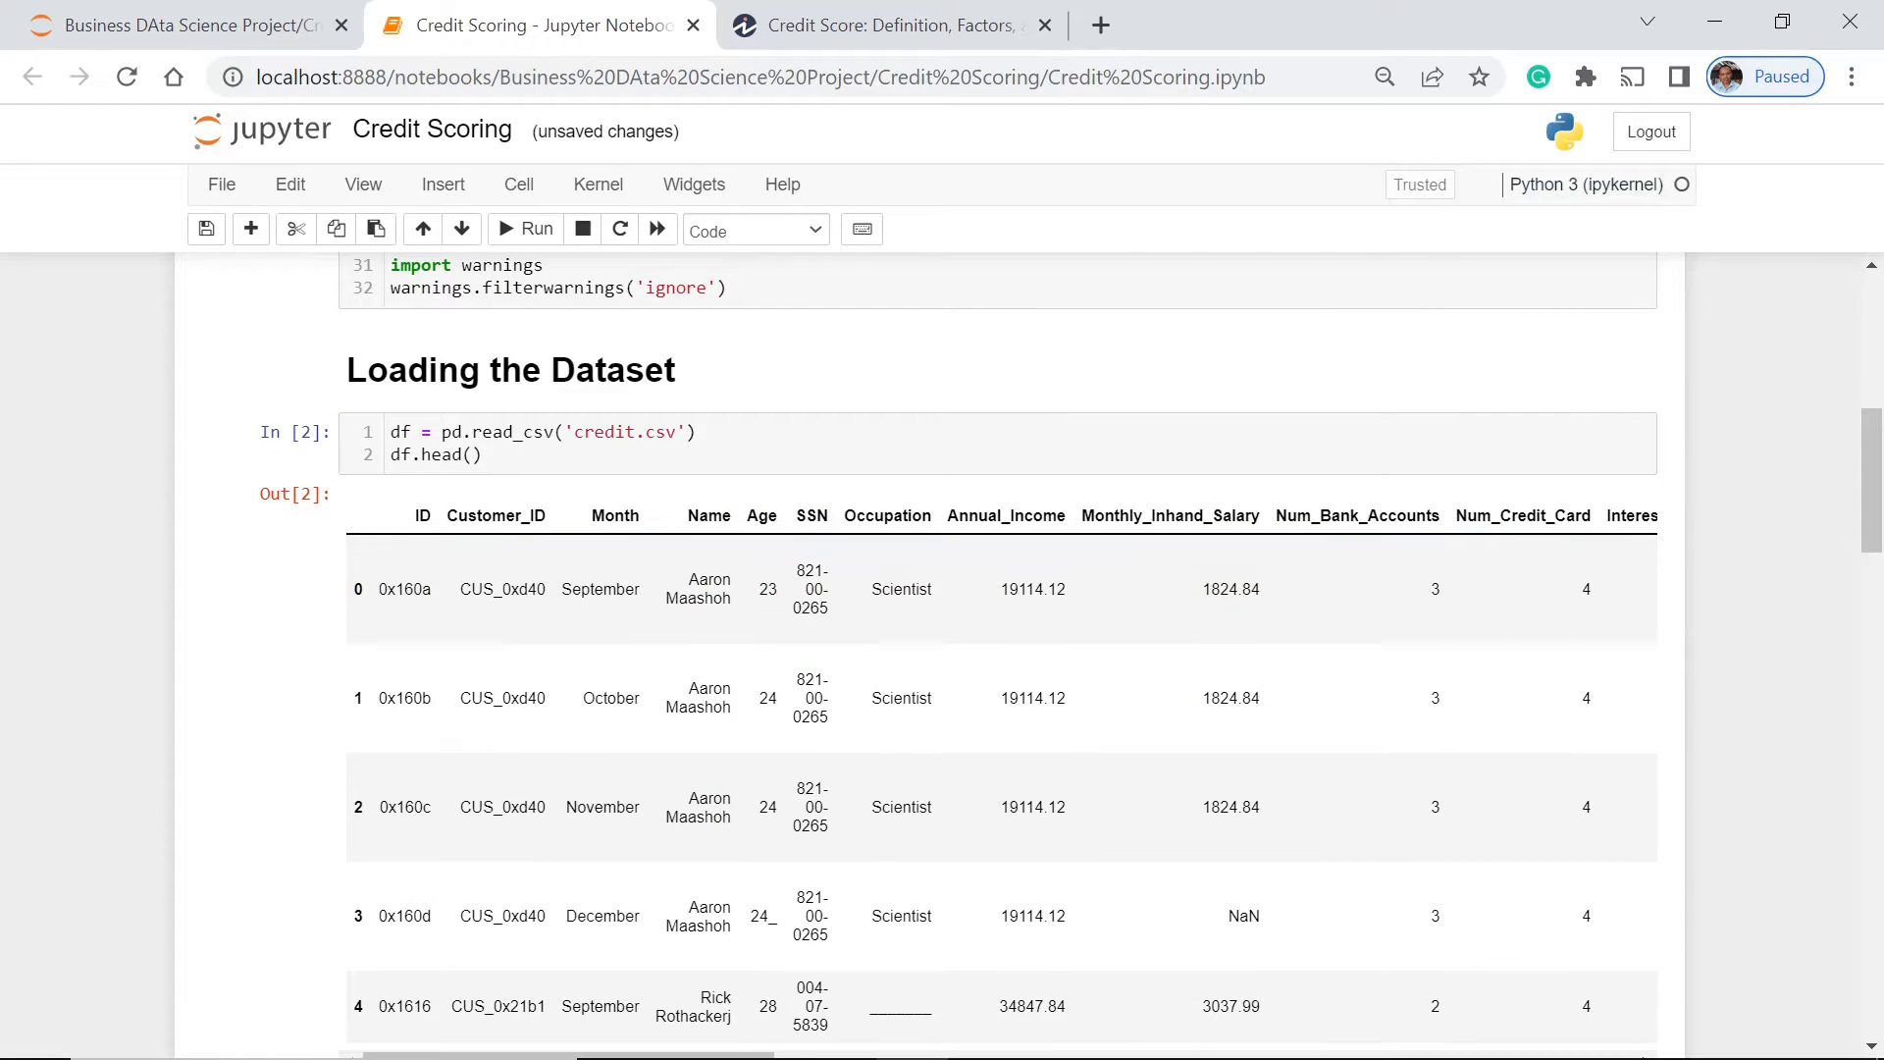
{"action": "scroll", "scroll_direction": "down", "scroll_amount": 3}
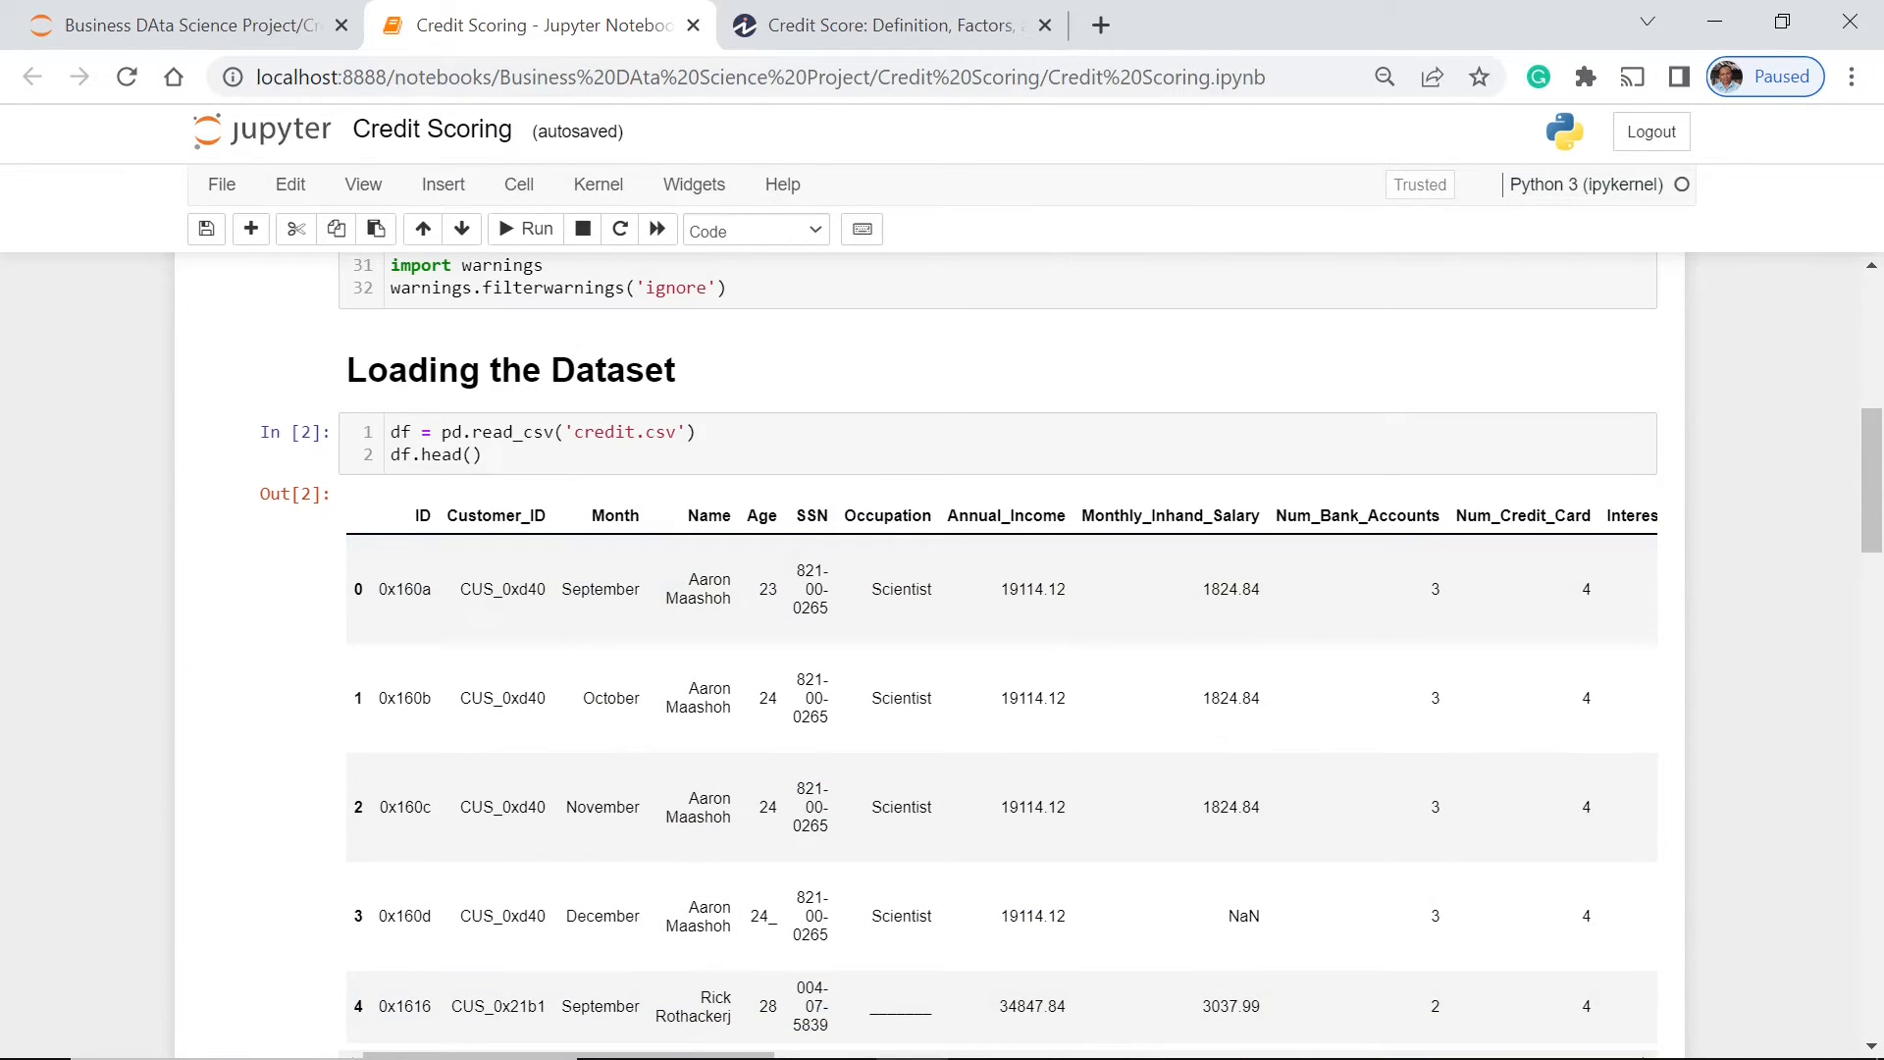
{"action": "left_click", "coordinate": [469, 455]}
{"action": "type", "text": "2"}
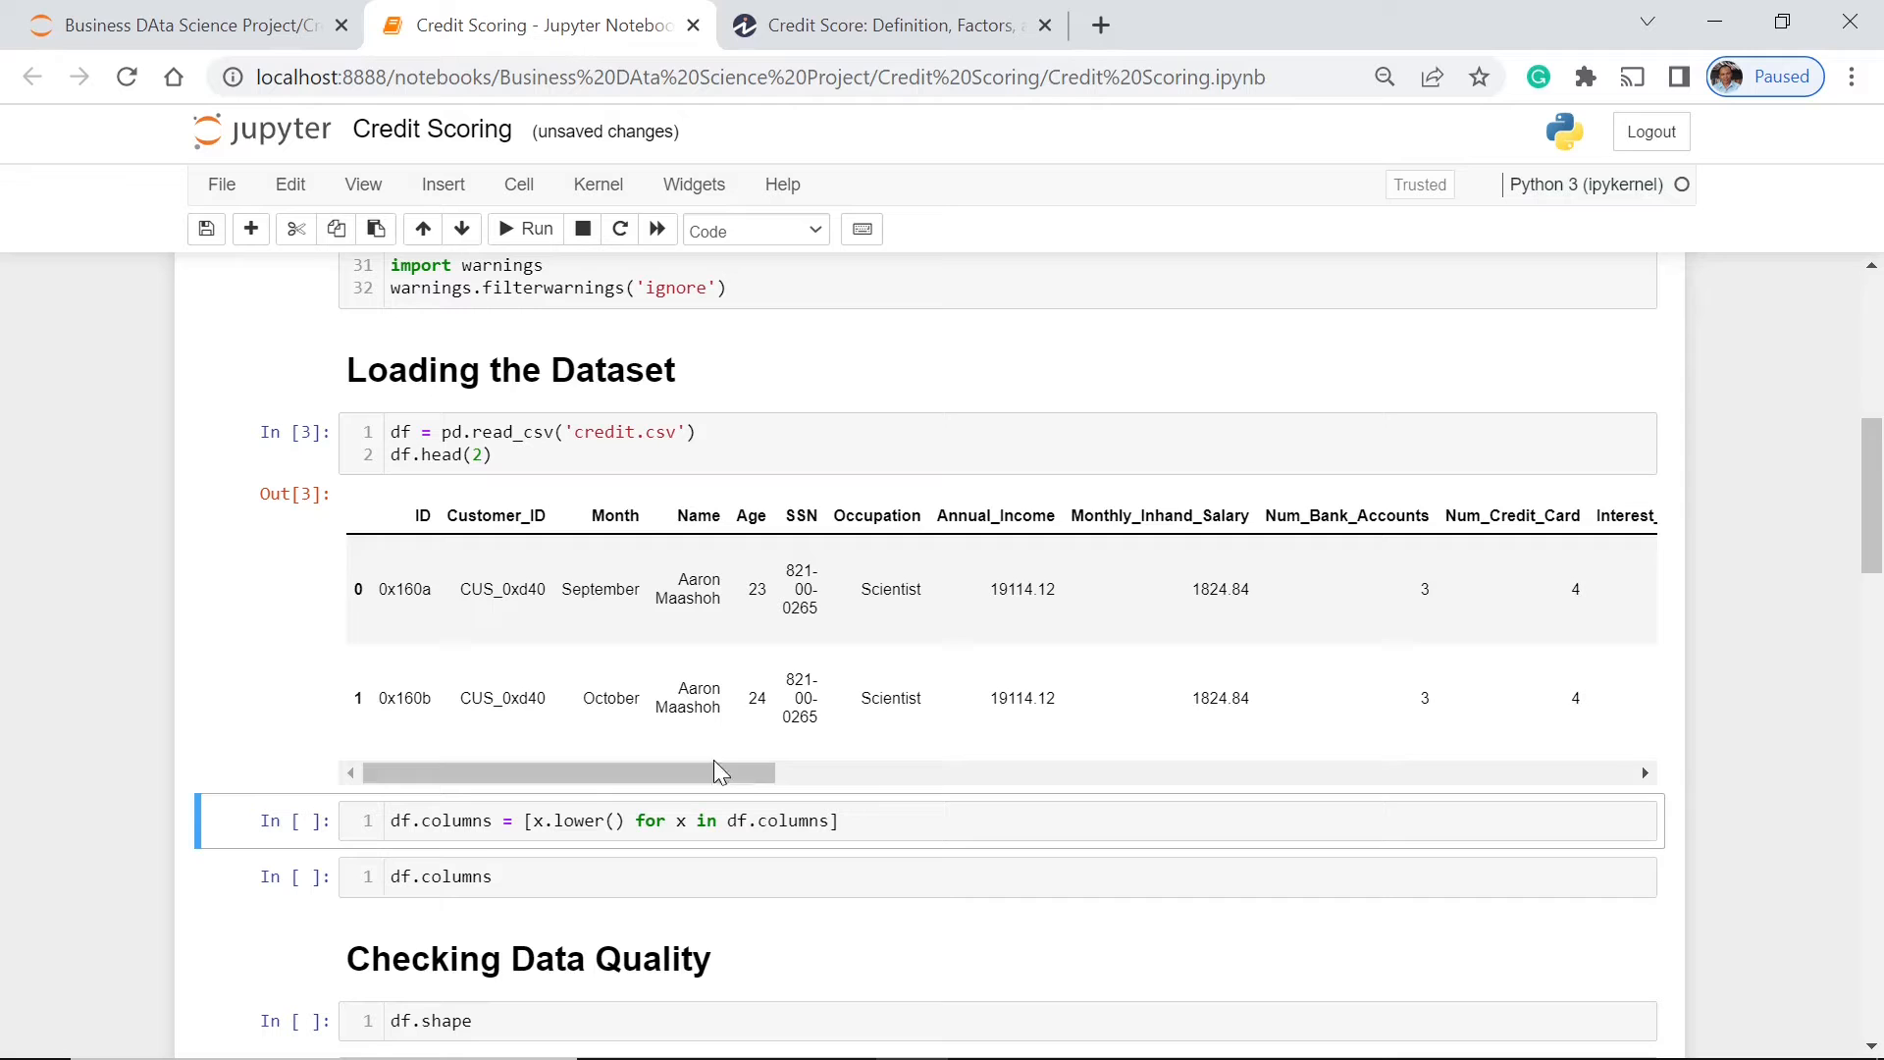
{"action": "left_click_drag", "start_coordinate": [716, 772], "coordinate": [1087, 772]}
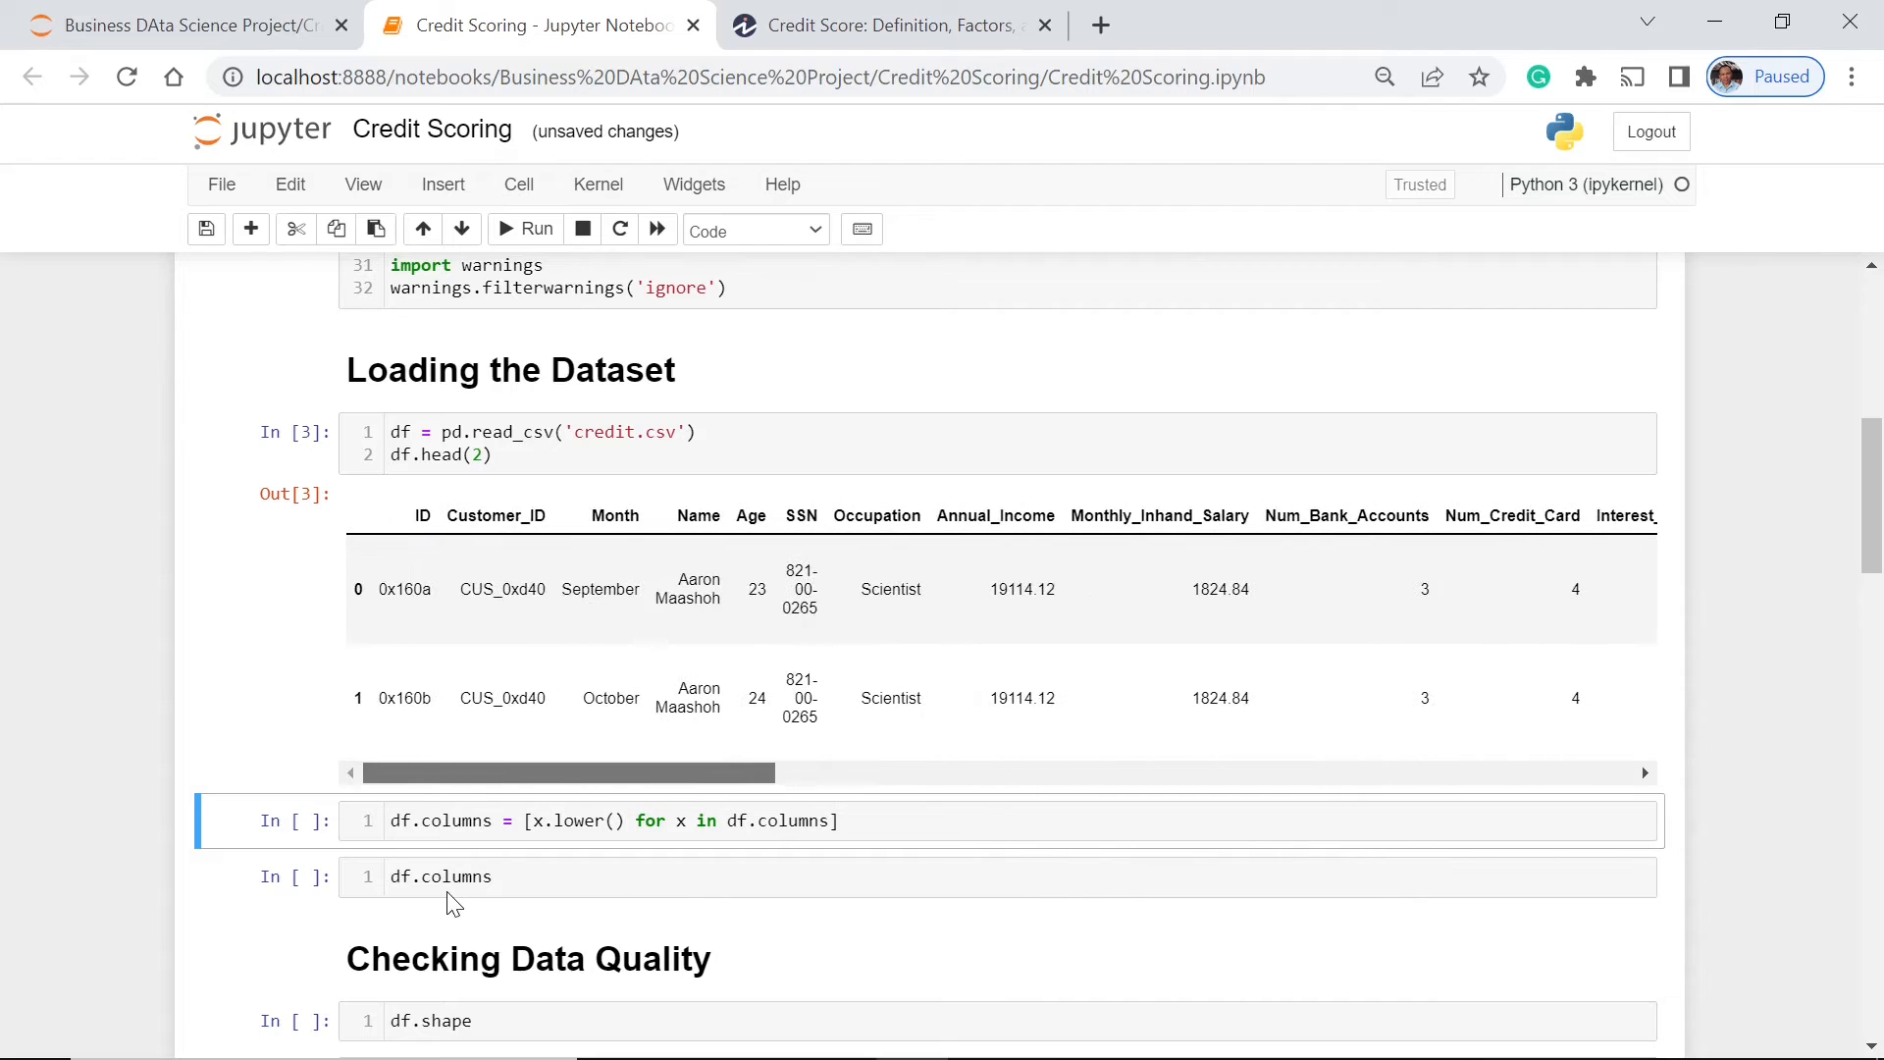
{"action": "mouse_move", "coordinate": [1690, 523]}
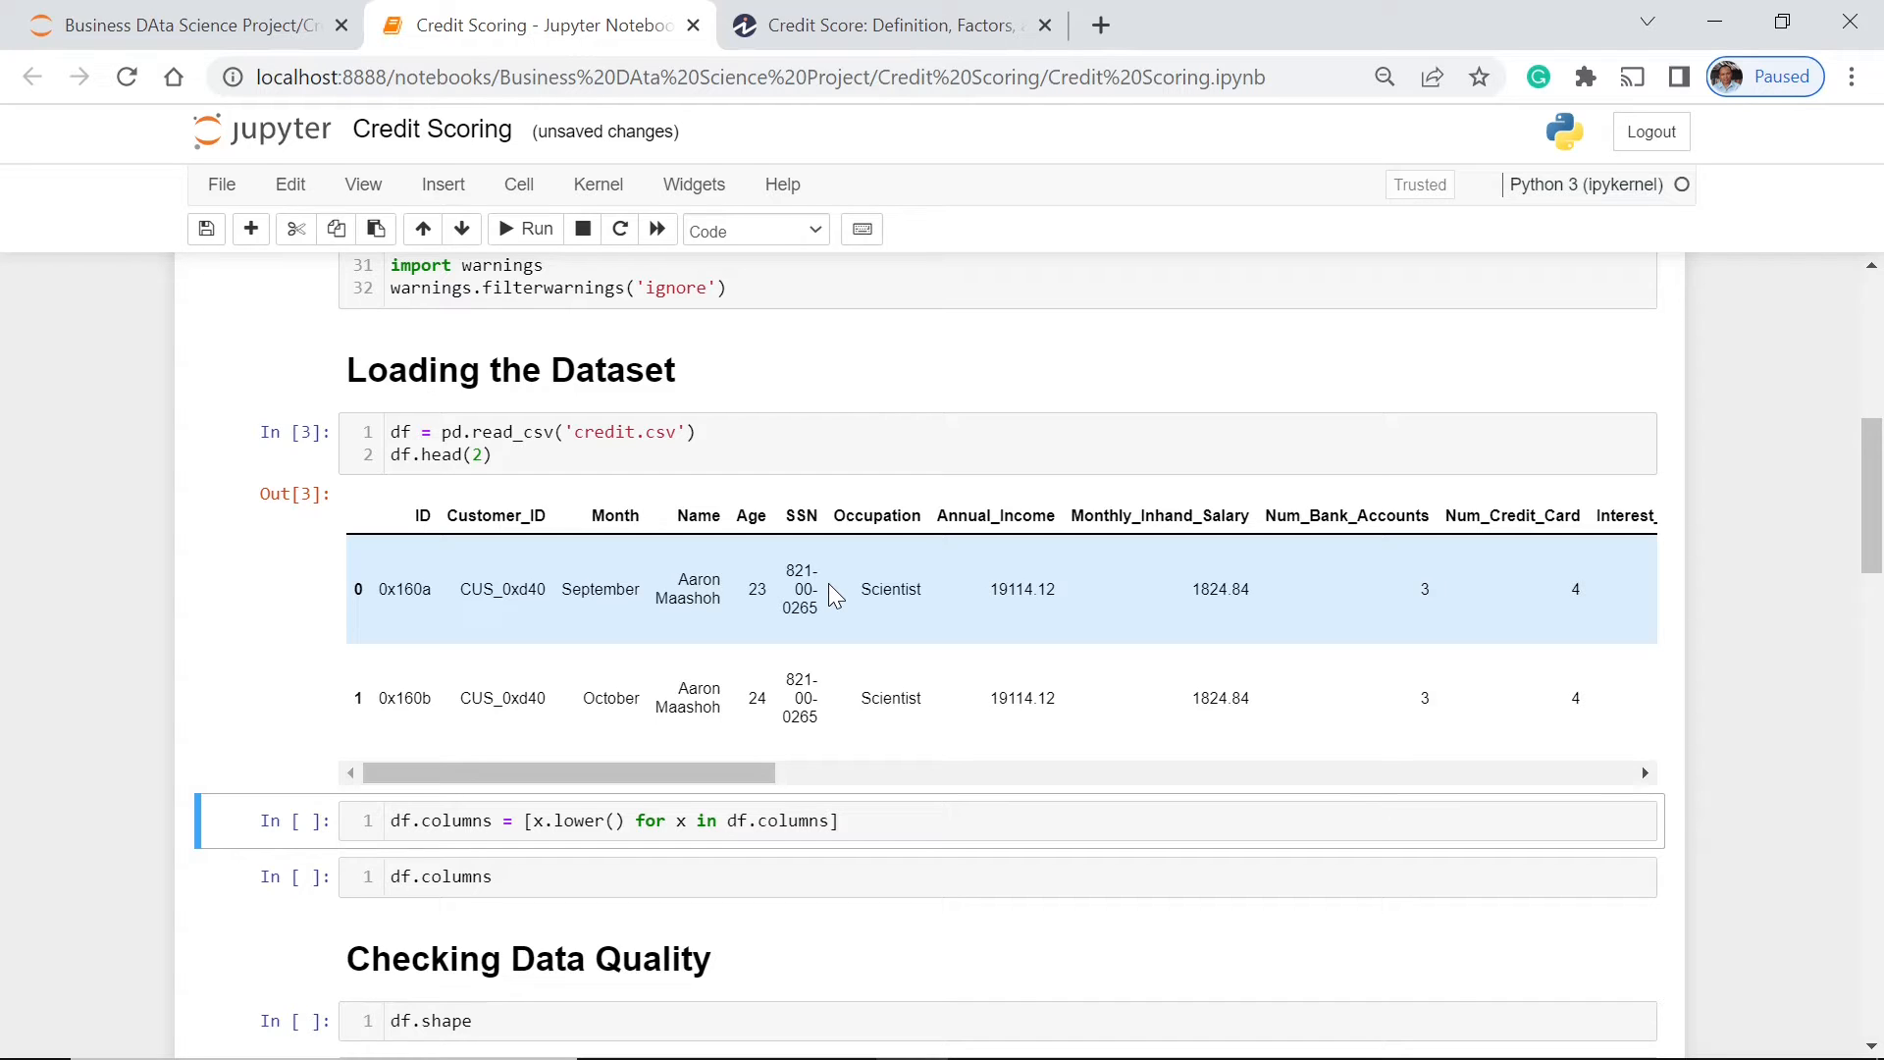
{"action": "mouse_move", "coordinate": [450, 709]}
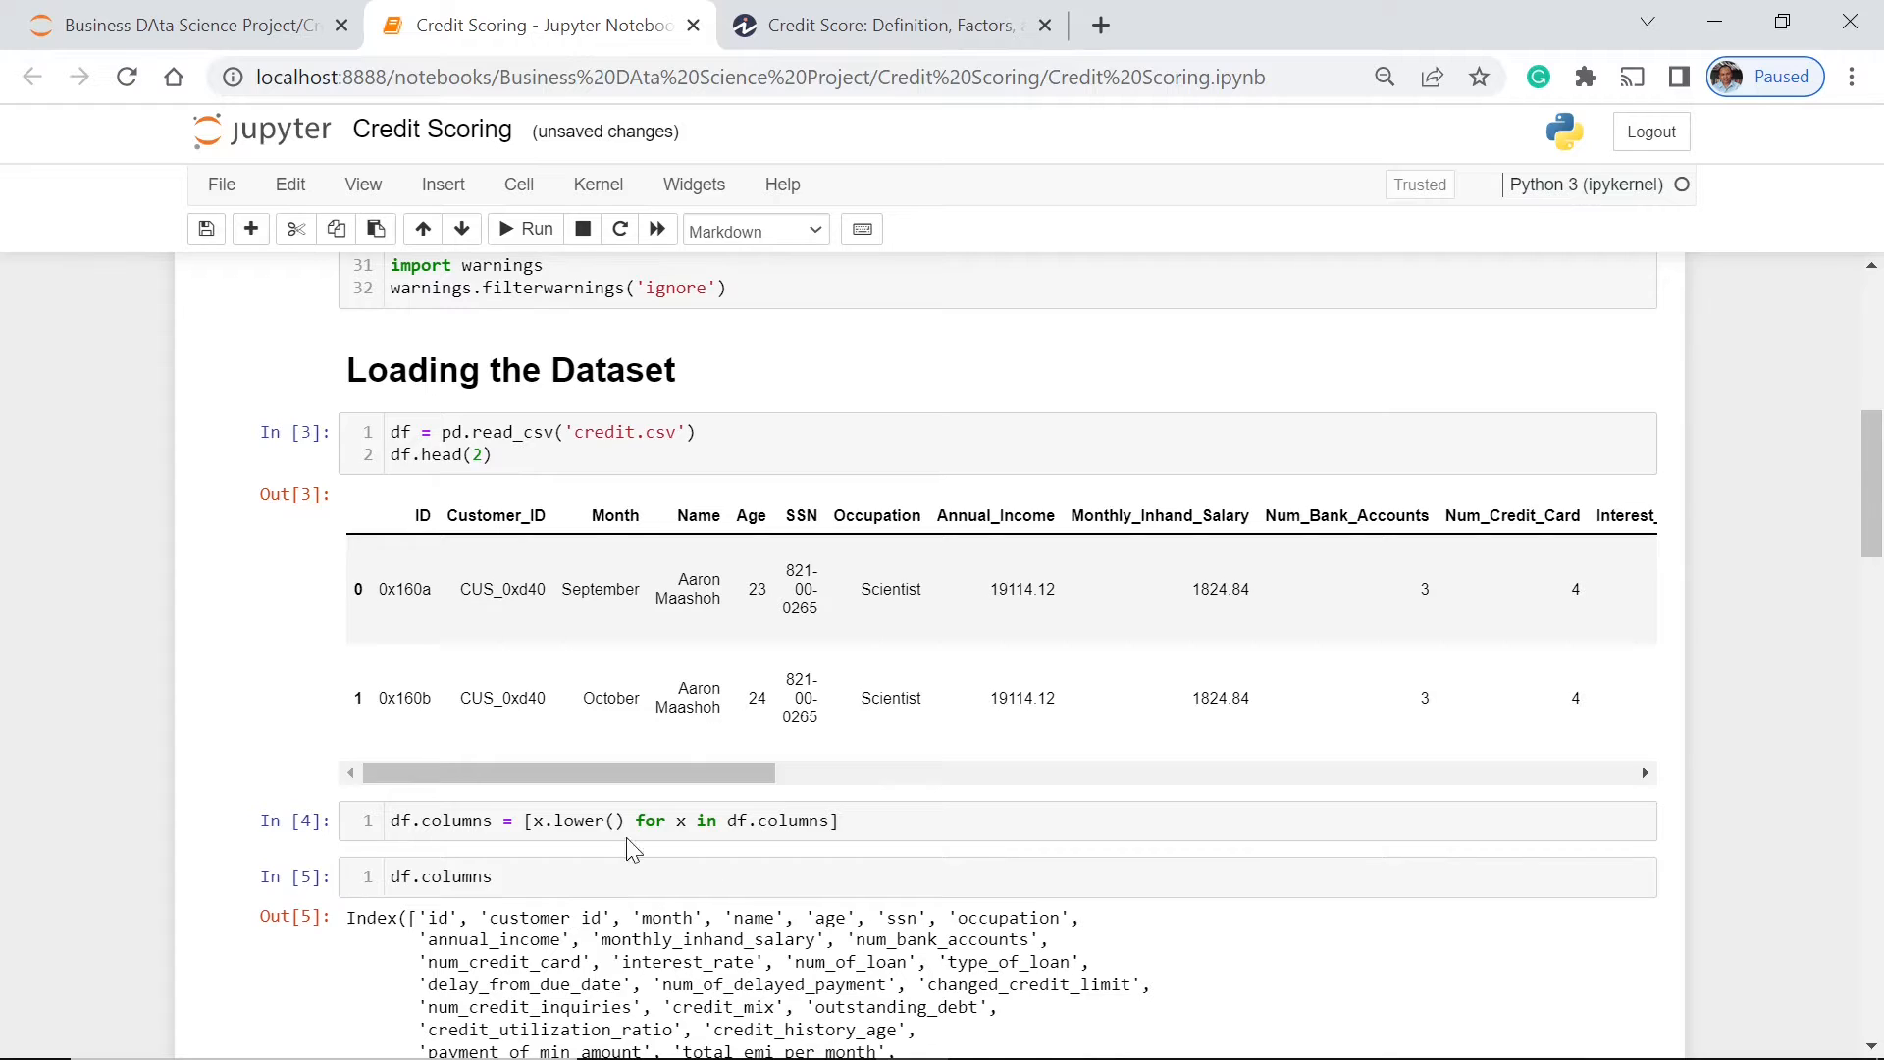
Step: Run the lowercase-columns cell and the df.columns listing cell
{"action": "scroll", "scroll_direction": "down", "scroll_amount": 3}
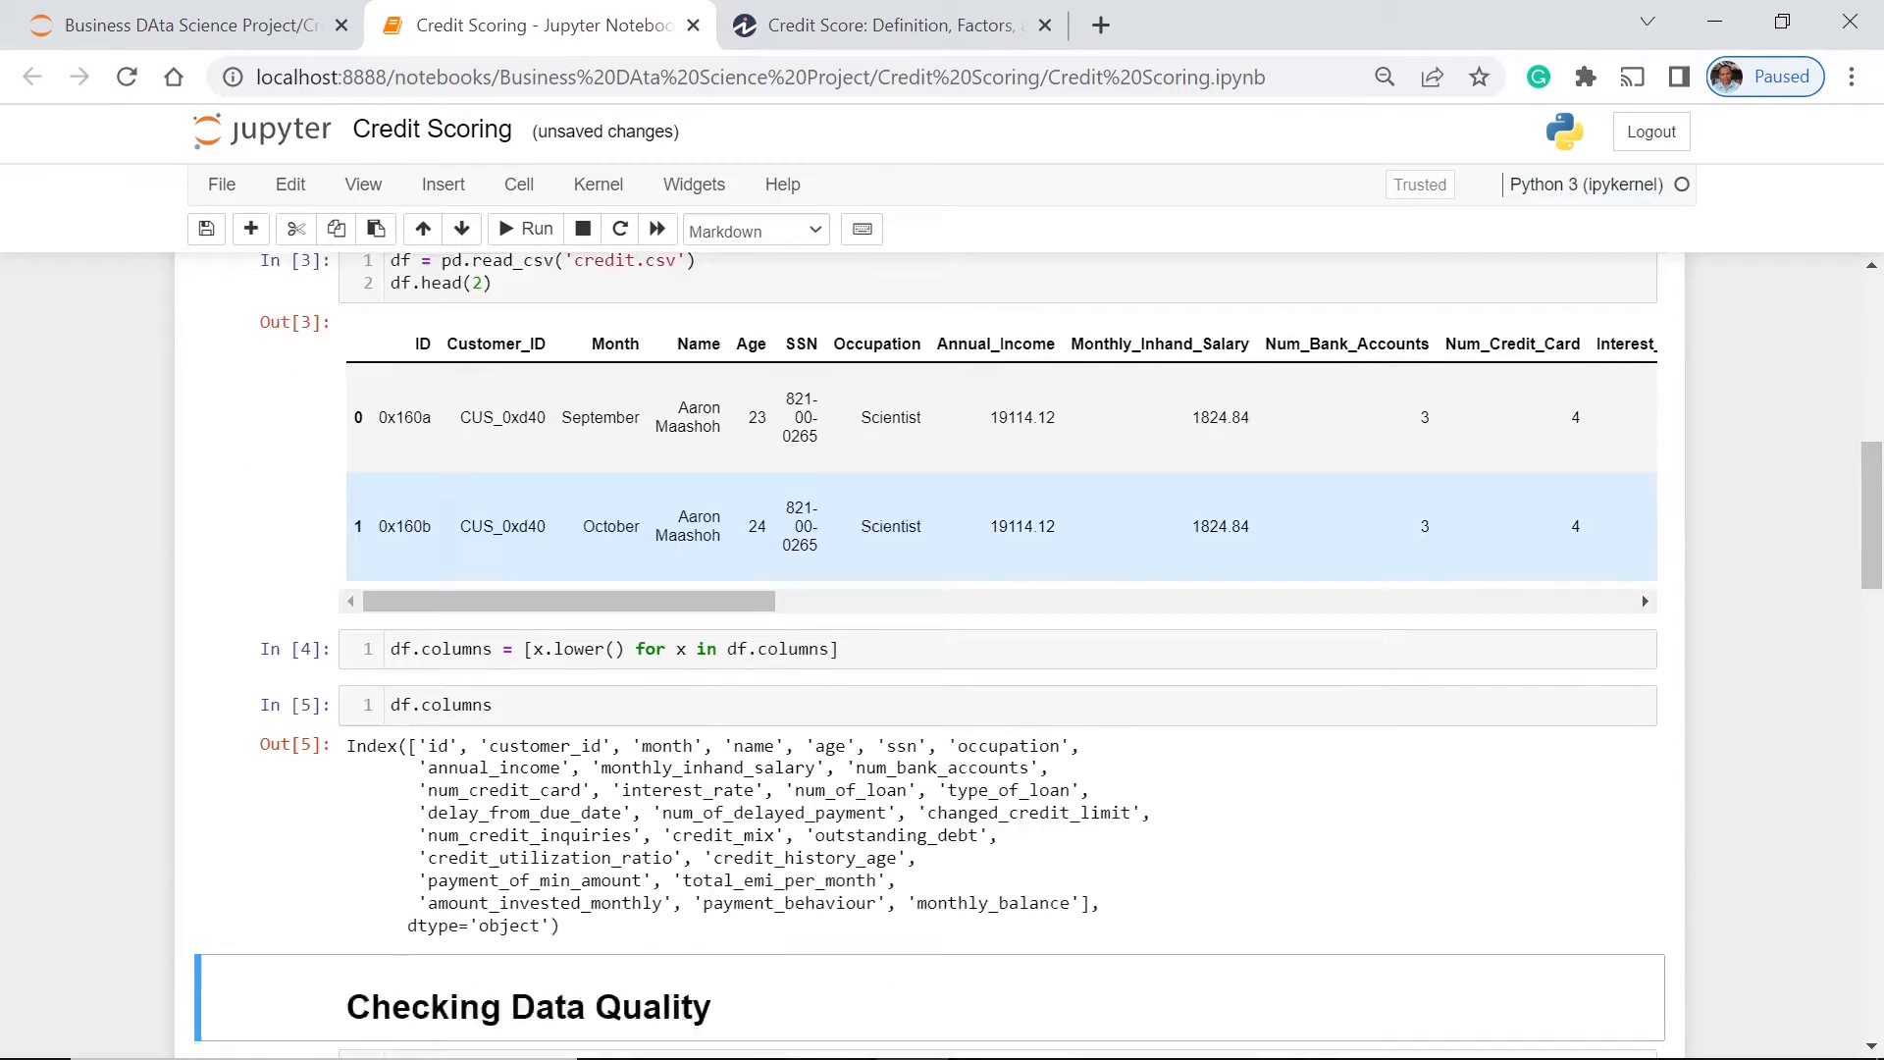
{"action": "scroll", "scroll_direction": "down", "scroll_amount": 3}
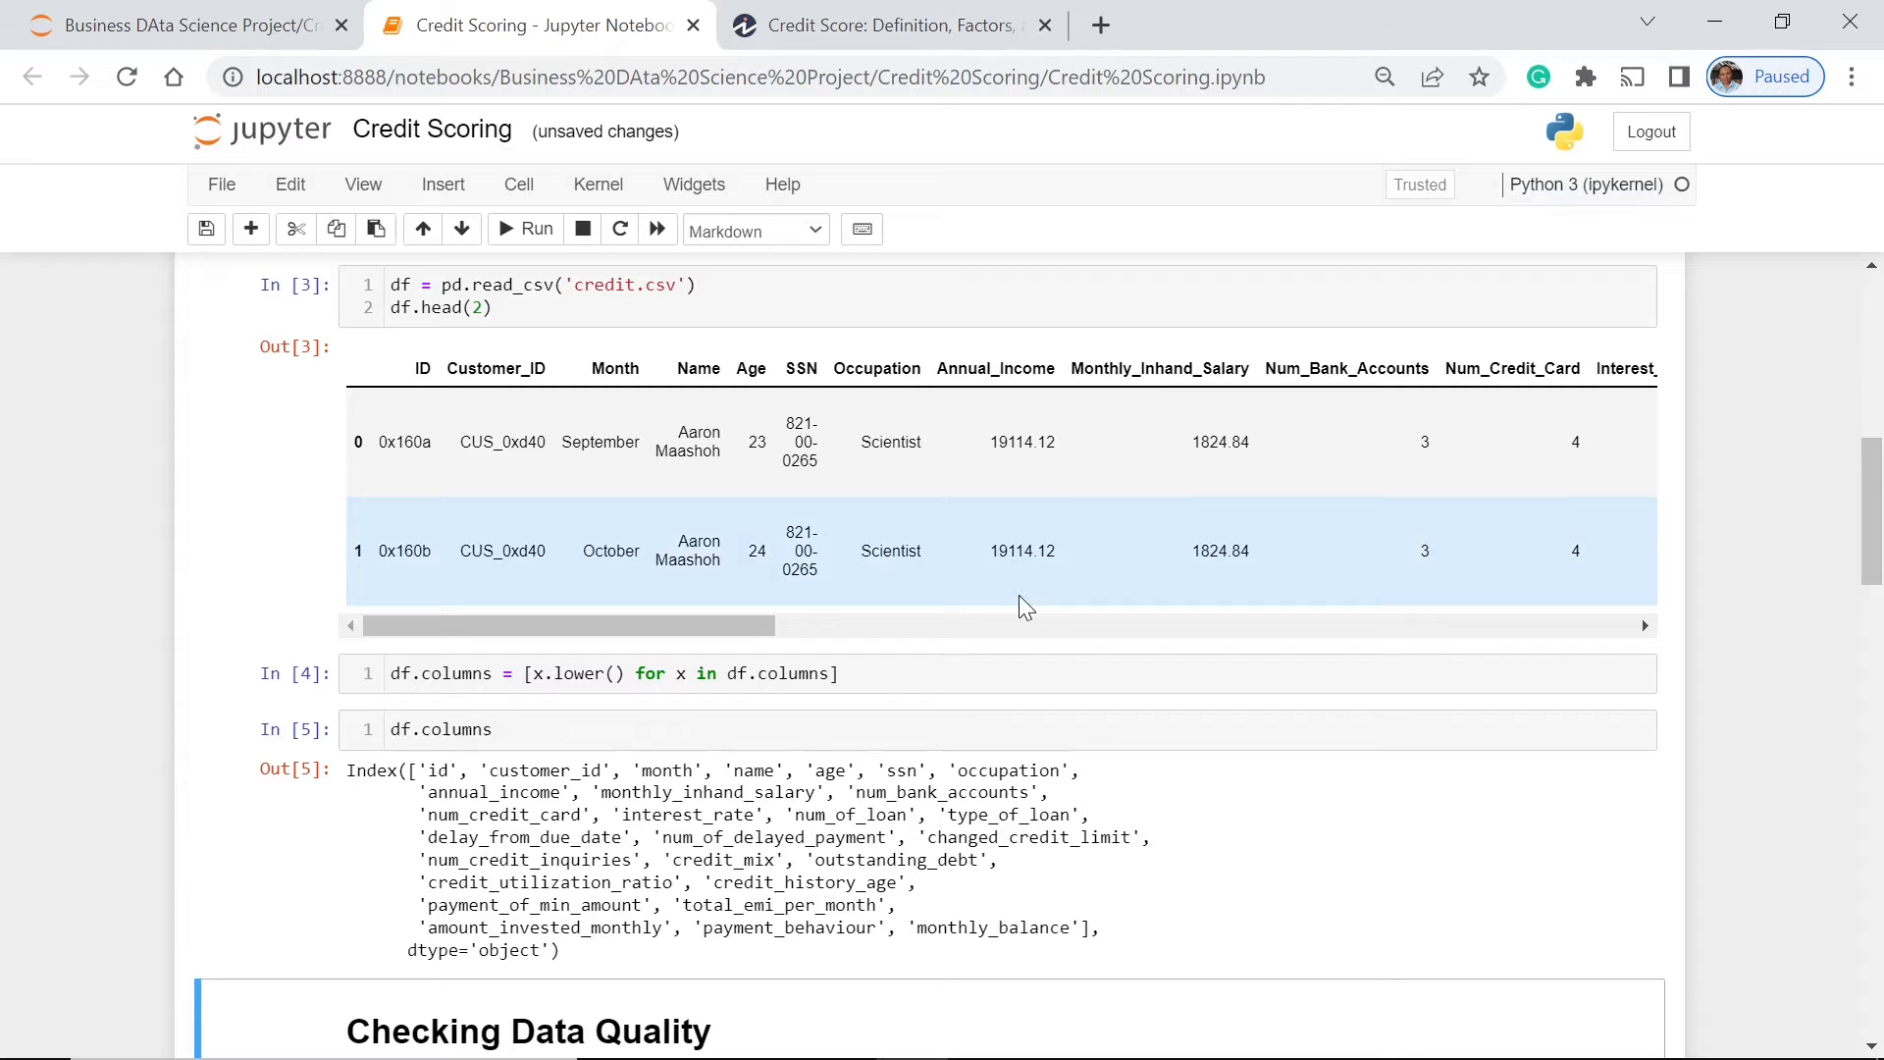
{"action": "mouse_move", "coordinate": [1021, 598]}
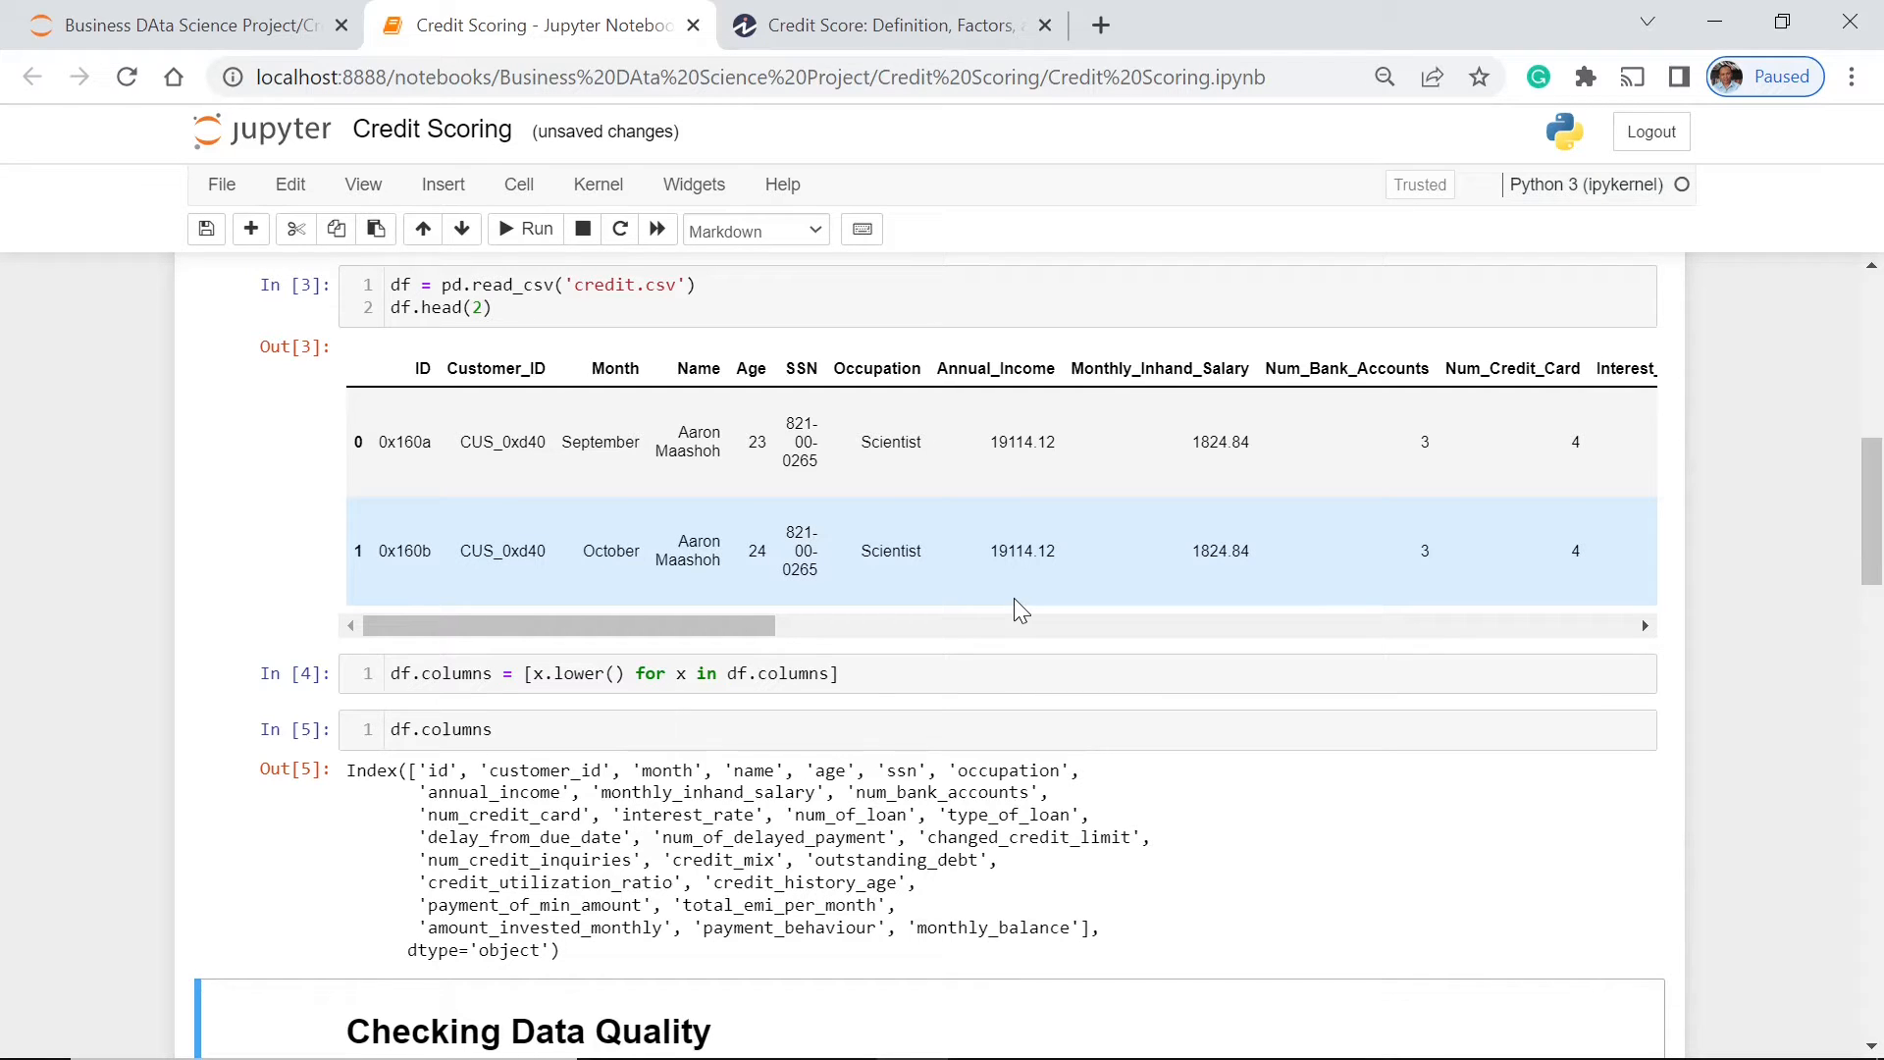
Step: Run df.shape under Checking Data Quality, showing 50,000 rows and 27 columns
{"action": "scroll", "scroll_direction": "down", "scroll_amount": 3}
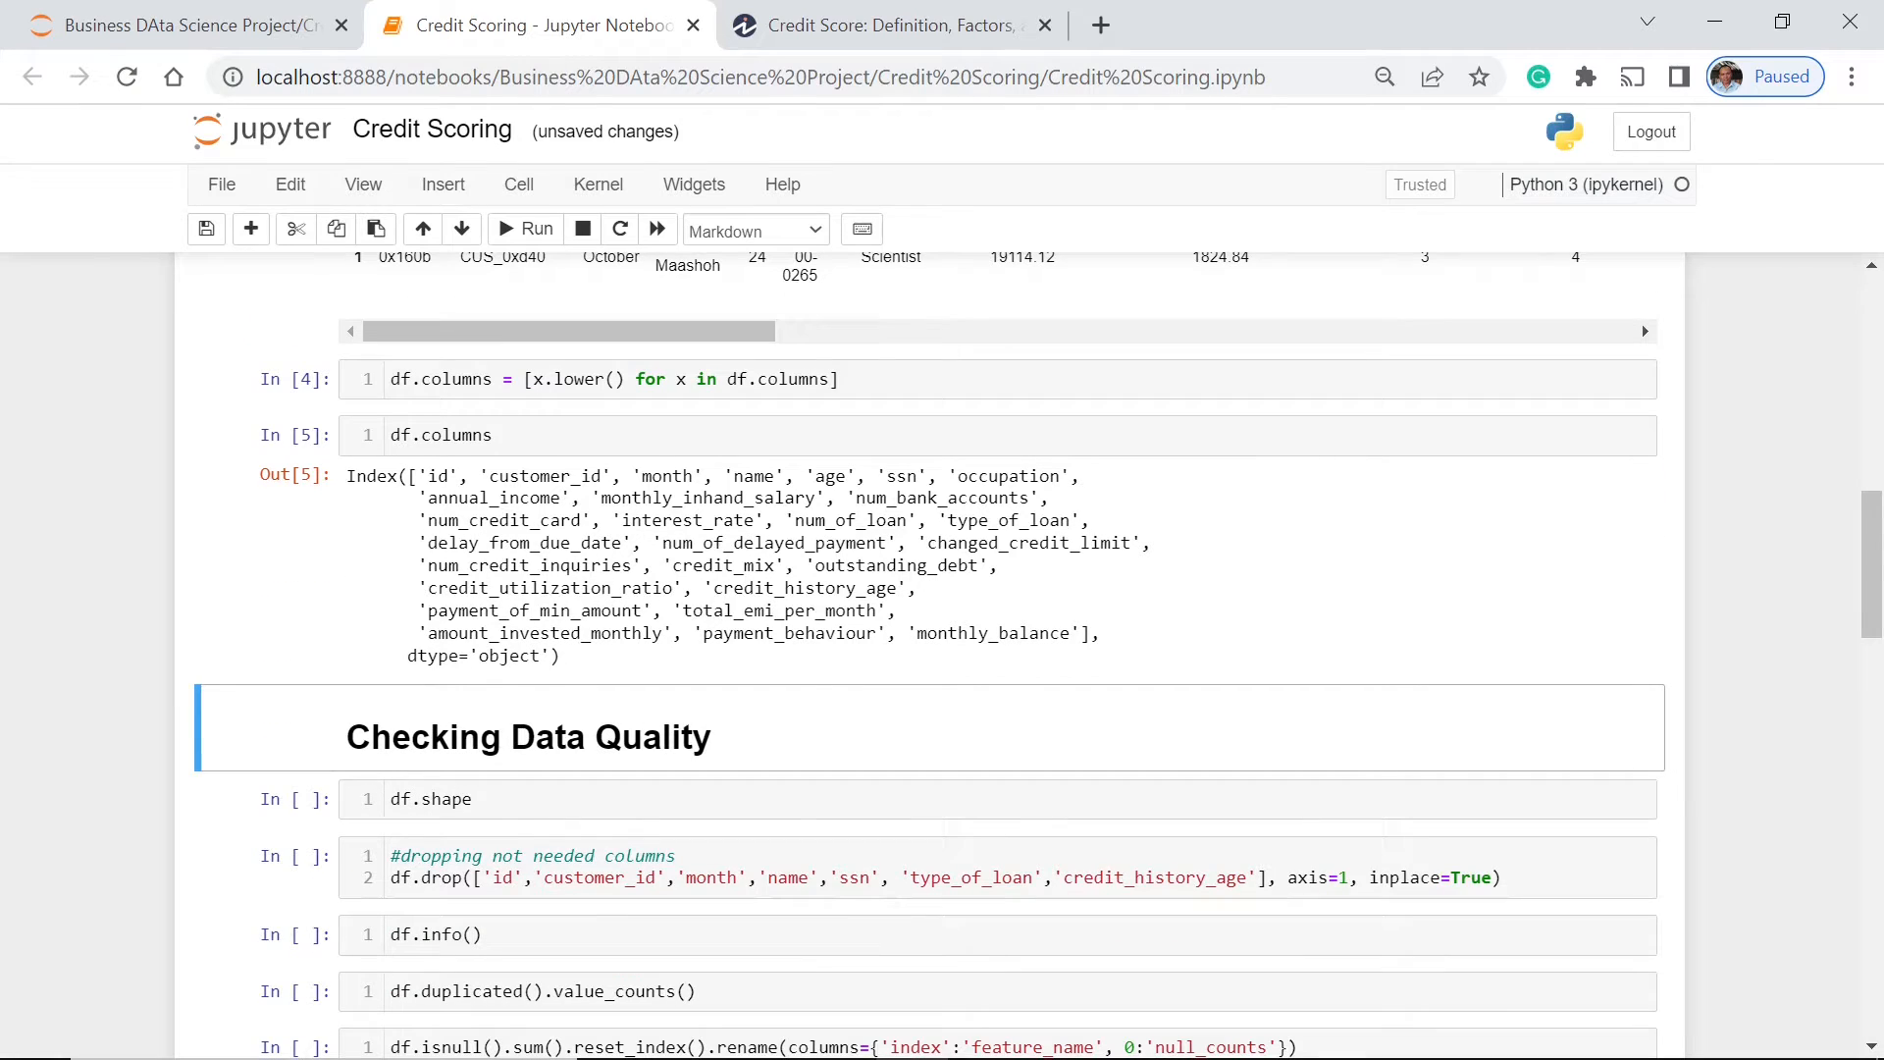
{"action": "mouse_move", "coordinate": [949, 600]}
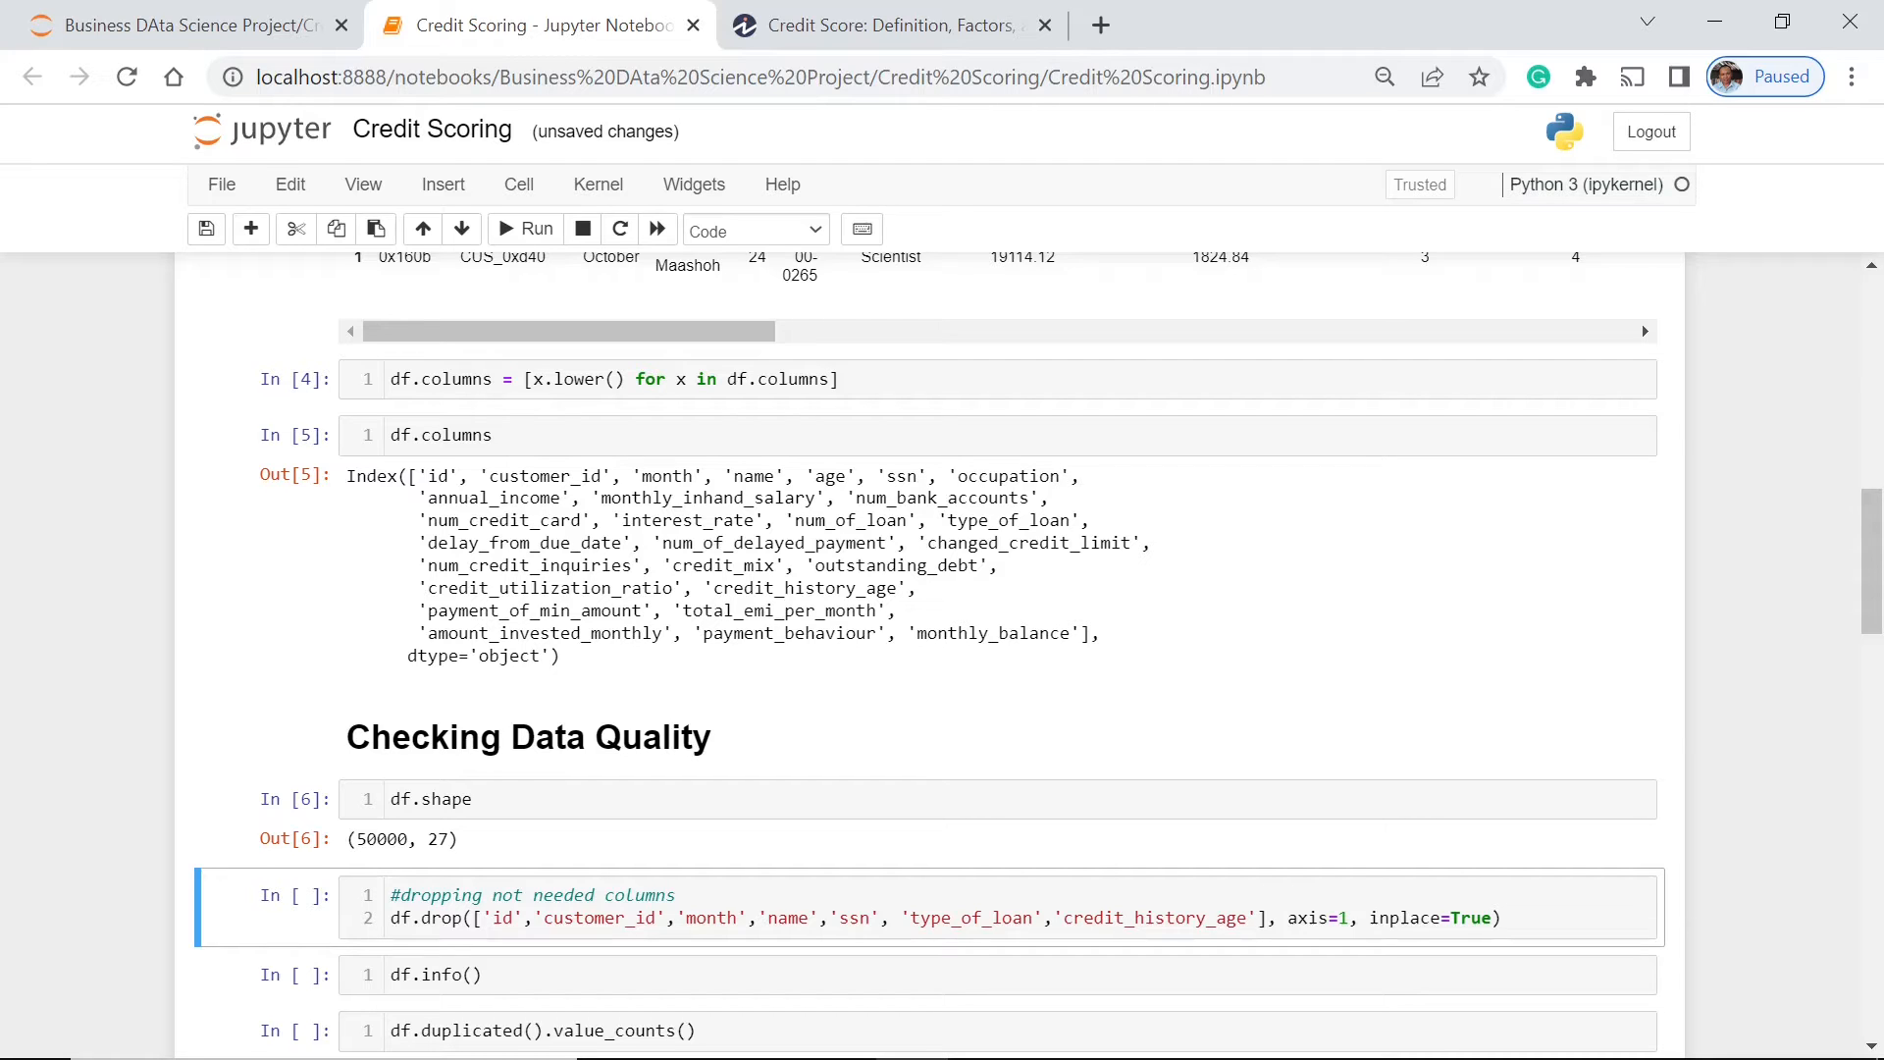
{"action": "mouse_move", "coordinate": [504, 851]}
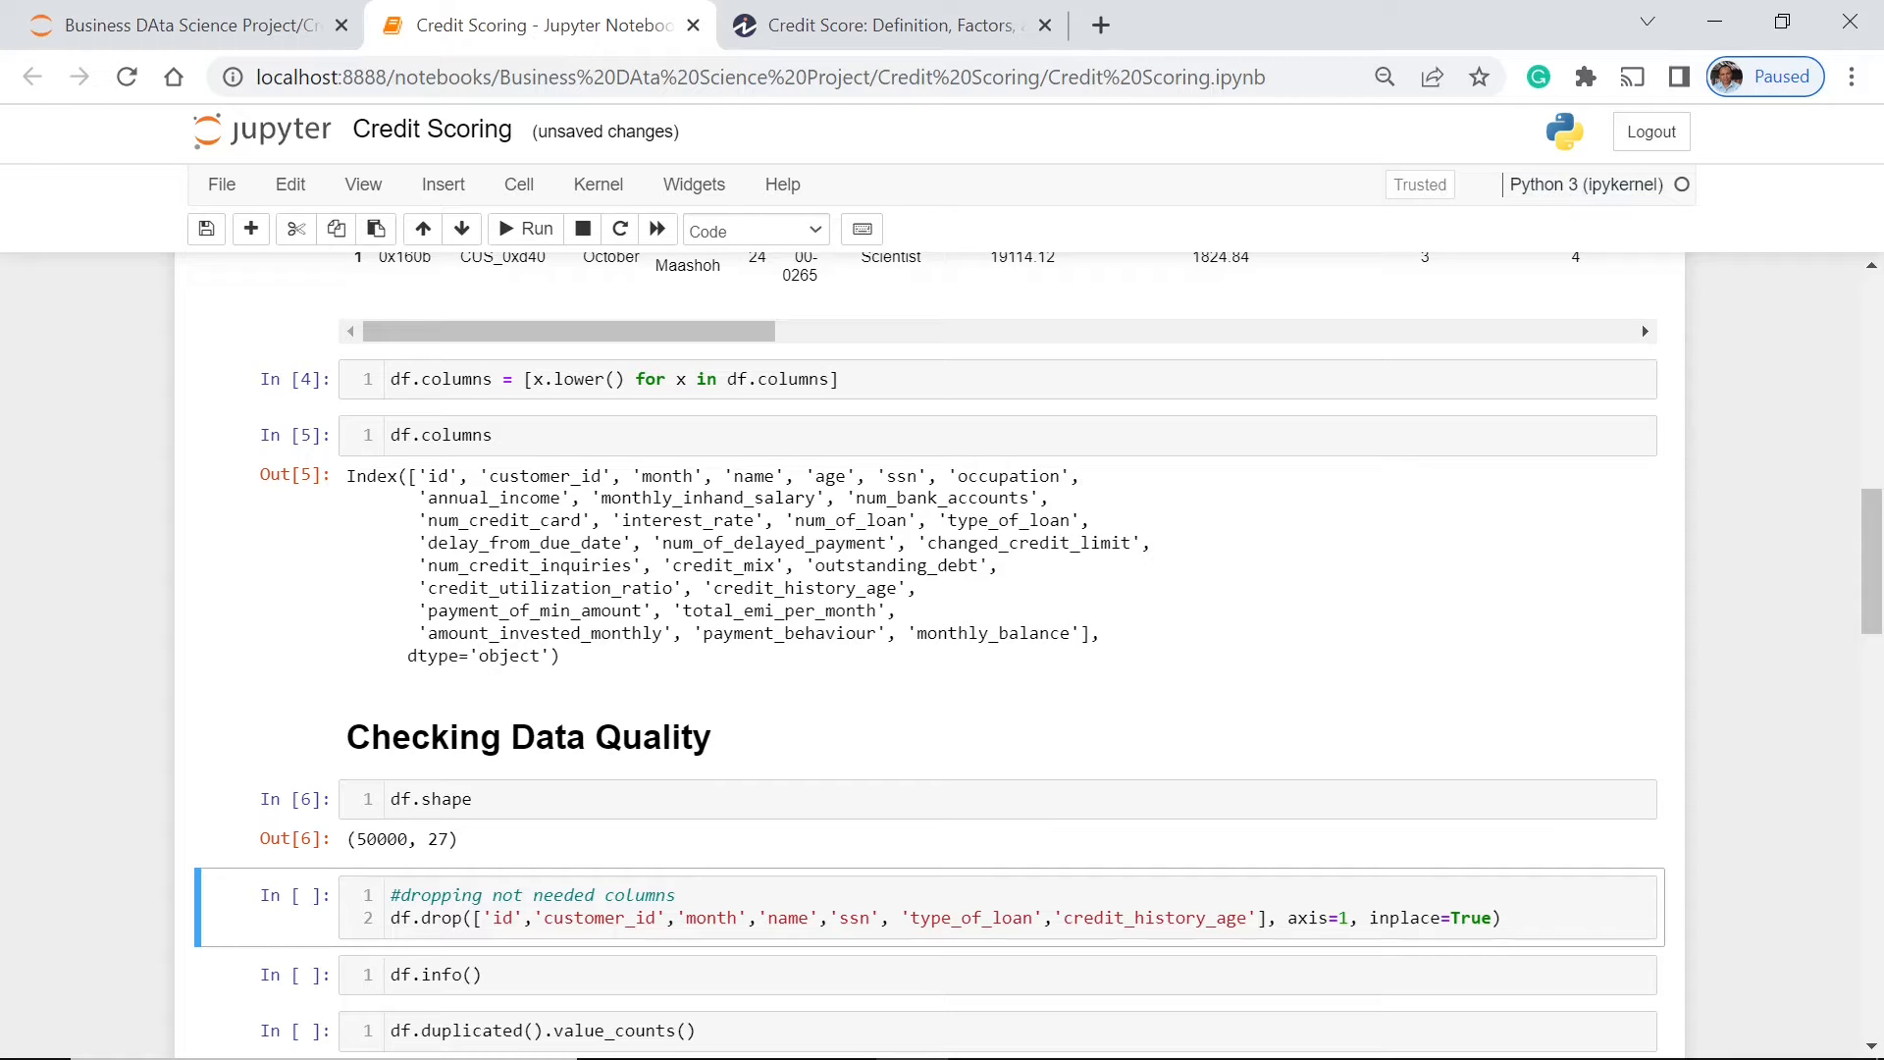
{"action": "mouse_move", "coordinate": [936, 841]}
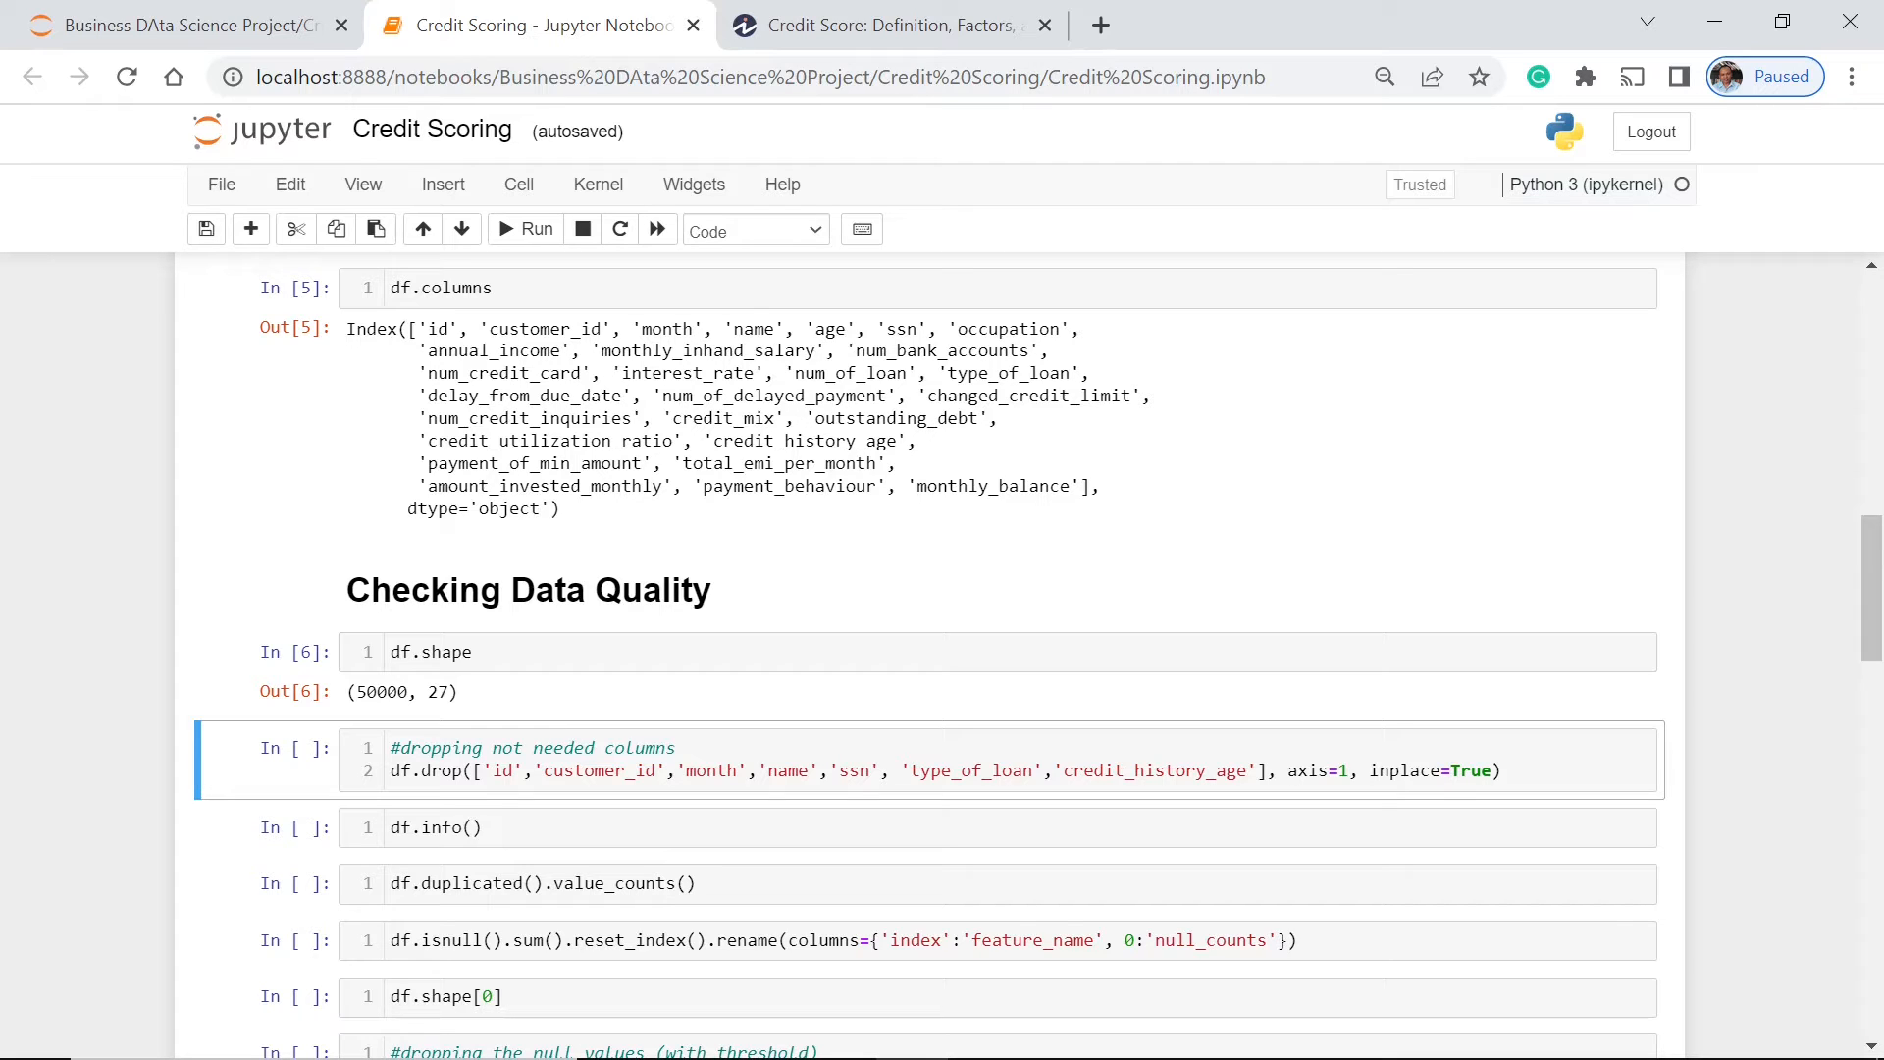
{"action": "left_click", "coordinate": [841, 770]}
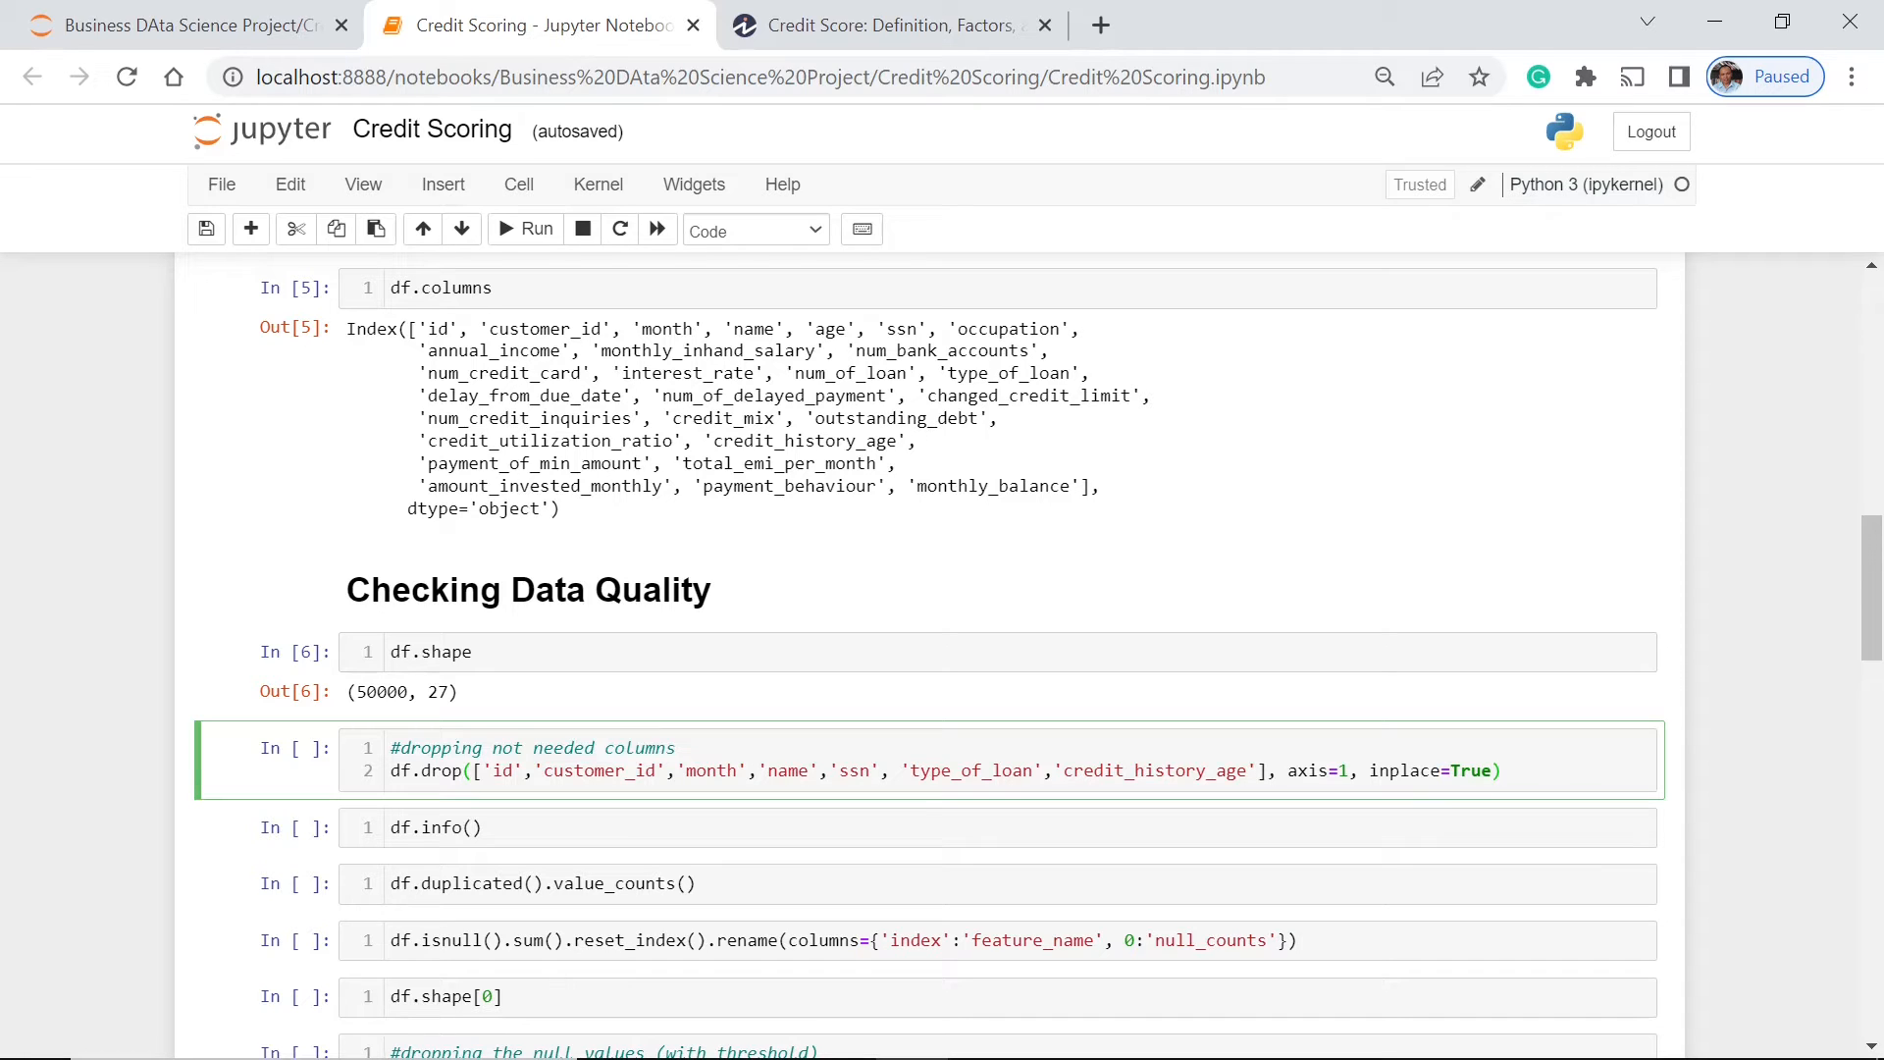
Step: Drop the seven unneeded columns and confirm 20 remain with df.info()
{"action": "left_click", "coordinate": [524, 230]}
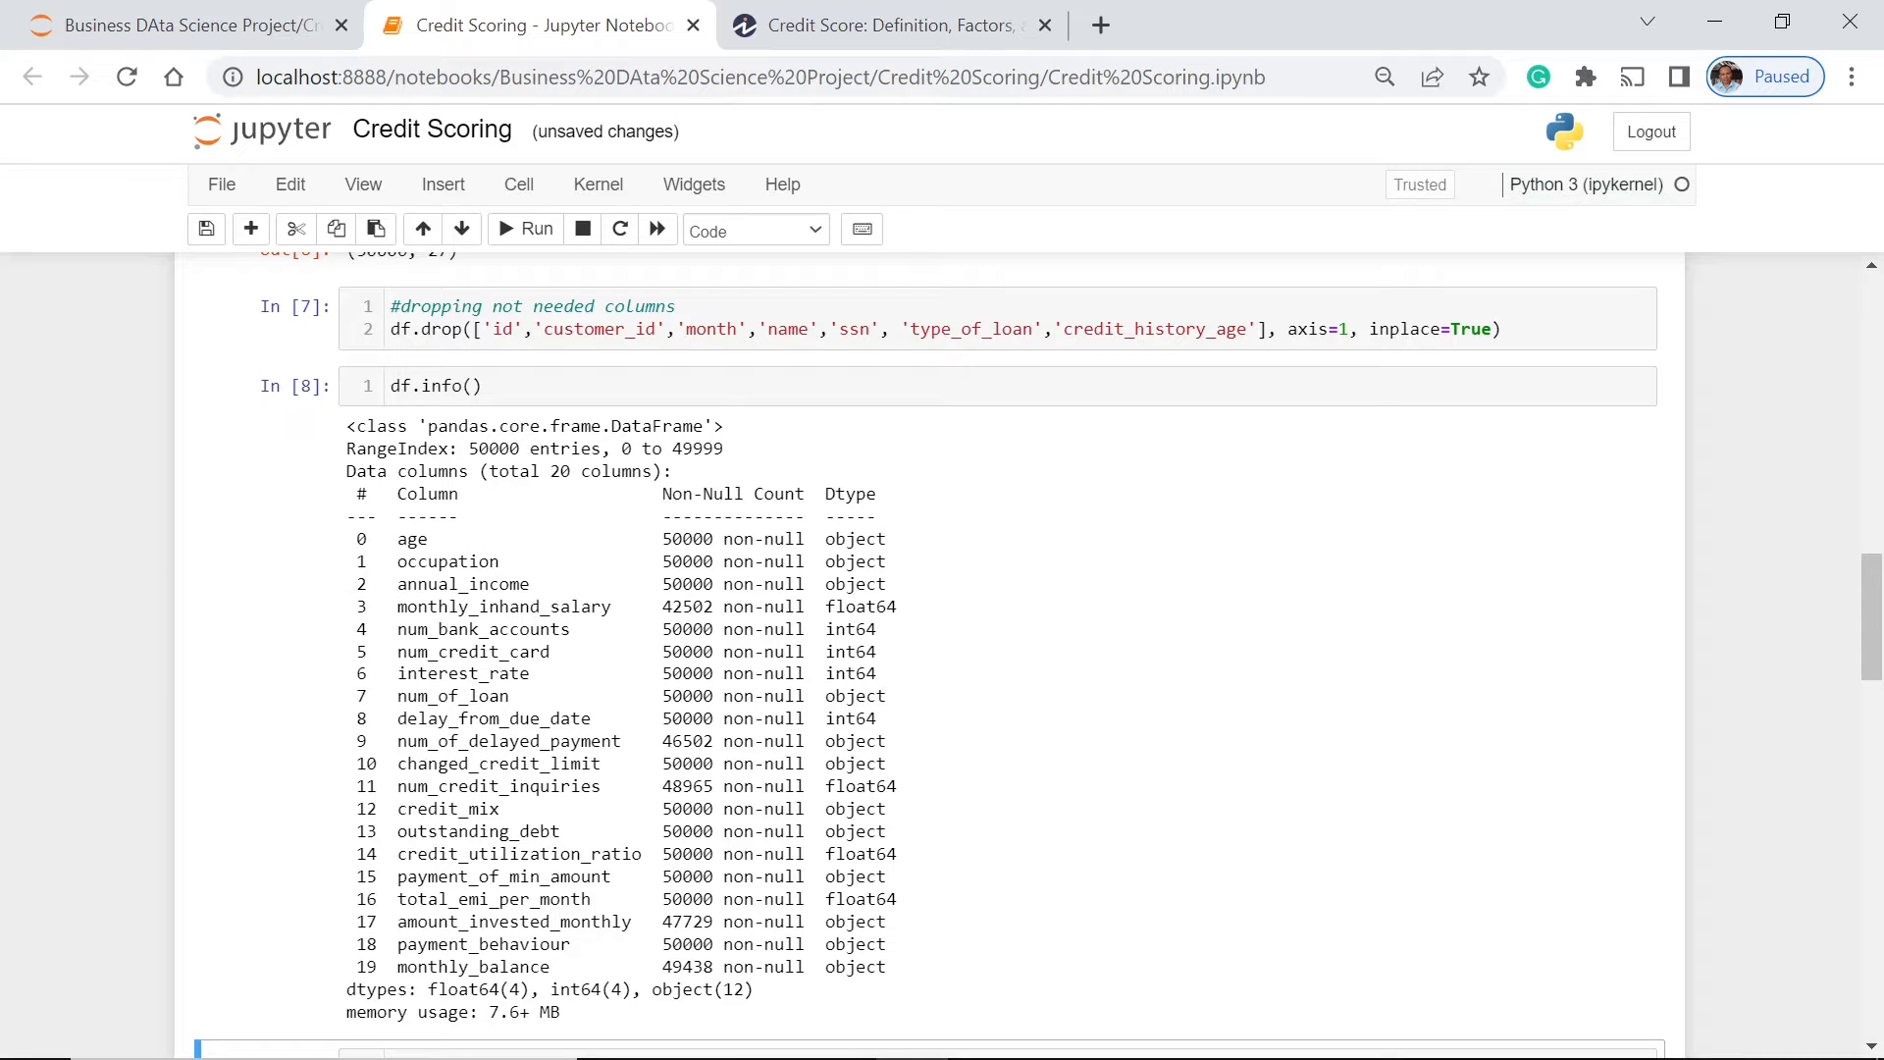
{"action": "mouse_move", "coordinate": [754, 539]}
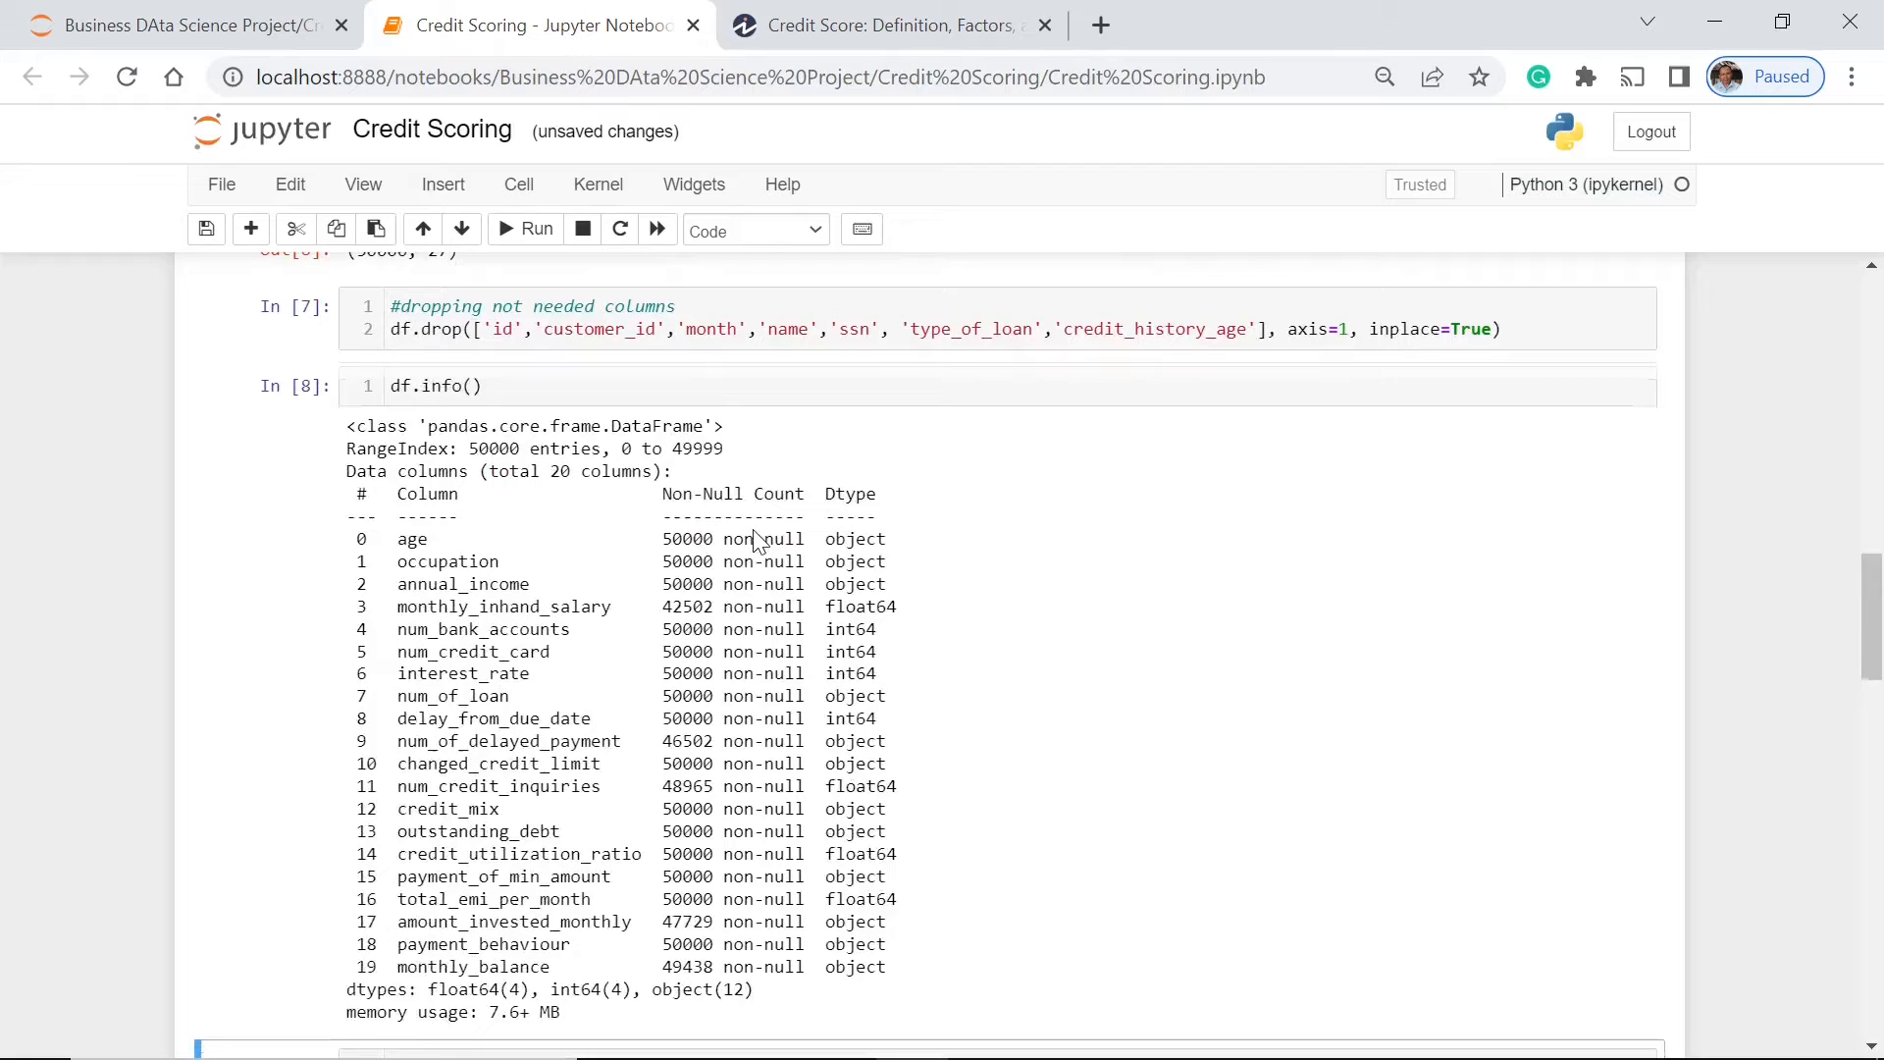
{"action": "scroll", "scroll_direction": "down", "scroll_amount": 3}
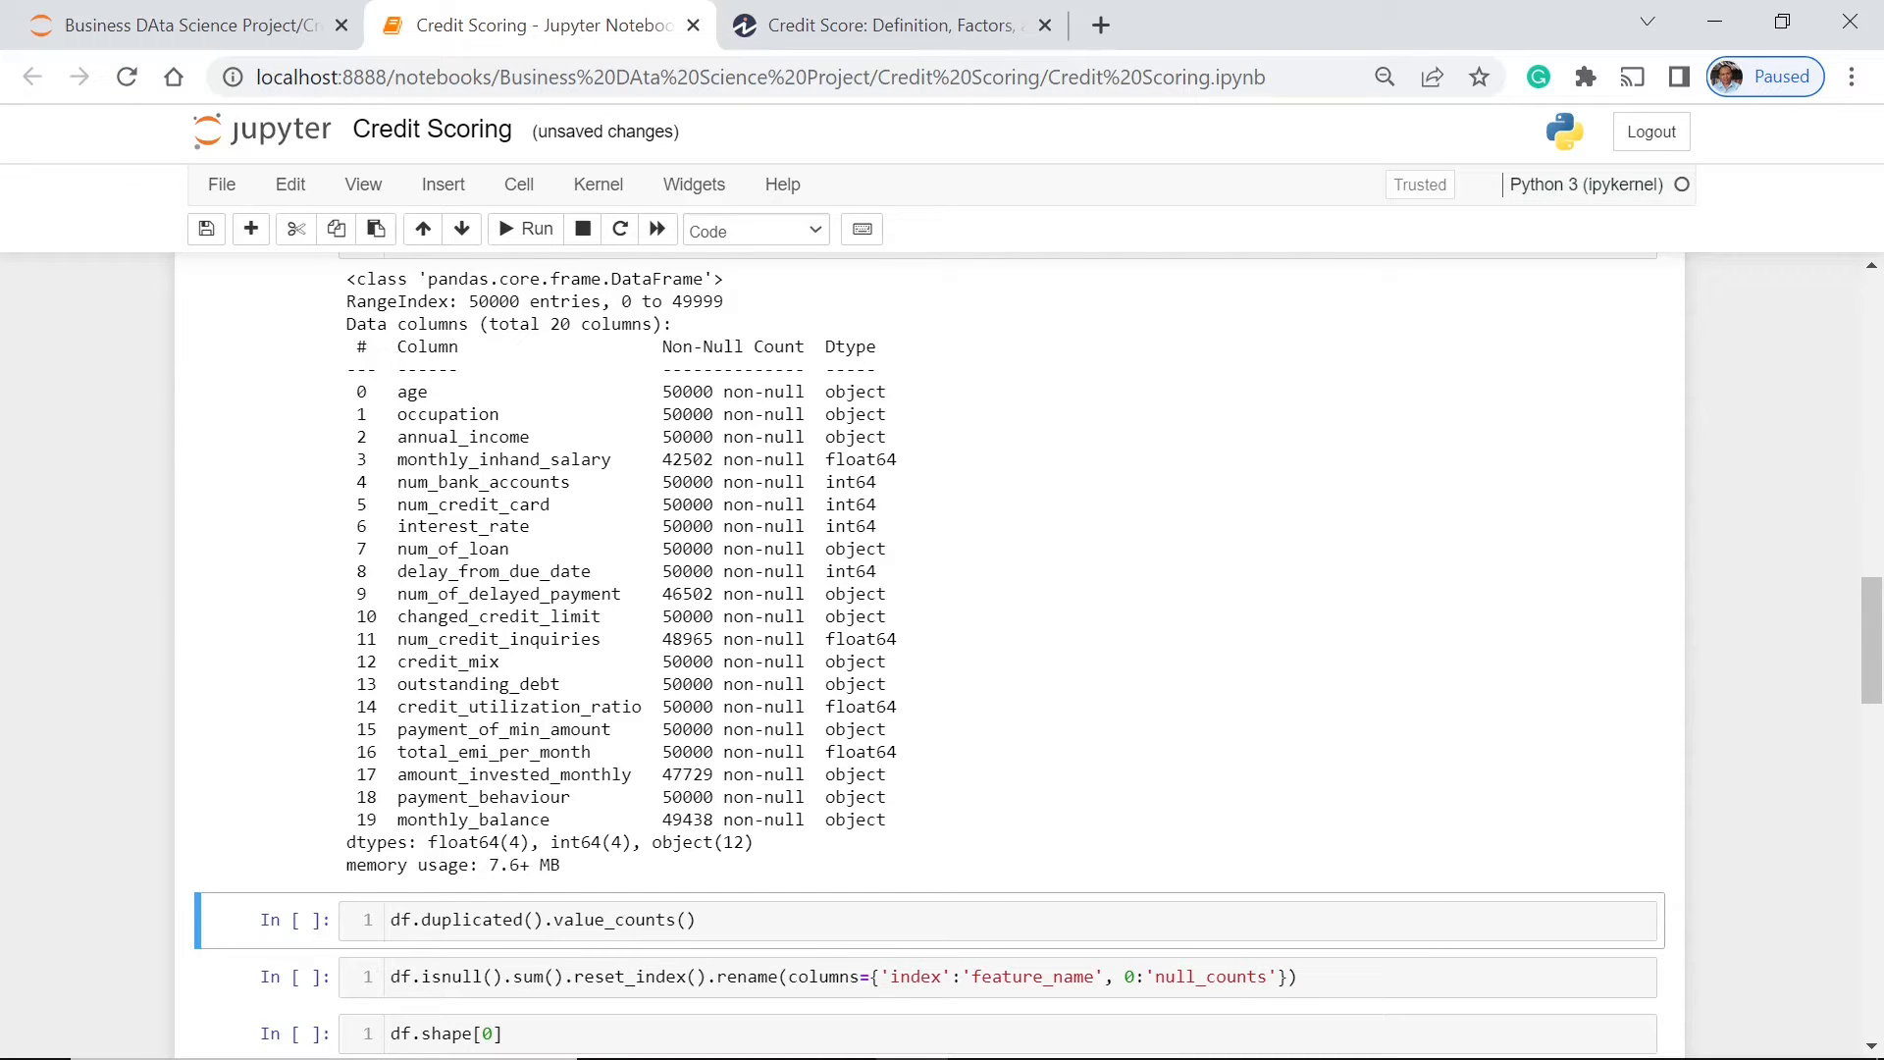
{"action": "mouse_move", "coordinate": [952, 448]}
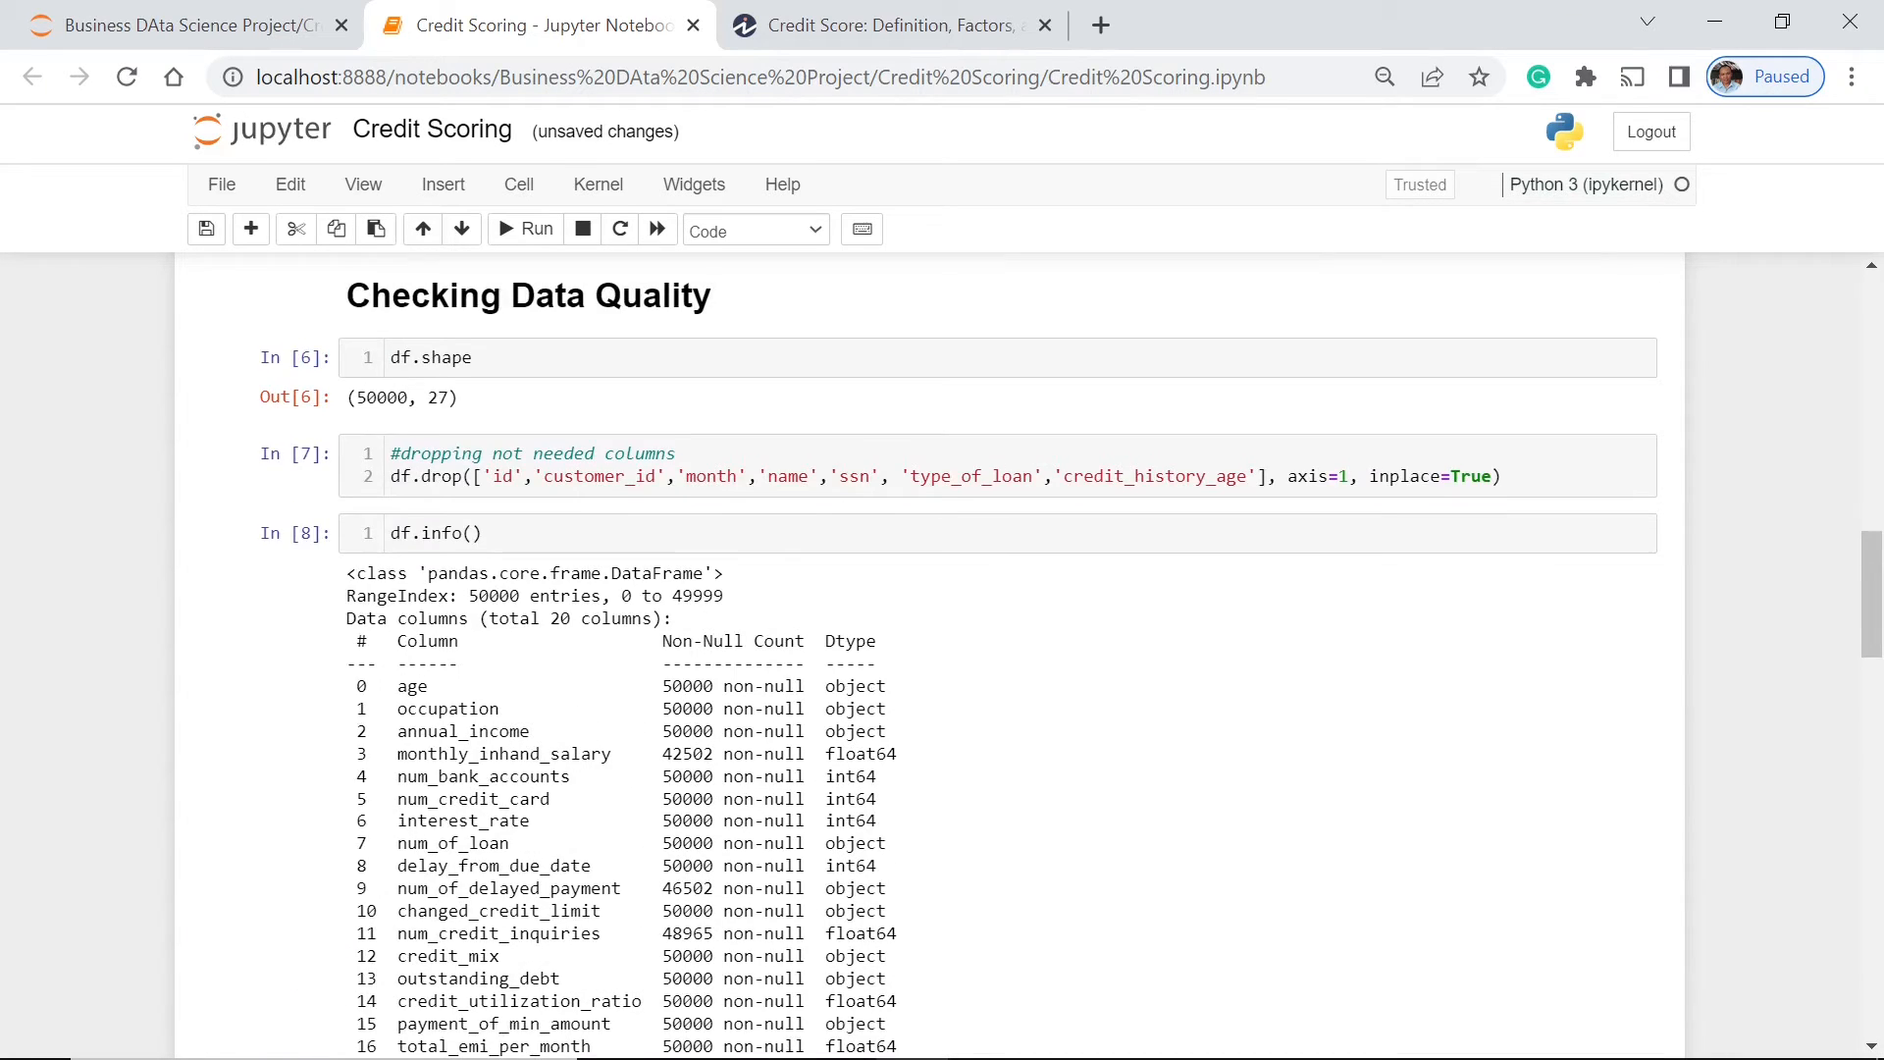
Step: Run df.duplicated().value_counts(), confirming all 50,000 rows are non-duplicates
{"action": "scroll", "scroll_direction": "down", "scroll_amount": 3}
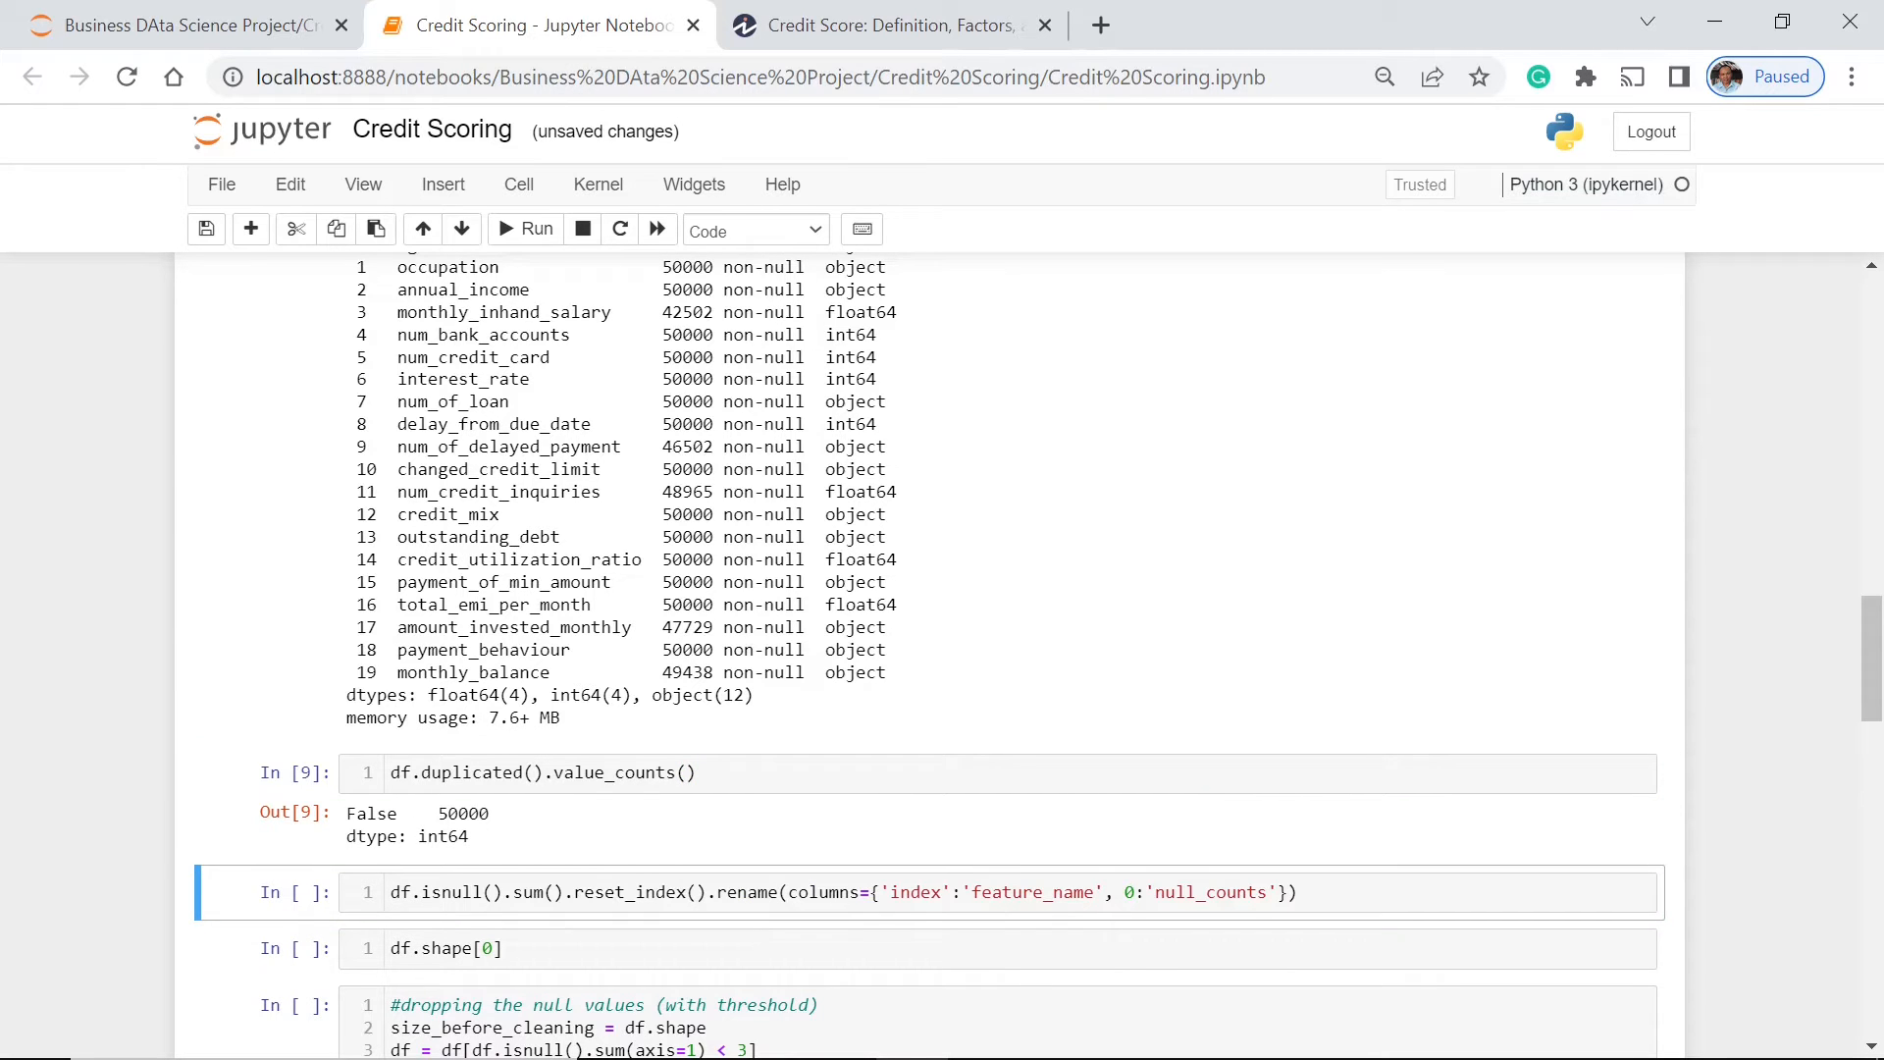
{"action": "mouse_move", "coordinate": [745, 812]}
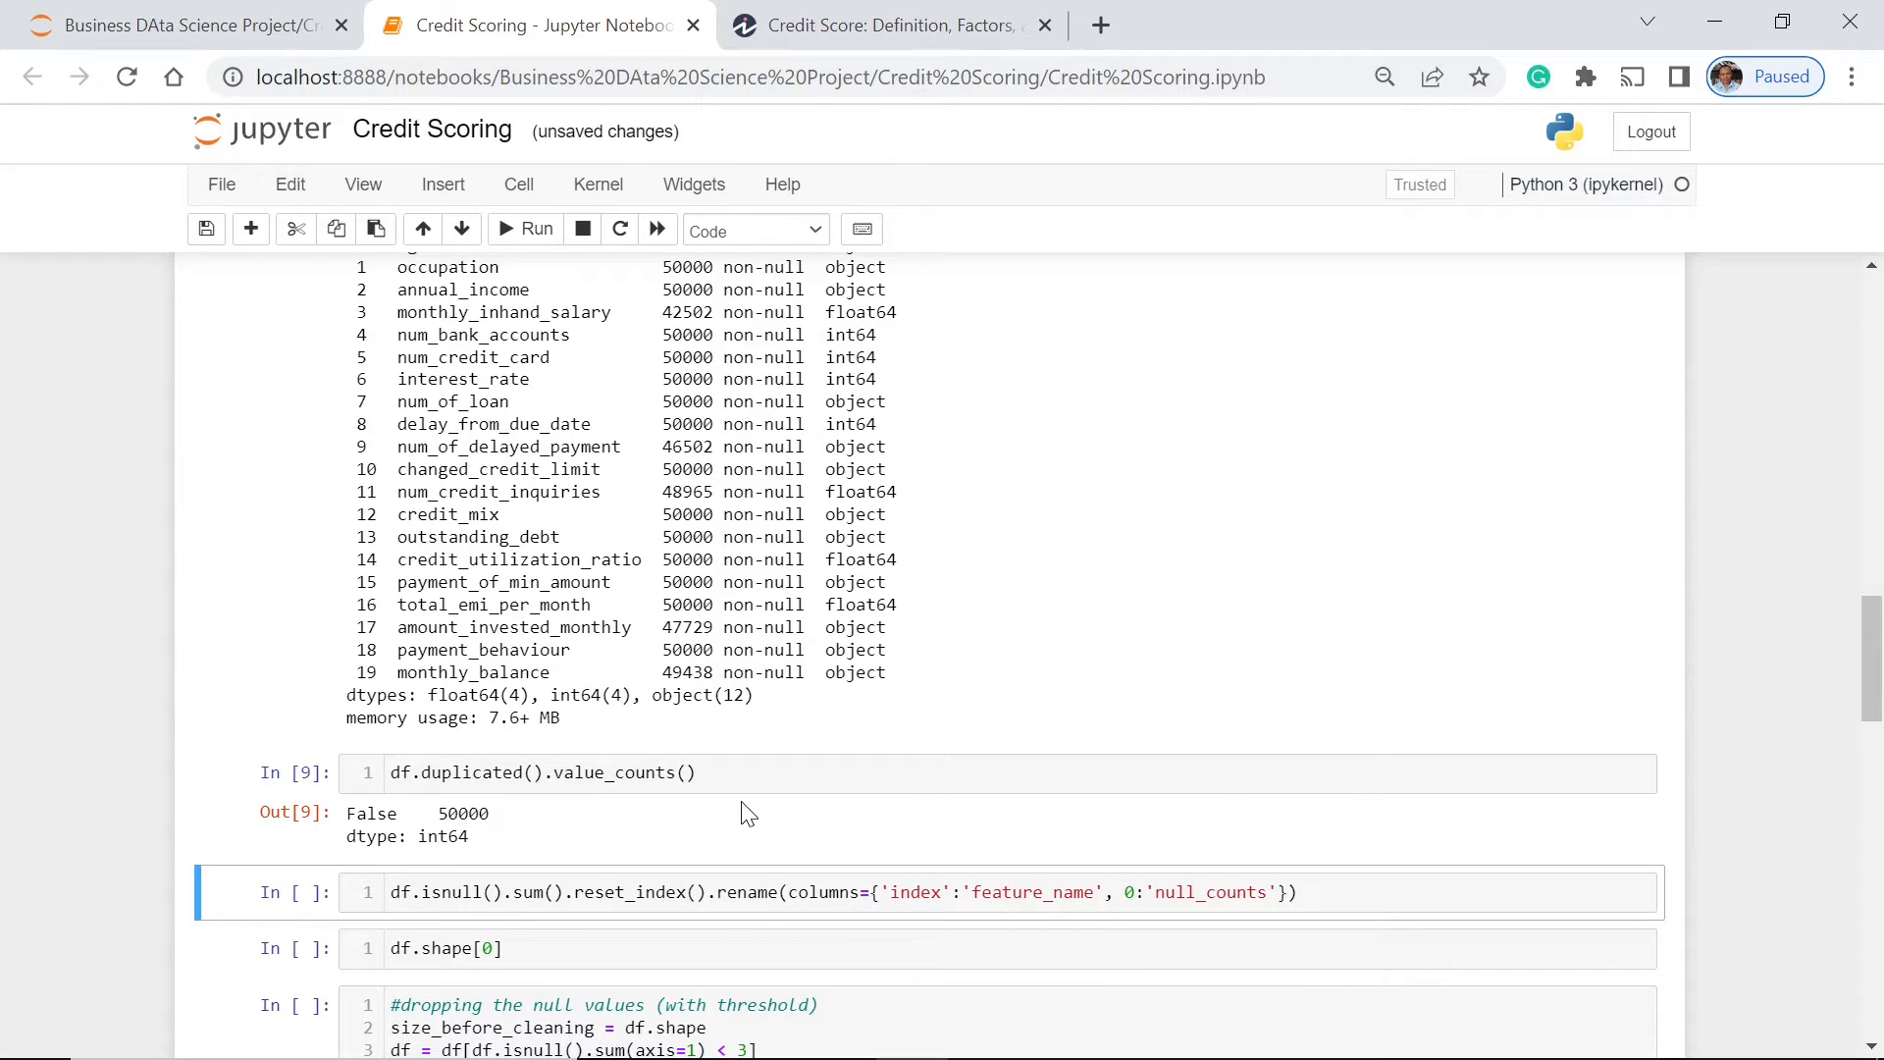
{"action": "scroll", "scroll_direction": "down", "scroll_amount": 3}
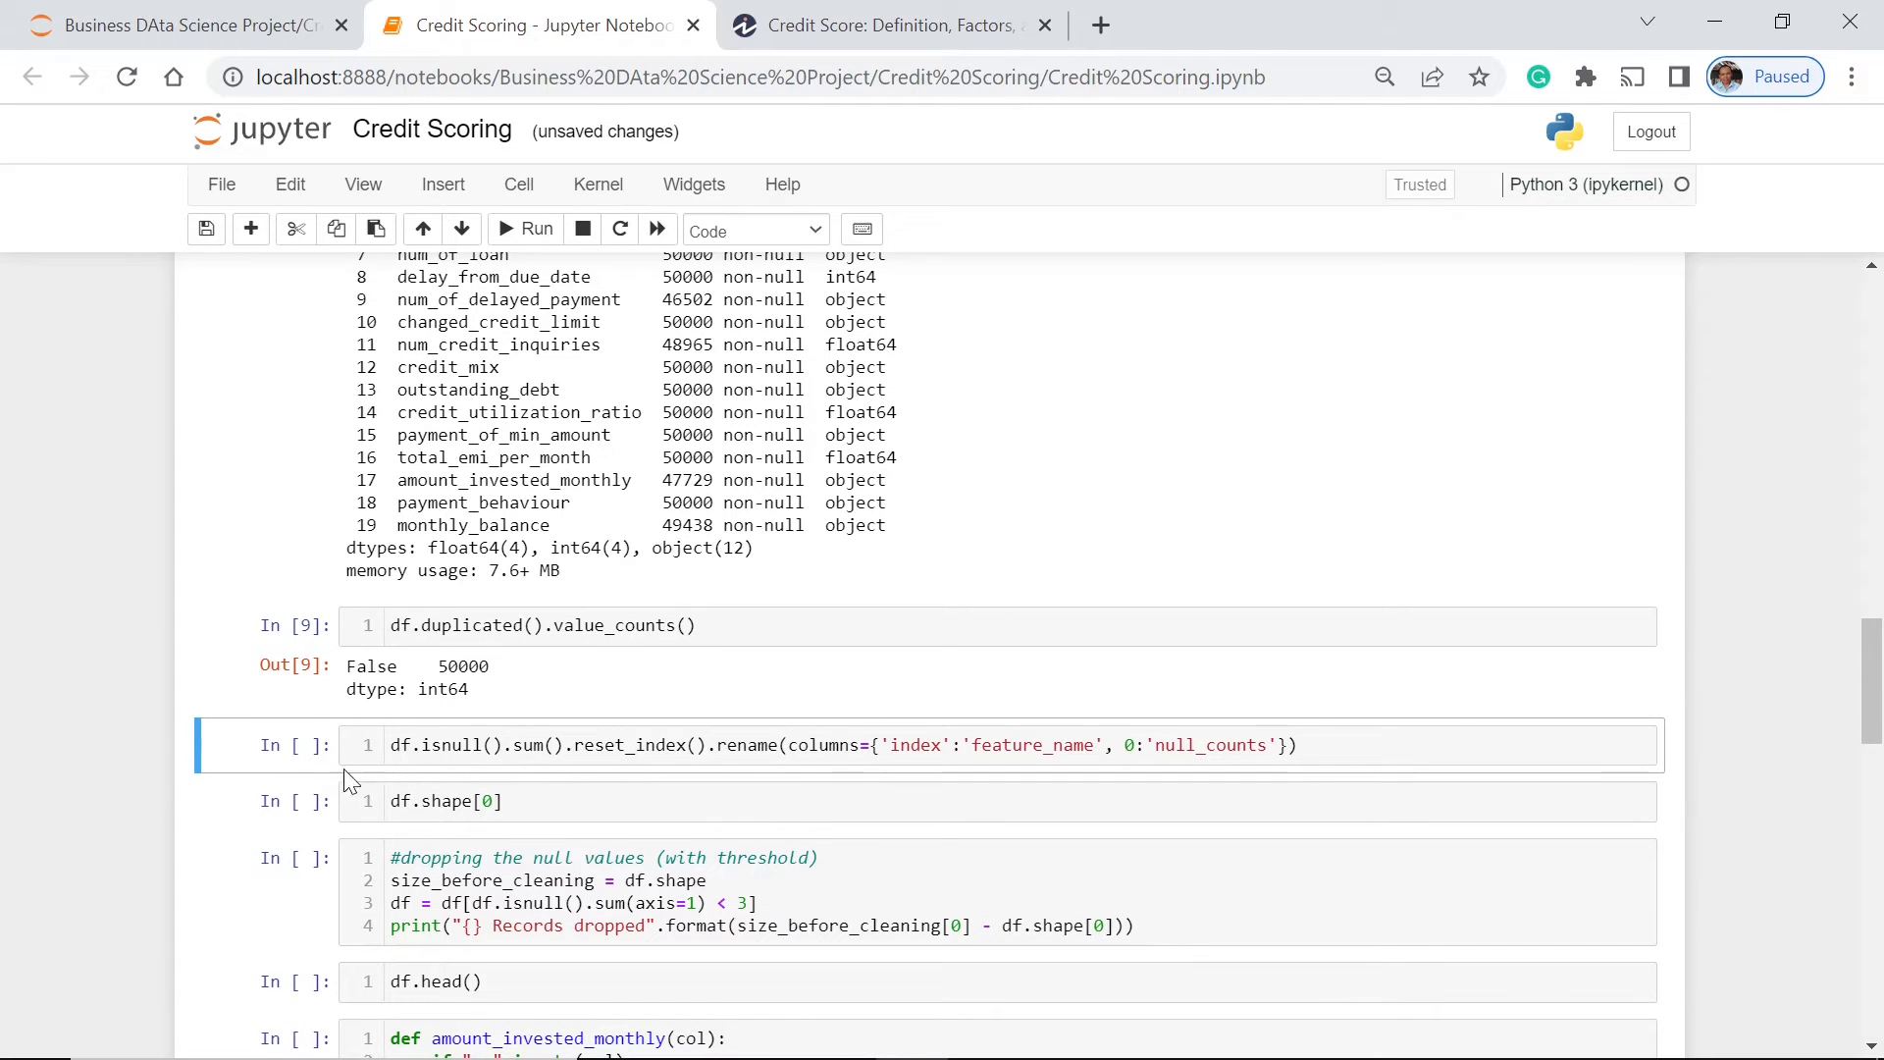
{"action": "mouse_move", "coordinate": [883, 700]}
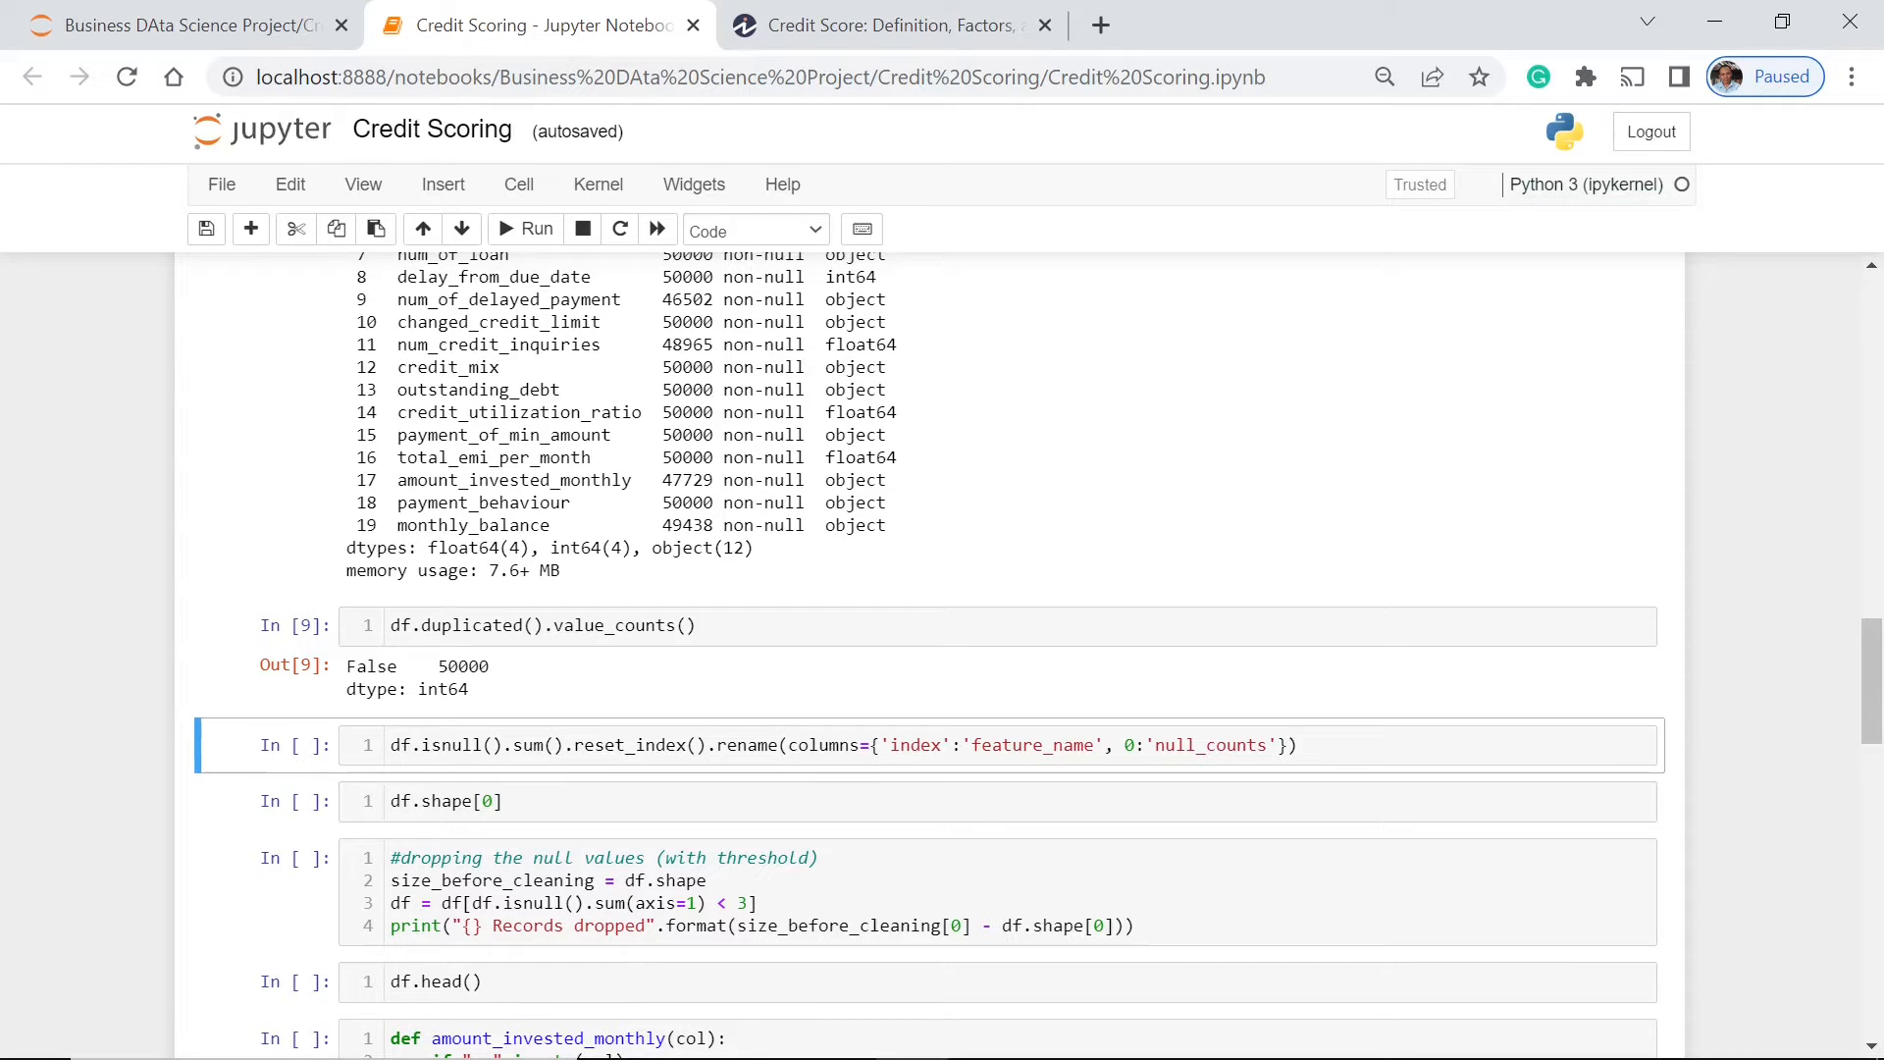
{"action": "mouse_move", "coordinate": [906, 778]}
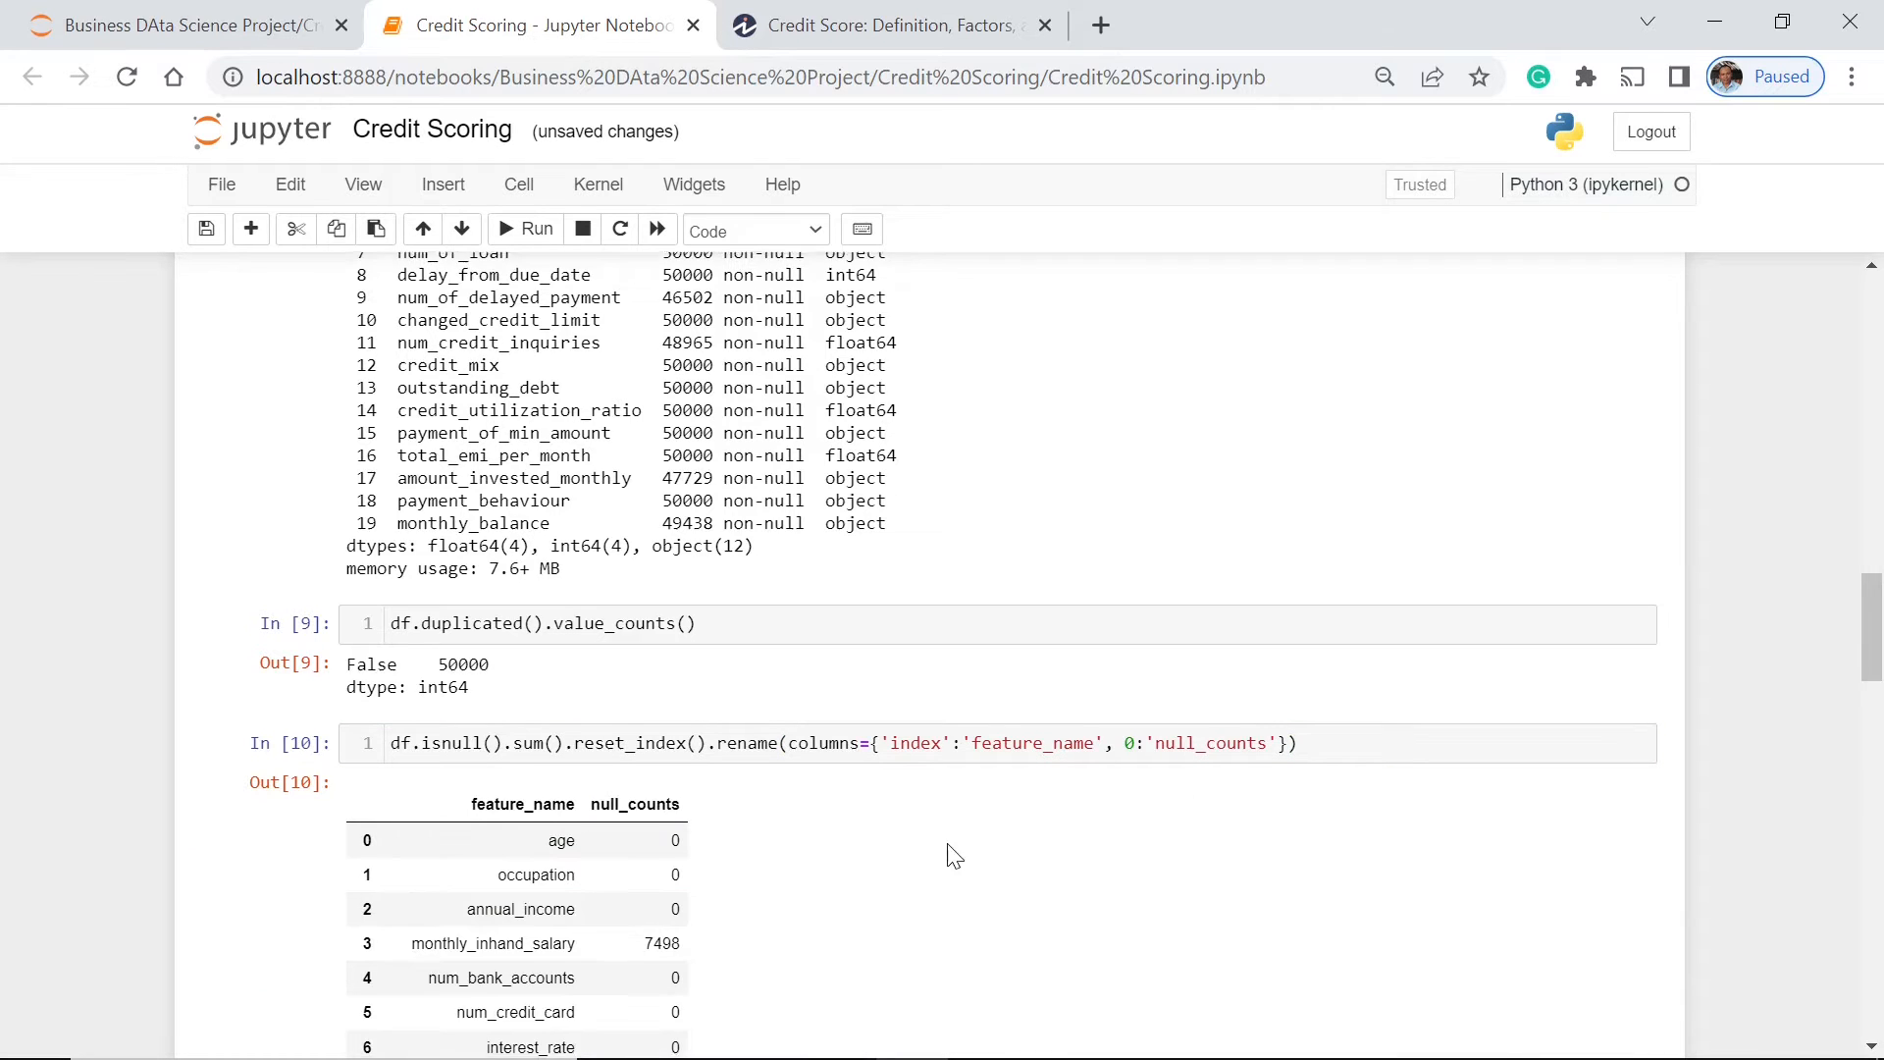
Step: Tabulate null counts per feature and scroll the results, e.g. 7498 in monthly_inhand_salary
{"action": "scroll", "scroll_direction": "down", "scroll_amount": 3}
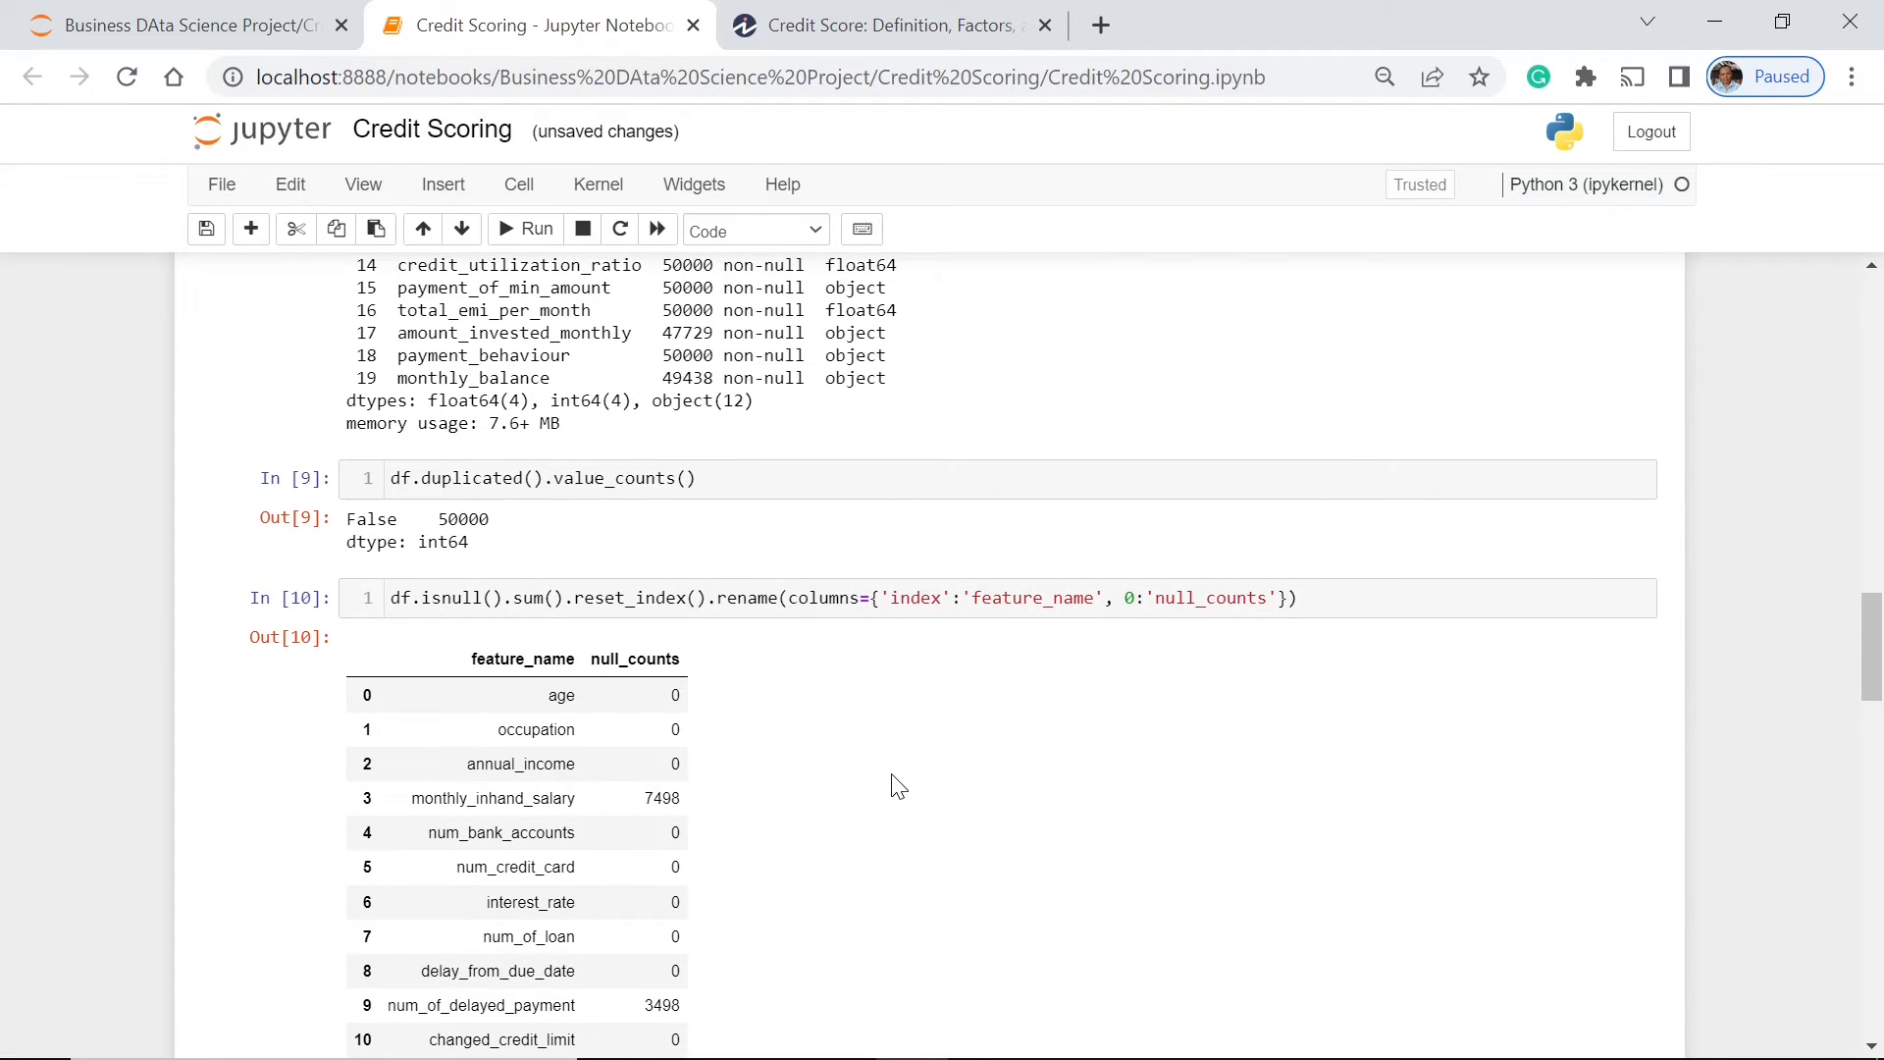
{"action": "scroll", "scroll_direction": "down", "scroll_amount": 3}
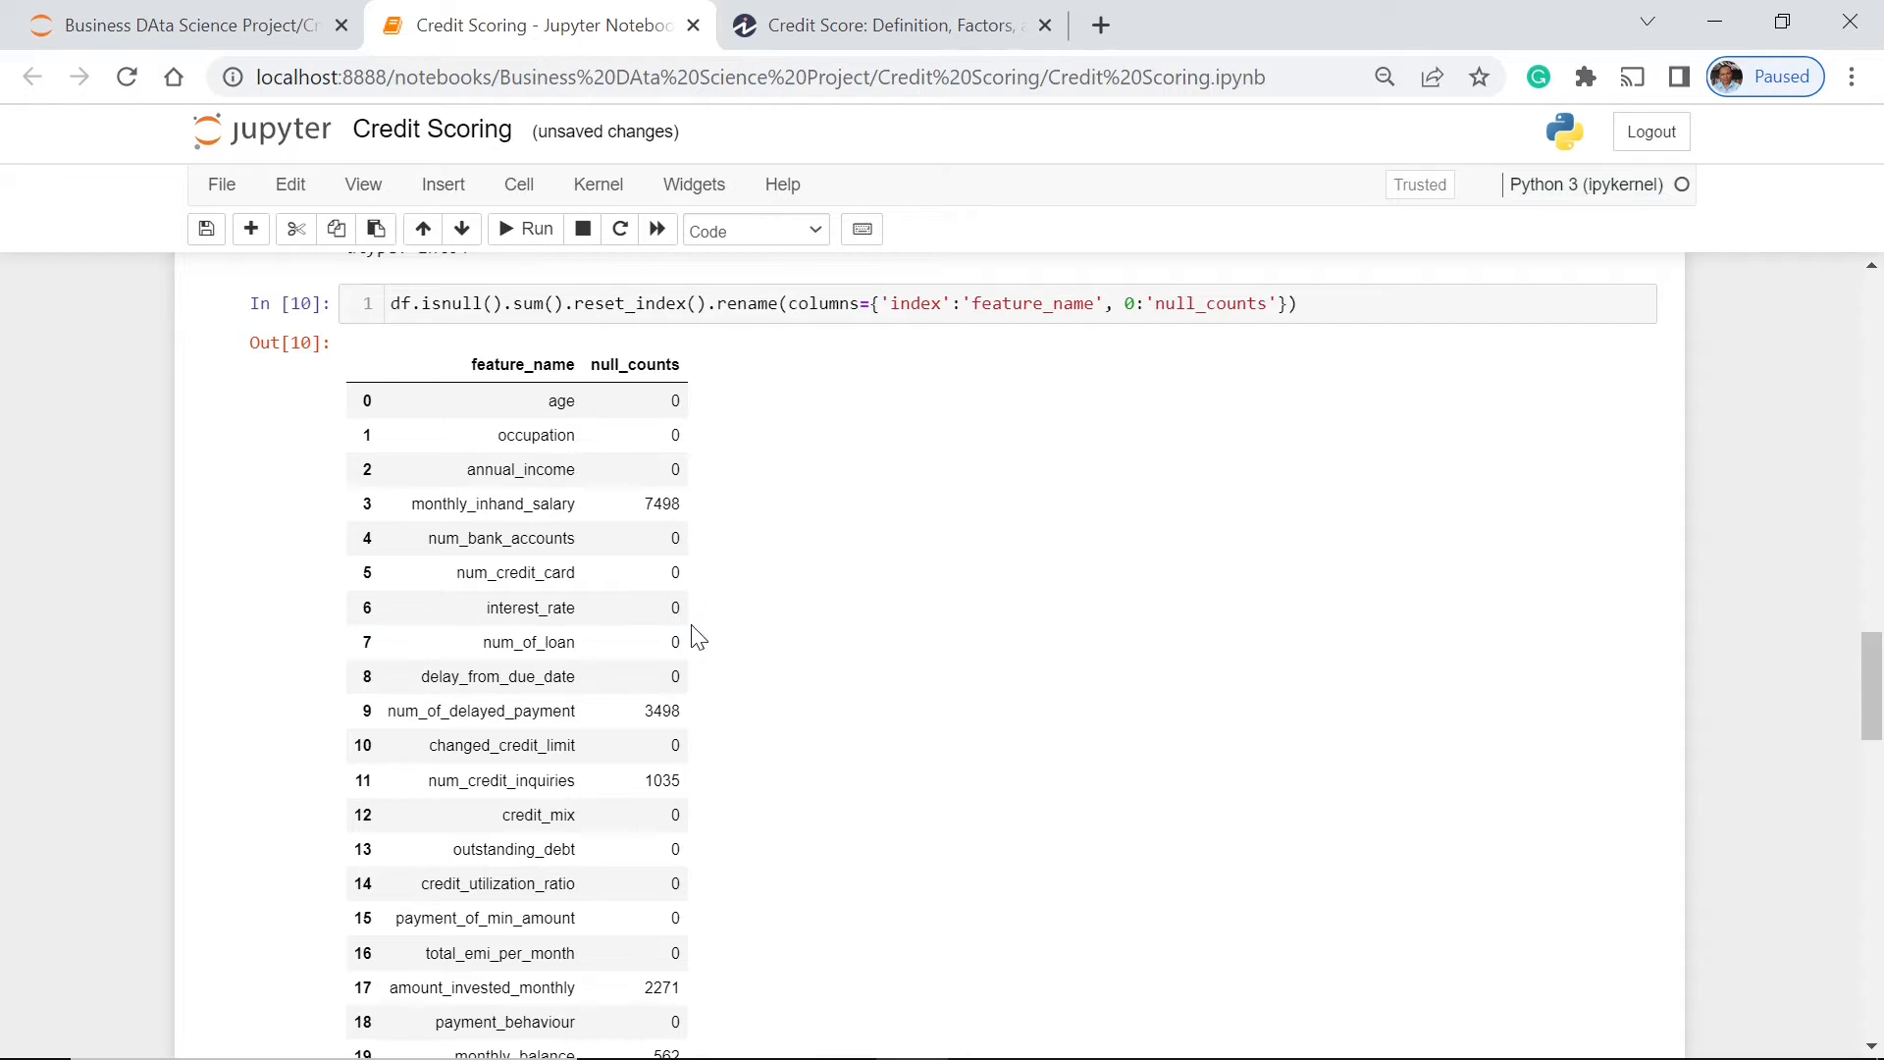
{"action": "mouse_move", "coordinate": [804, 523]}
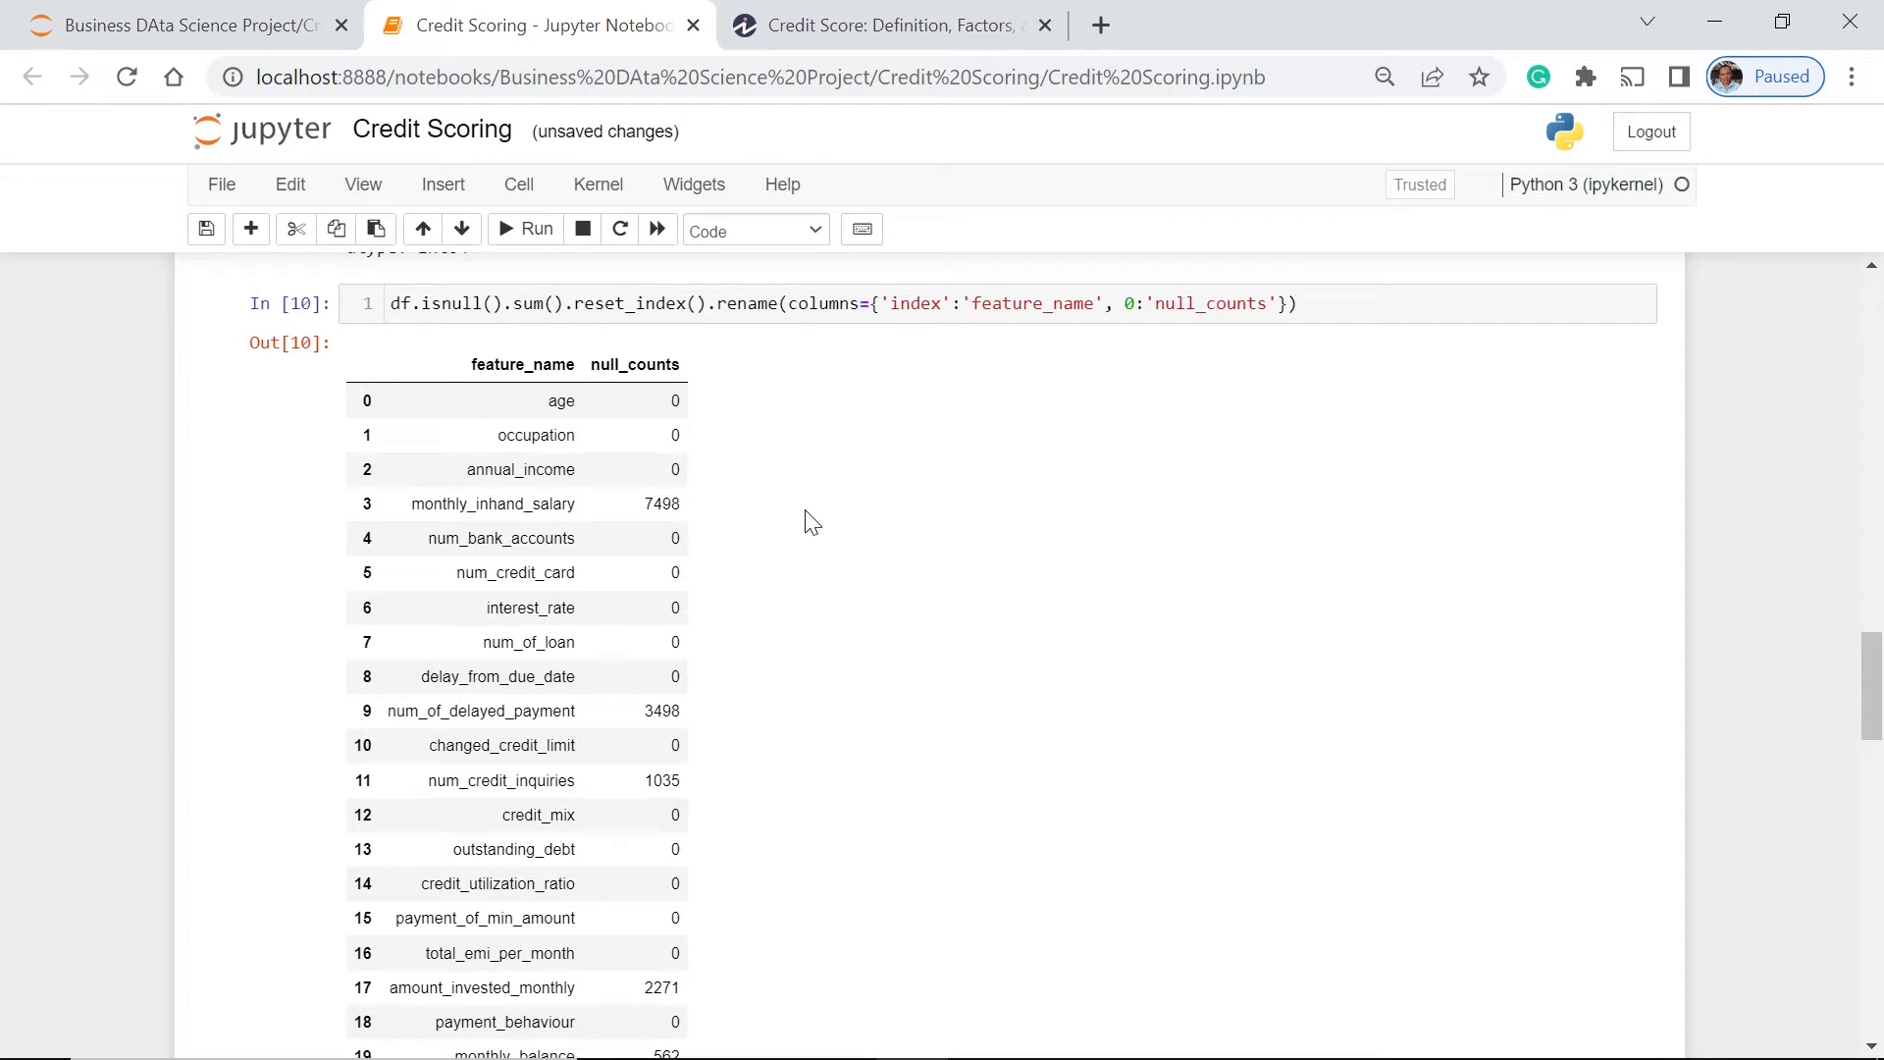
{"action": "mouse_move", "coordinate": [817, 530]}
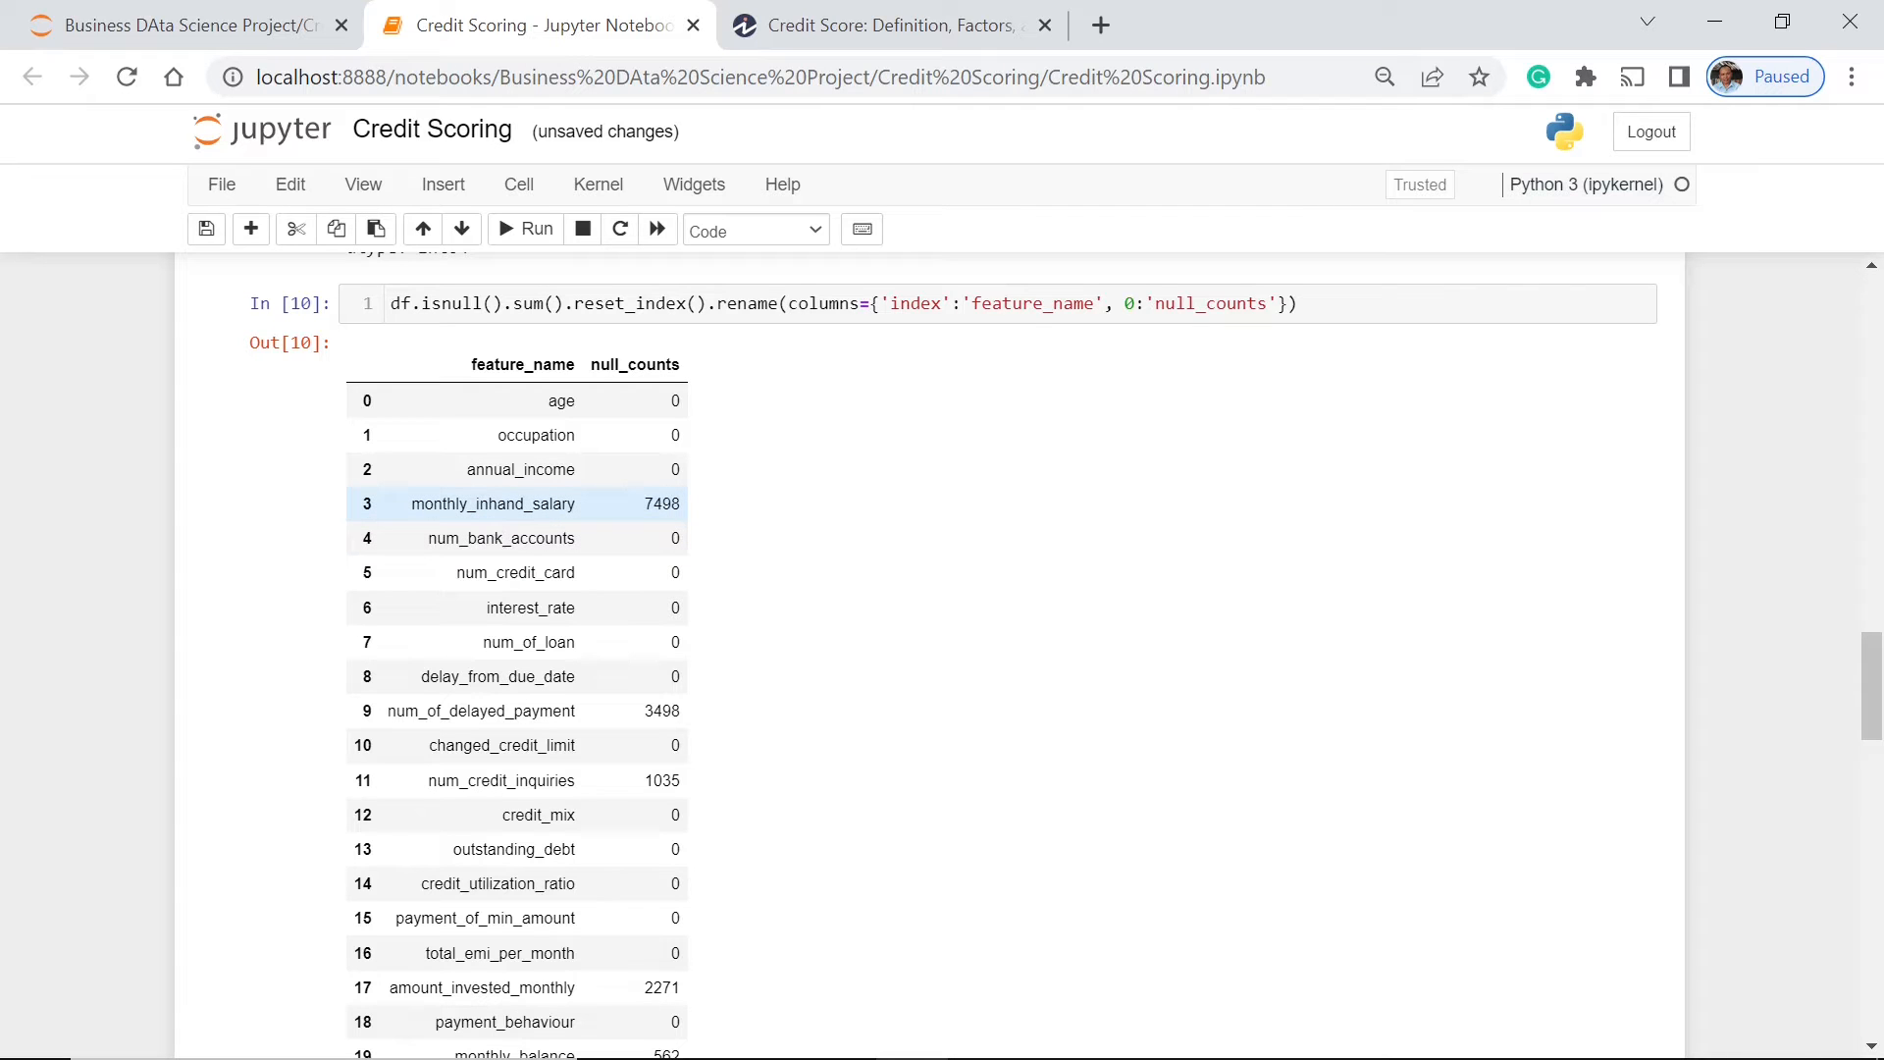
{"action": "scroll", "scroll_direction": "down", "scroll_amount": 3}
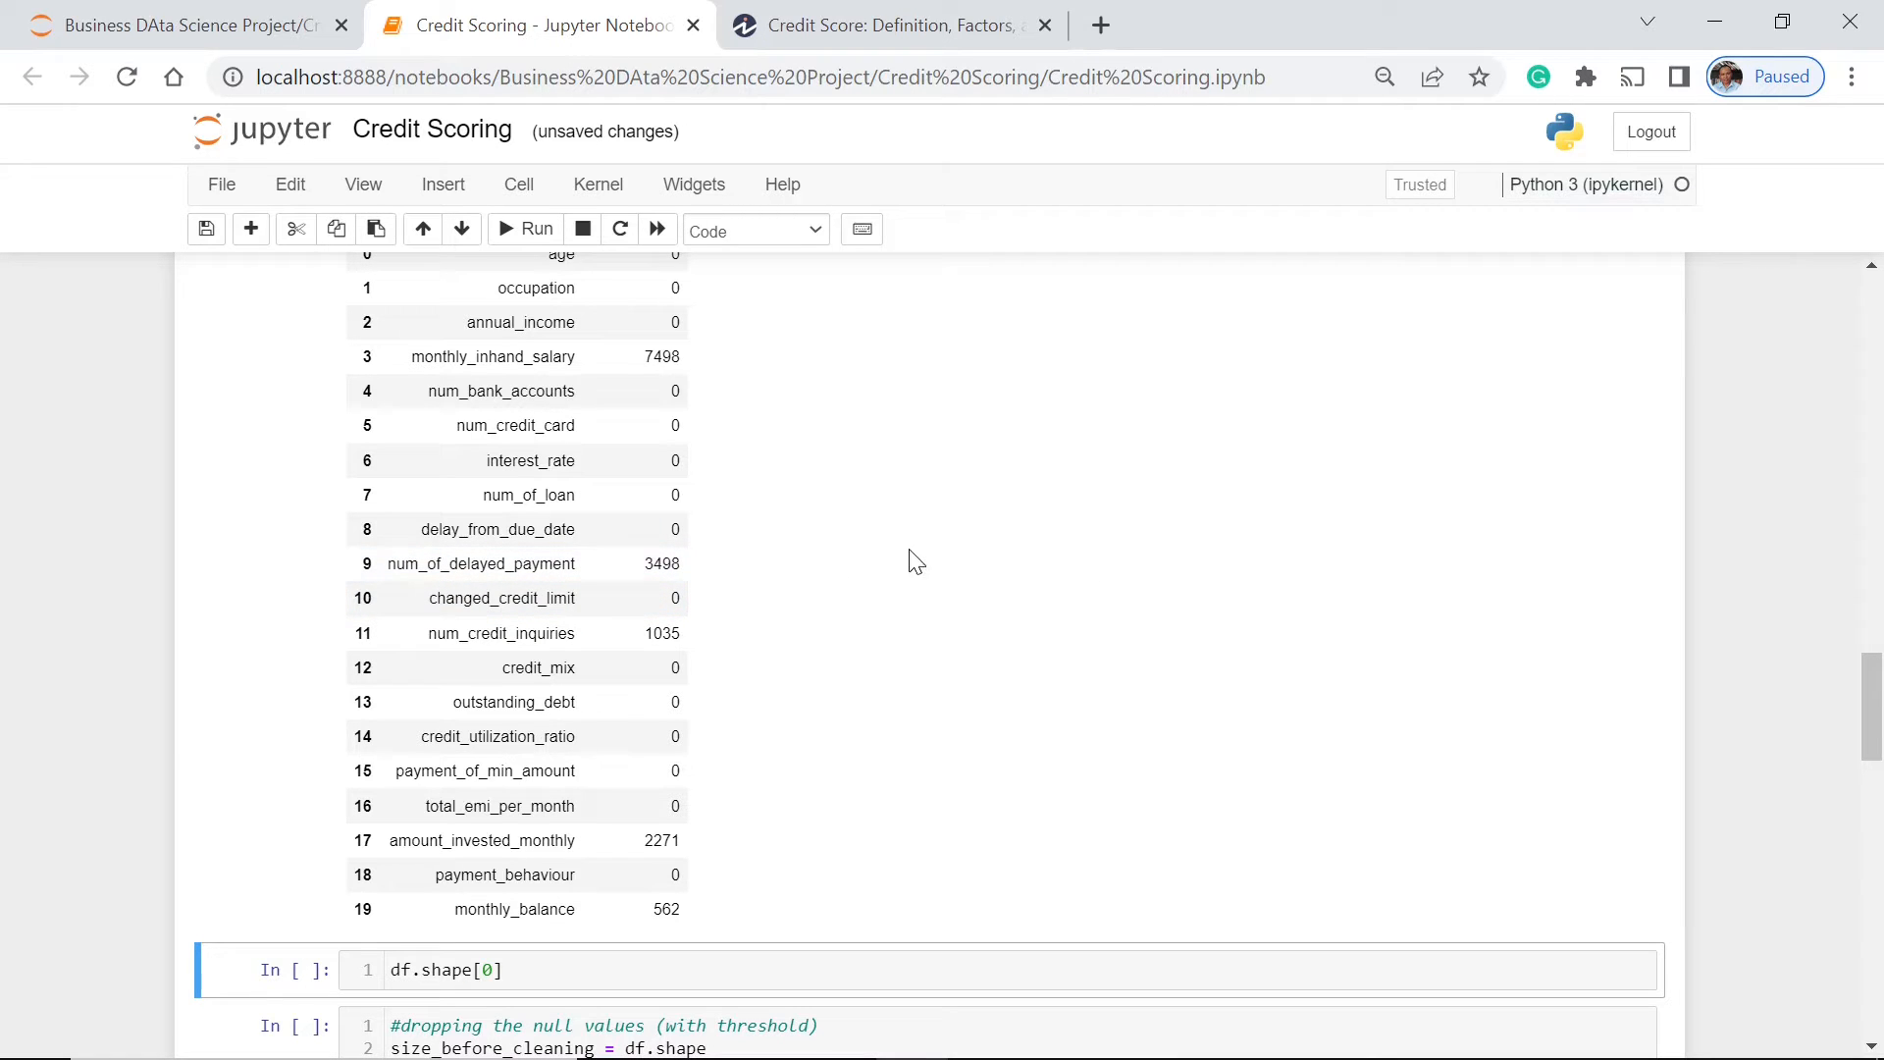
{"action": "mouse_move", "coordinate": [981, 775]}
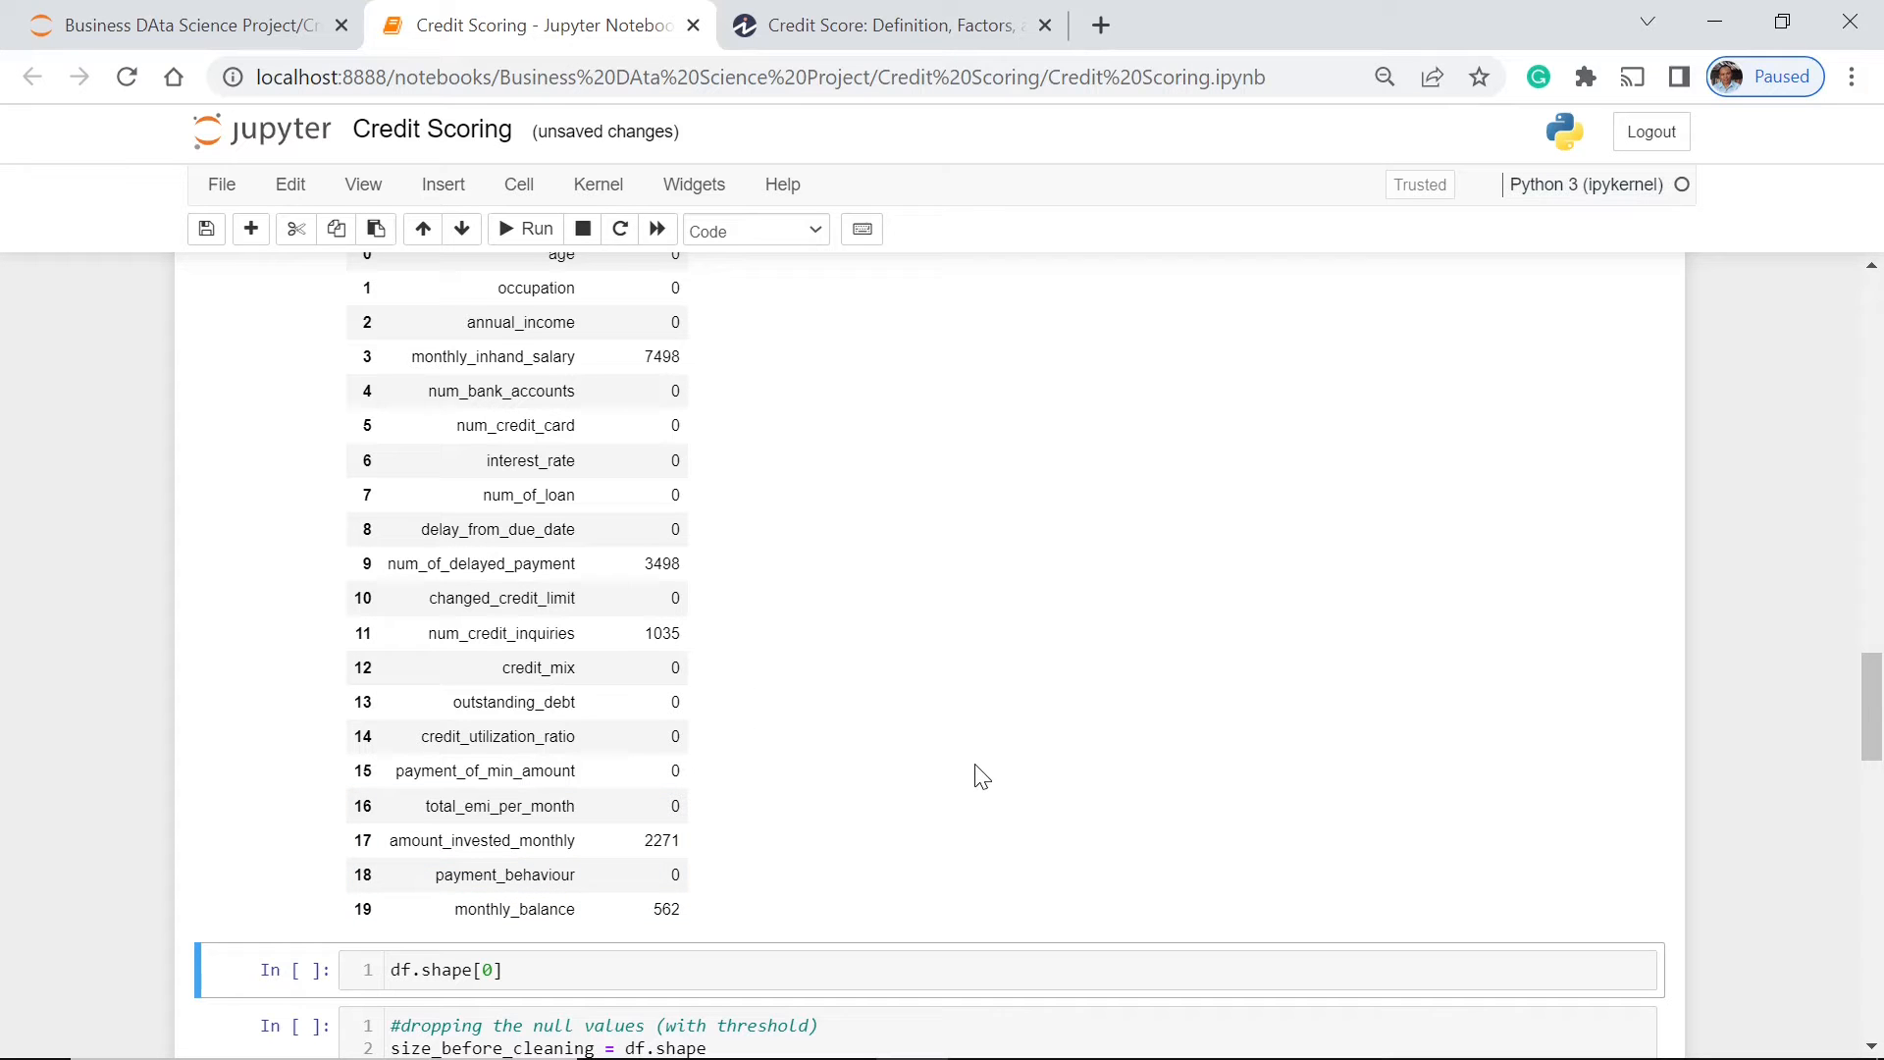
{"action": "mouse_move", "coordinate": [1003, 710]}
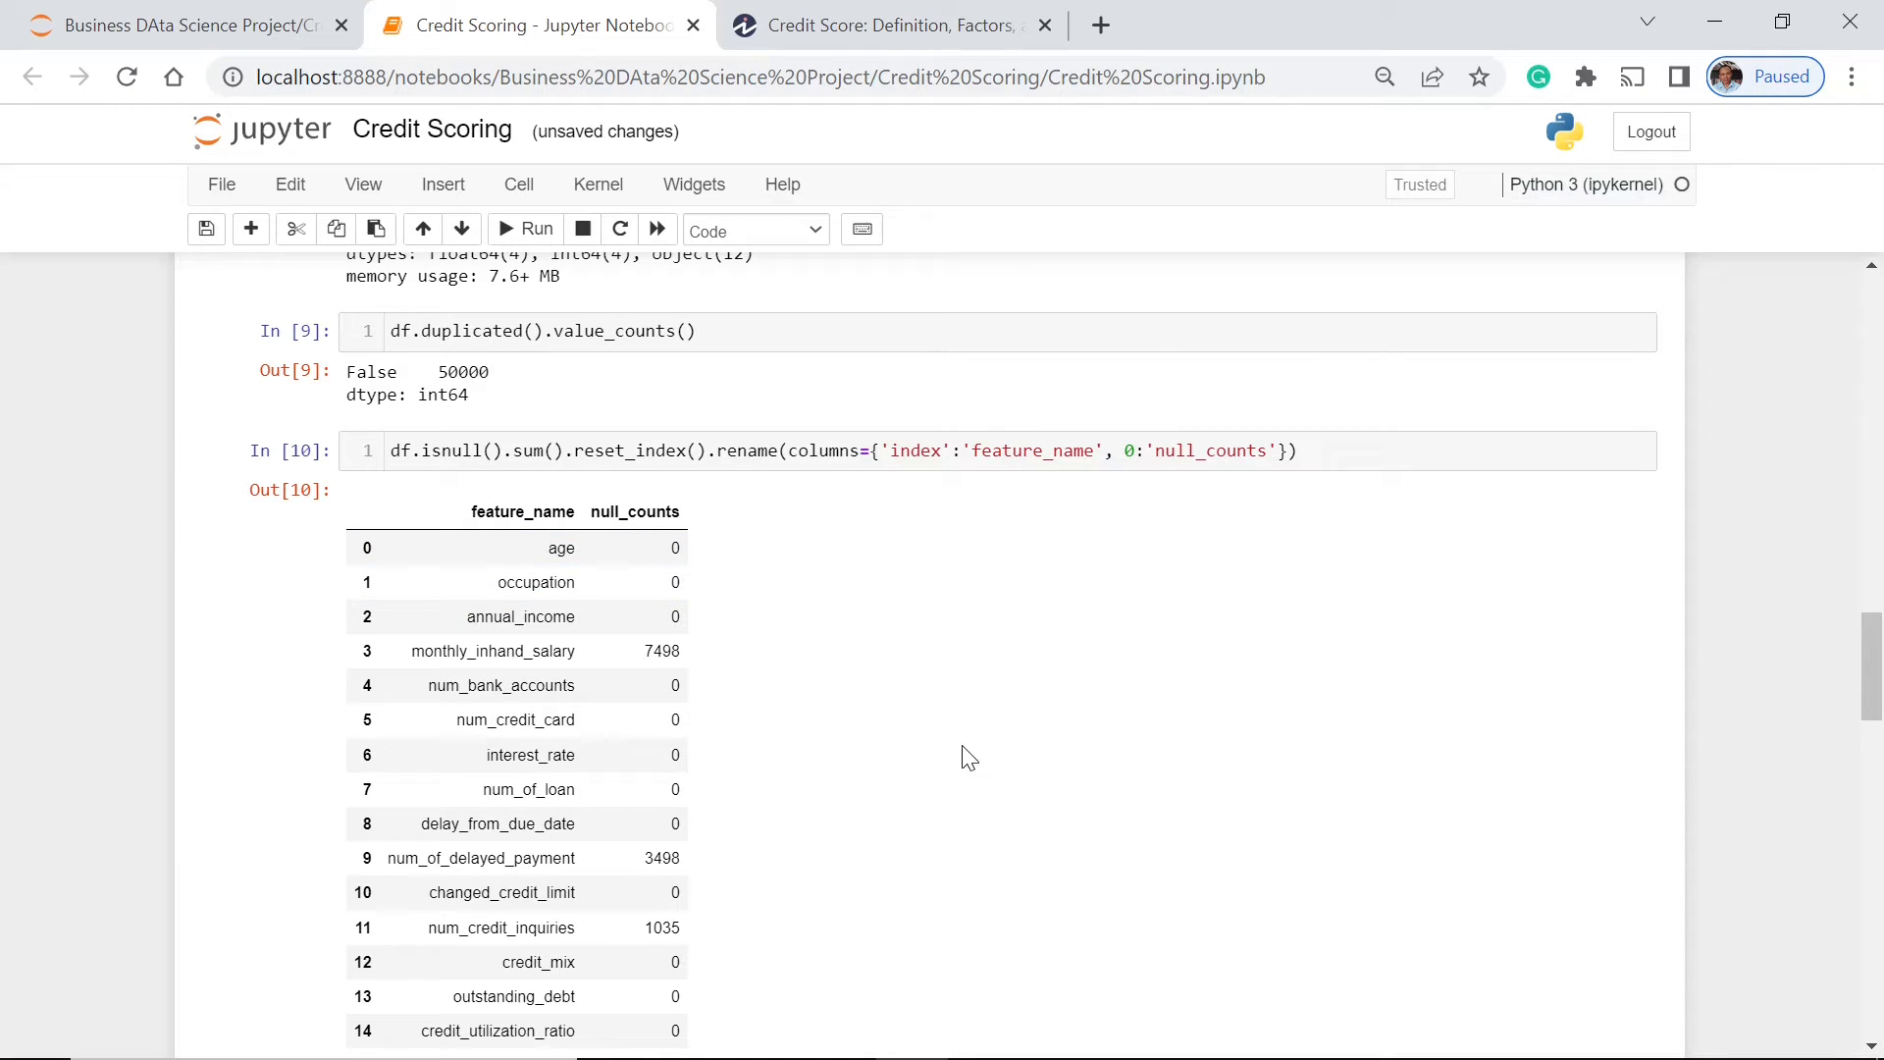
{"action": "mouse_move", "coordinate": [952, 734]}
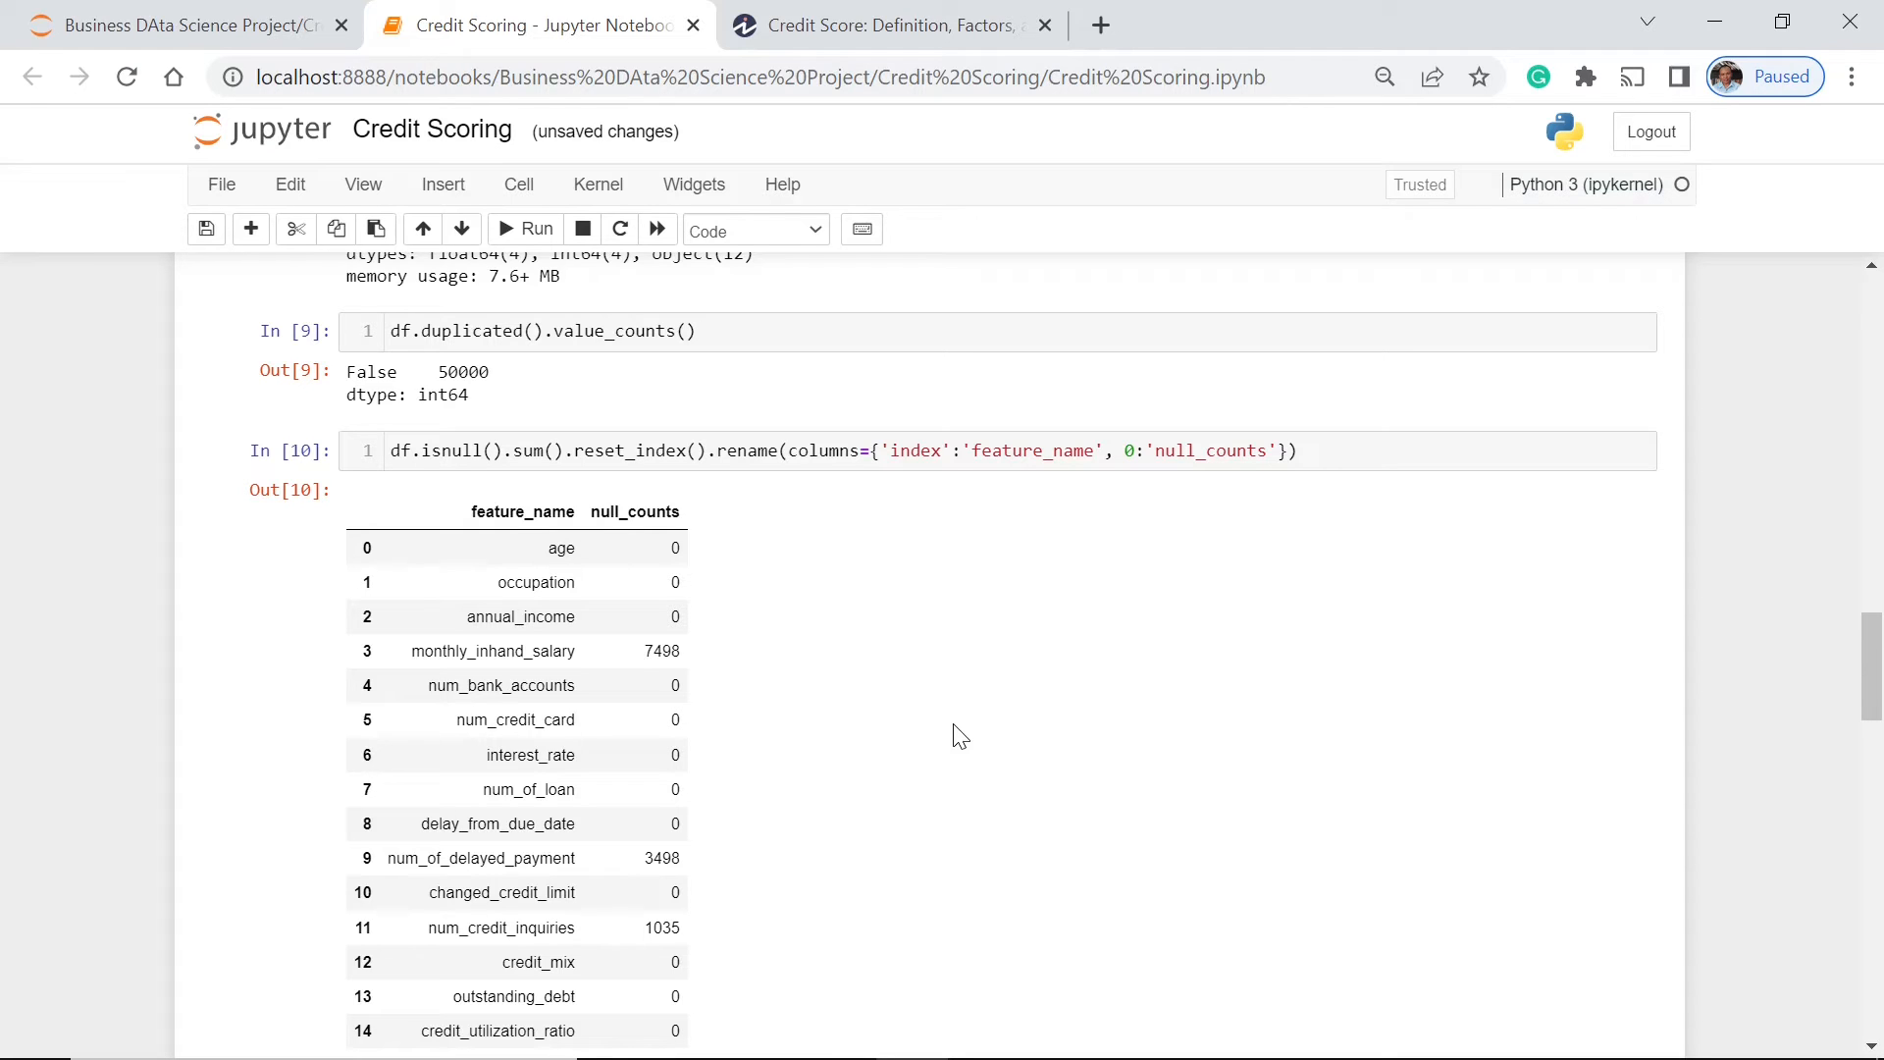
{"action": "mouse_move", "coordinate": [560, 649]}
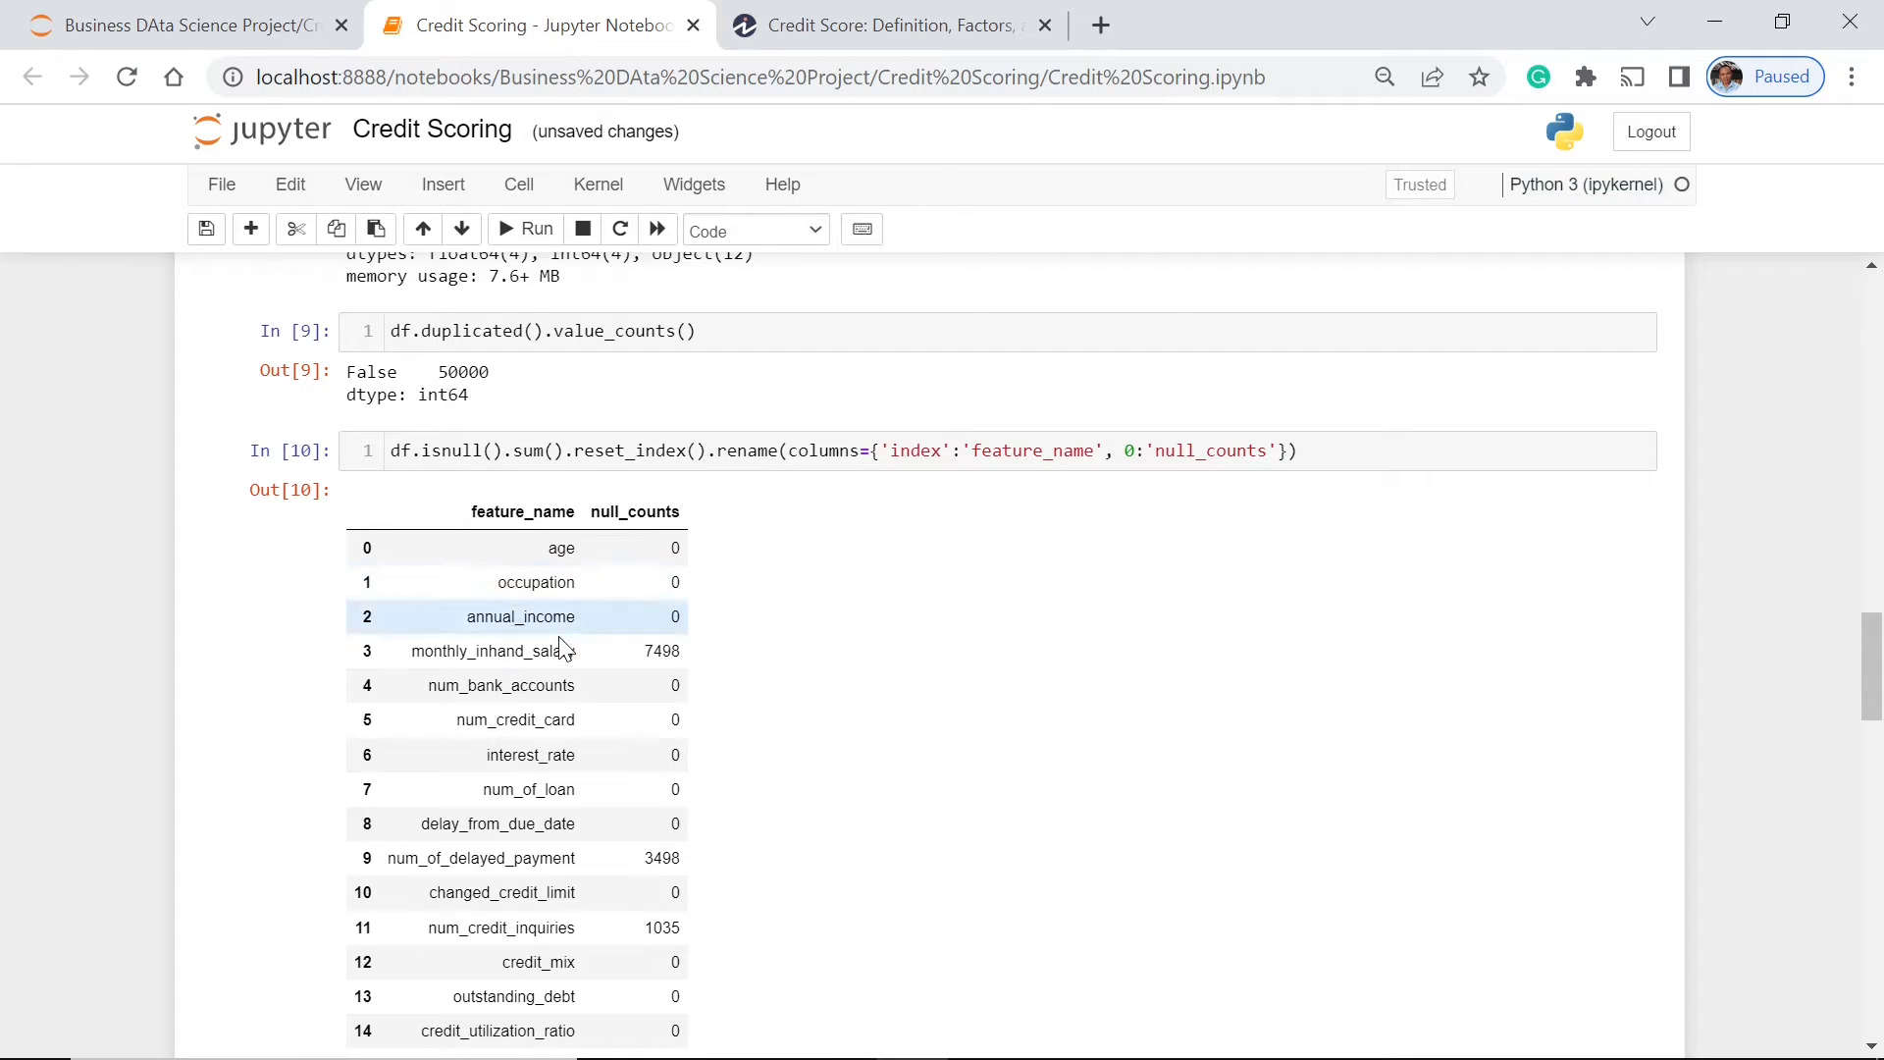
{"action": "scroll", "scroll_direction": "down", "scroll_amount": 3}
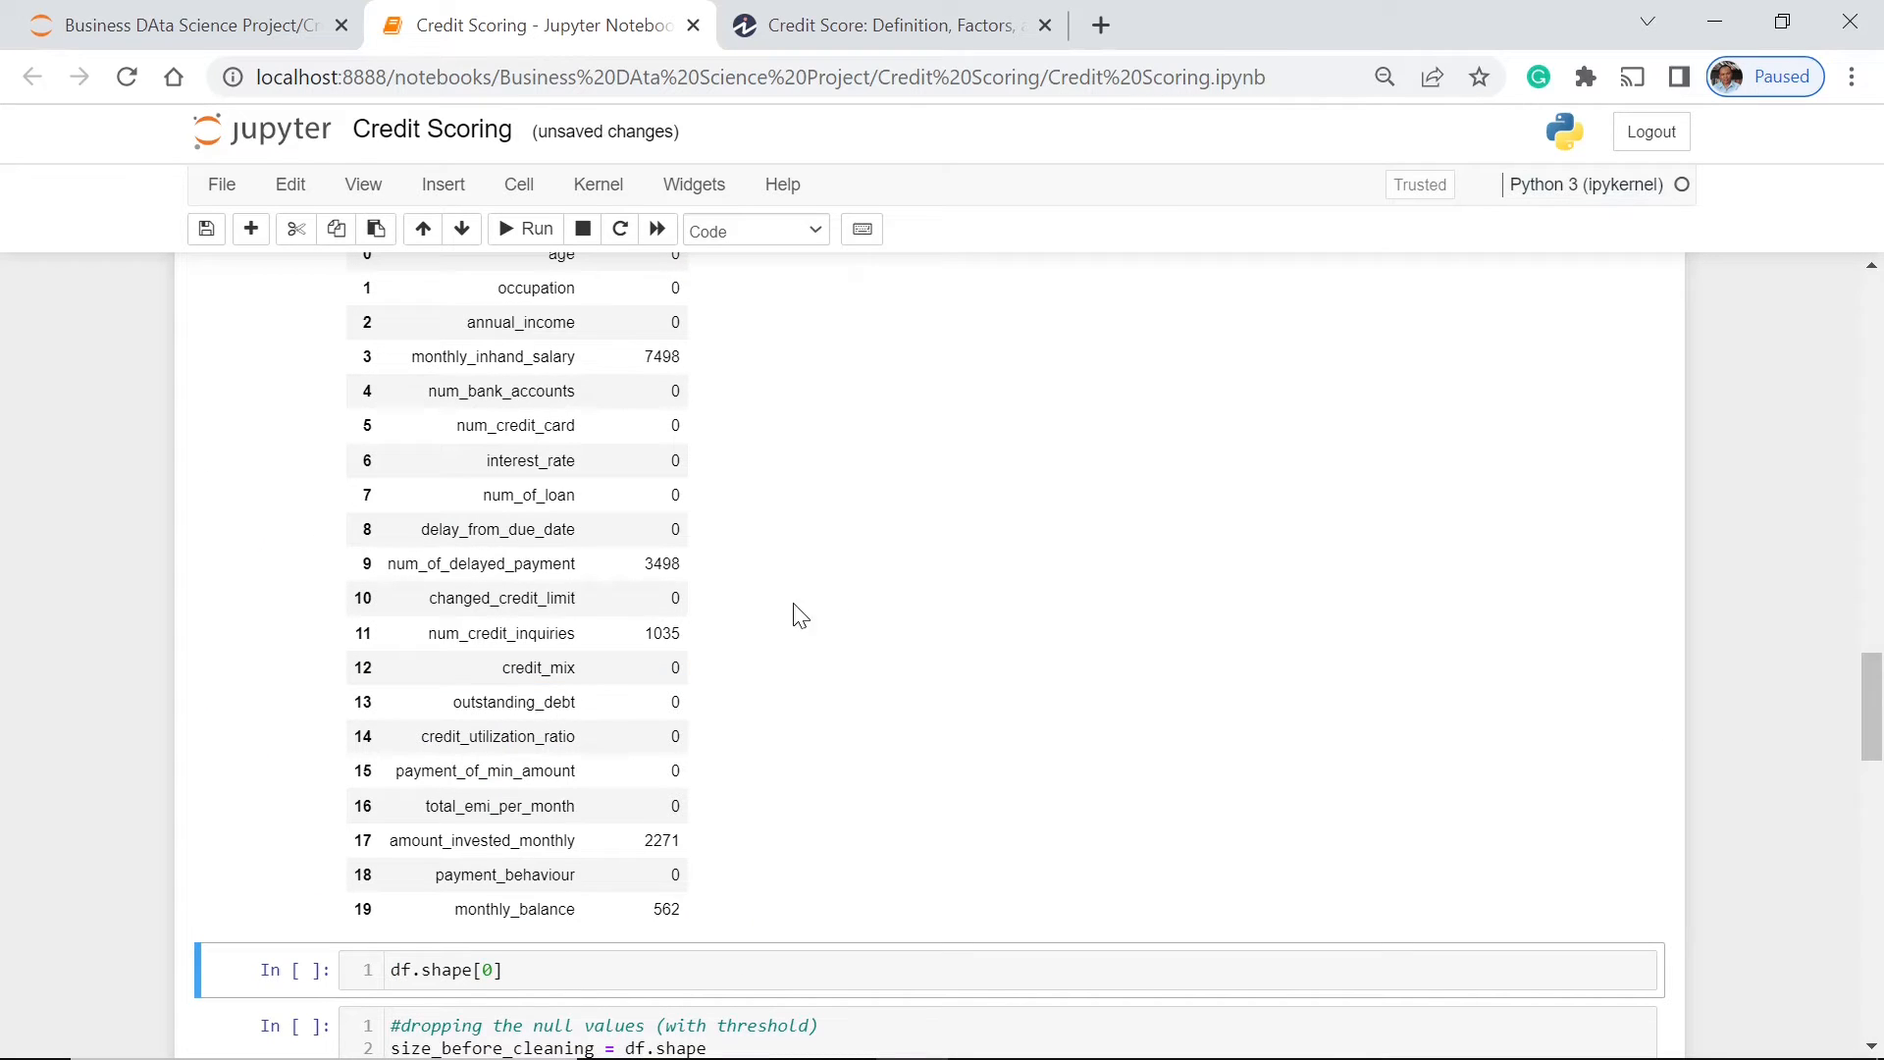
{"action": "mouse_move", "coordinate": [840, 574]}
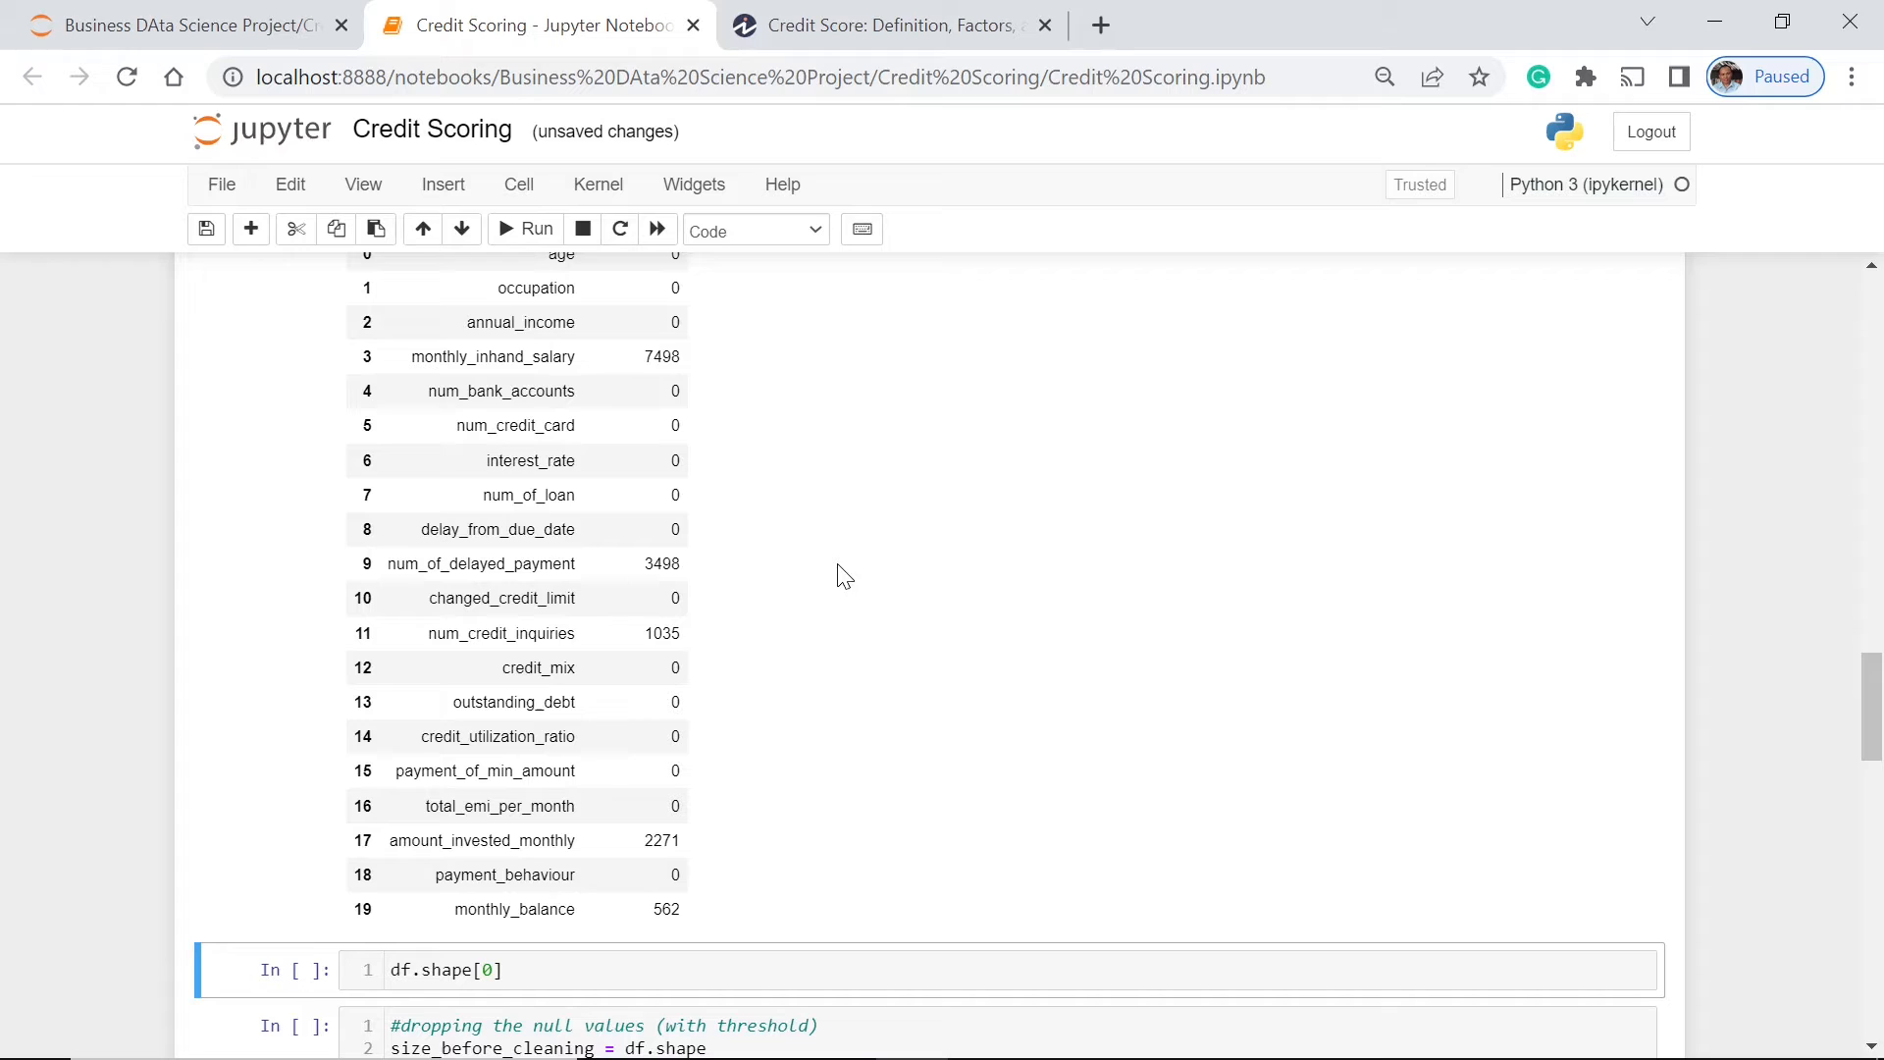
{"action": "scroll", "scroll_direction": "down", "scroll_amount": 3}
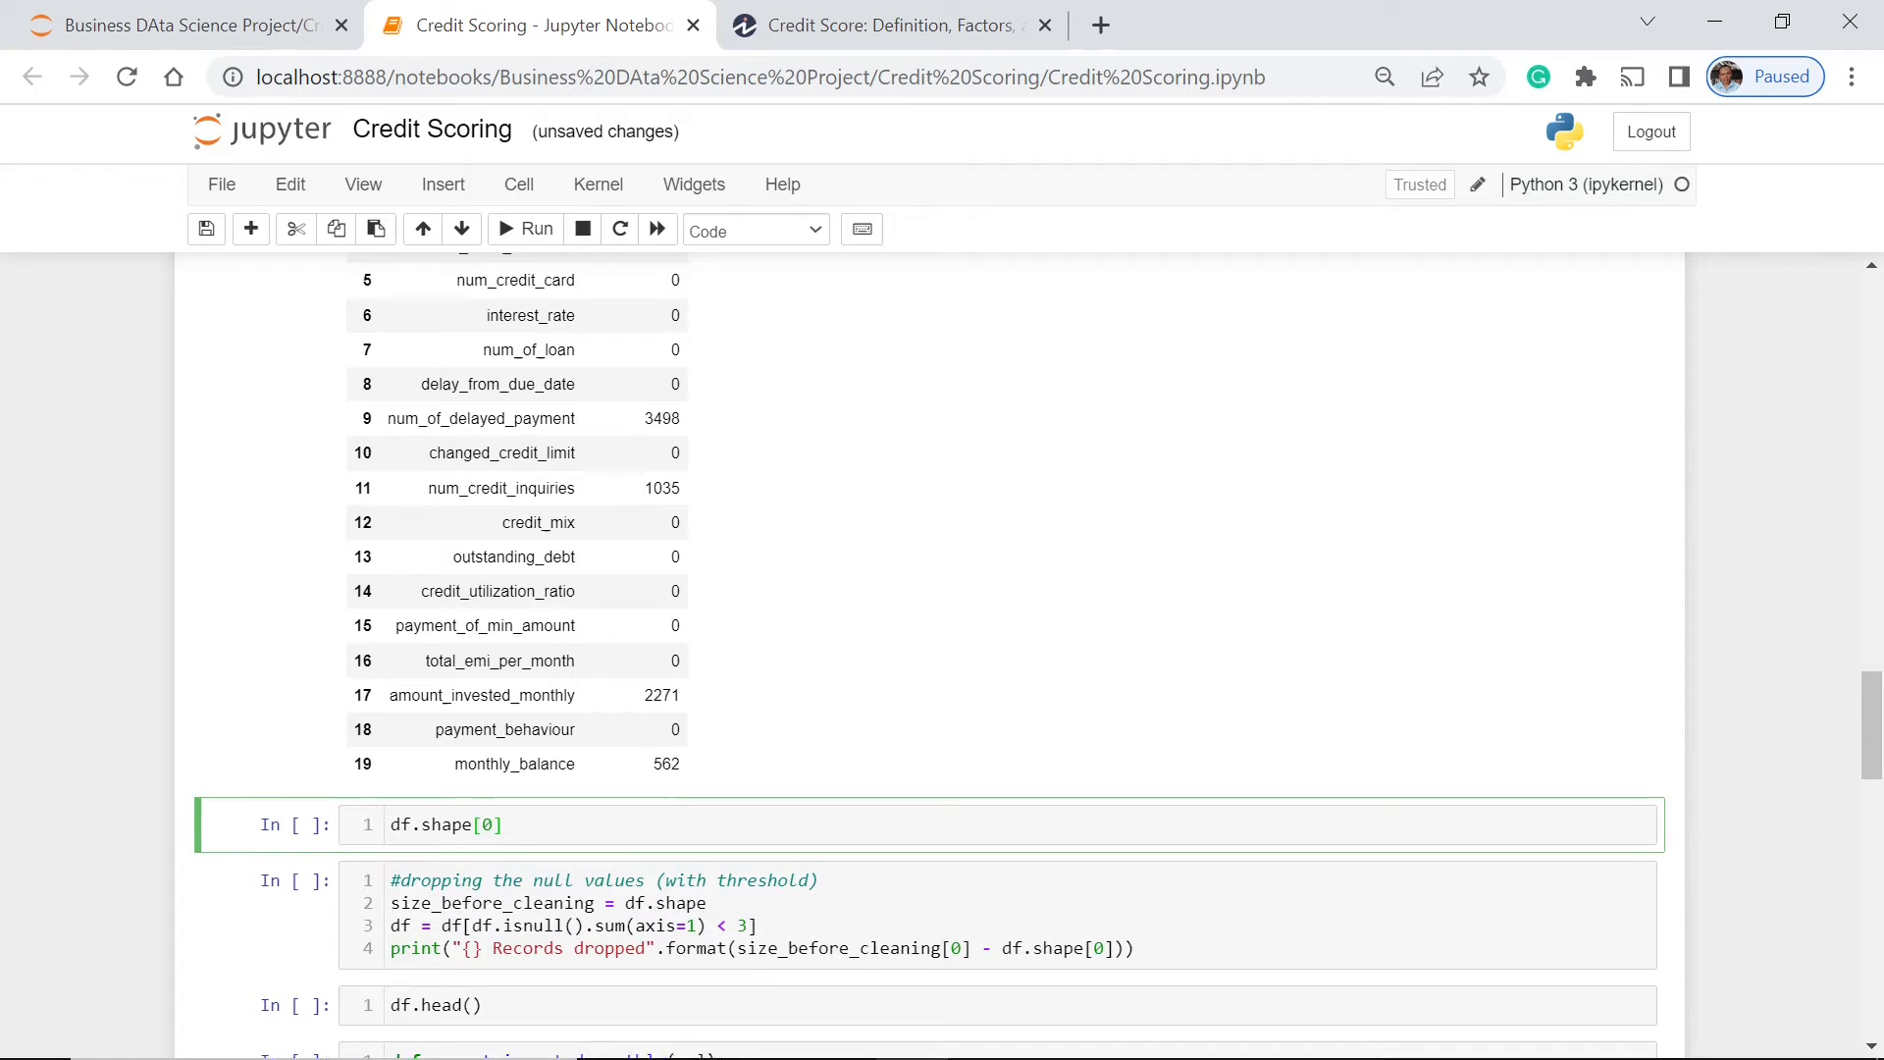
Step: Re-check the 50,000 row count, then drop nulls by threshold, removing 73 records
{"action": "scroll", "scroll_direction": "down", "scroll_amount": 3}
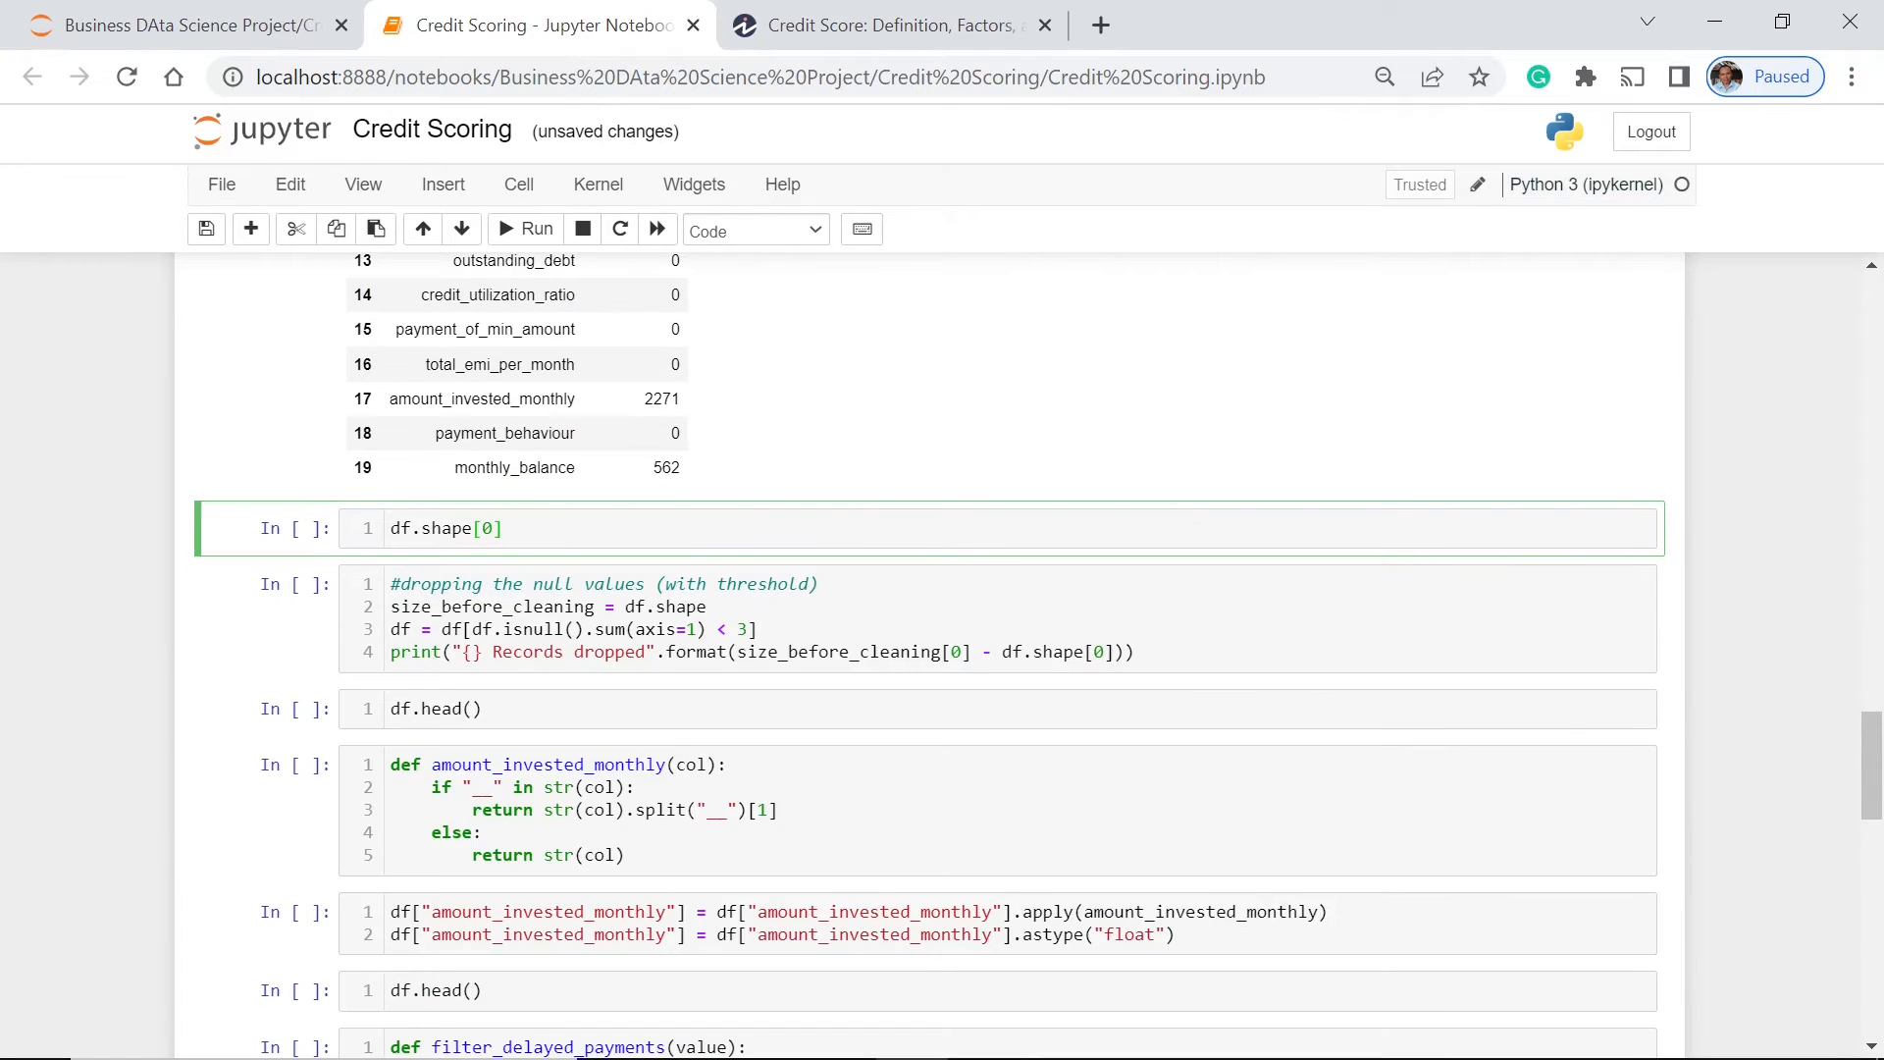
{"action": "left_click", "coordinate": [505, 529]}
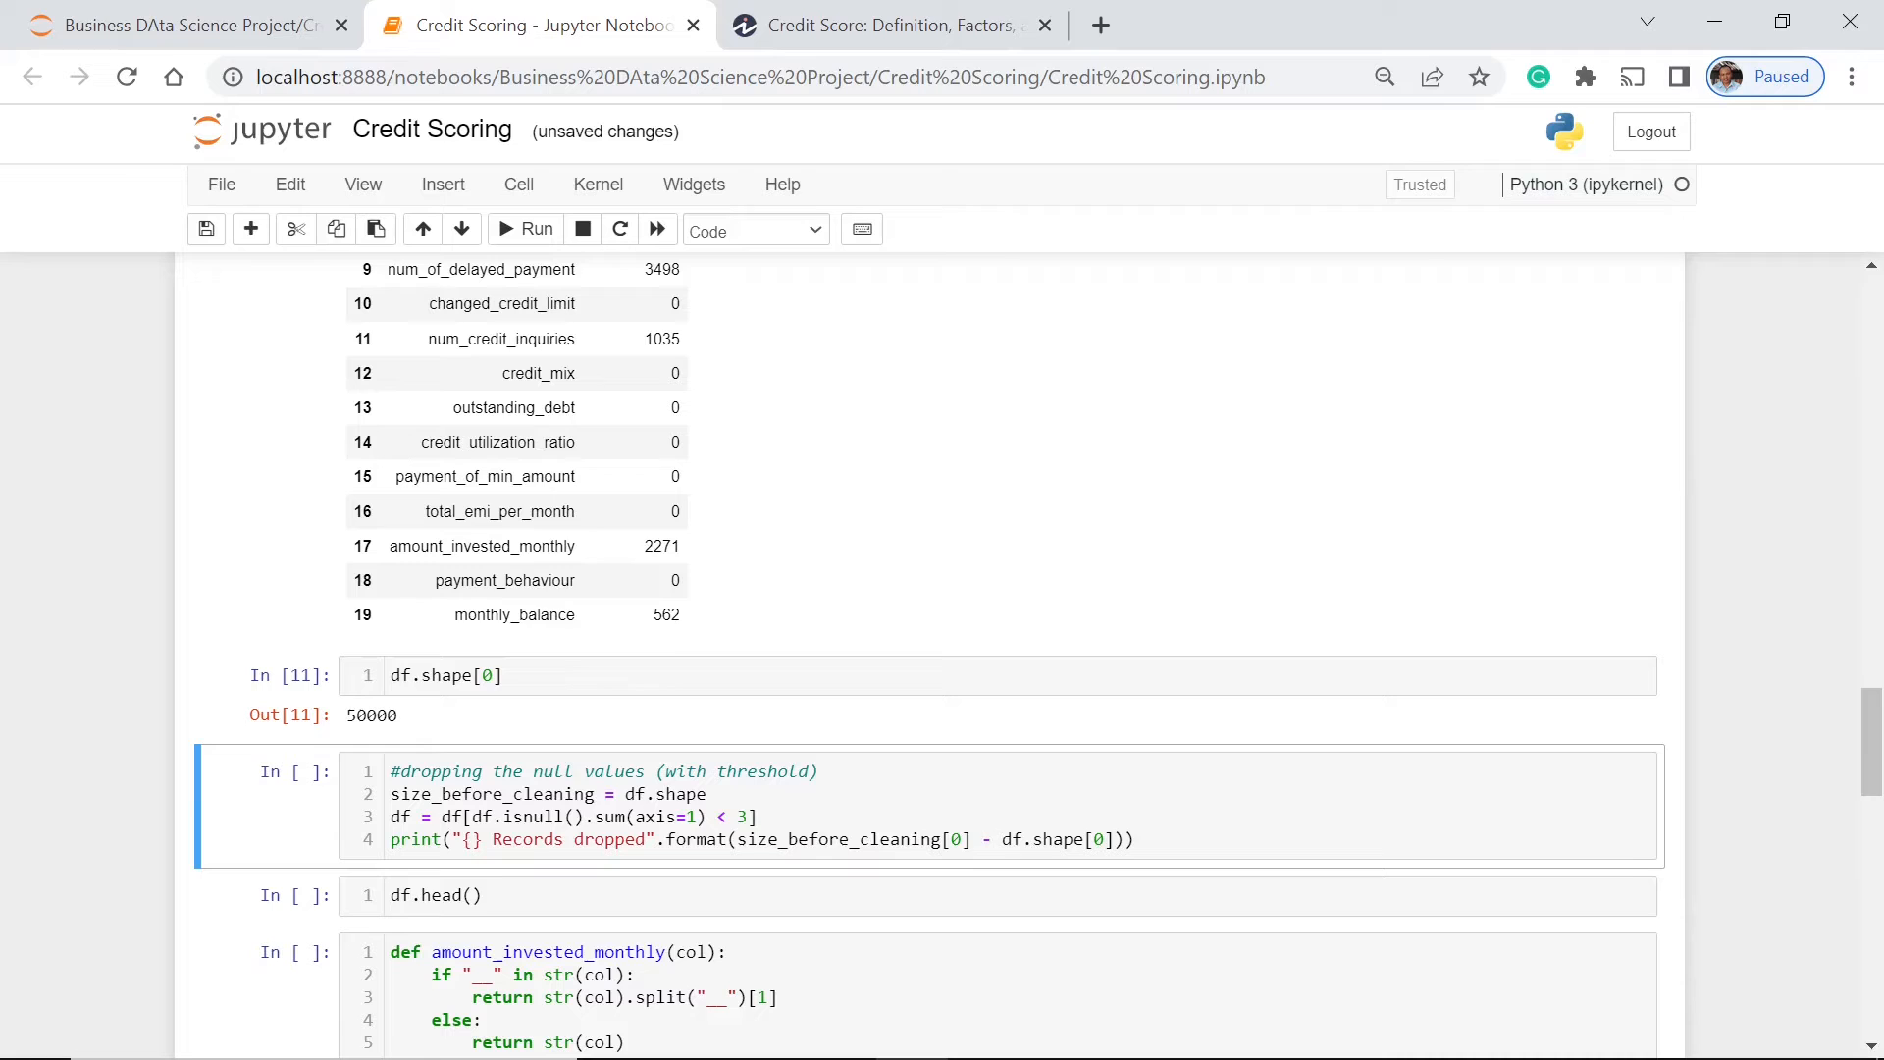
{"action": "scroll", "scroll_direction": "down", "scroll_amount": 3}
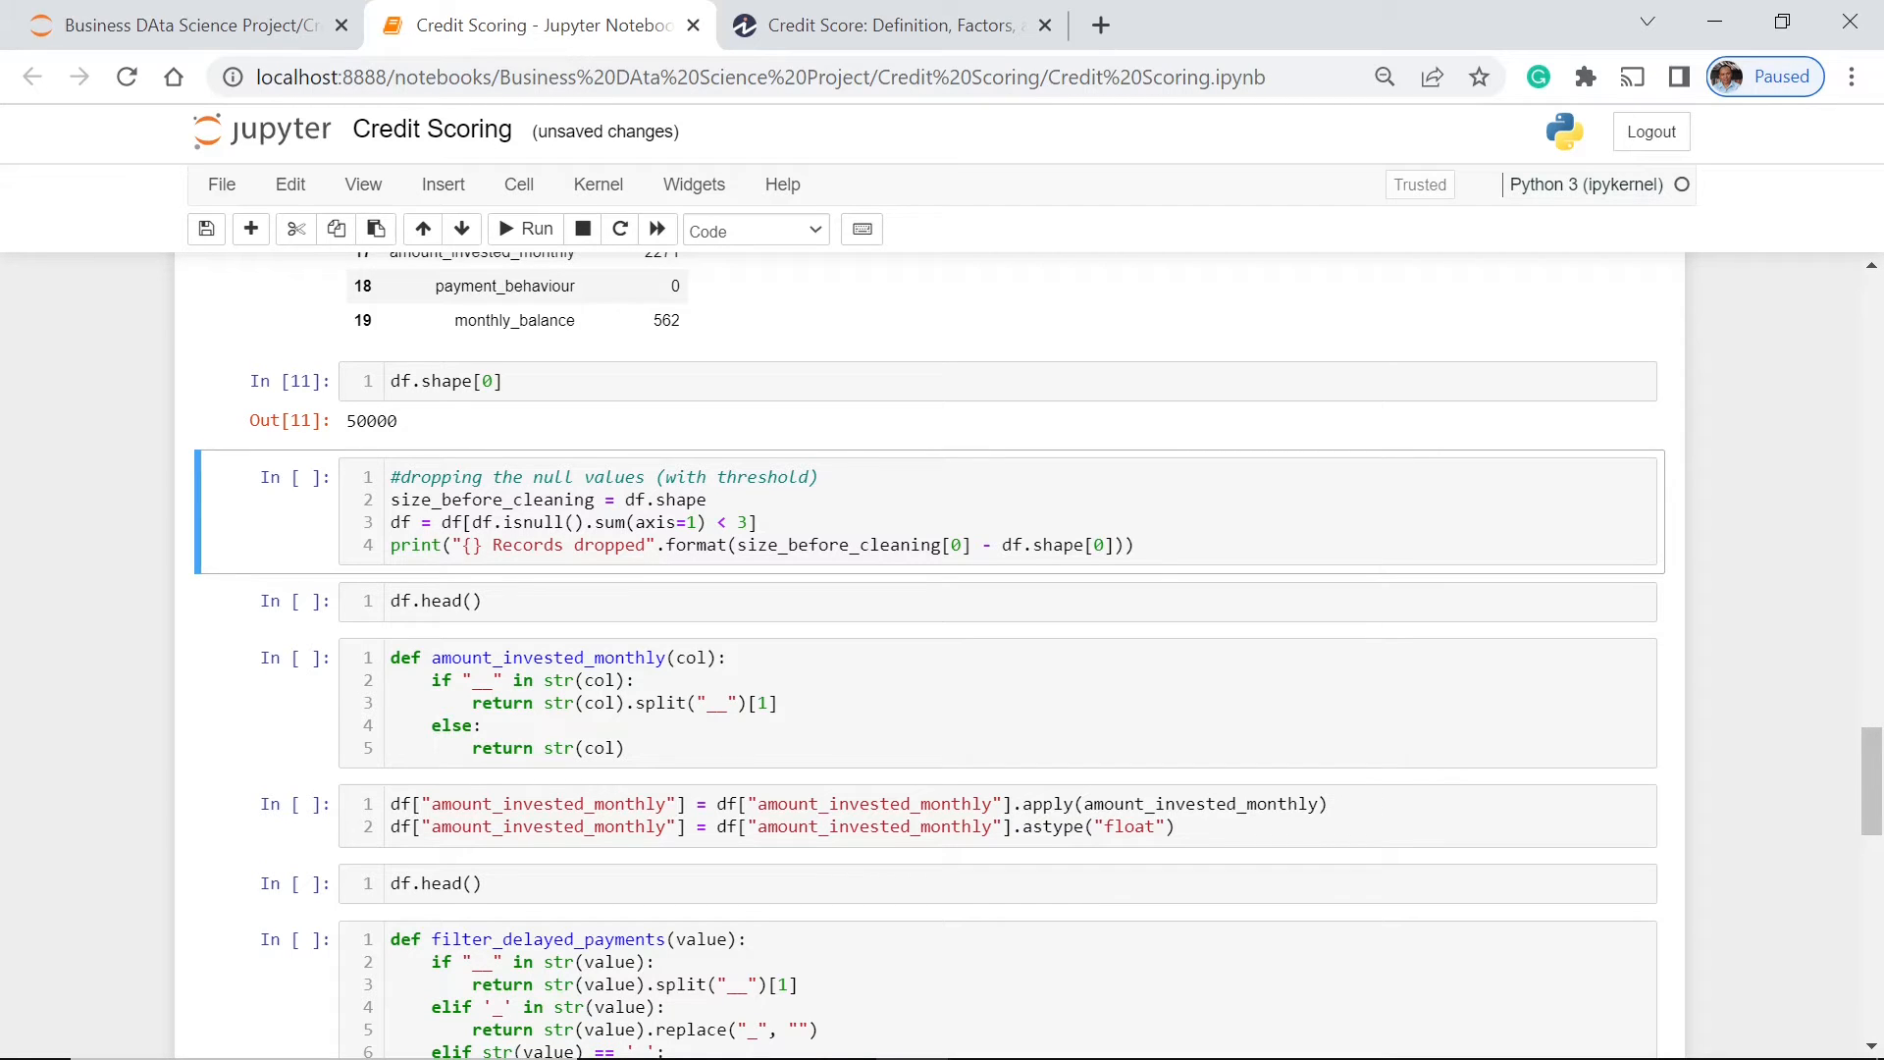
{"action": "mouse_move", "coordinate": [853, 649]}
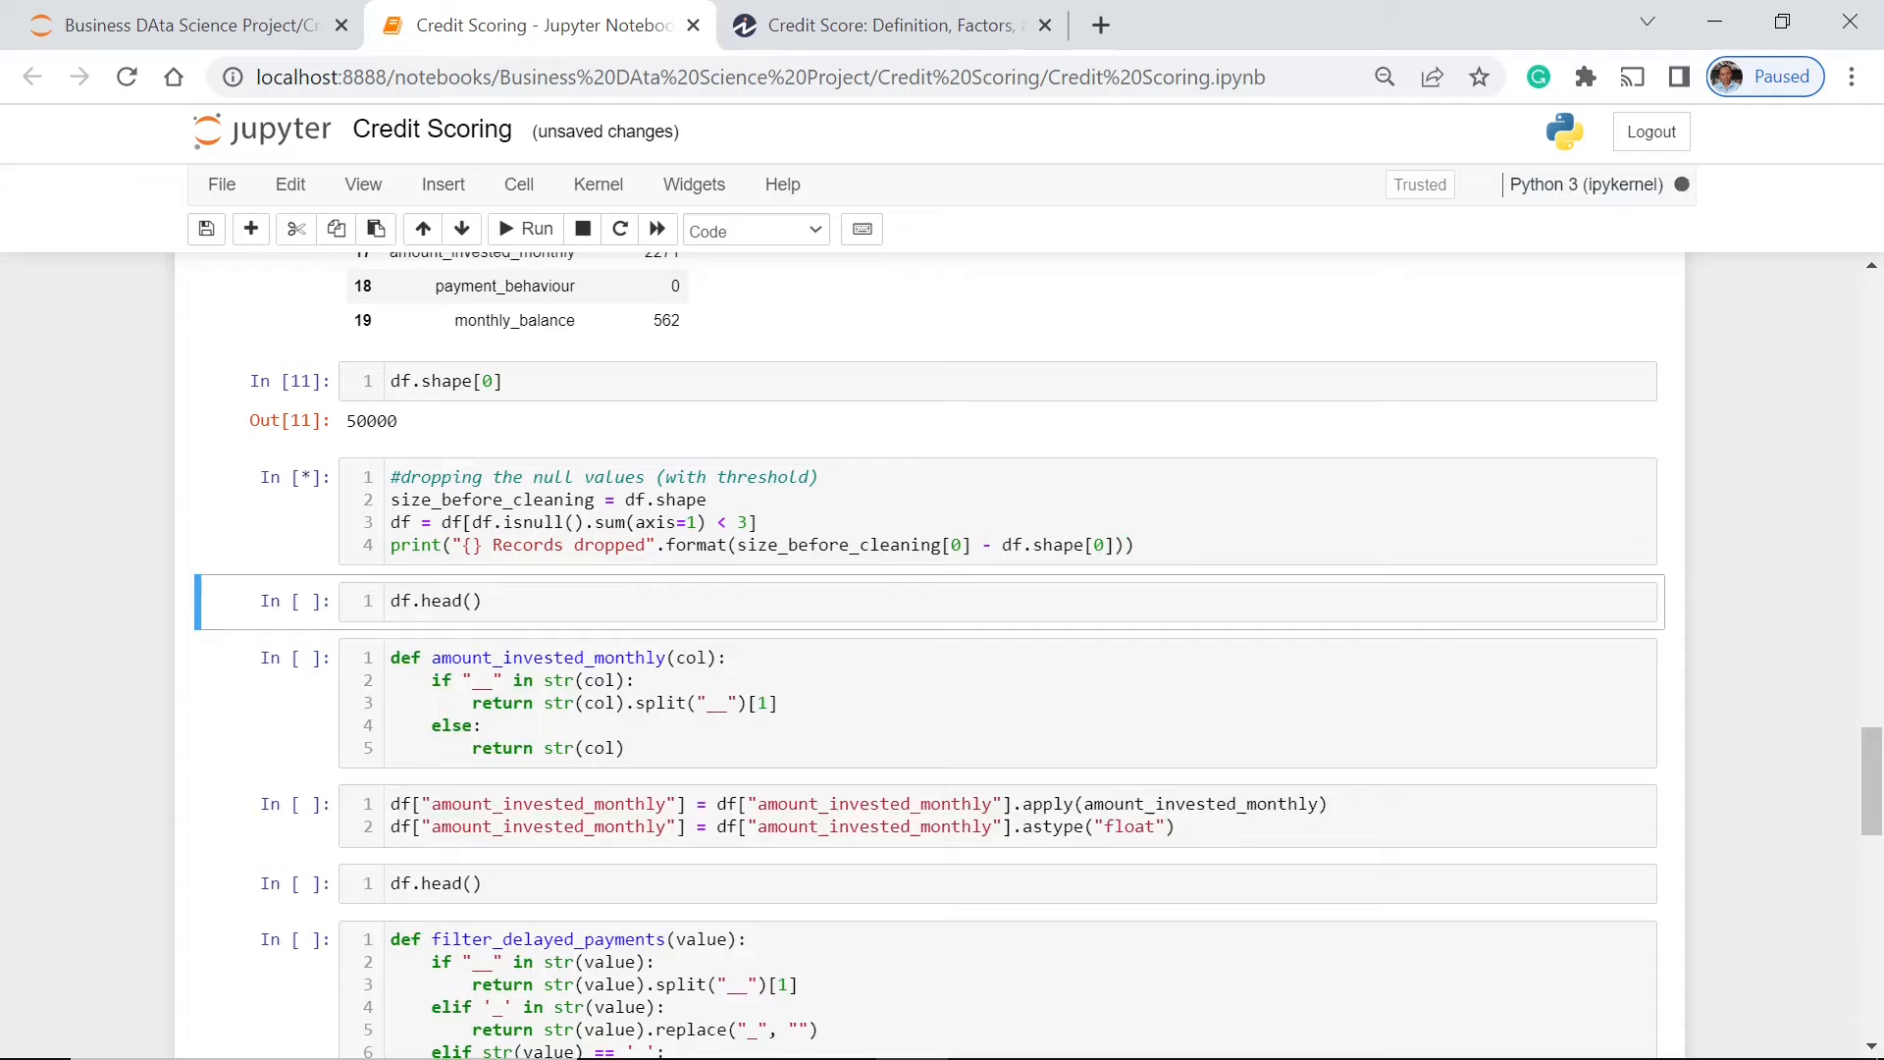
{"action": "left_click", "coordinate": [537, 229]}
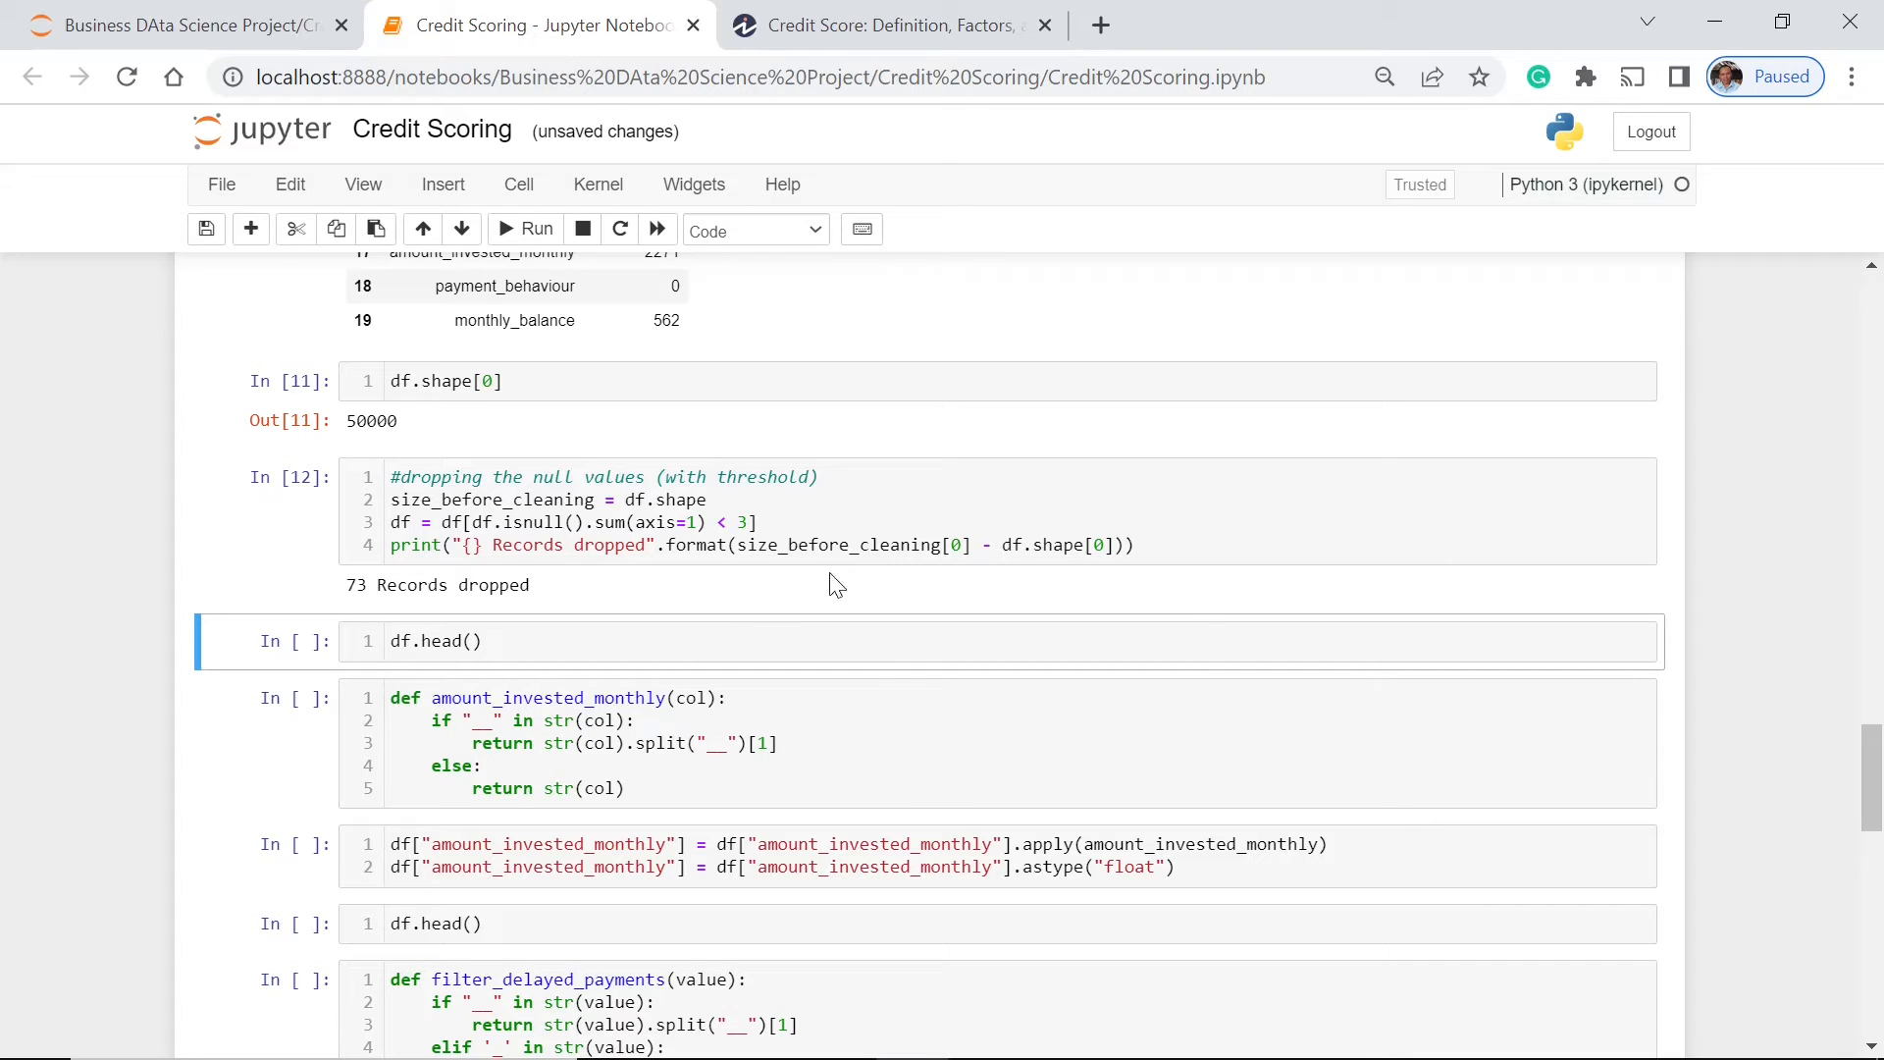
{"action": "mouse_move", "coordinate": [1029, 578]}
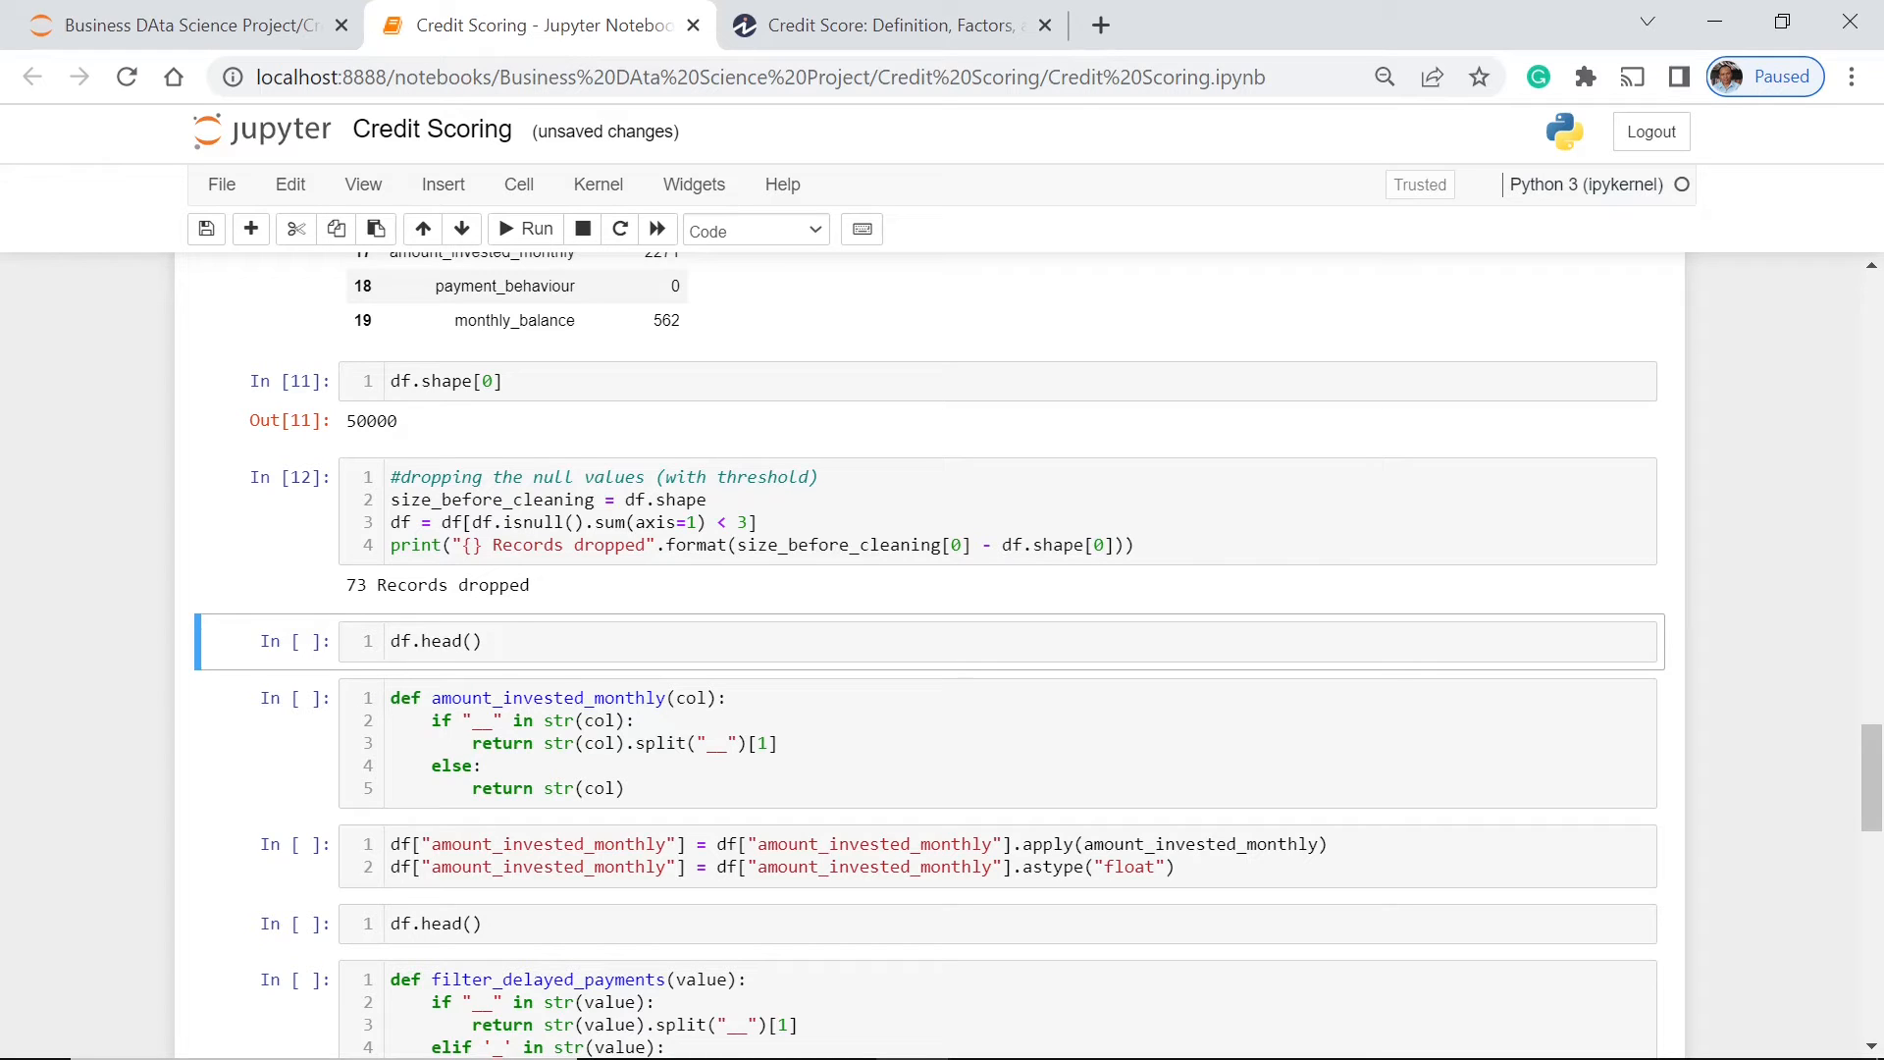
{"action": "mouse_move", "coordinate": [366, 615]}
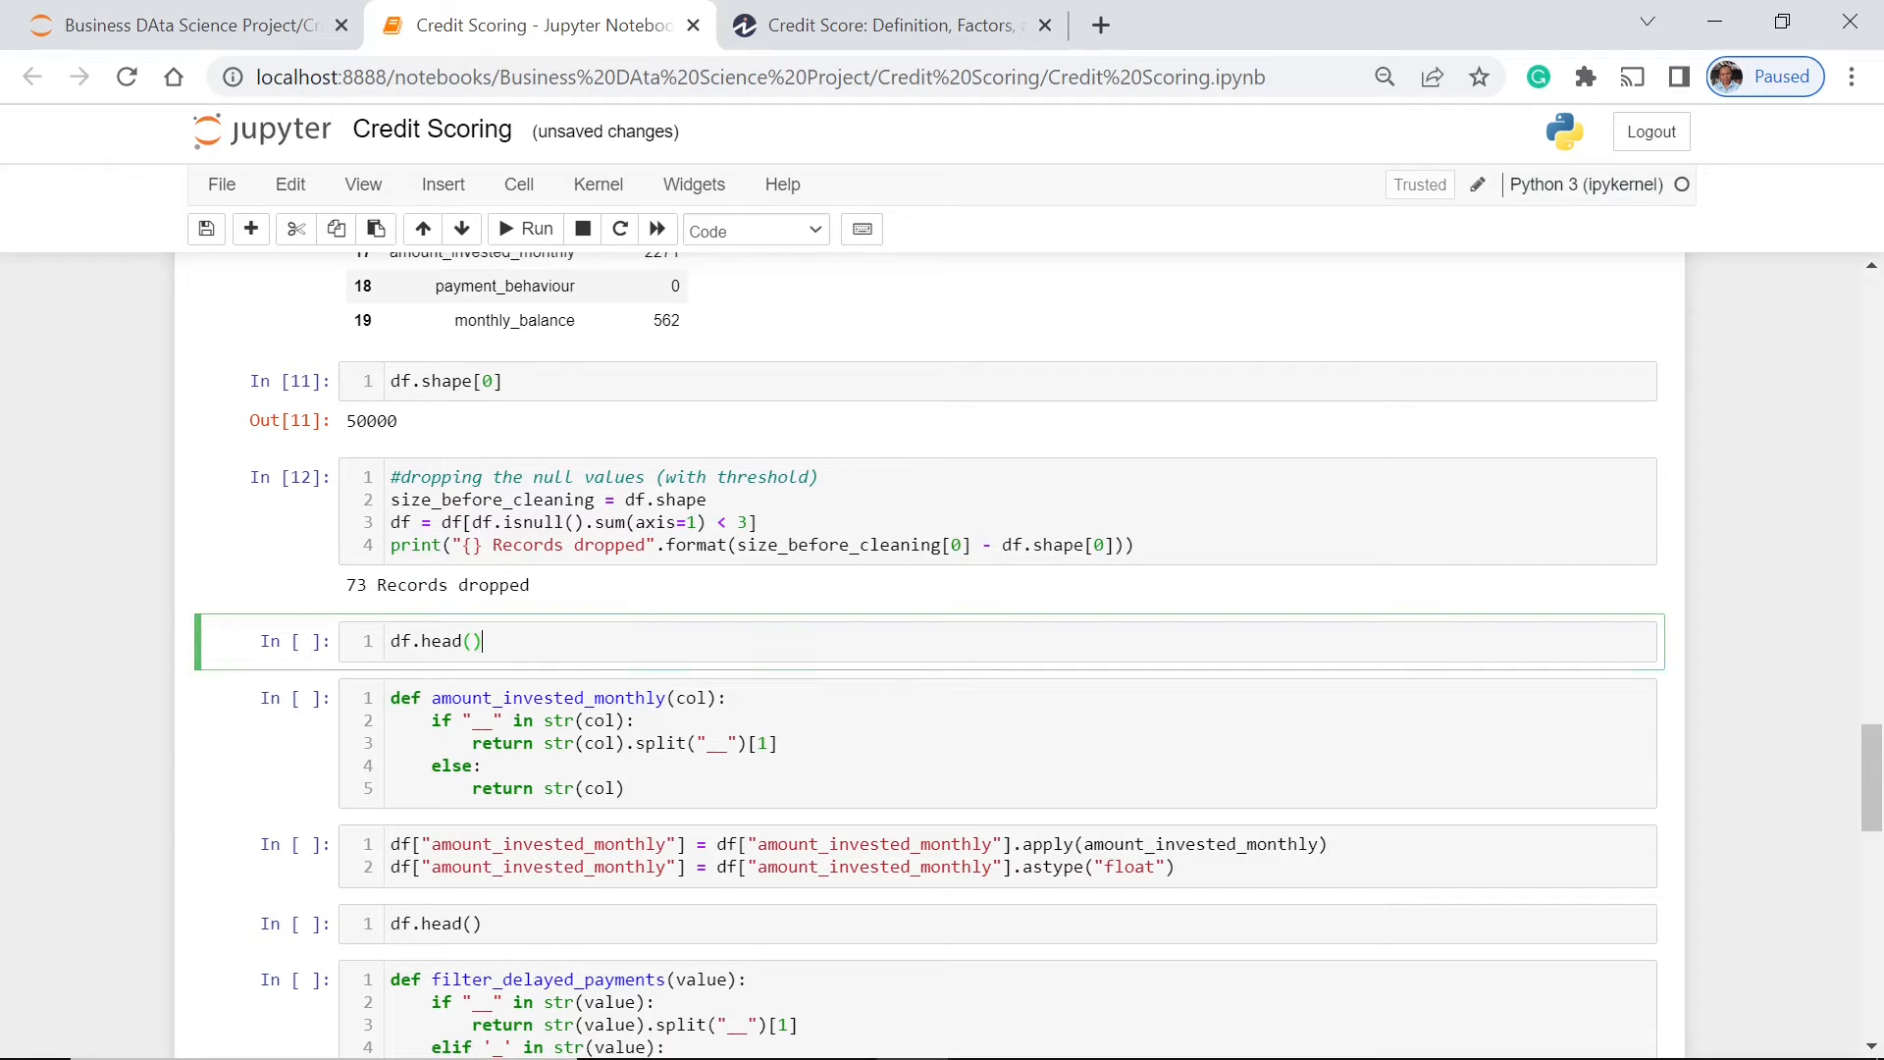
Step: Run df.head() and scroll its table sideways to inspect all columns
{"action": "left_click", "coordinate": [504, 230]}
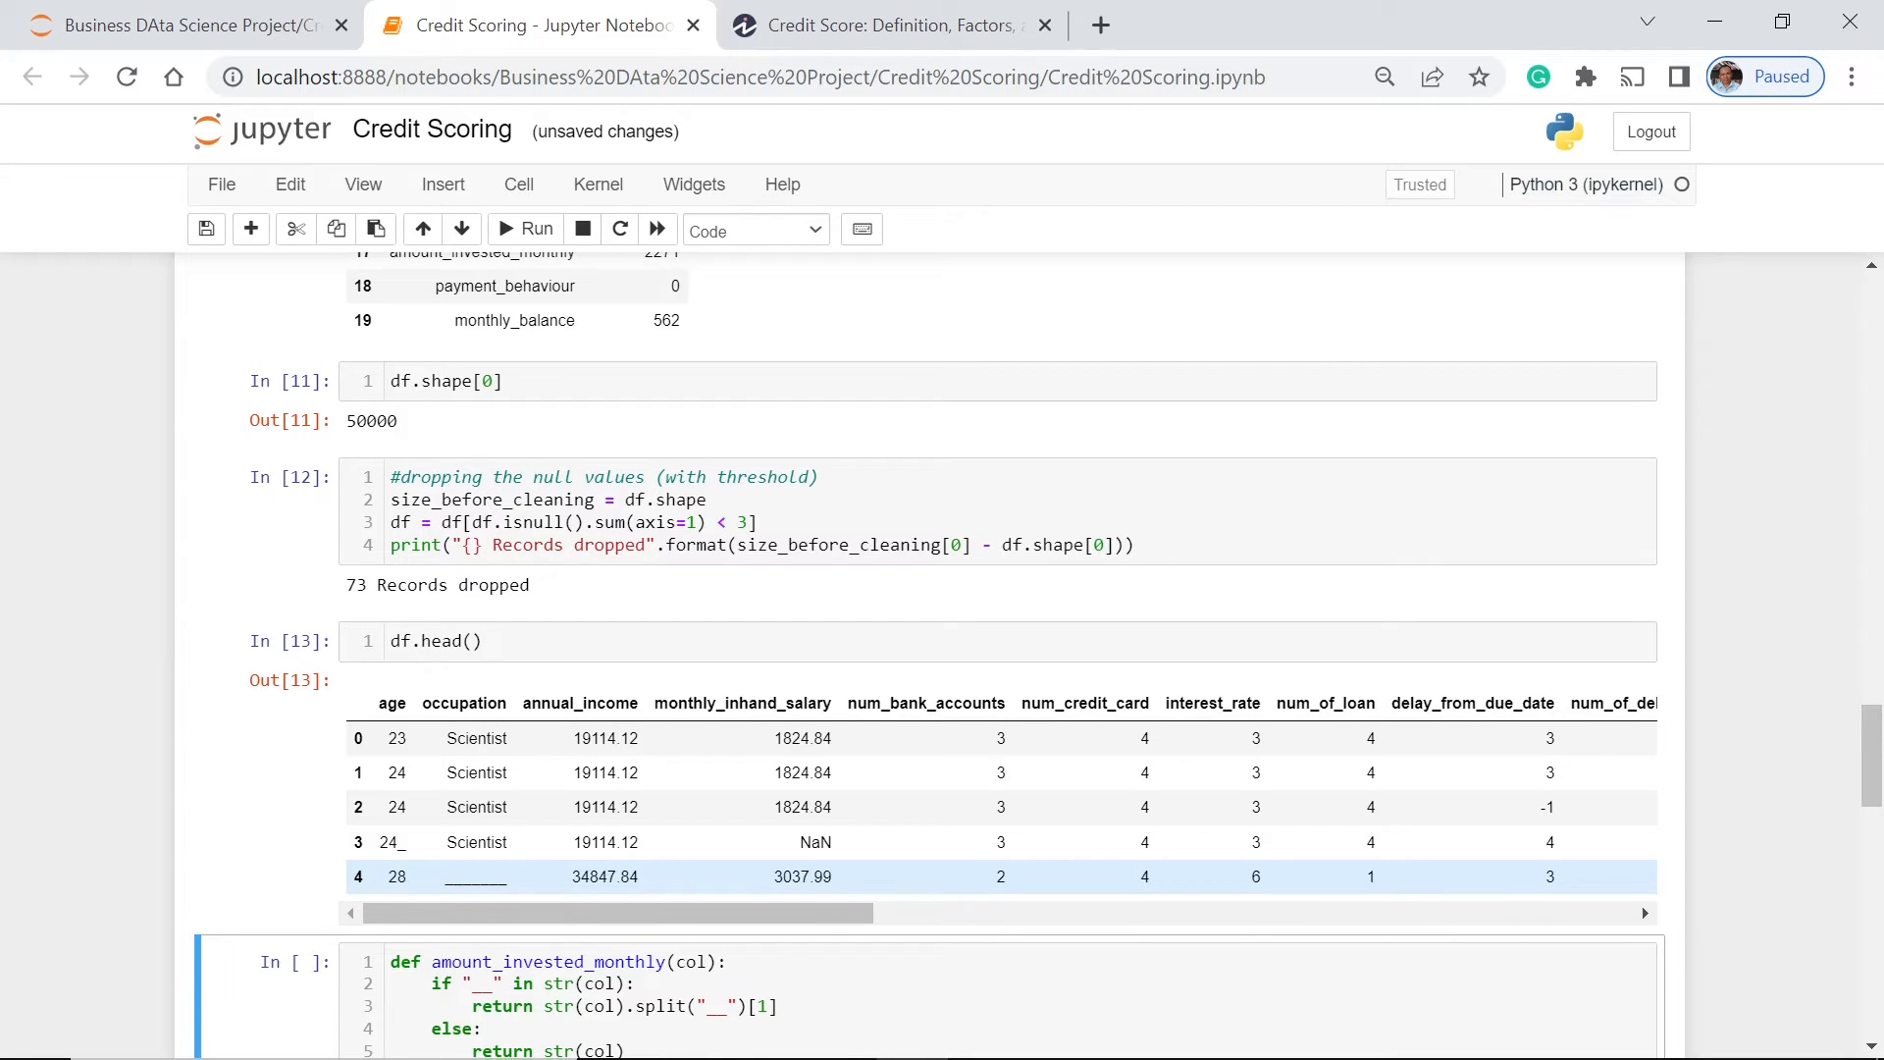
{"action": "mouse_move", "coordinate": [433, 841]}
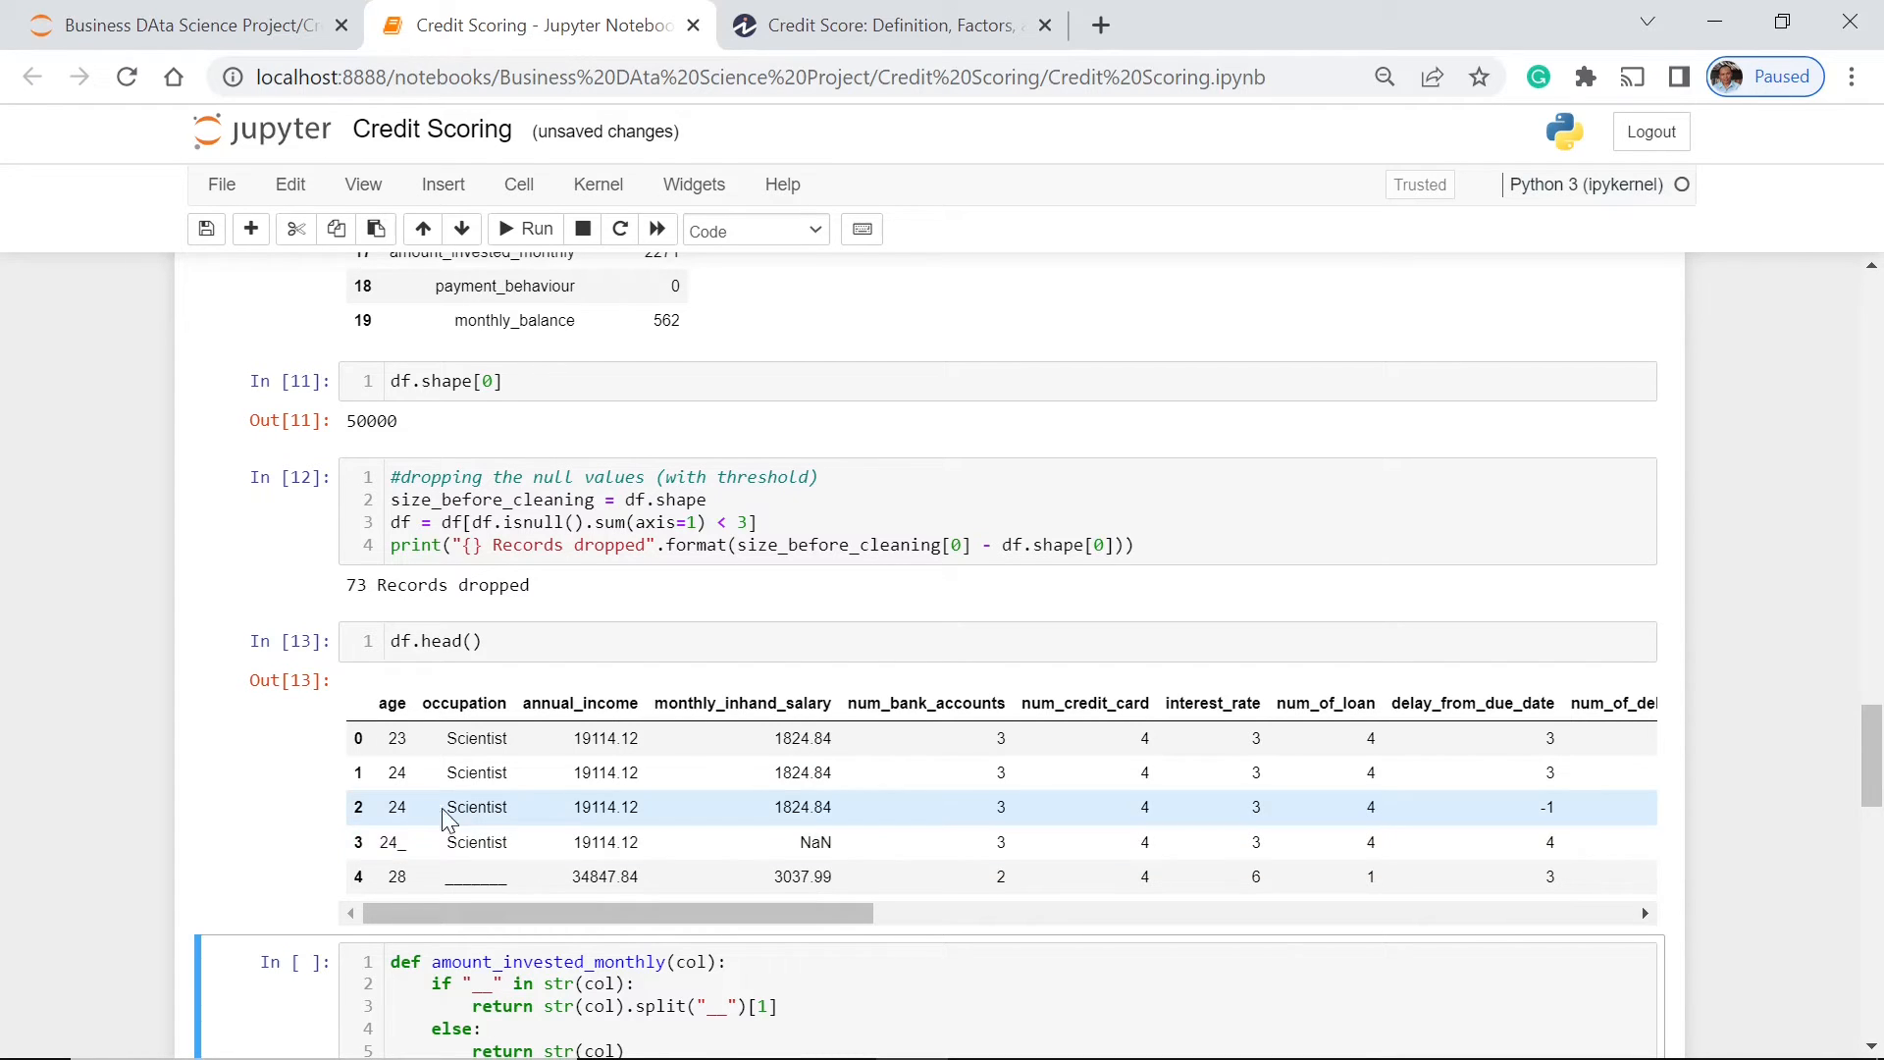
{"action": "scroll", "scroll_direction": "right", "scroll_amount": 3}
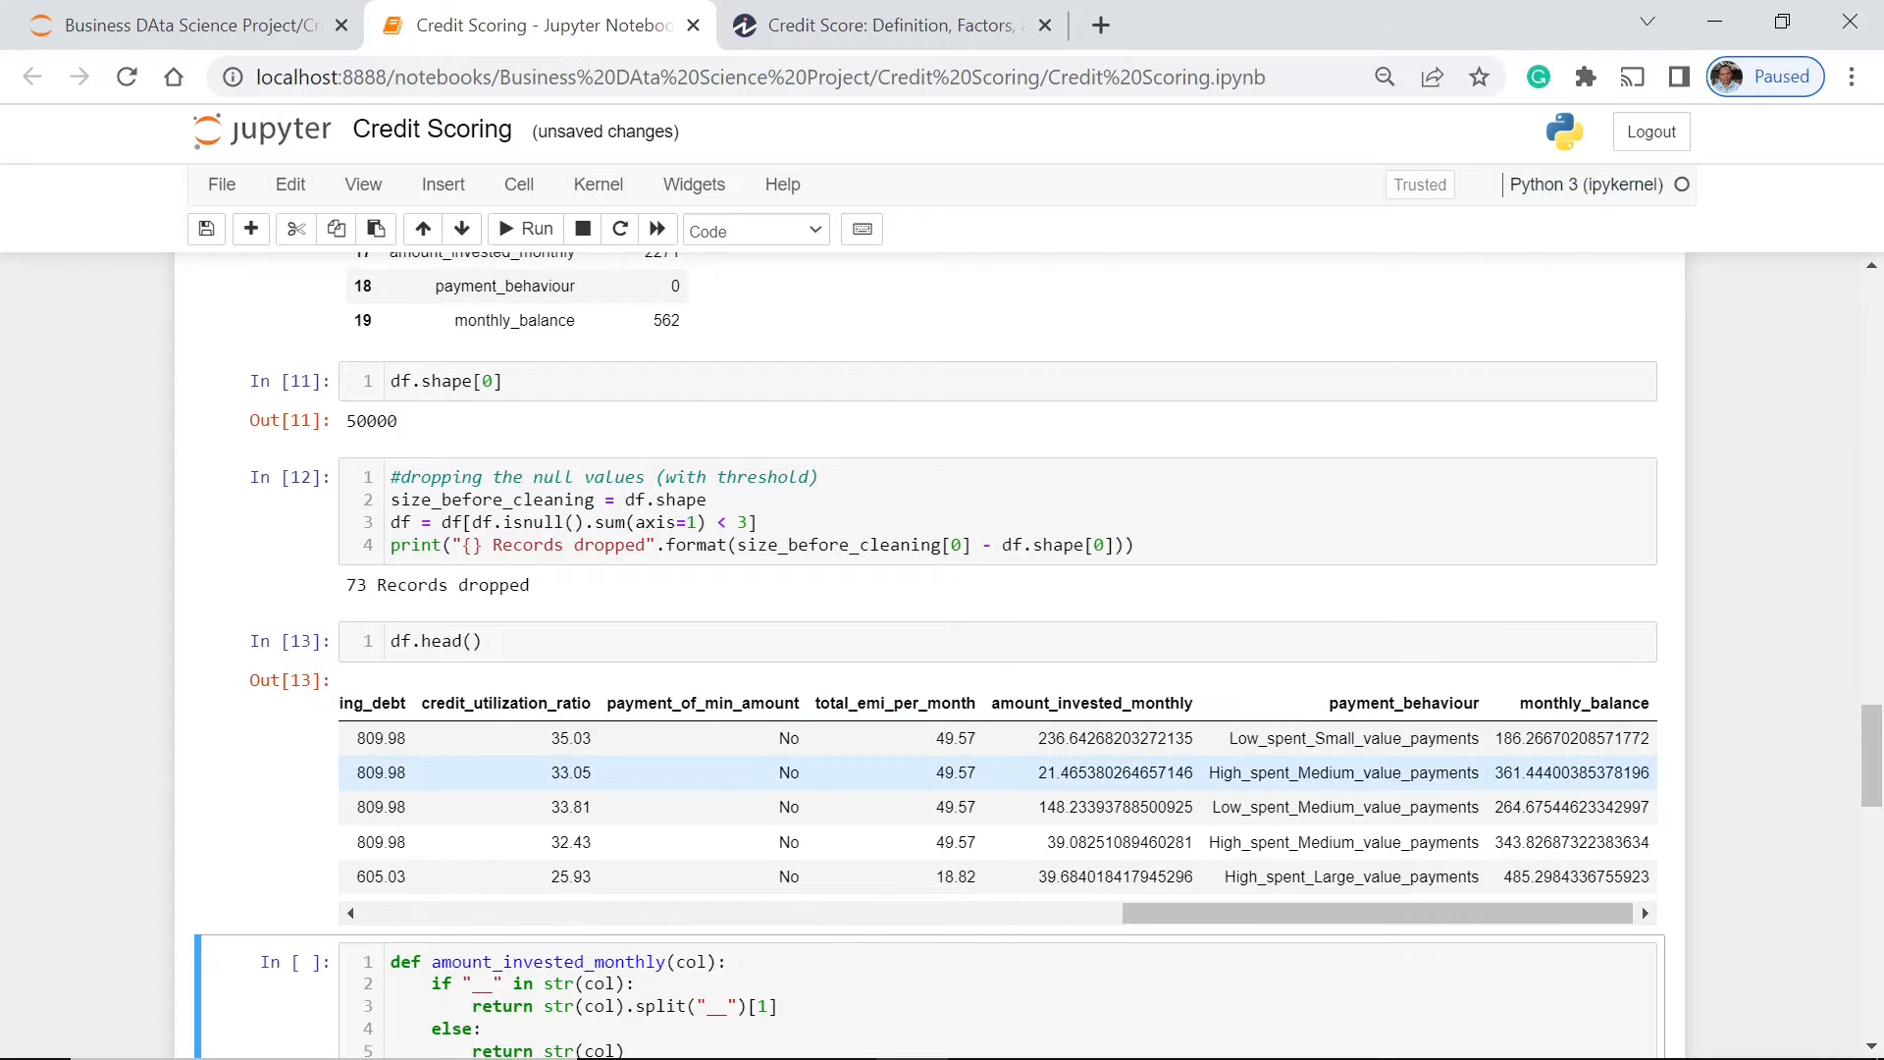
{"action": "mouse_move", "coordinate": [1358, 737]}
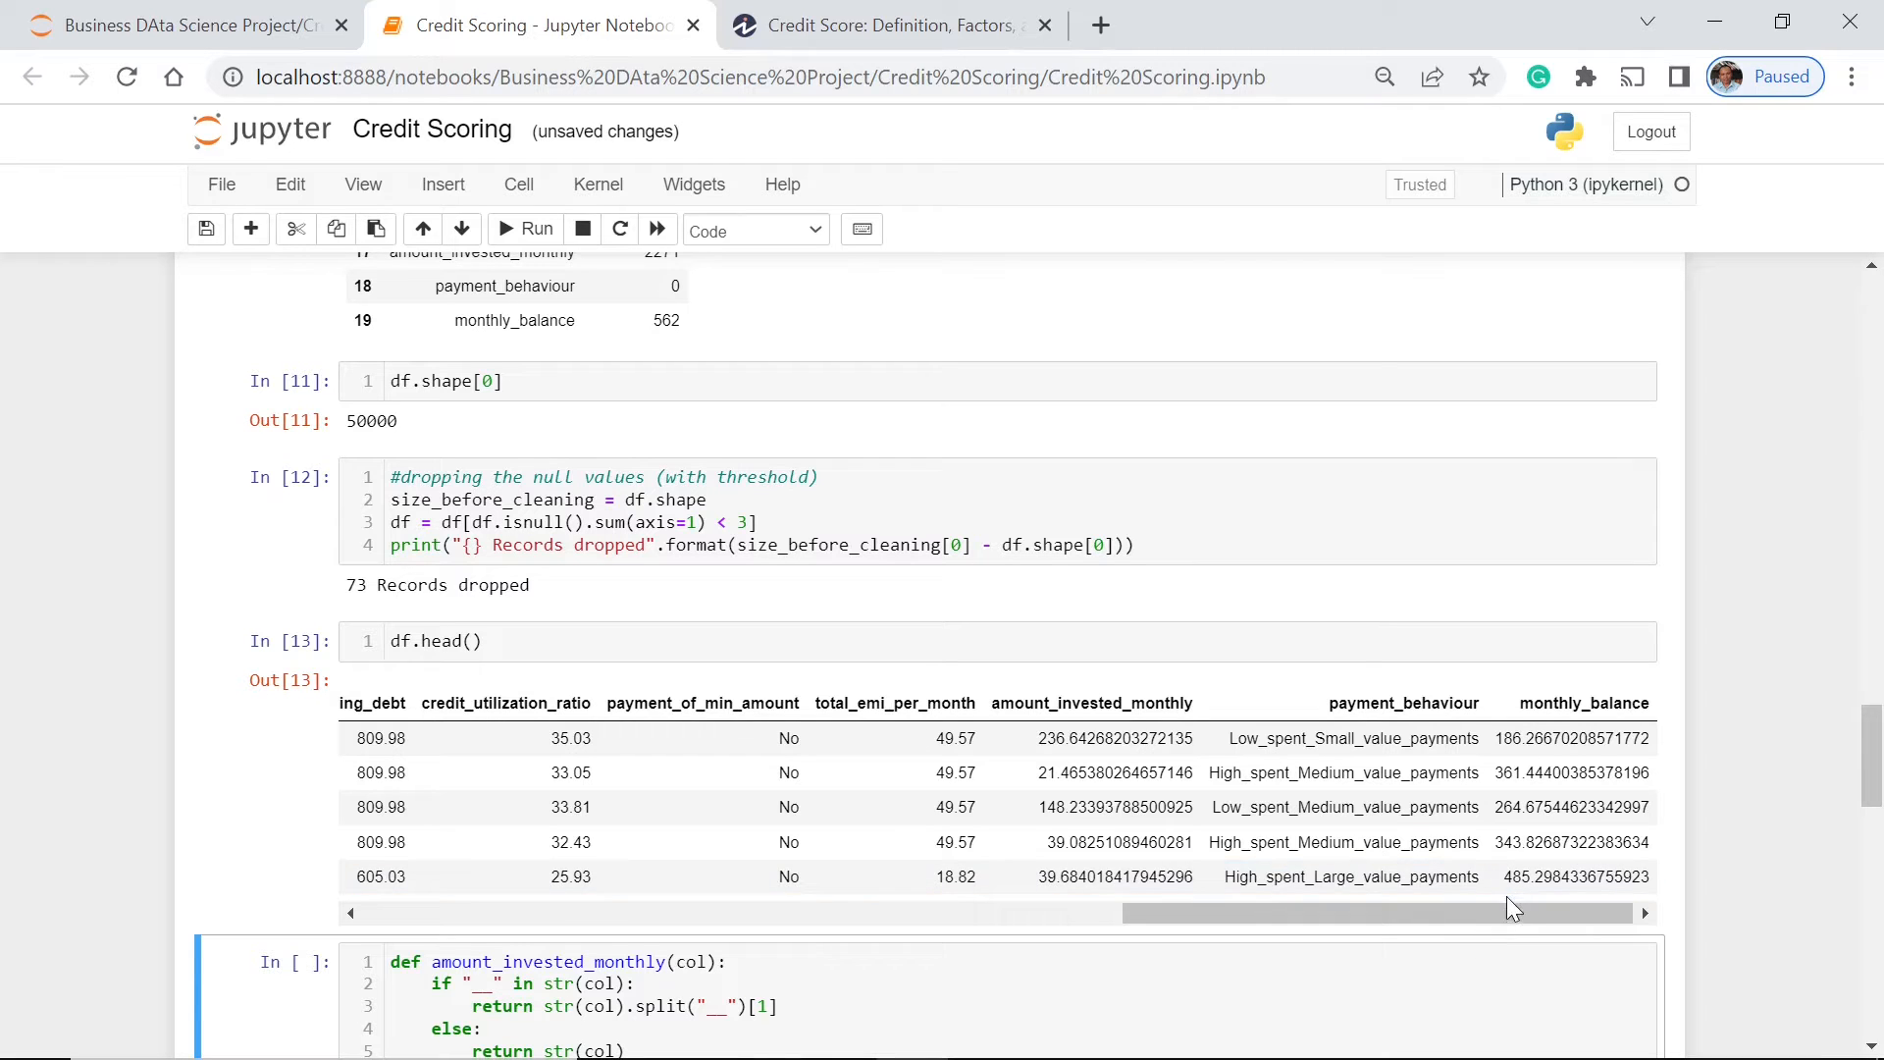
{"action": "left_click", "coordinate": [436, 641]}
{"action": "type", "text": "tail"}
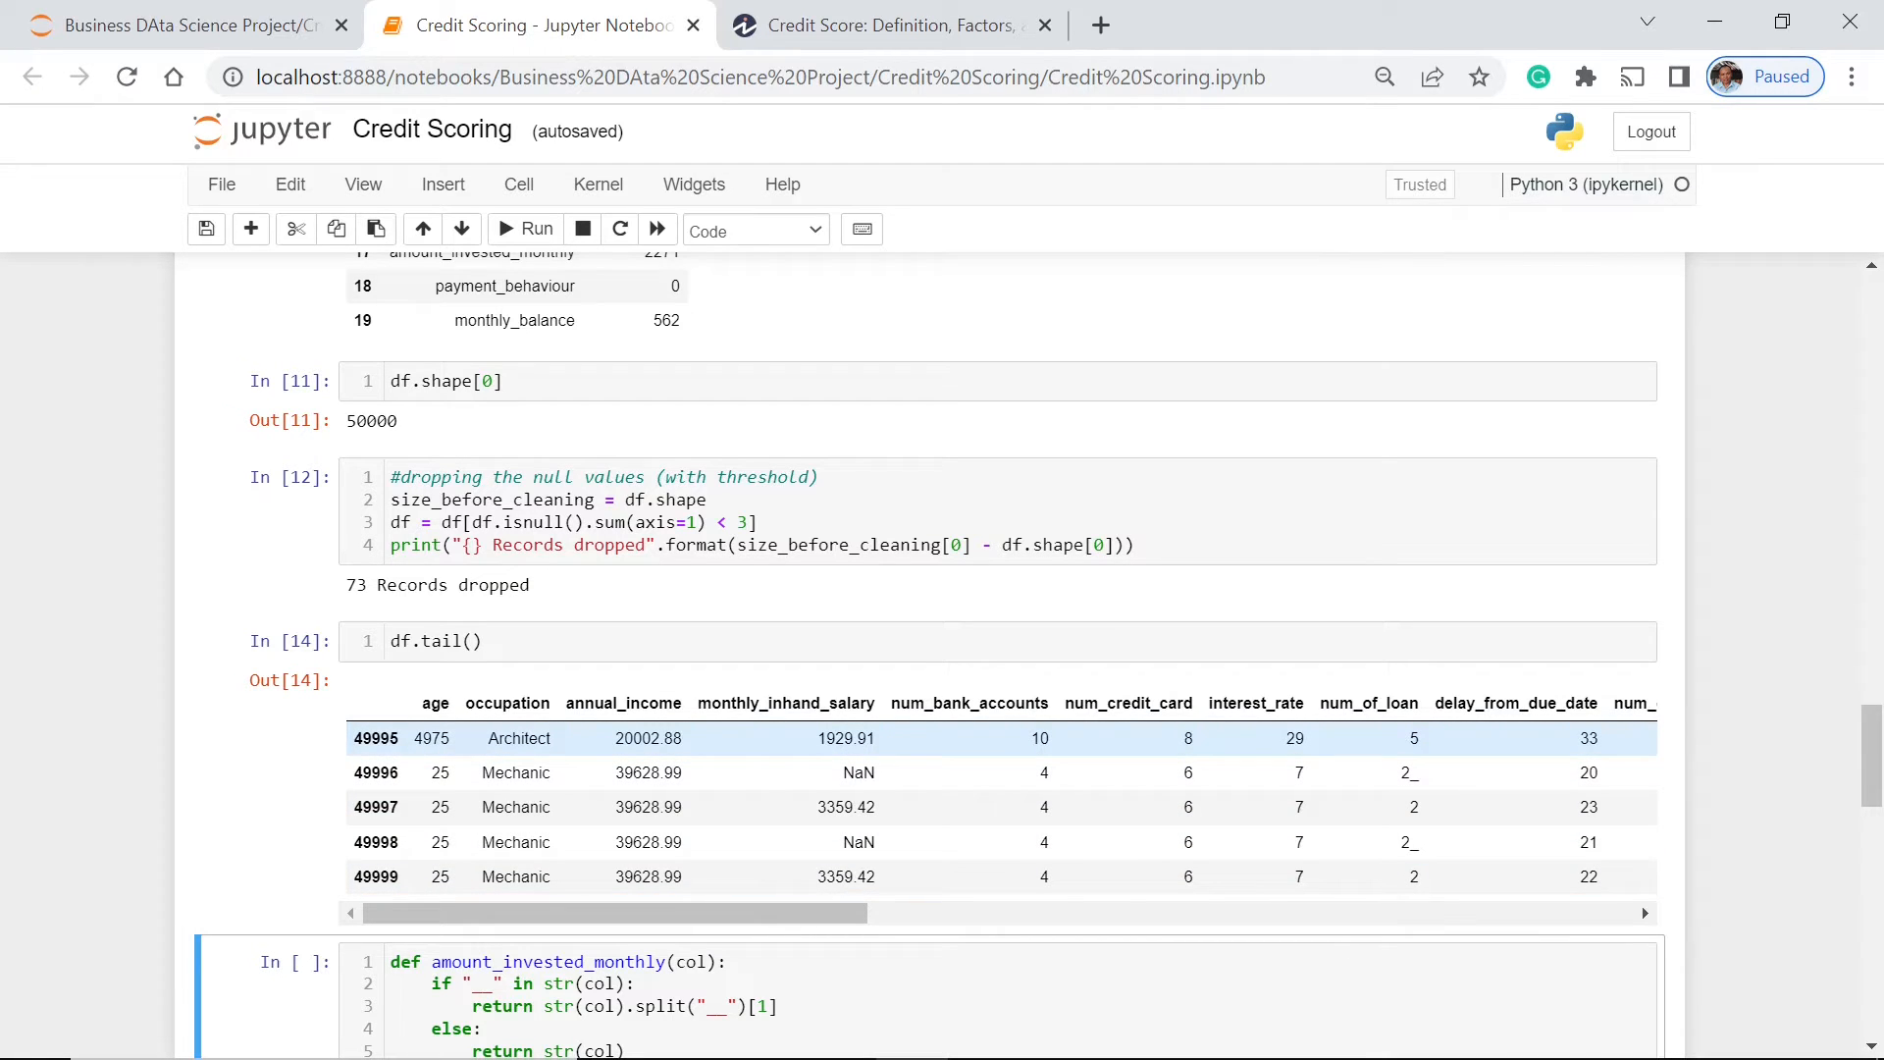
{"action": "mouse_move", "coordinate": [904, 758]}
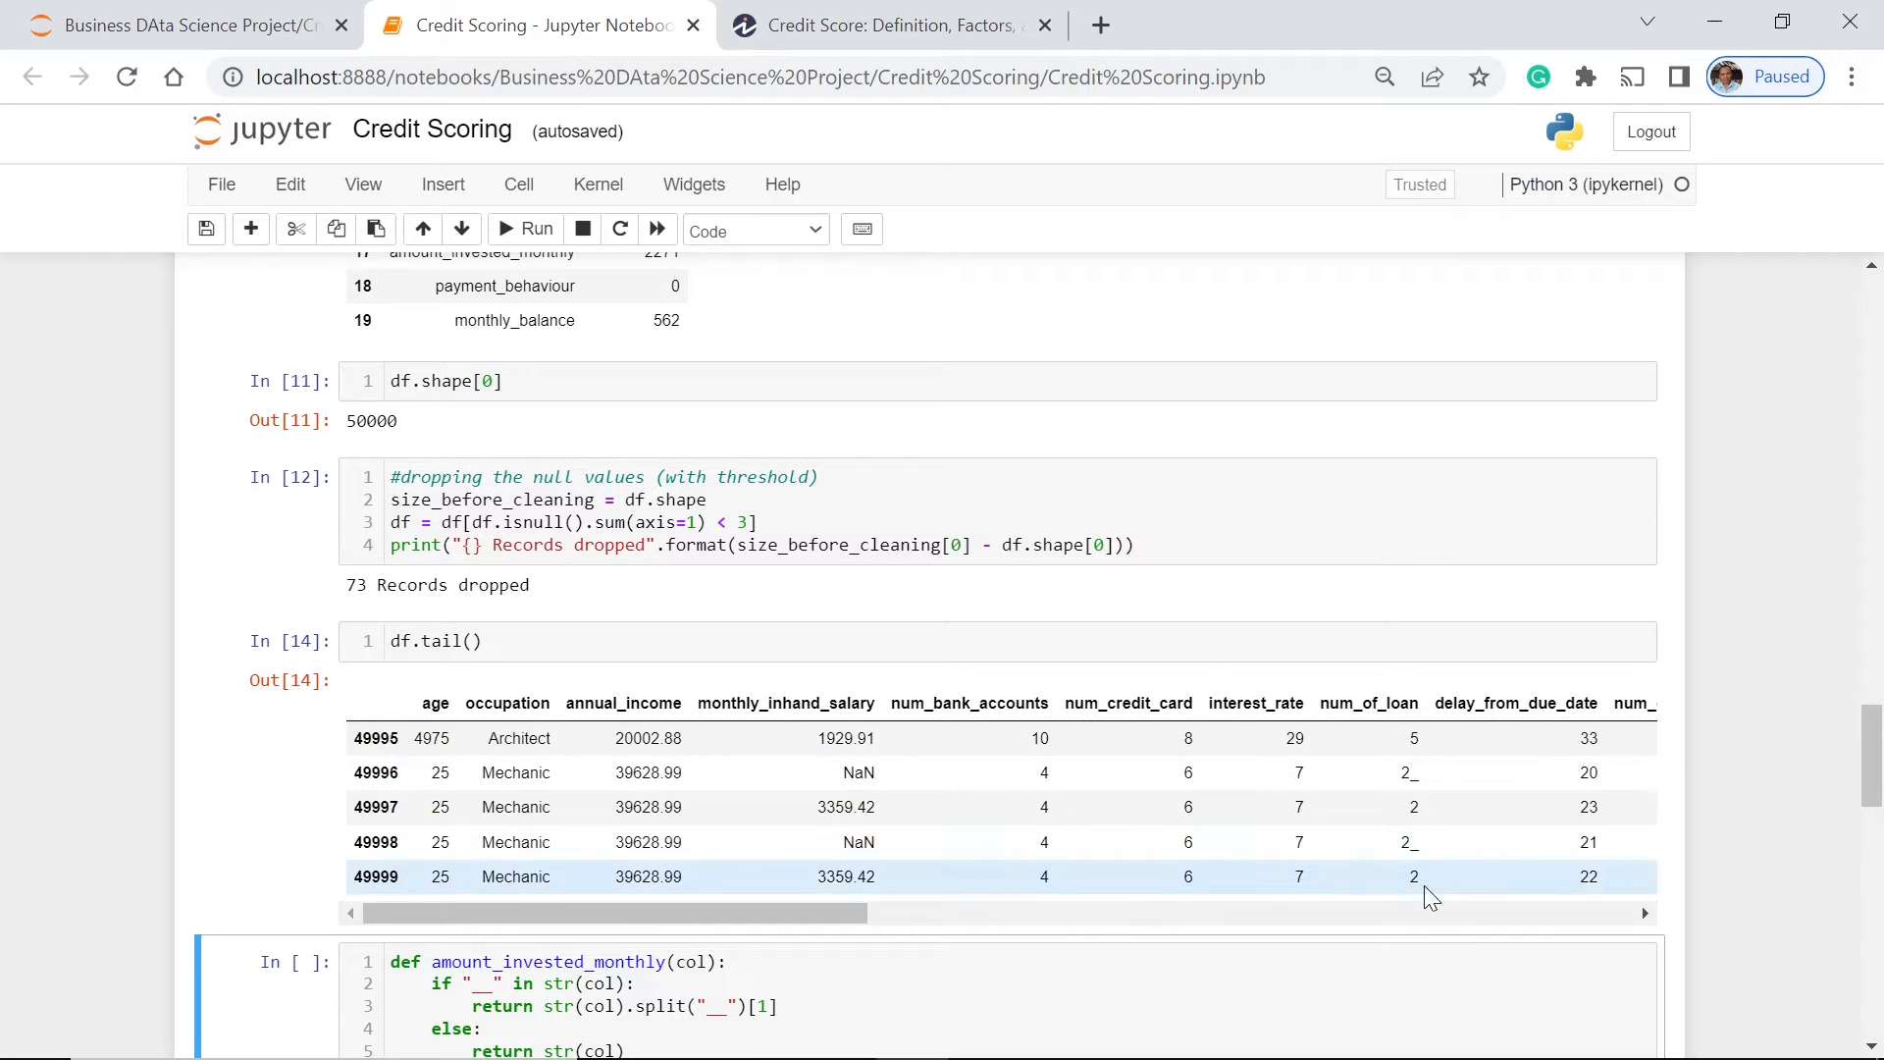
Step: Scroll the df.tail() output sideways to see messy credit_mix, payment and investment values
{"action": "left_click_drag", "start_coordinate": [616, 914], "coordinate": [1033, 913]}
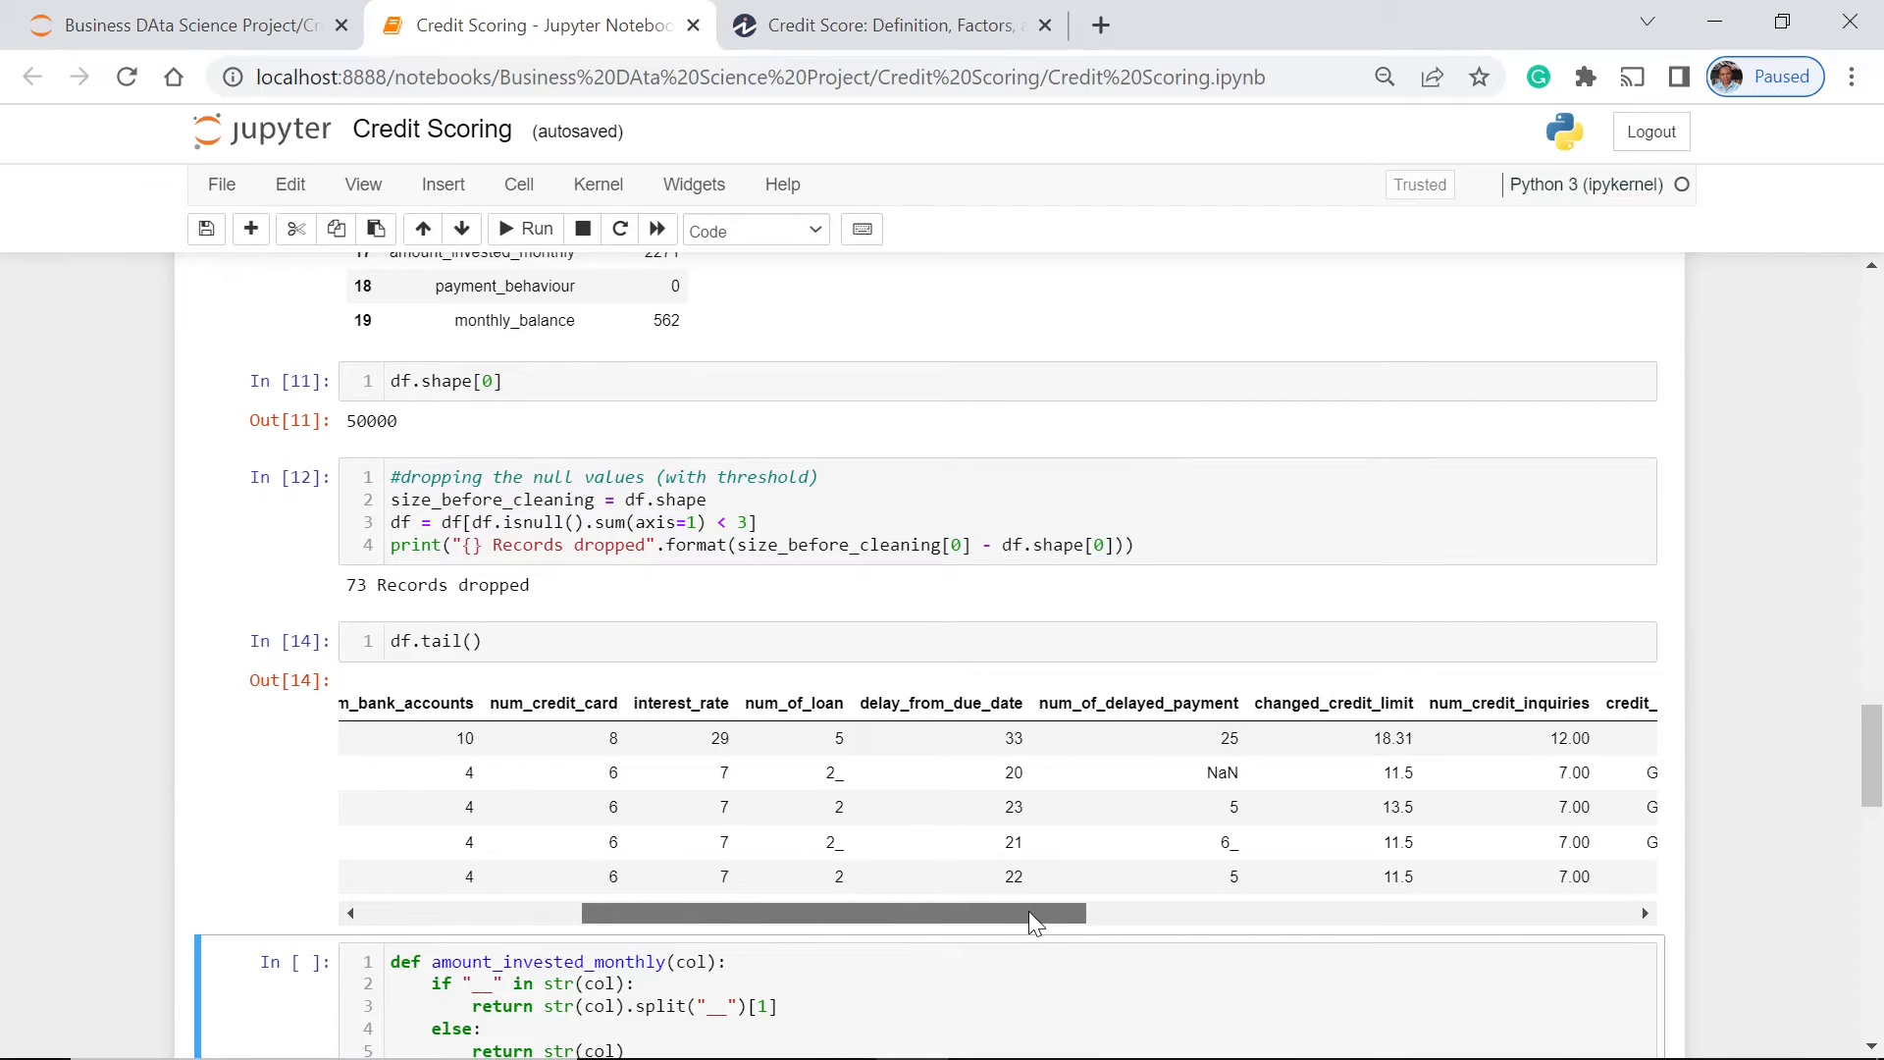
{"action": "left_click_drag", "start_coordinate": [832, 913], "coordinate": [926, 913]}
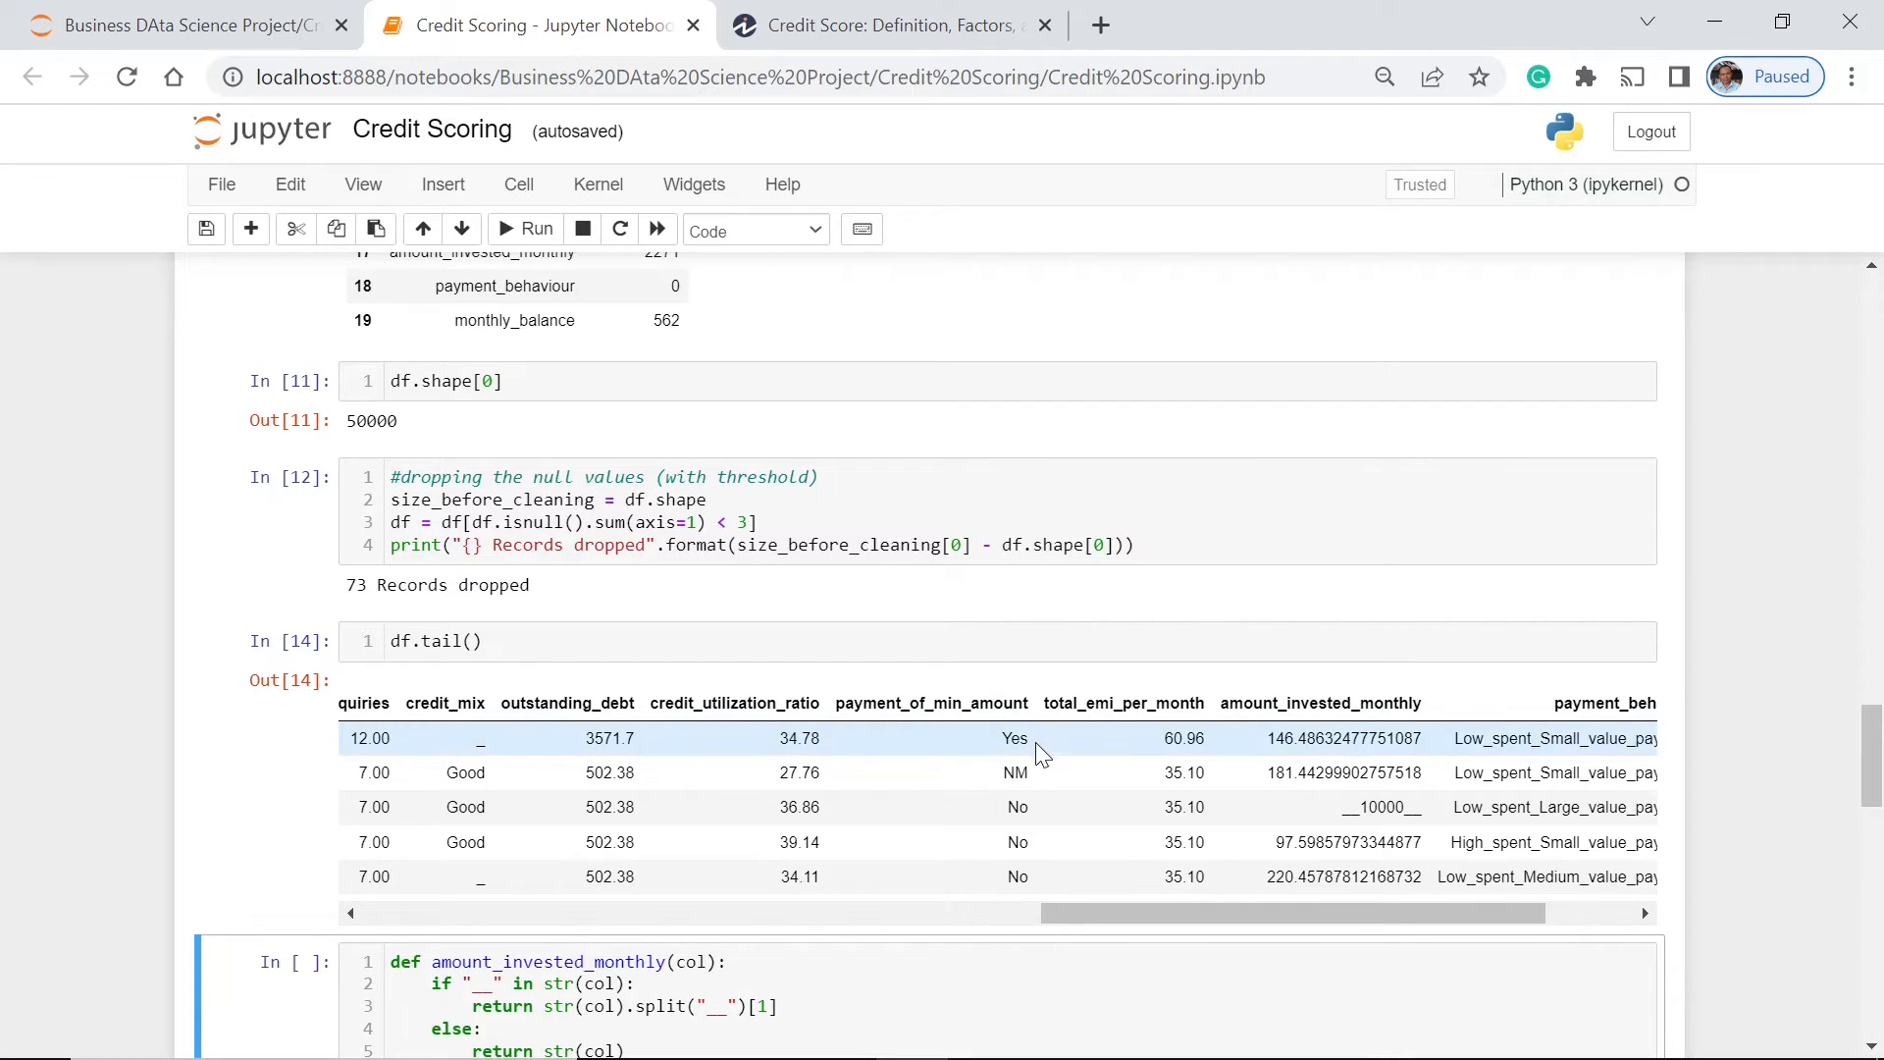
{"action": "mouse_move", "coordinate": [1036, 743]}
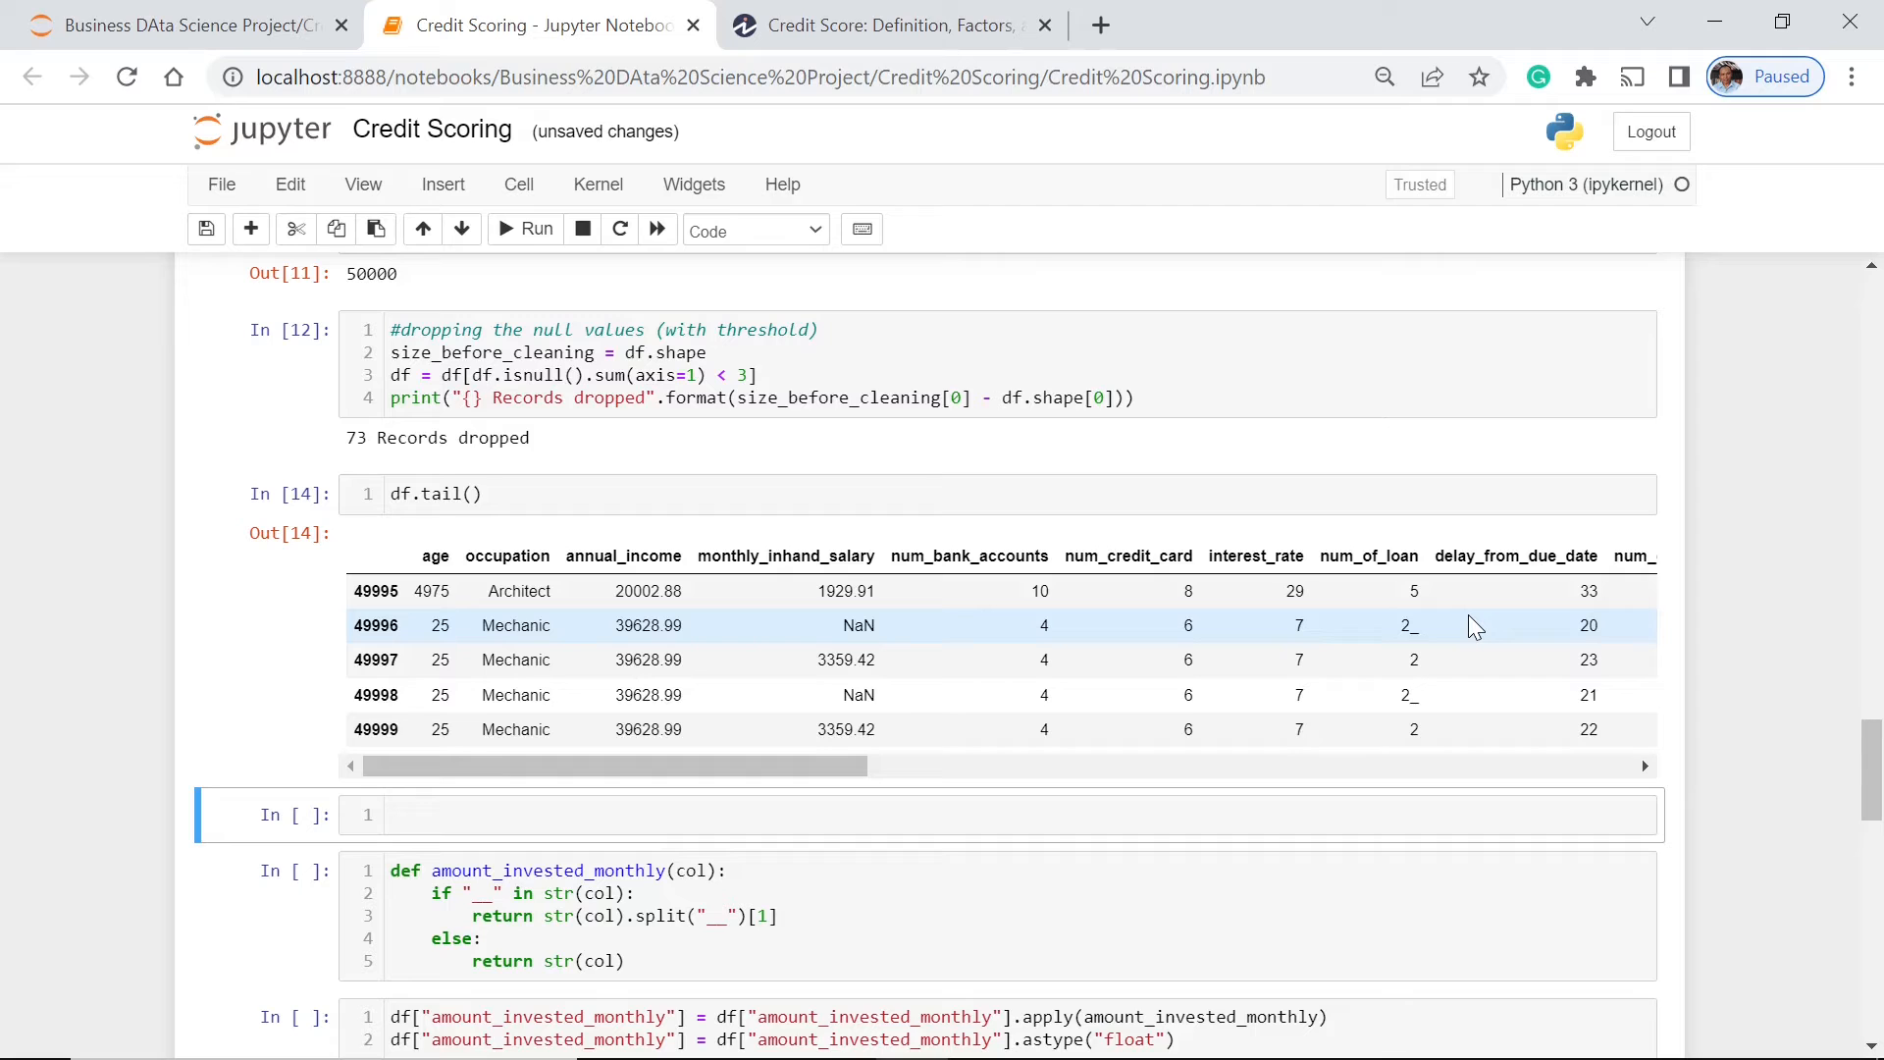
Step: Run df['age'].value_counts() and scroll through ages like -500 and underscore-suffixed entries
{"action": "left_click", "coordinate": [841, 813]}
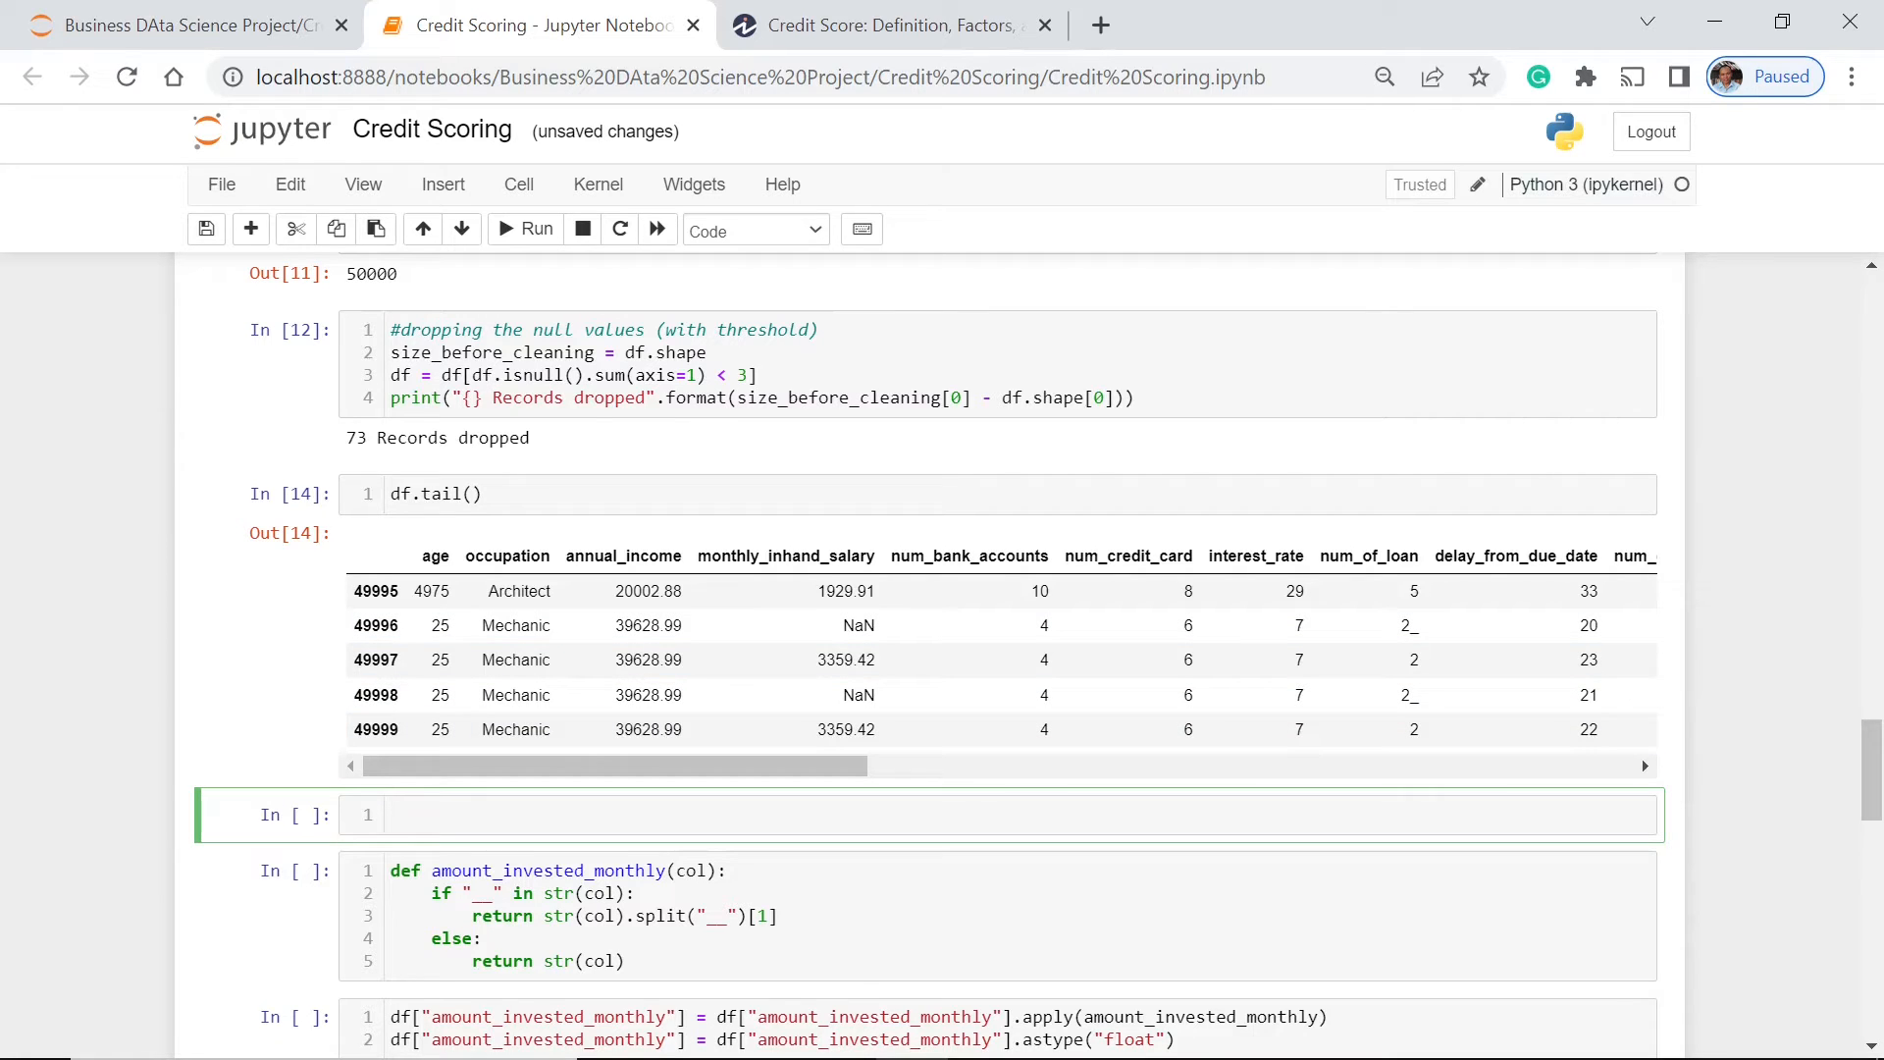
{"action": "type", "text": "df['']"}
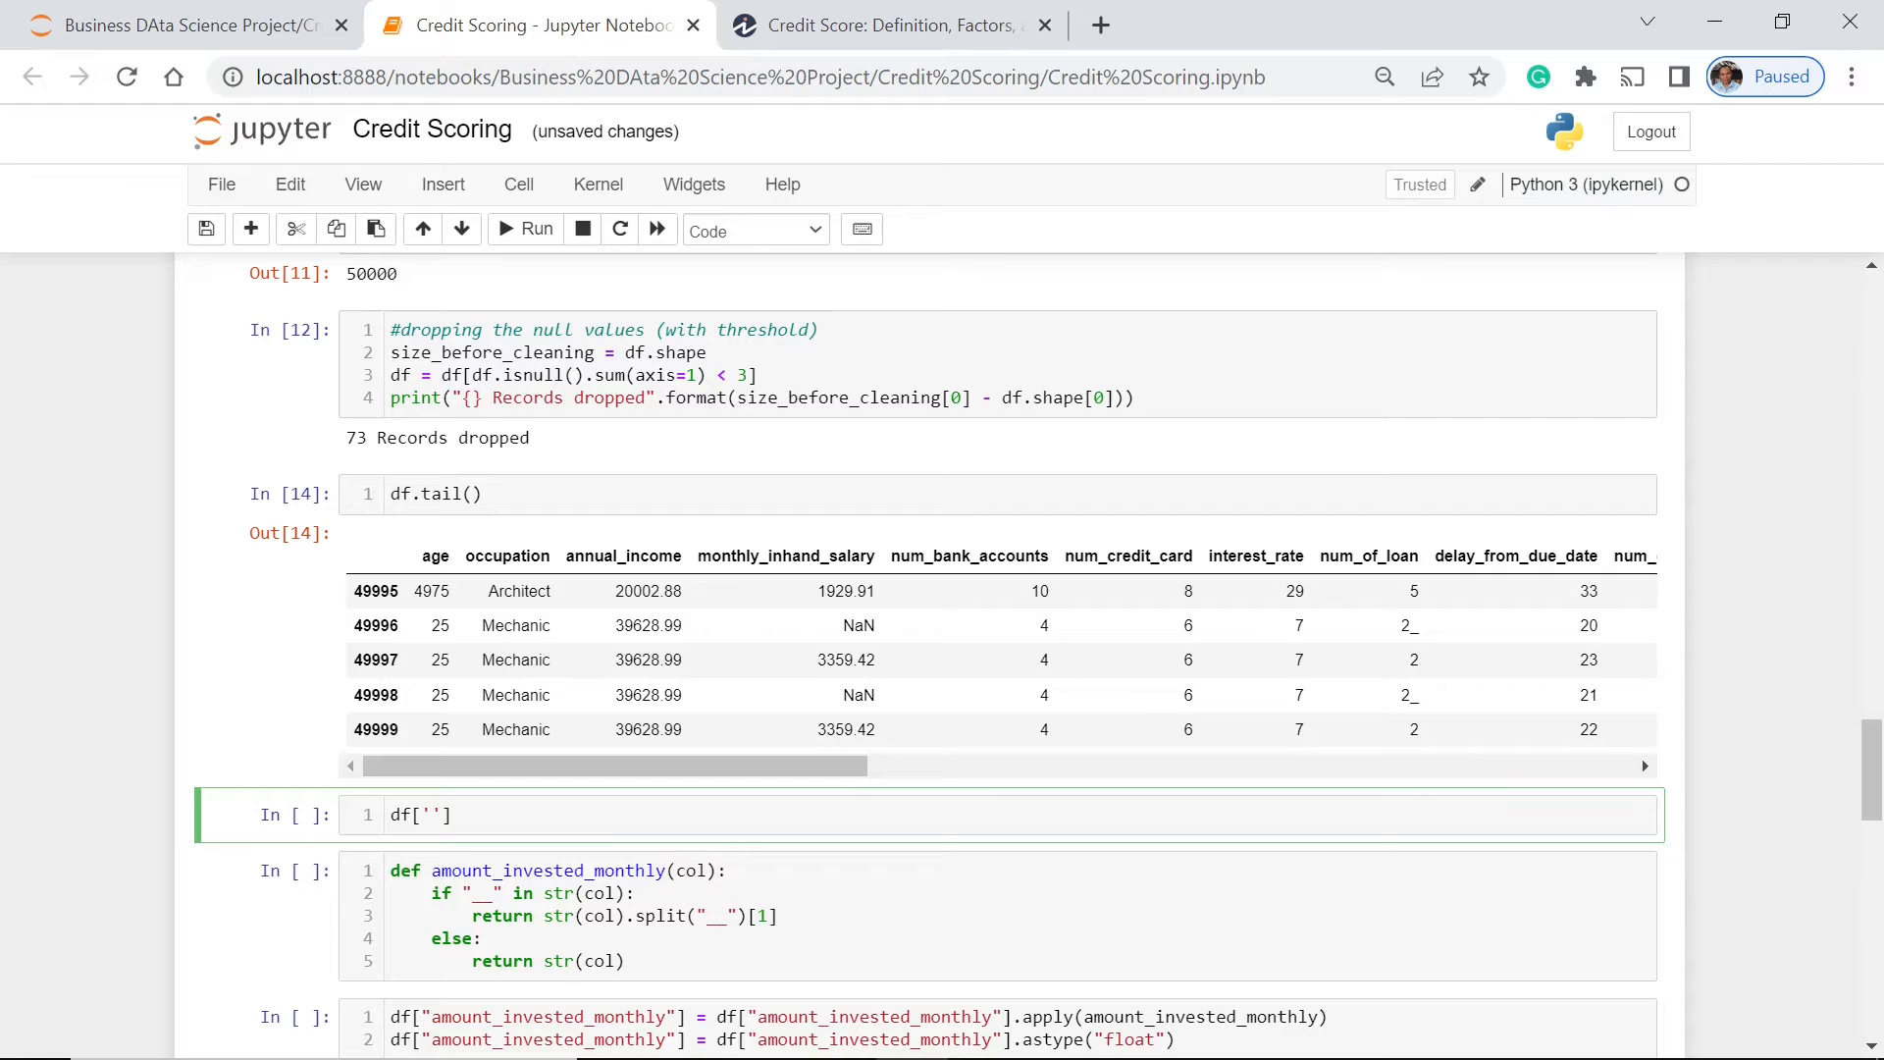
{"action": "type", "text": "age"}
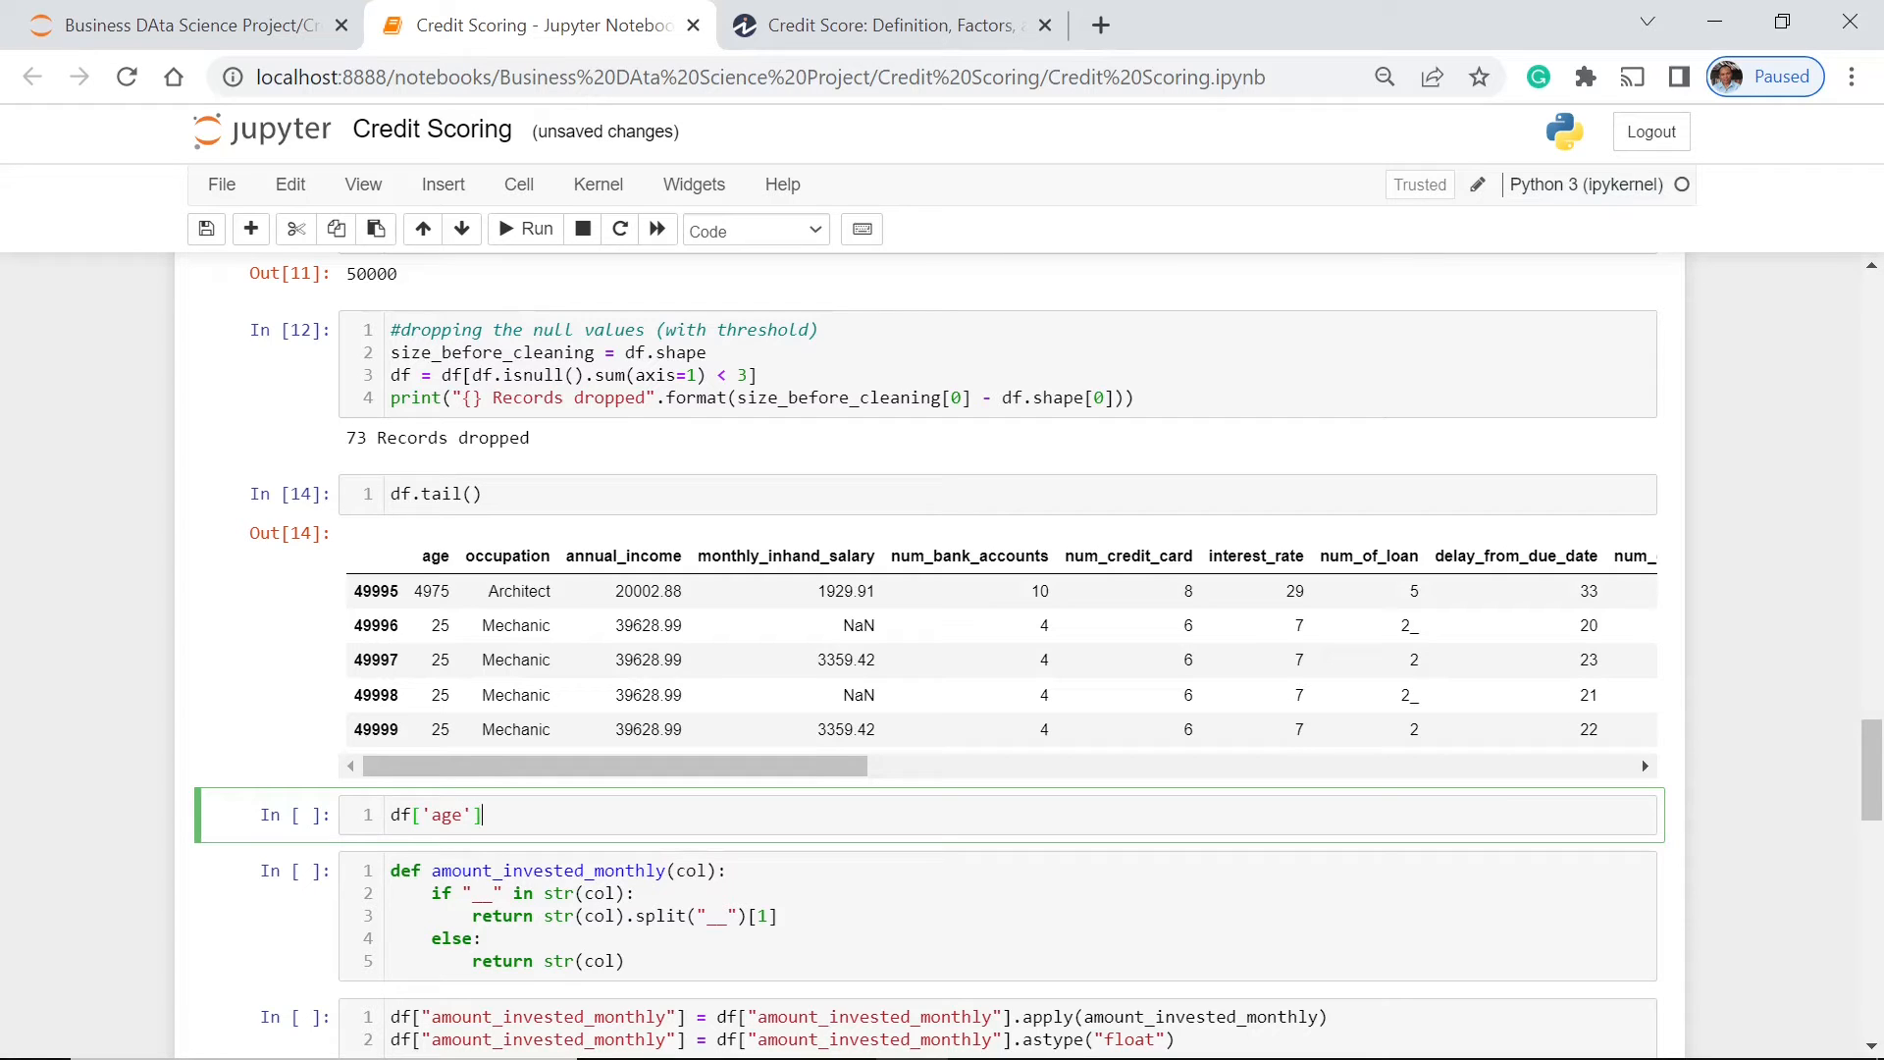
{"action": "type", "text": ".value"}
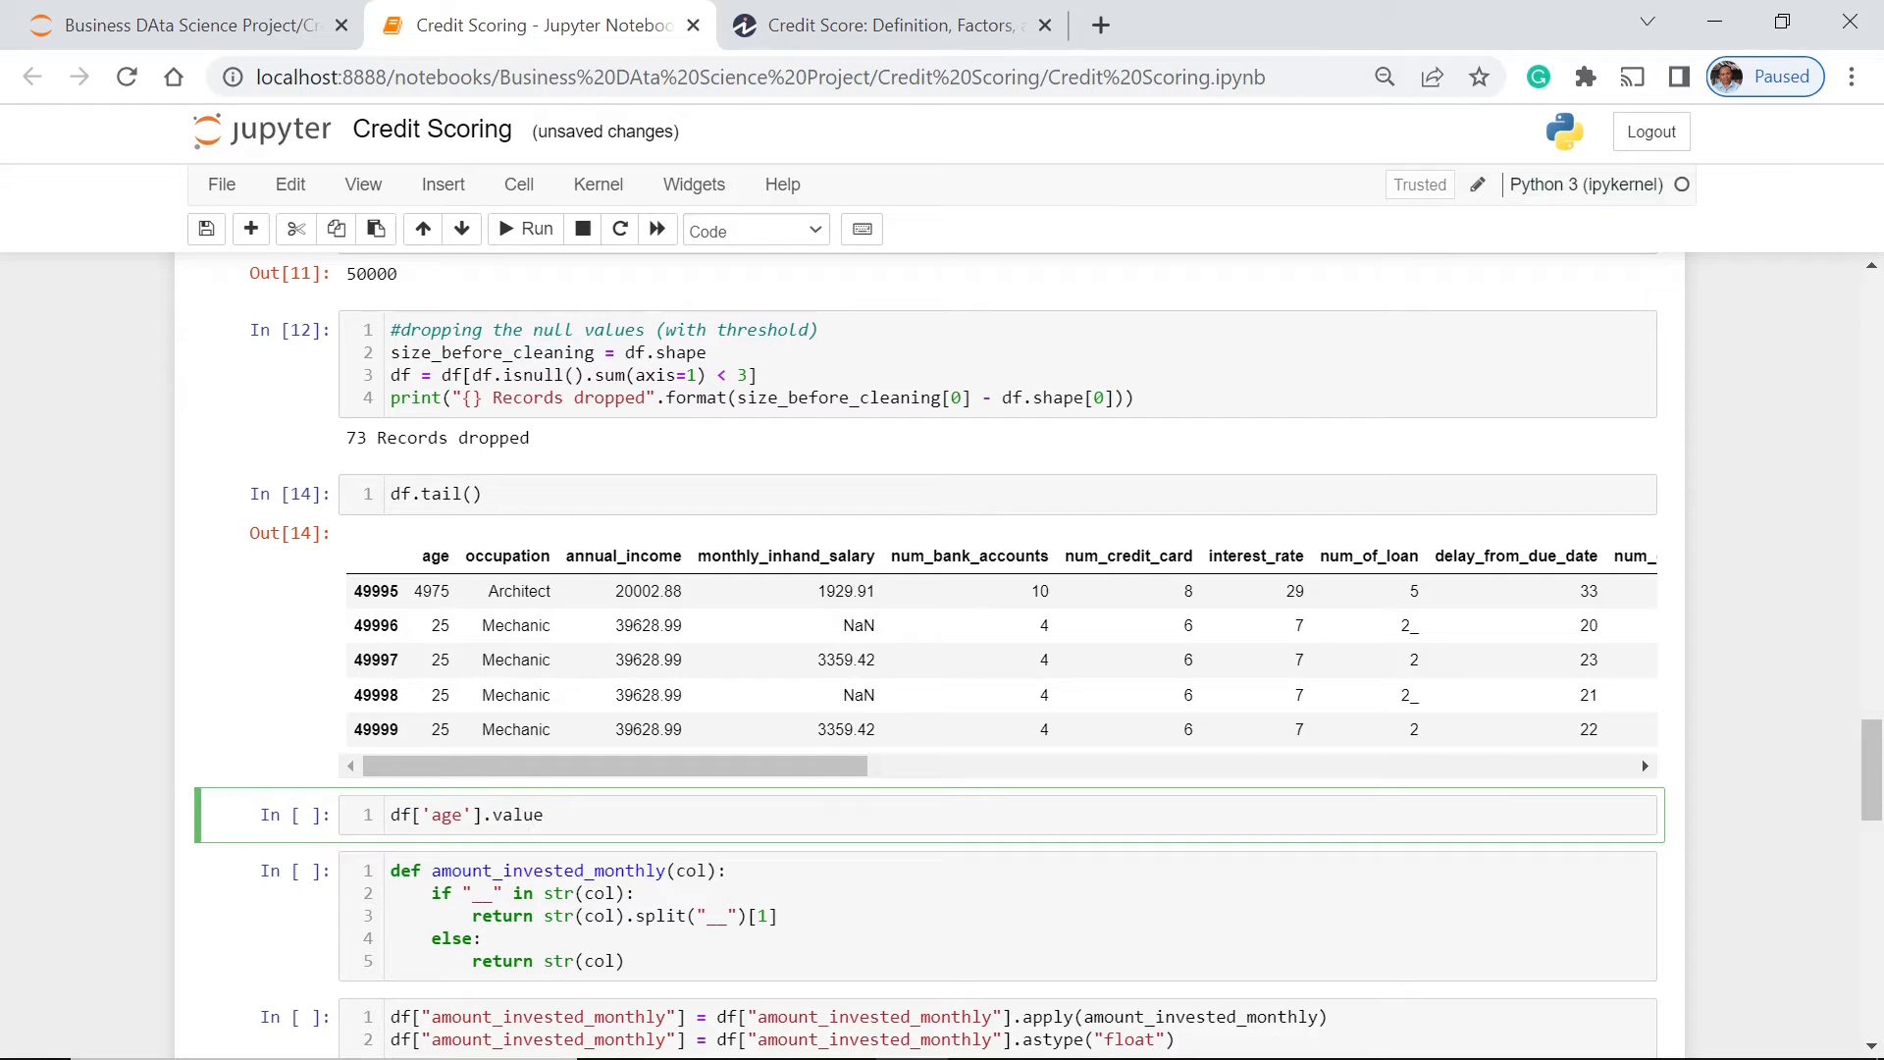
{"action": "key", "text": "Backspace"}
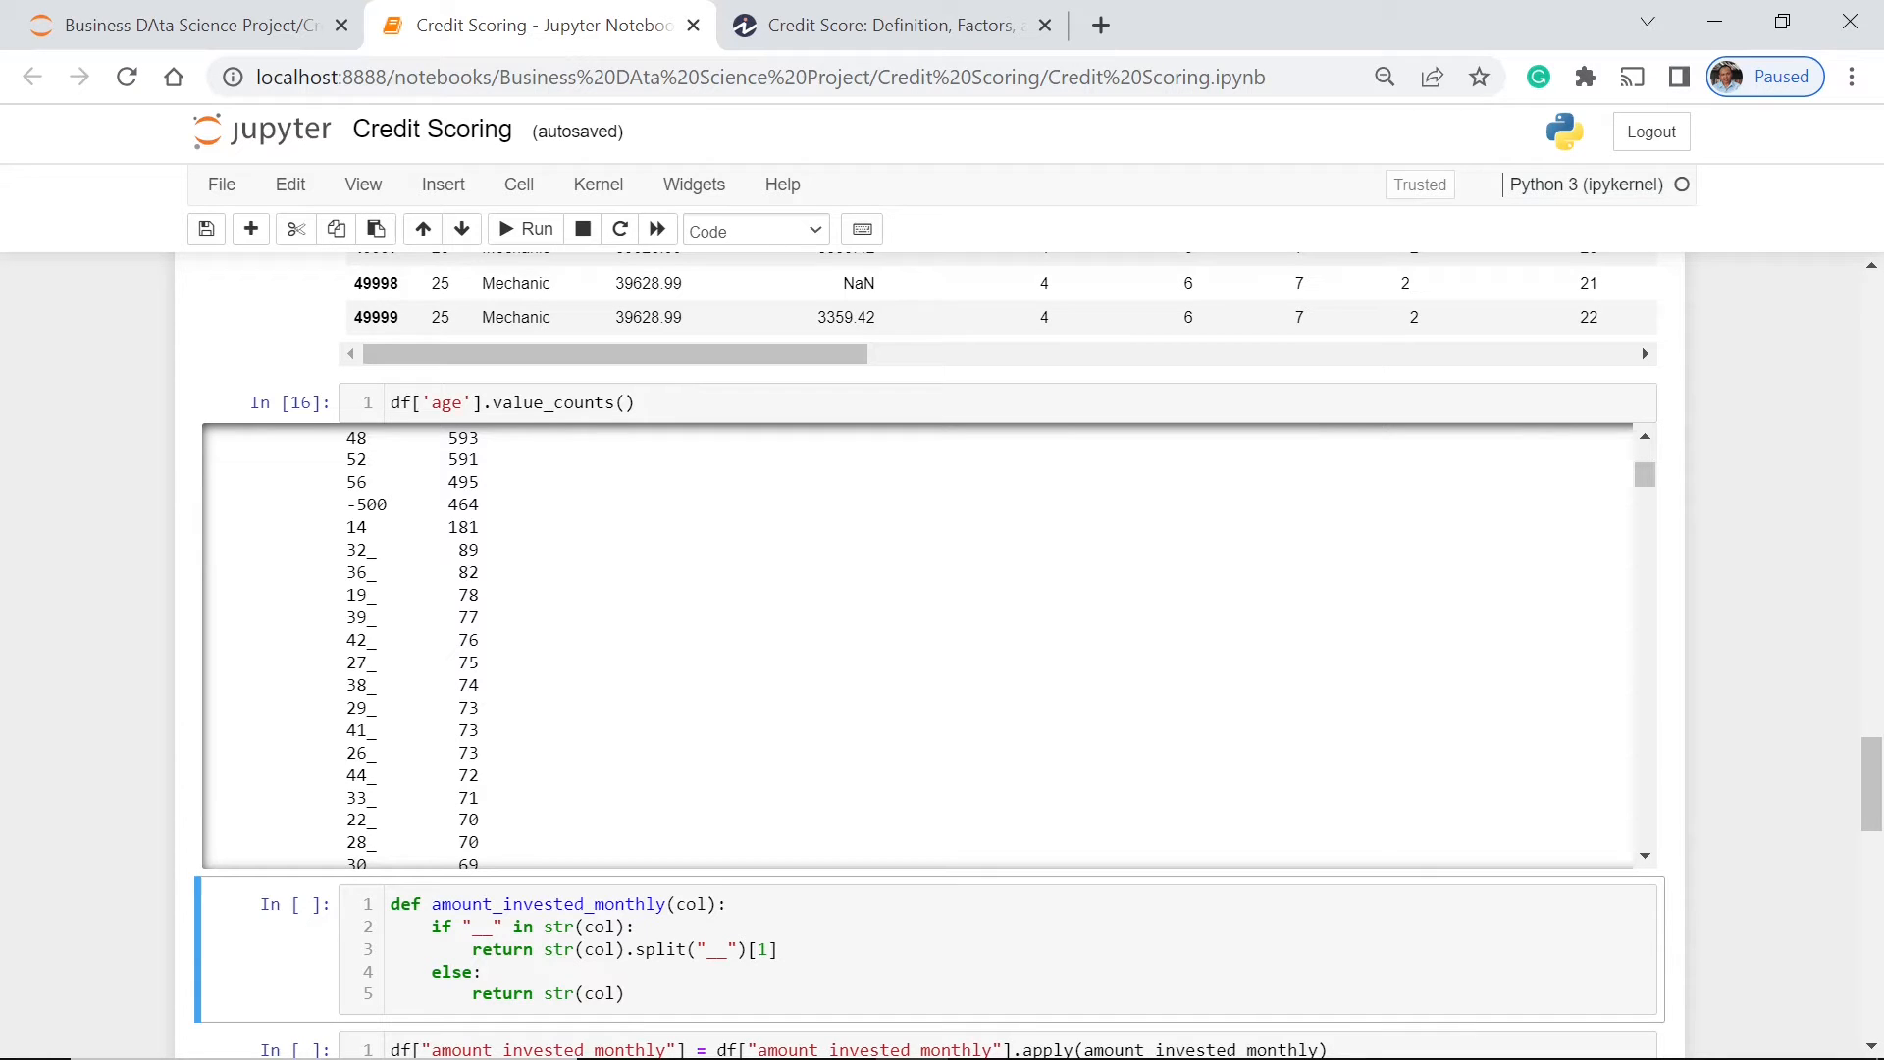
{"action": "scroll", "scroll_direction": "down", "scroll_amount": 3}
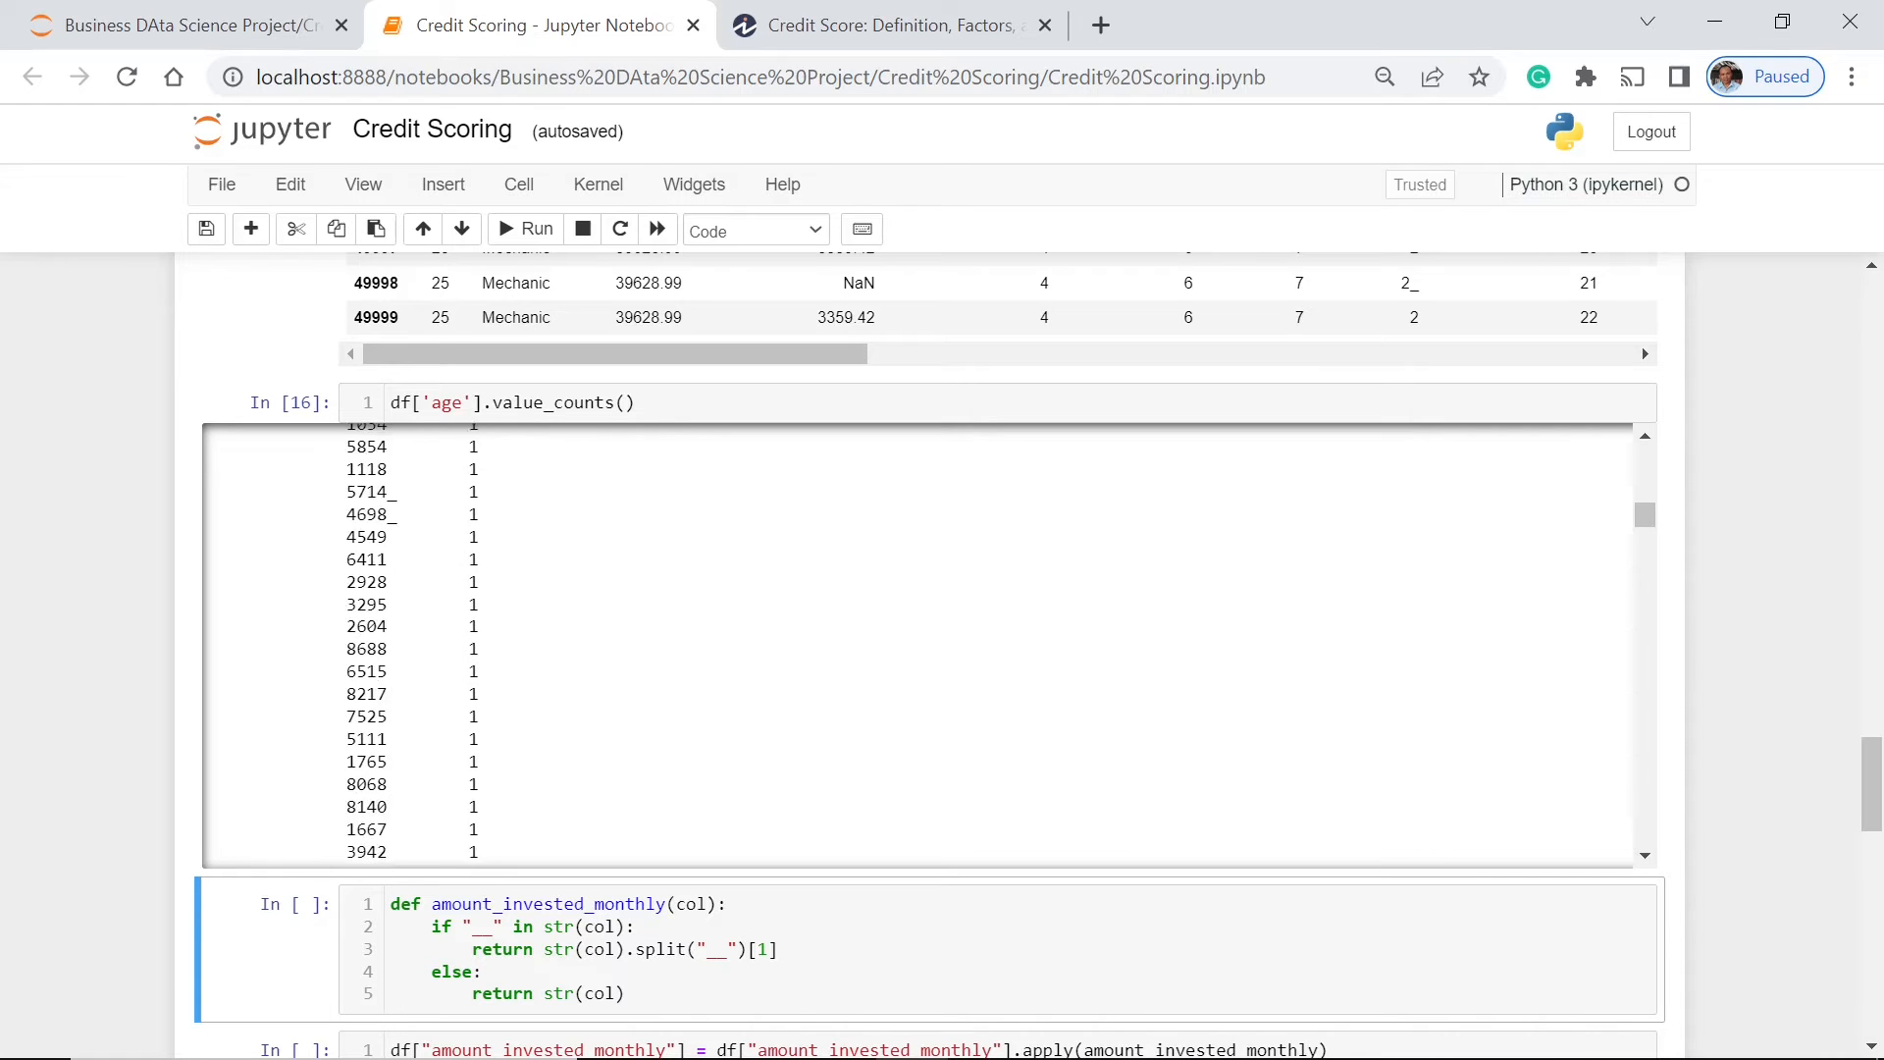
{"action": "scroll", "scroll_direction": "down", "scroll_amount": 3}
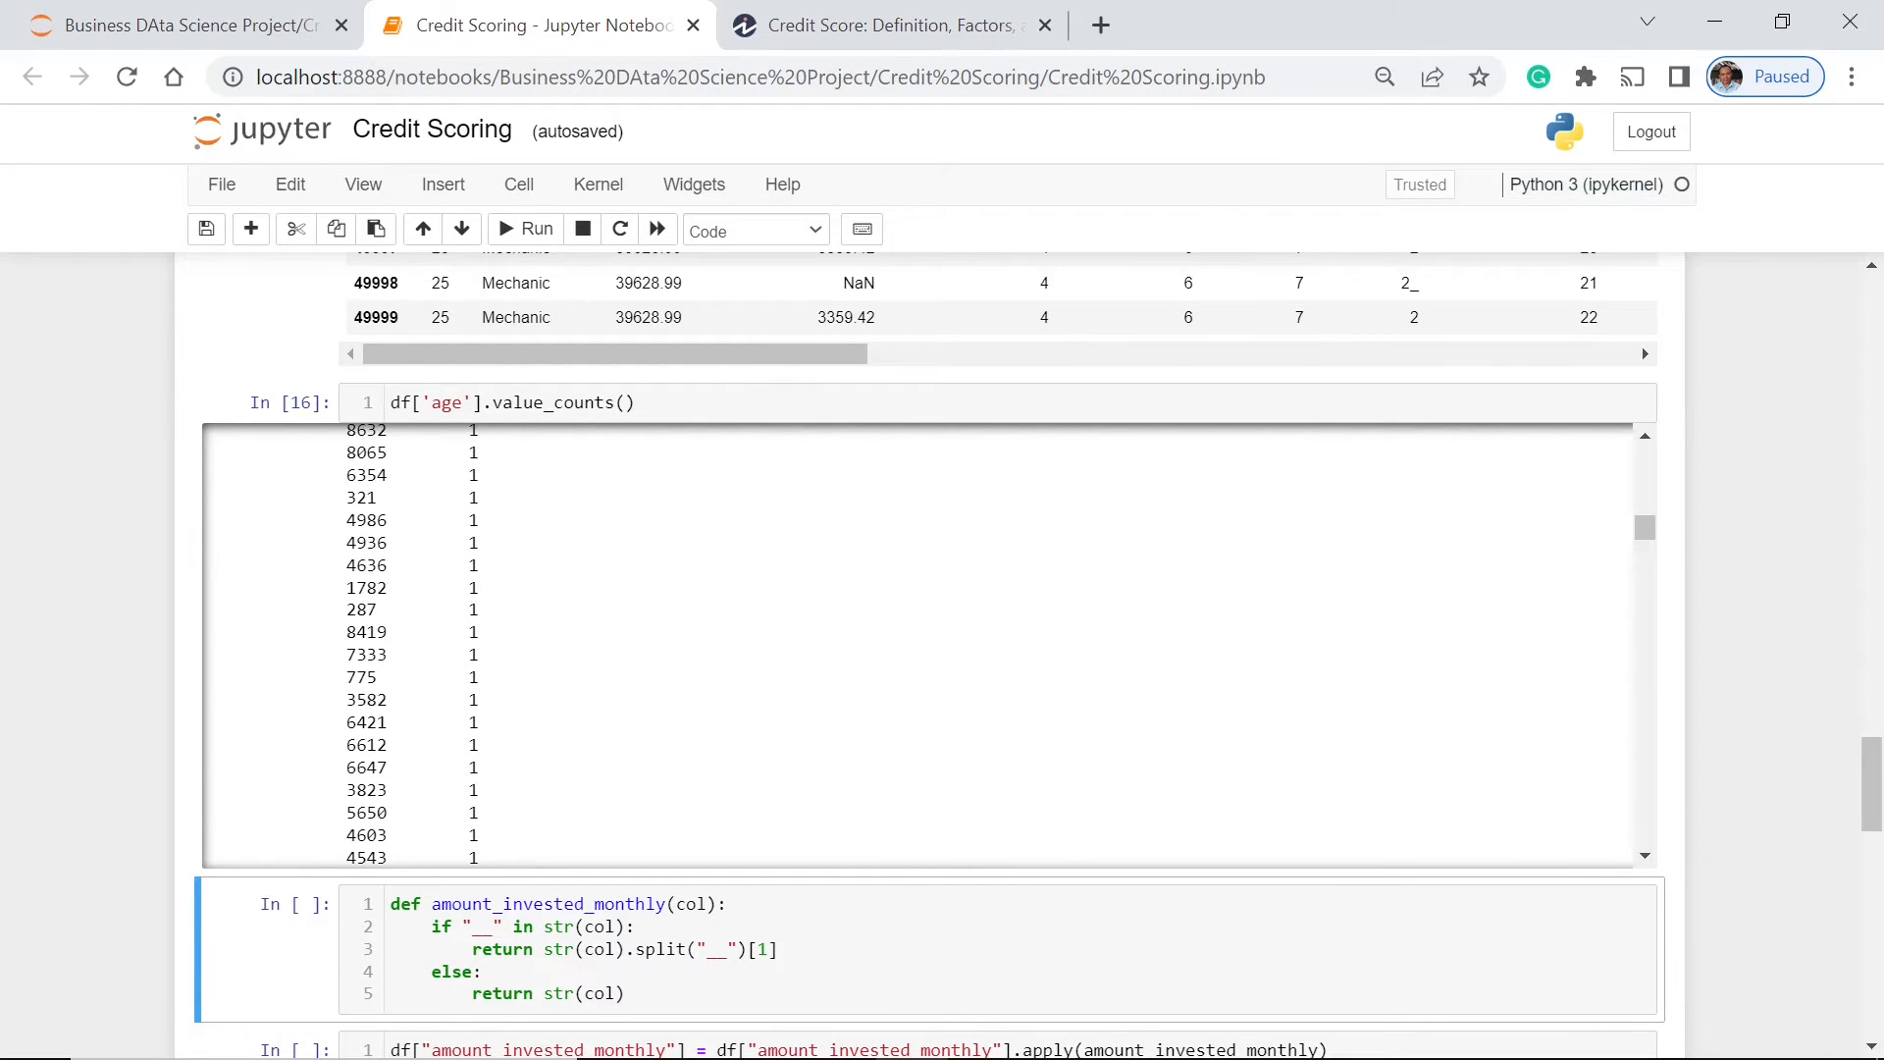
{"action": "scroll", "scroll_direction": "down", "scroll_amount": 3}
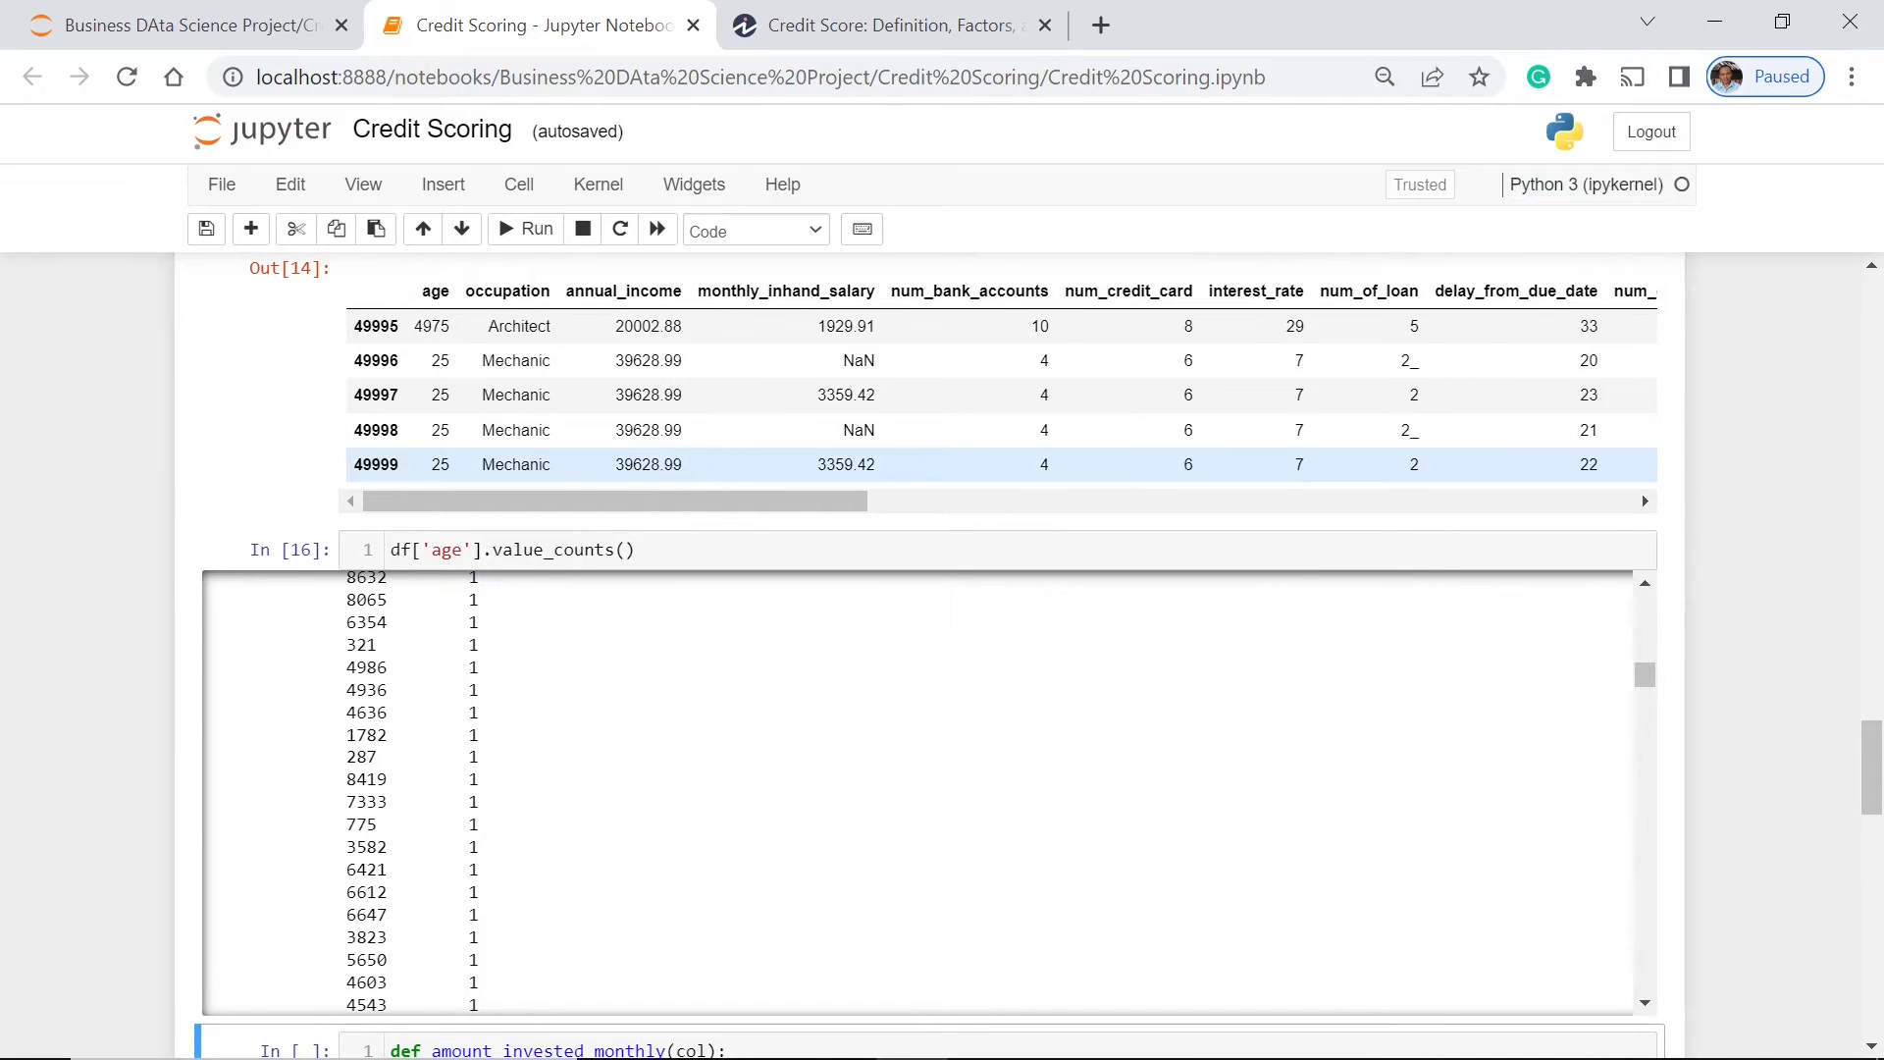
{"action": "mouse_move", "coordinate": [1087, 469]}
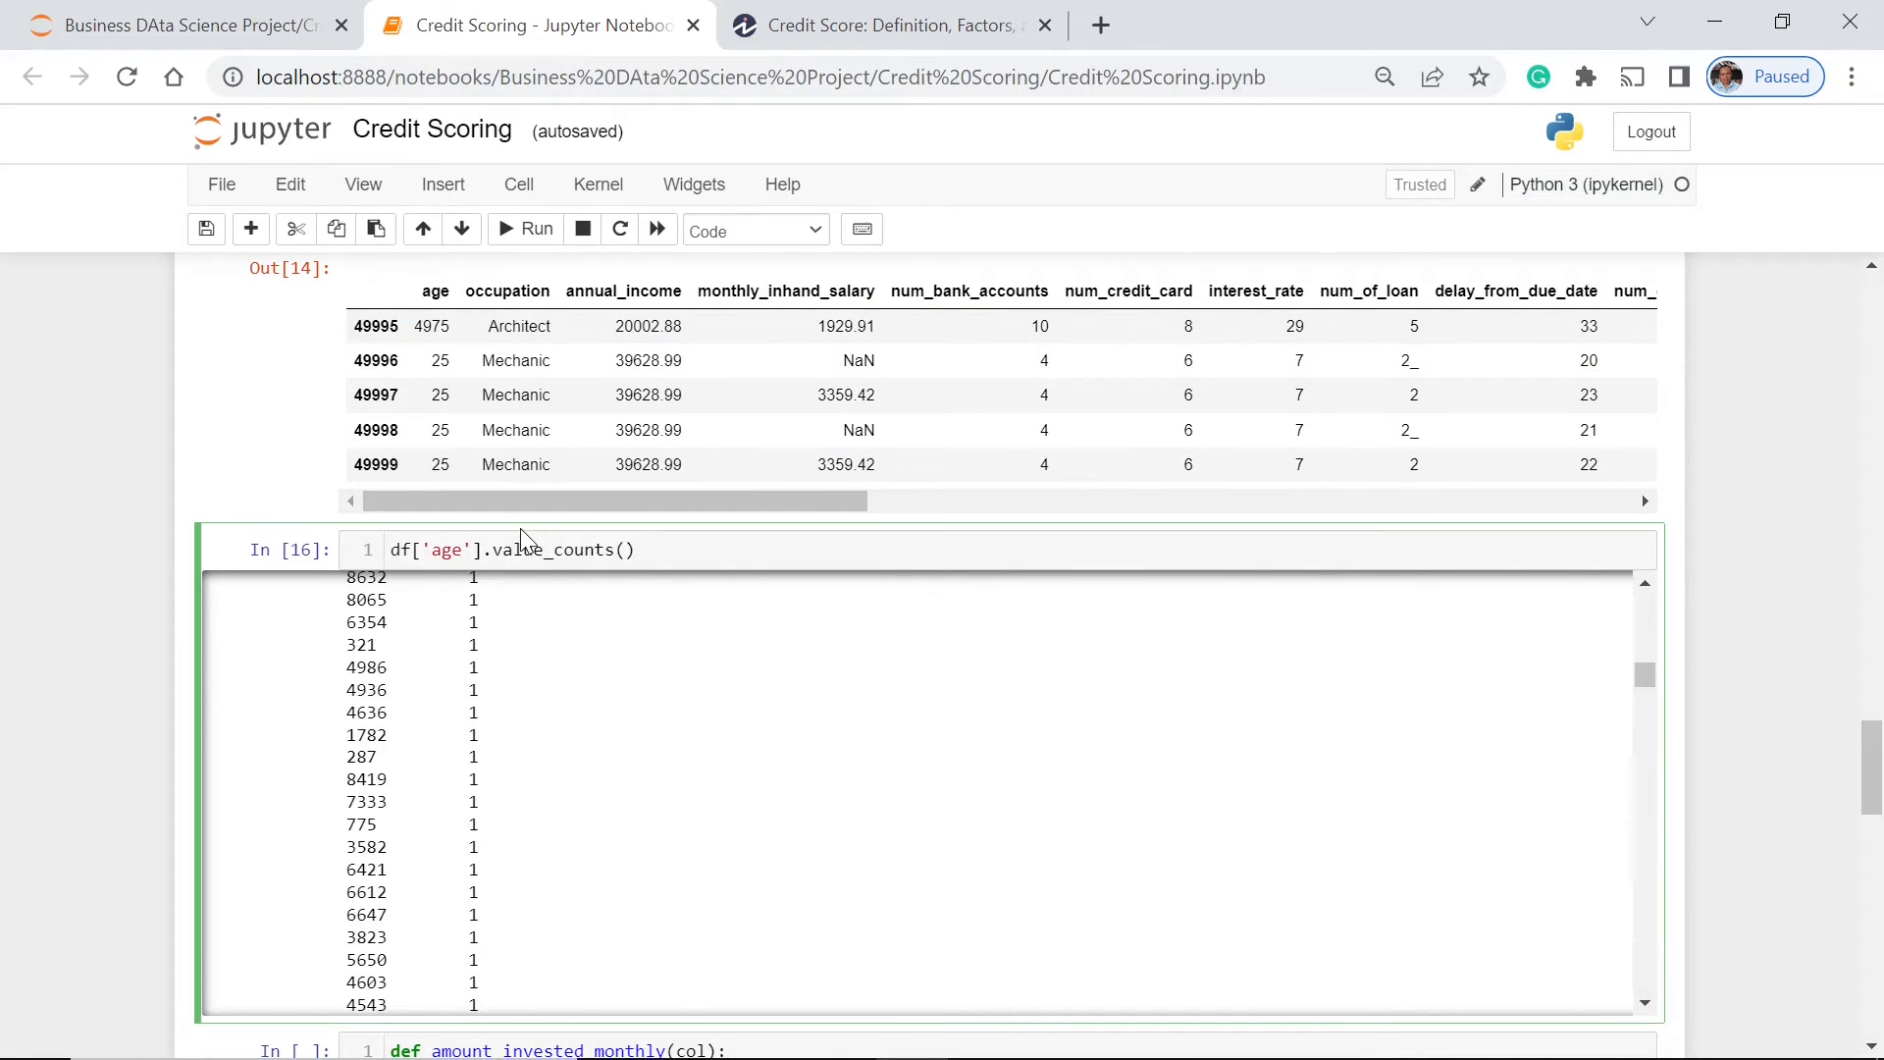
Step: Switch the value counts to num_of_loan and scroll through implausible counts like 1296_
{"action": "type", "text": "num_of_loan"}
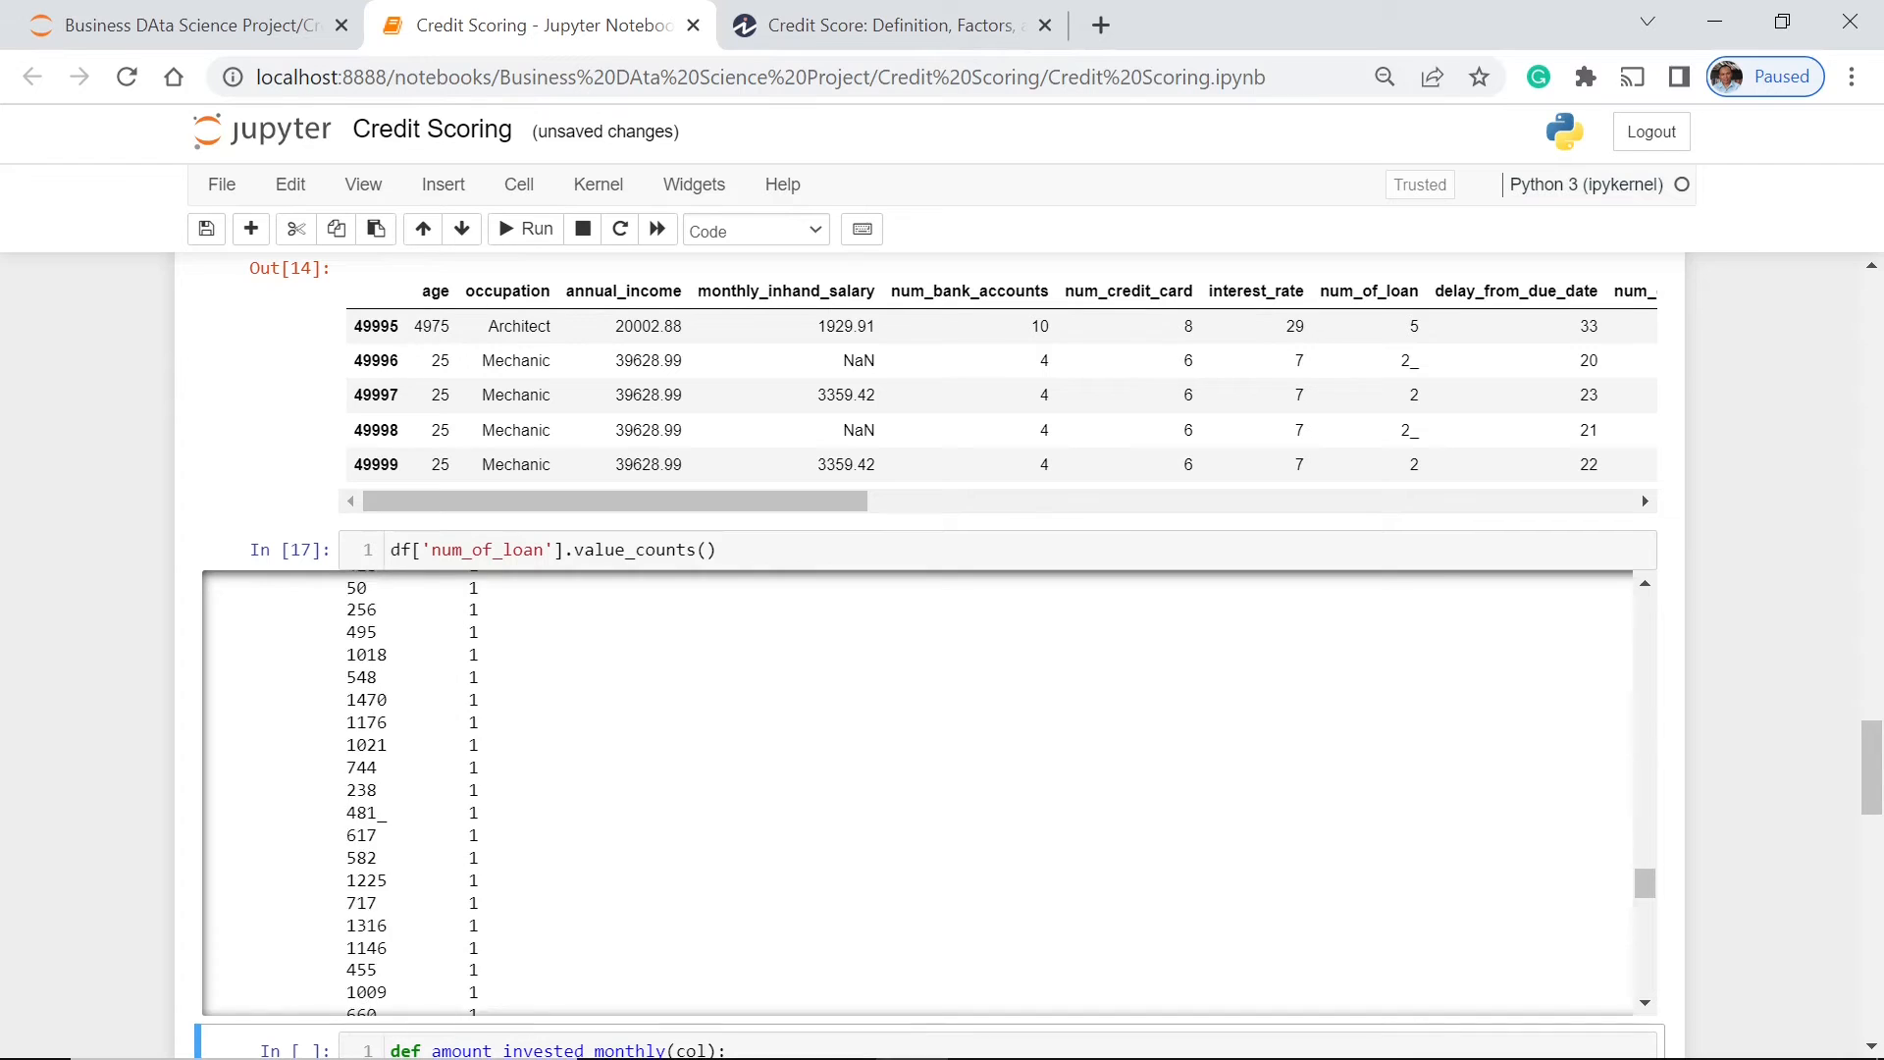
{"action": "scroll", "scroll_direction": "down", "scroll_amount": 3}
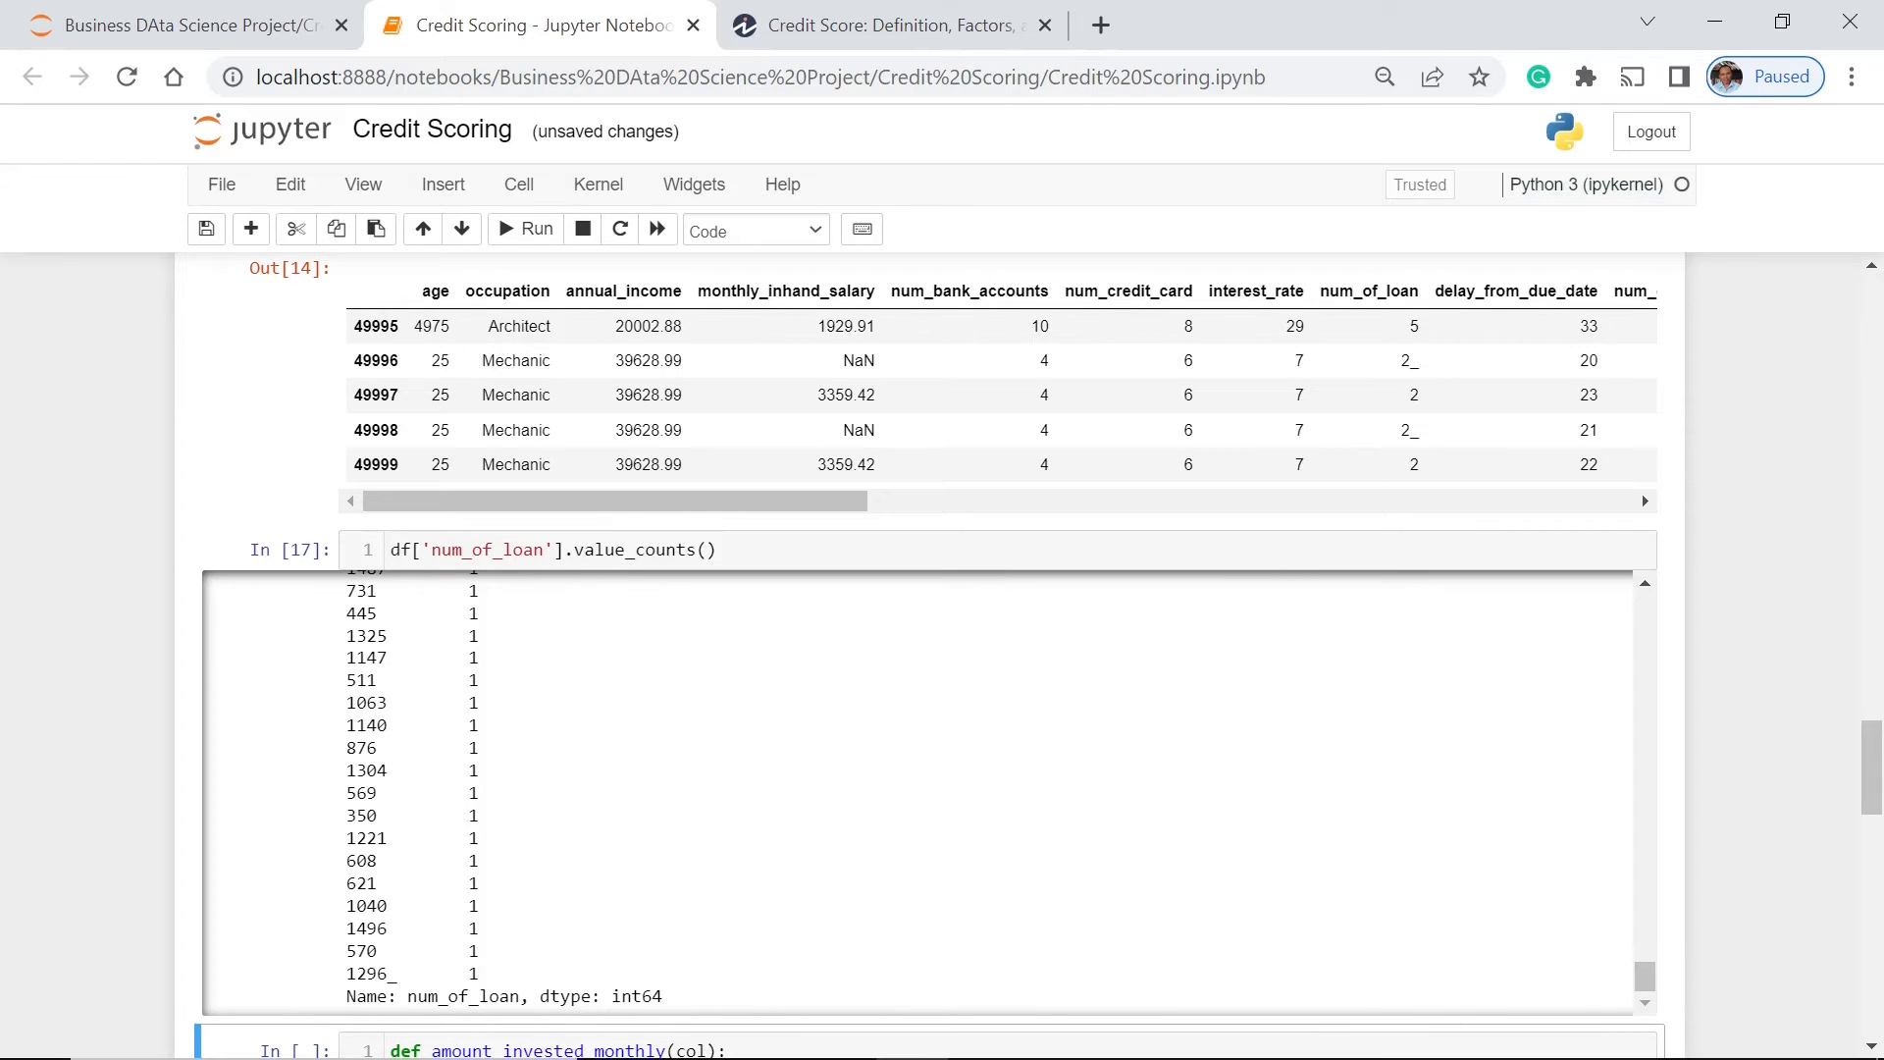
{"action": "mouse_move", "coordinate": [1075, 674]}
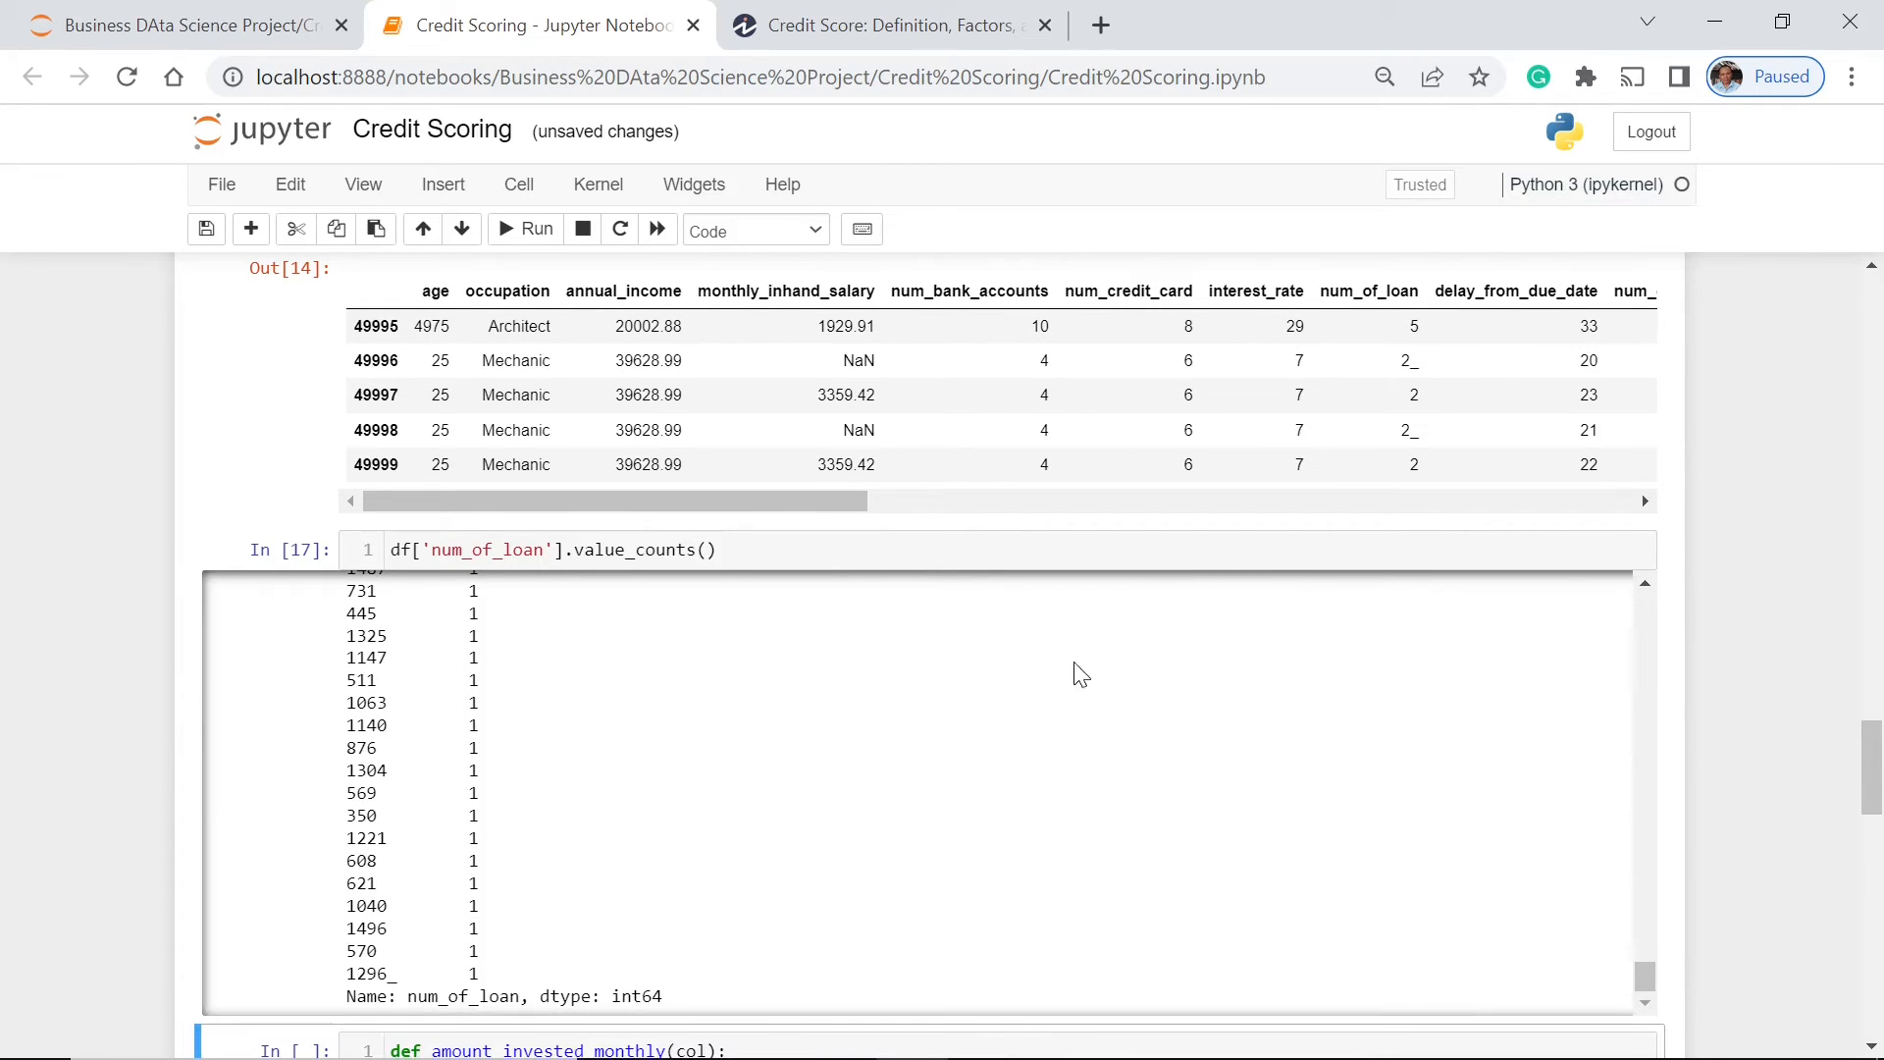
{"action": "left_click_drag", "start_coordinate": [606, 501], "coordinate": [889, 501]}
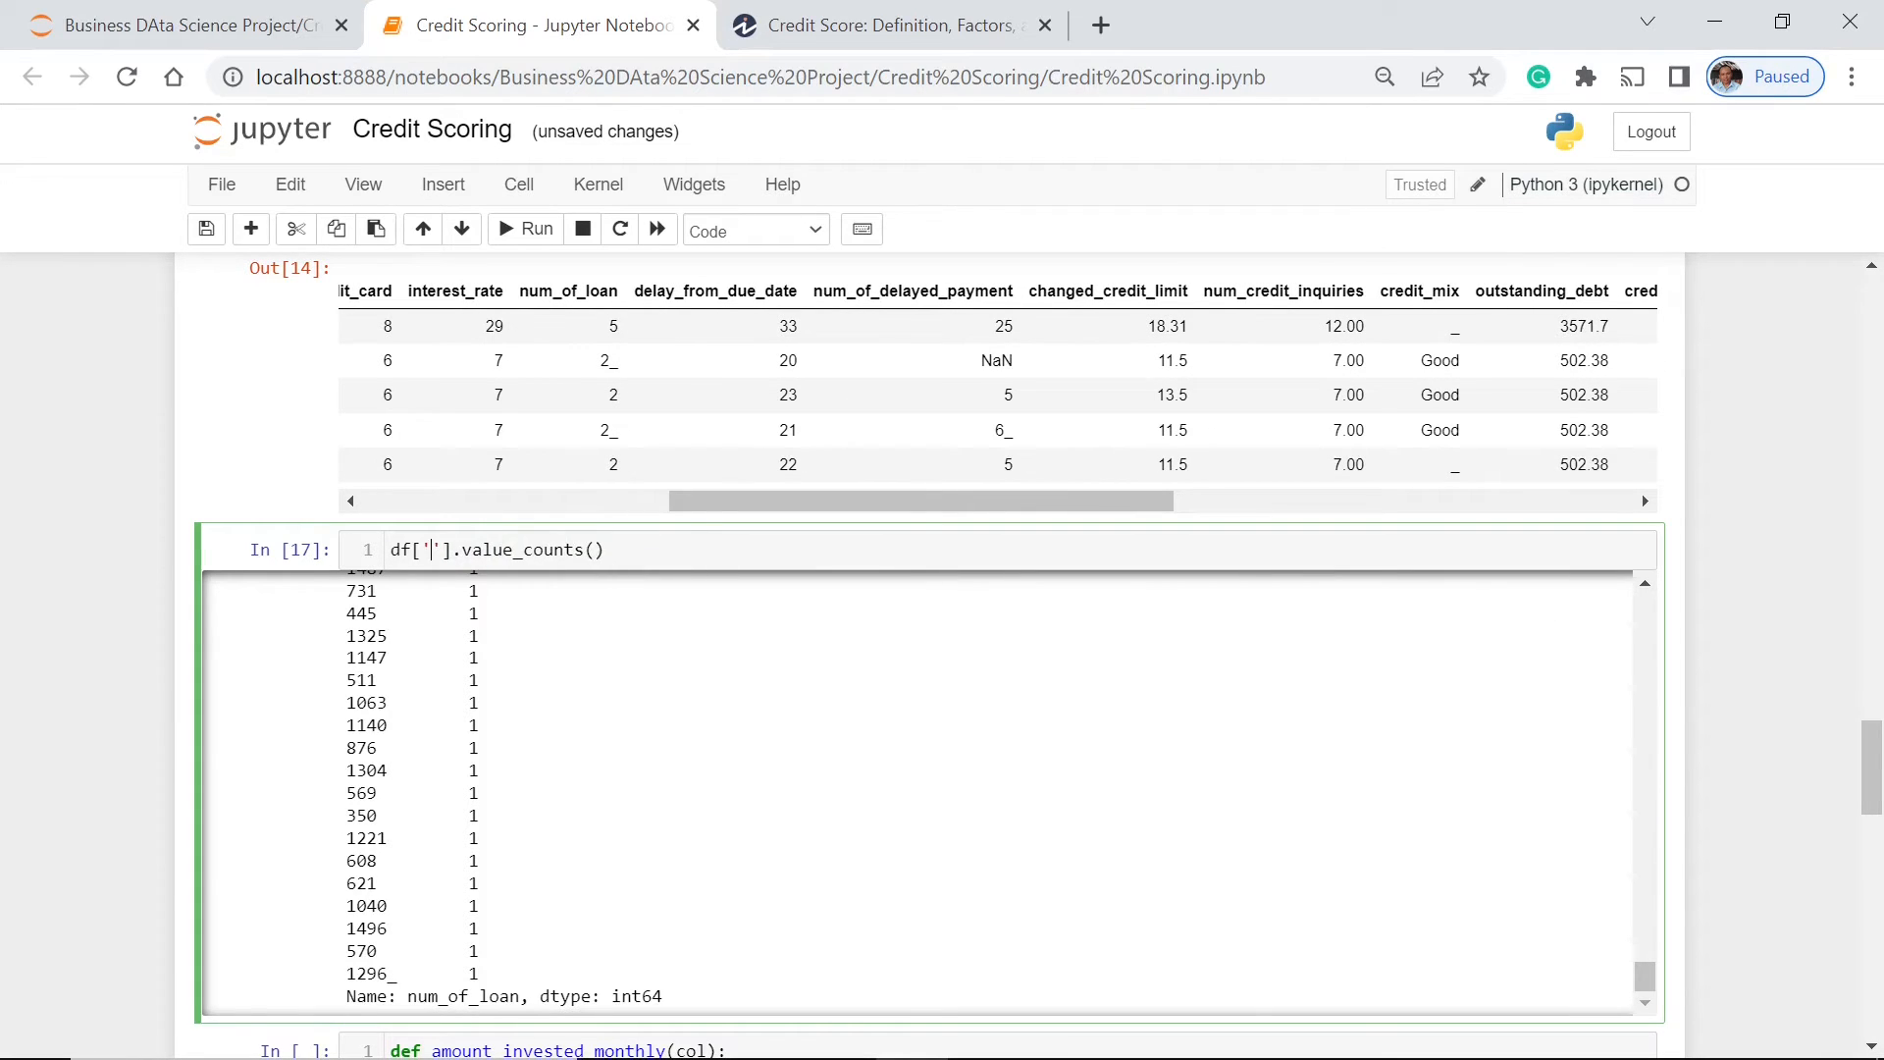
Step: Change the value-counts column to credit_mix
{"action": "type", "text": "credit_mix"}
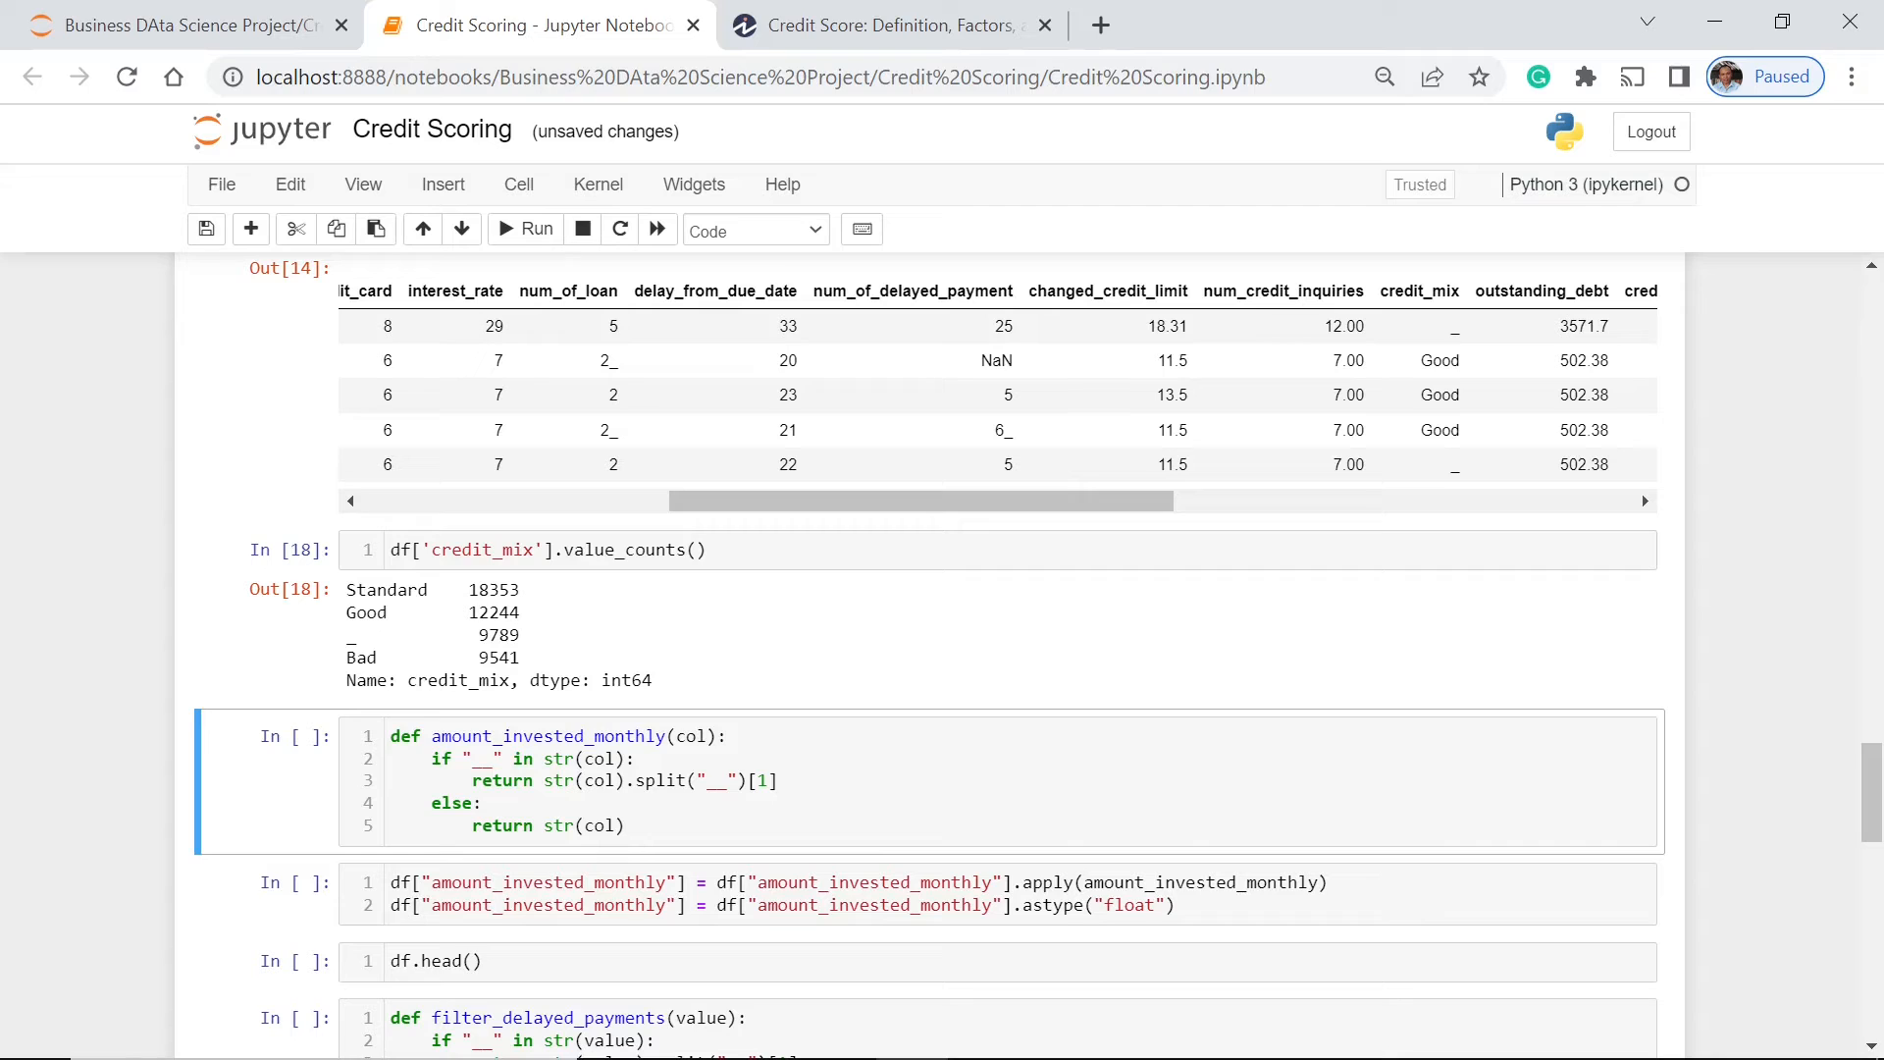
{"action": "mouse_move", "coordinate": [539, 663]}
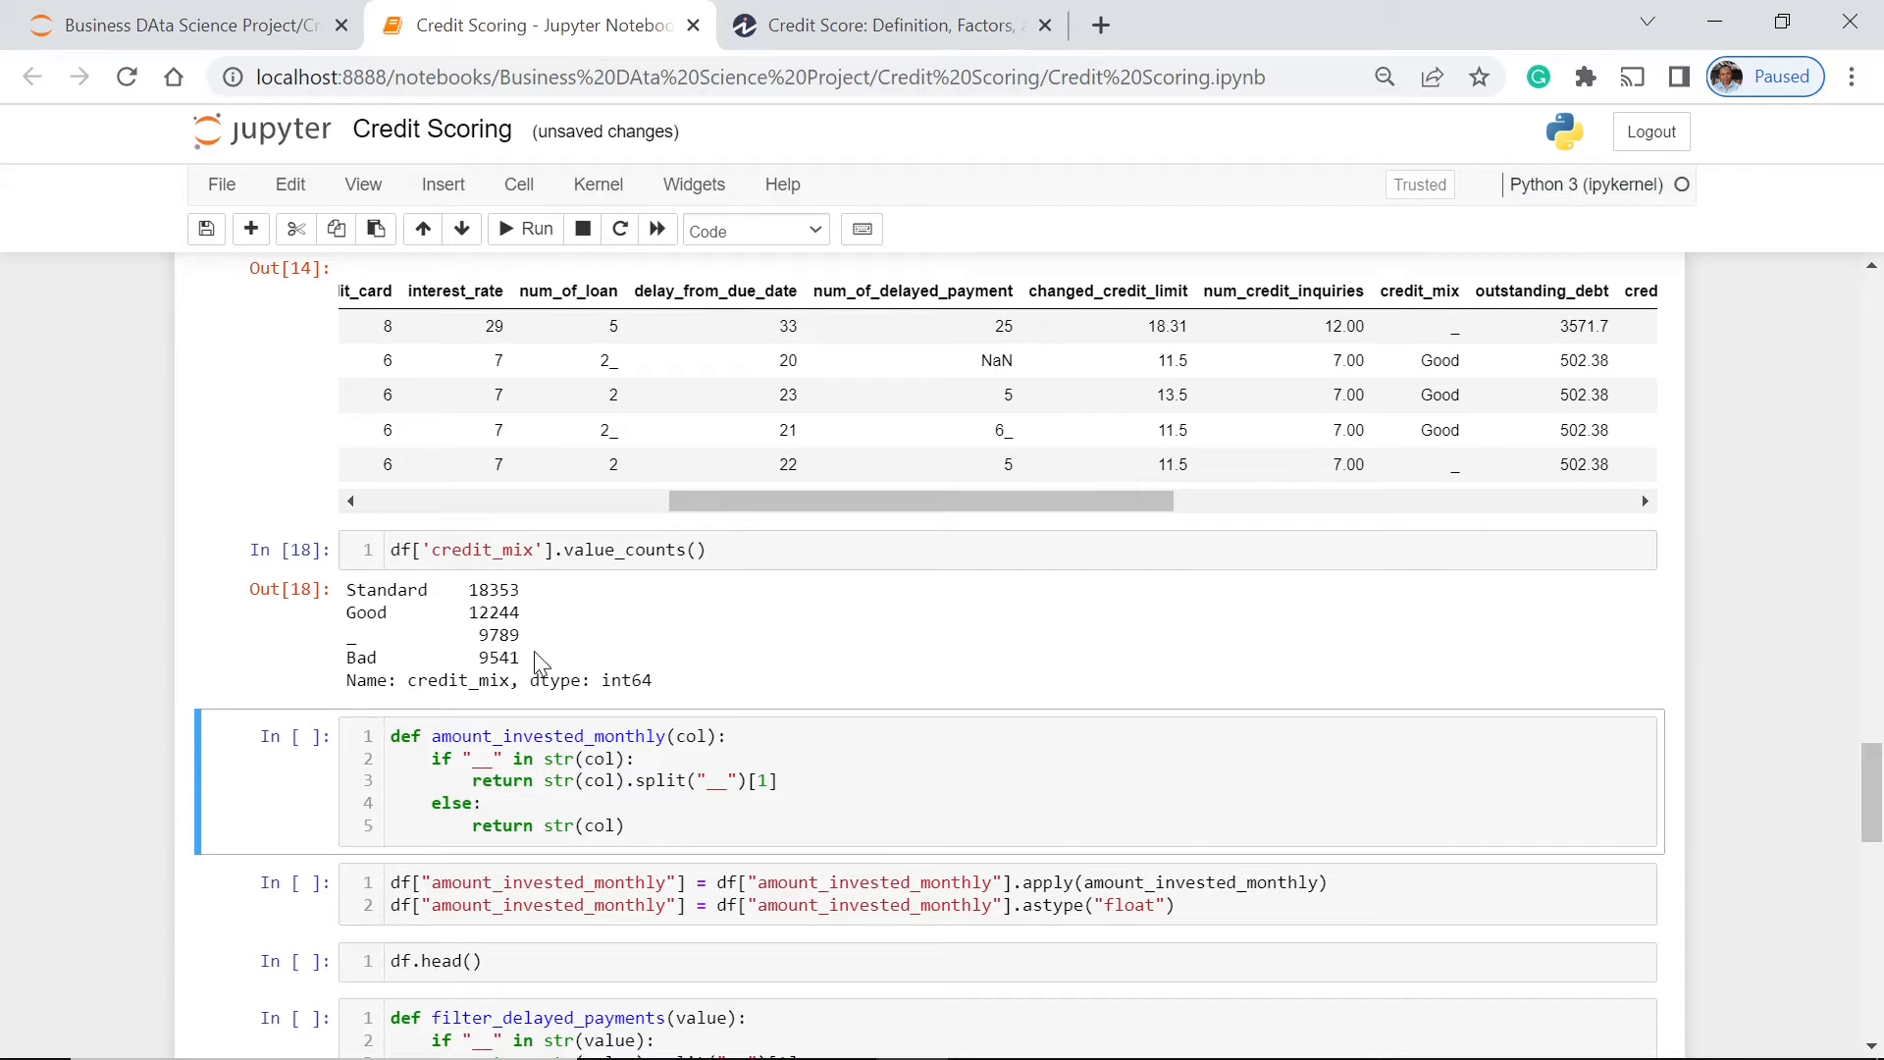
{"action": "mouse_move", "coordinate": [632, 658]}
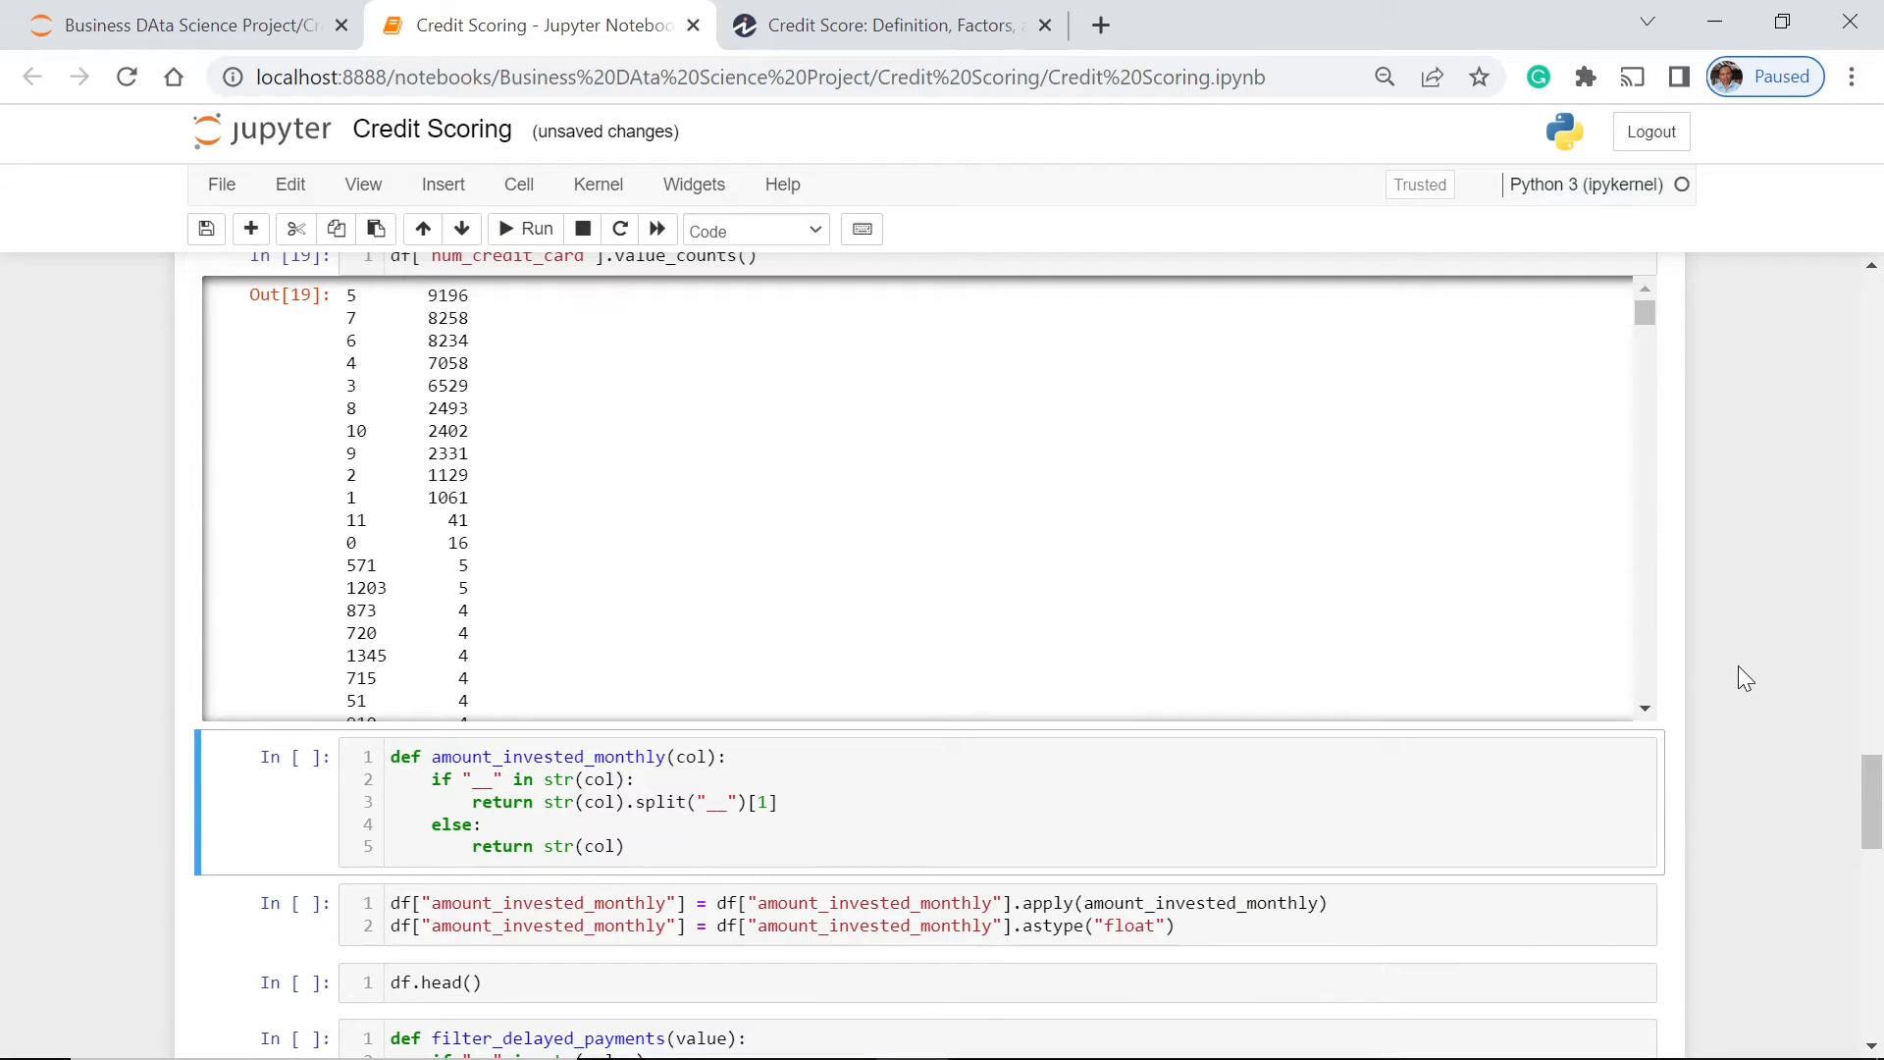
{"action": "mouse_move", "coordinate": [1731, 733]}
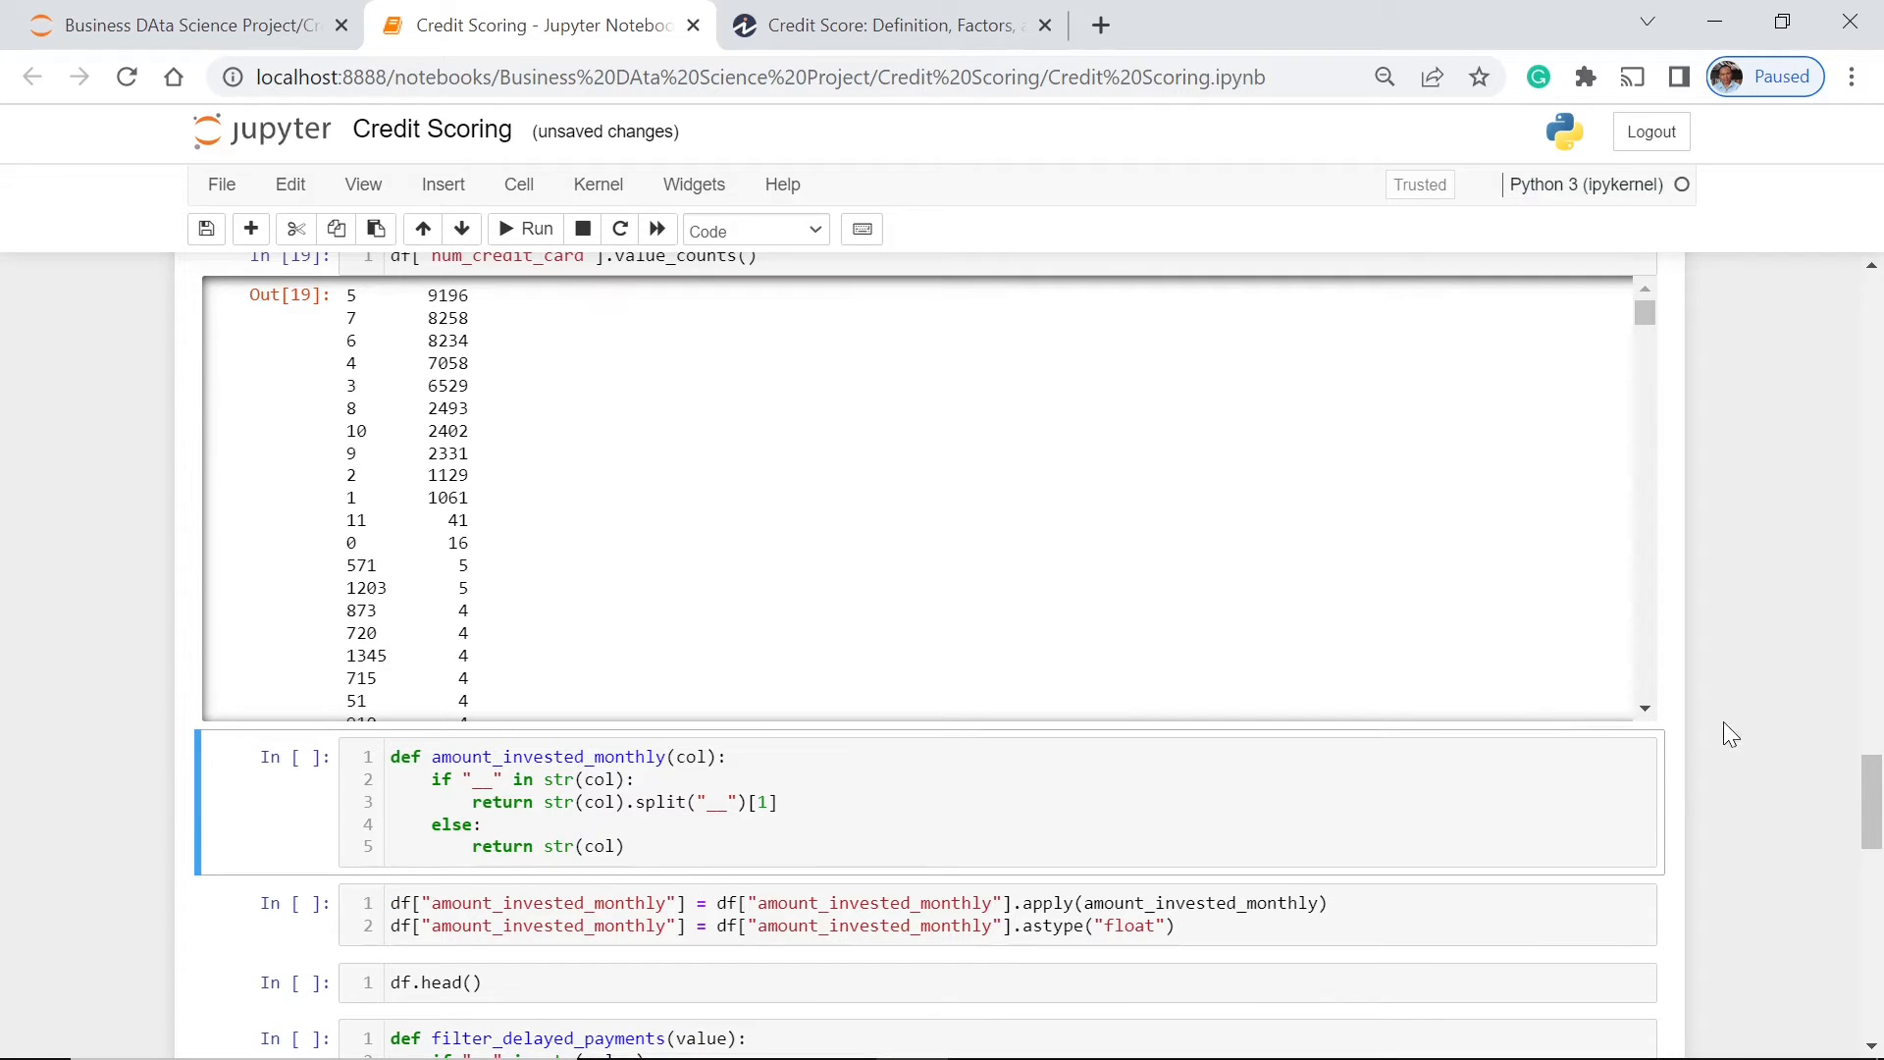
{"action": "mouse_move", "coordinate": [1713, 733]}
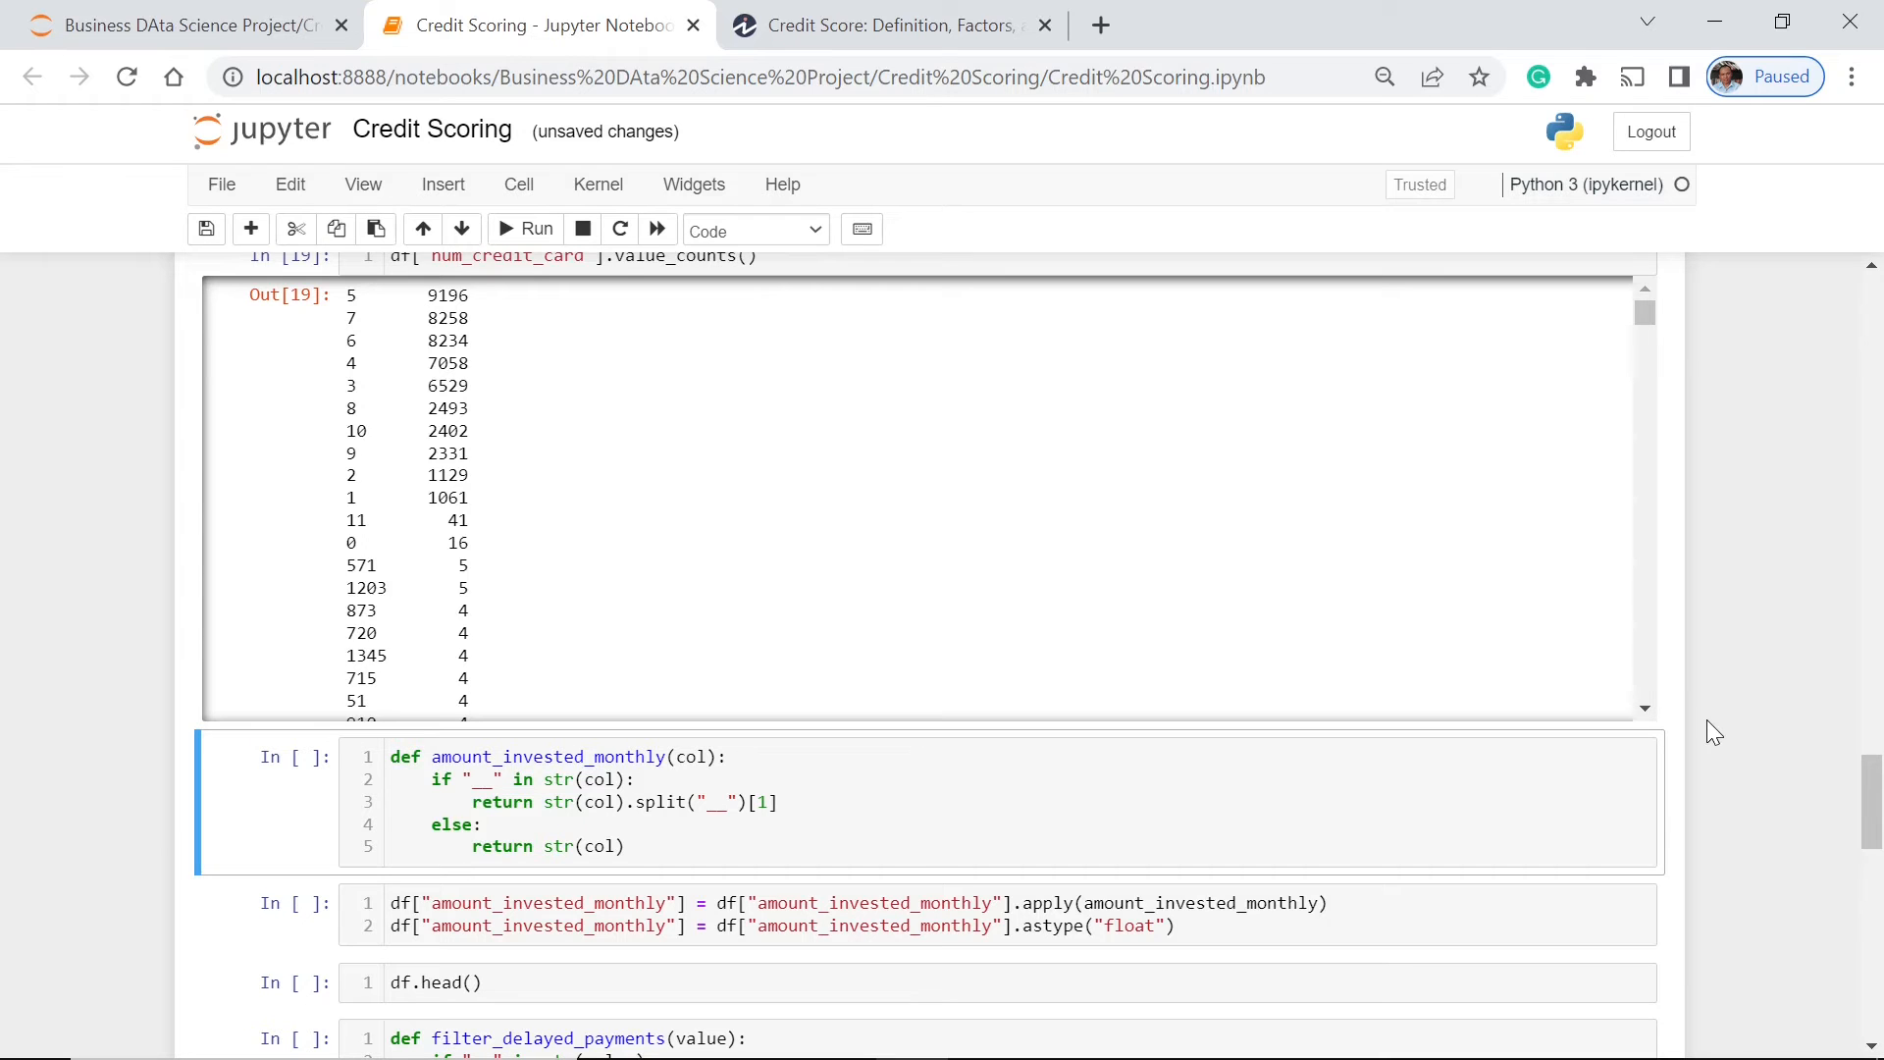
{"action": "scroll", "scroll_direction": "down", "scroll_amount": 3}
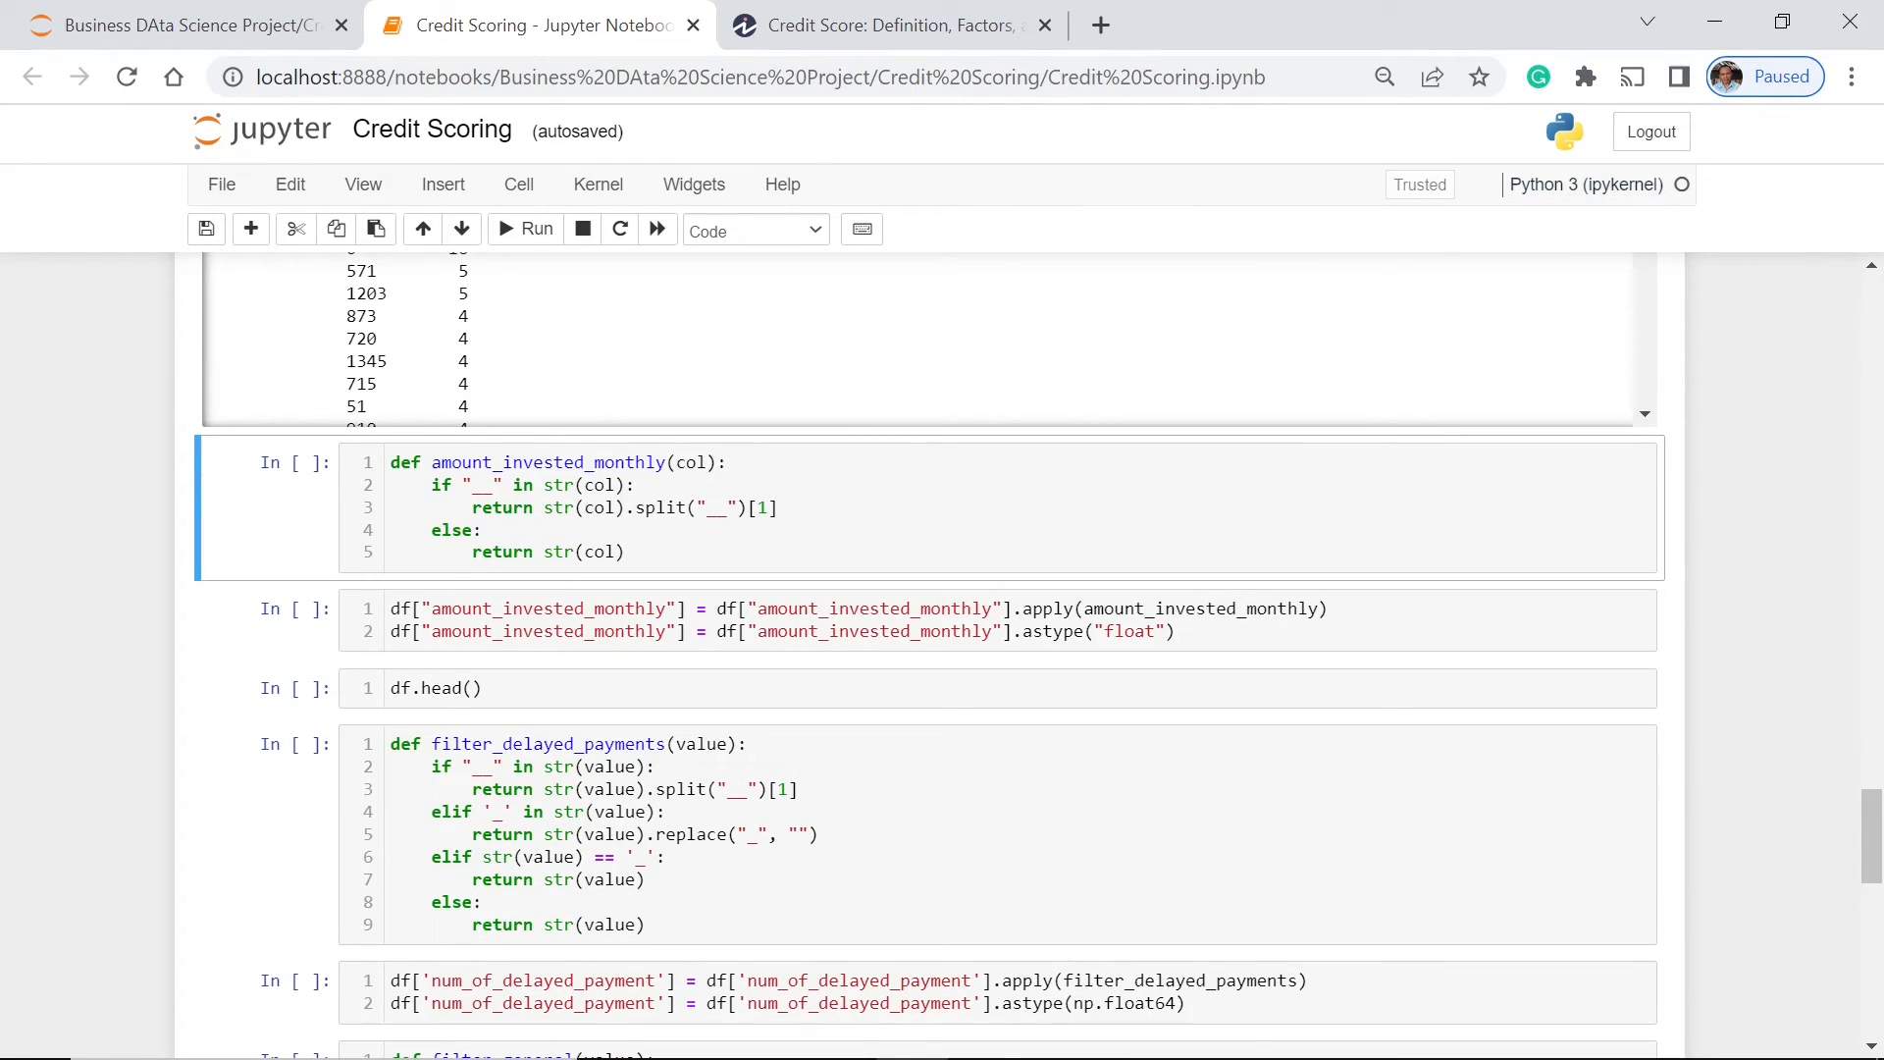
{"action": "left_click", "coordinate": [471, 507]}
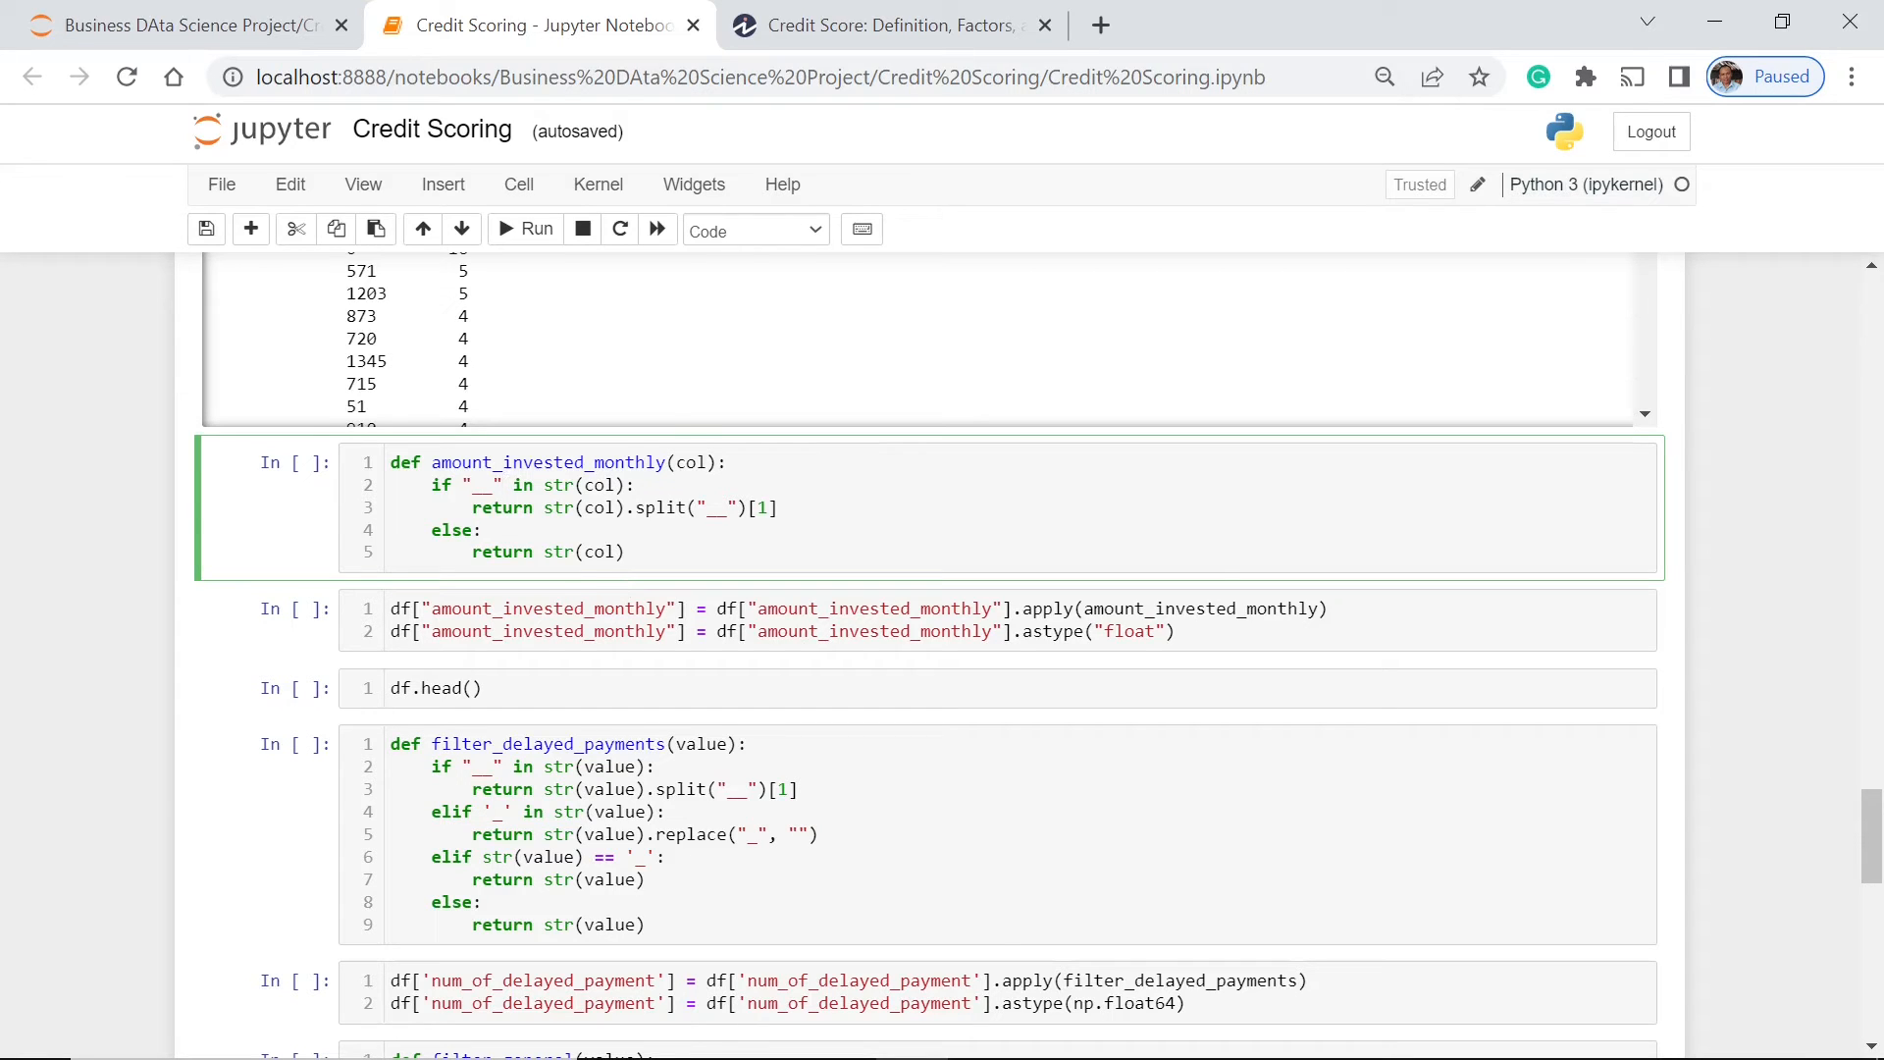
{"action": "left_click", "coordinate": [841, 631]}
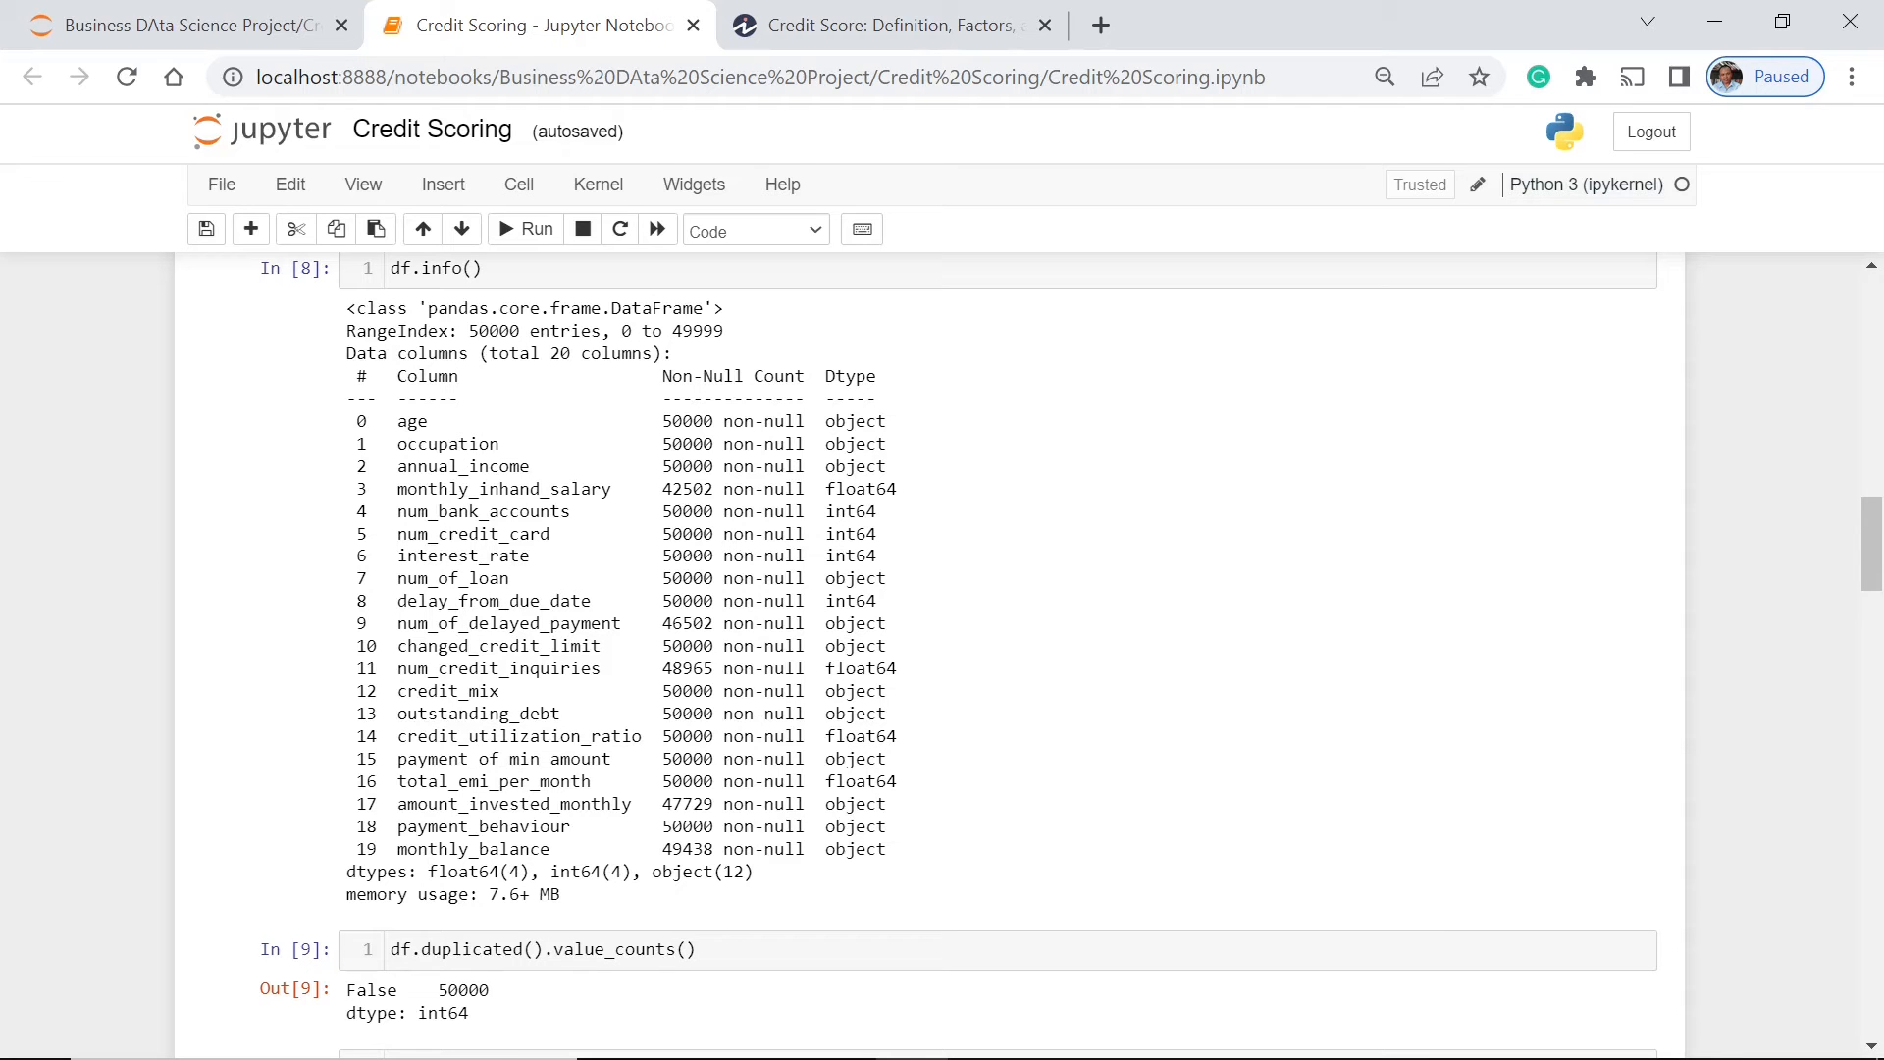
Step: Run the amount_invested_monthly float conversion, then re-run df.head()
{"action": "scroll", "scroll_direction": "down", "scroll_amount": 3}
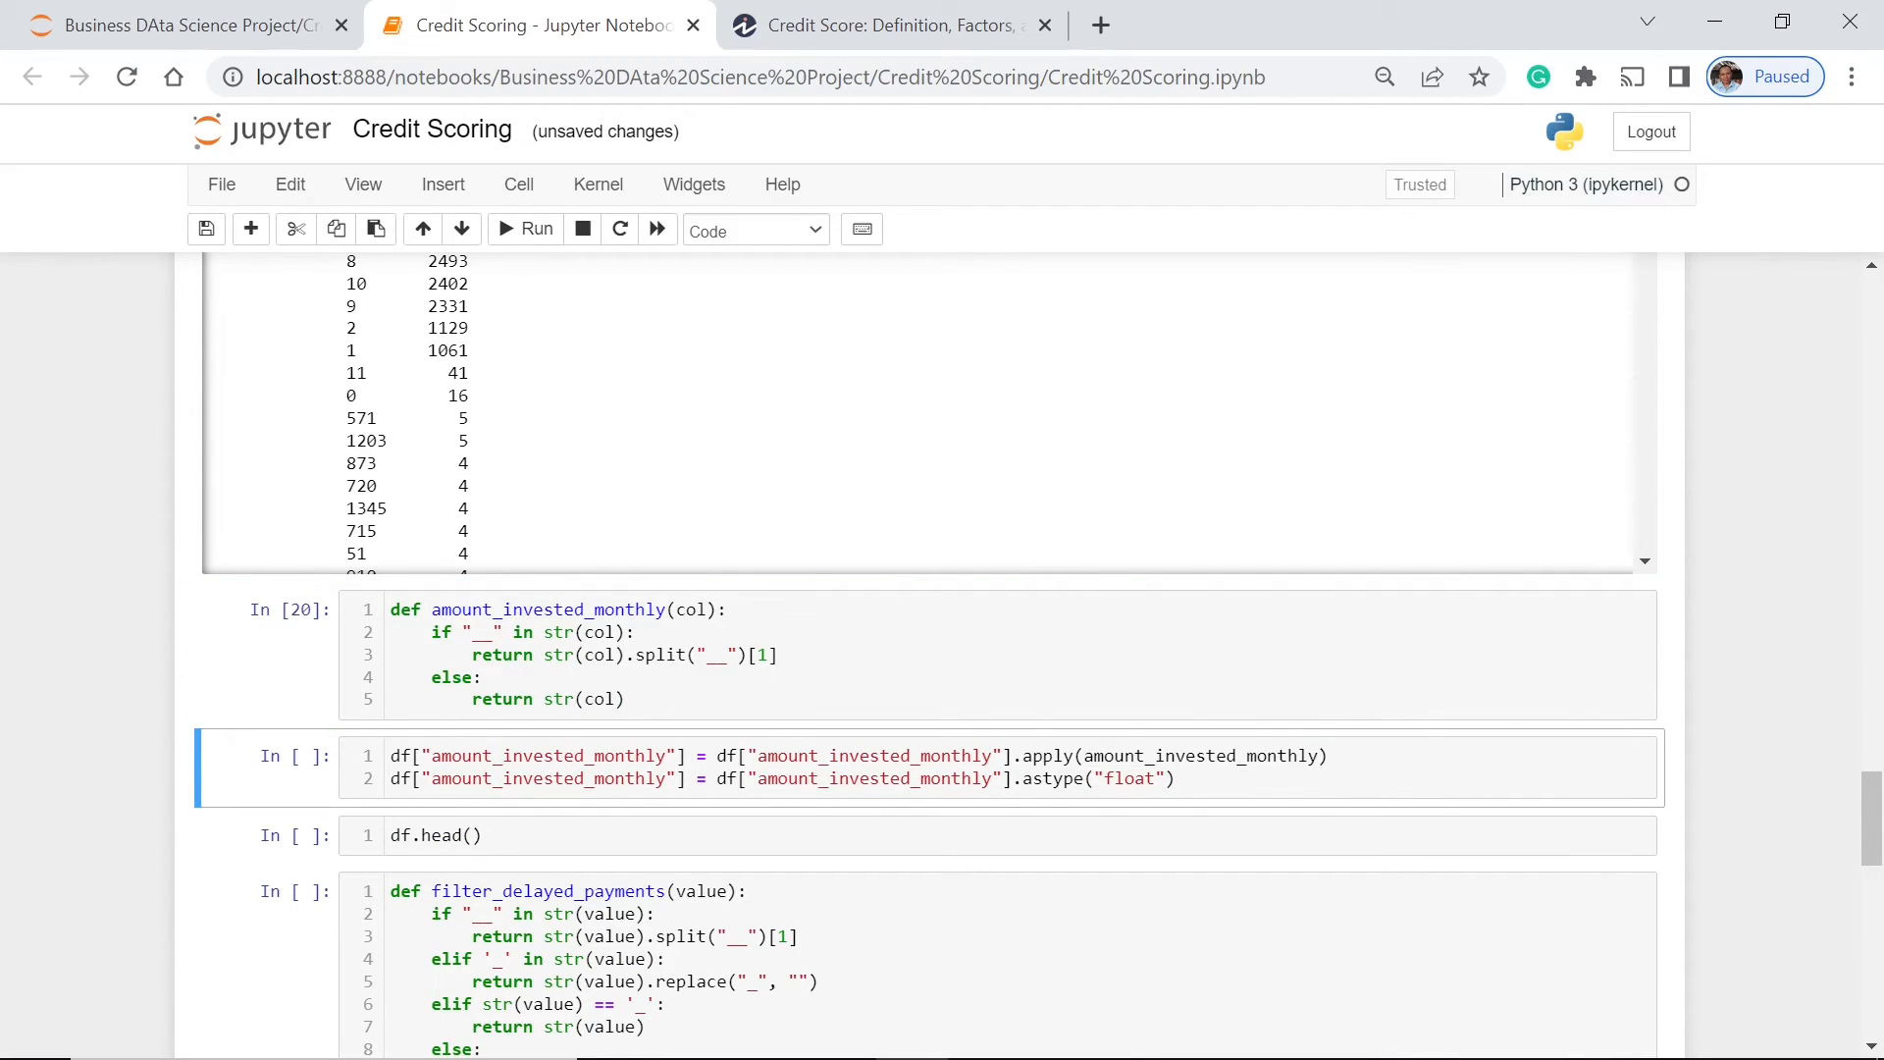
{"action": "scroll", "scroll_direction": "down", "scroll_amount": 3}
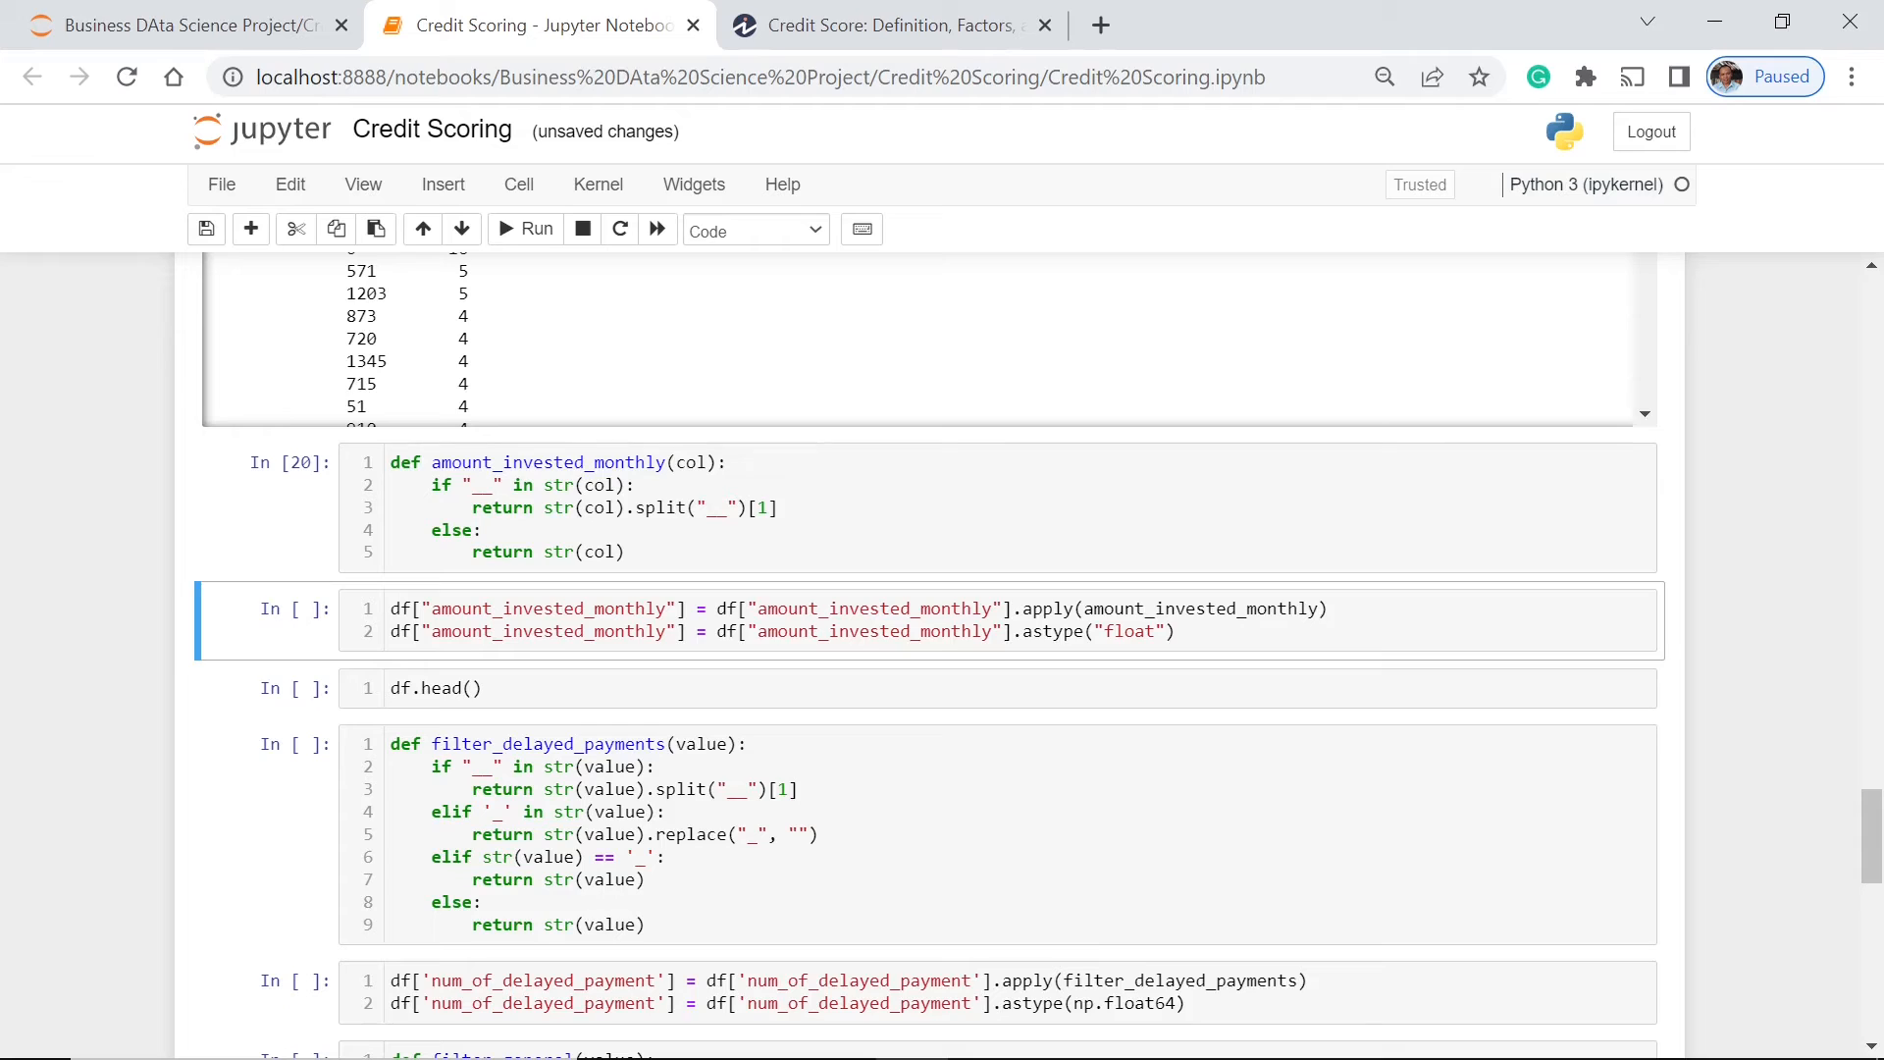
{"action": "left_click", "coordinate": [1172, 631]}
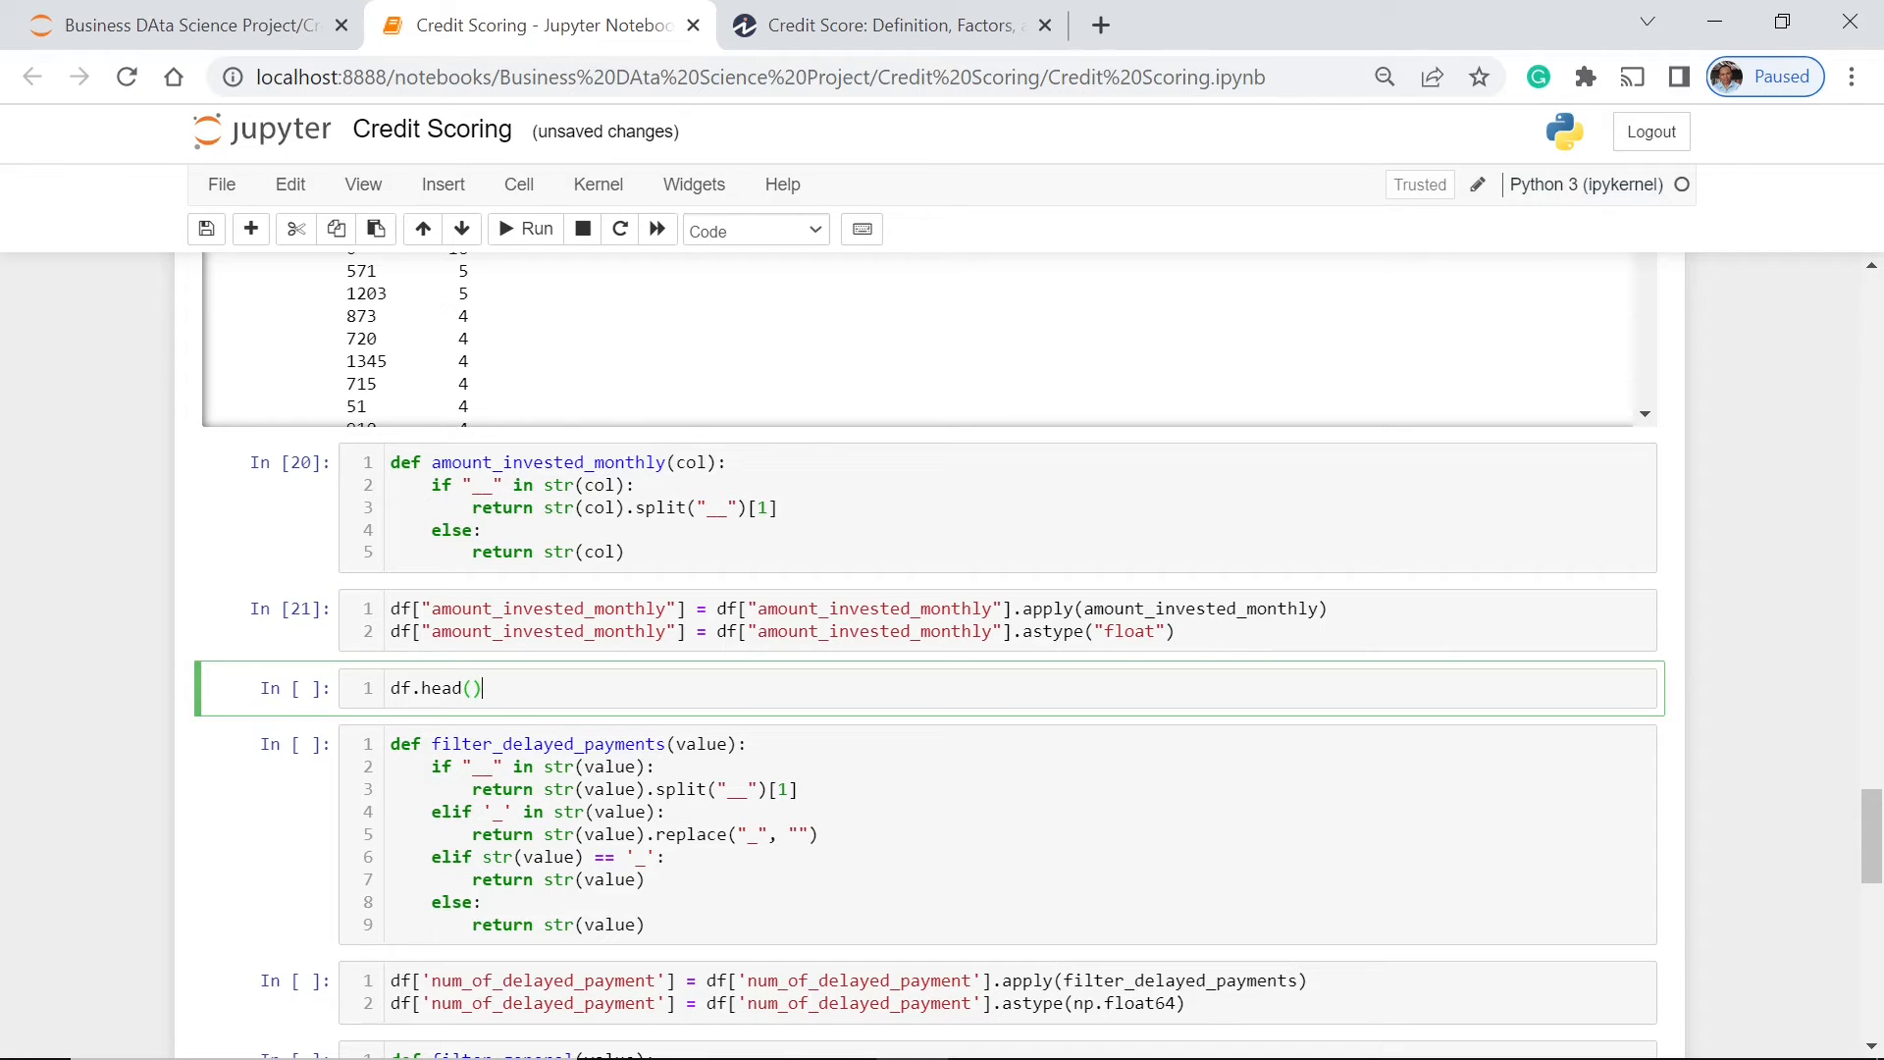
{"action": "left_click", "coordinate": [524, 228]}
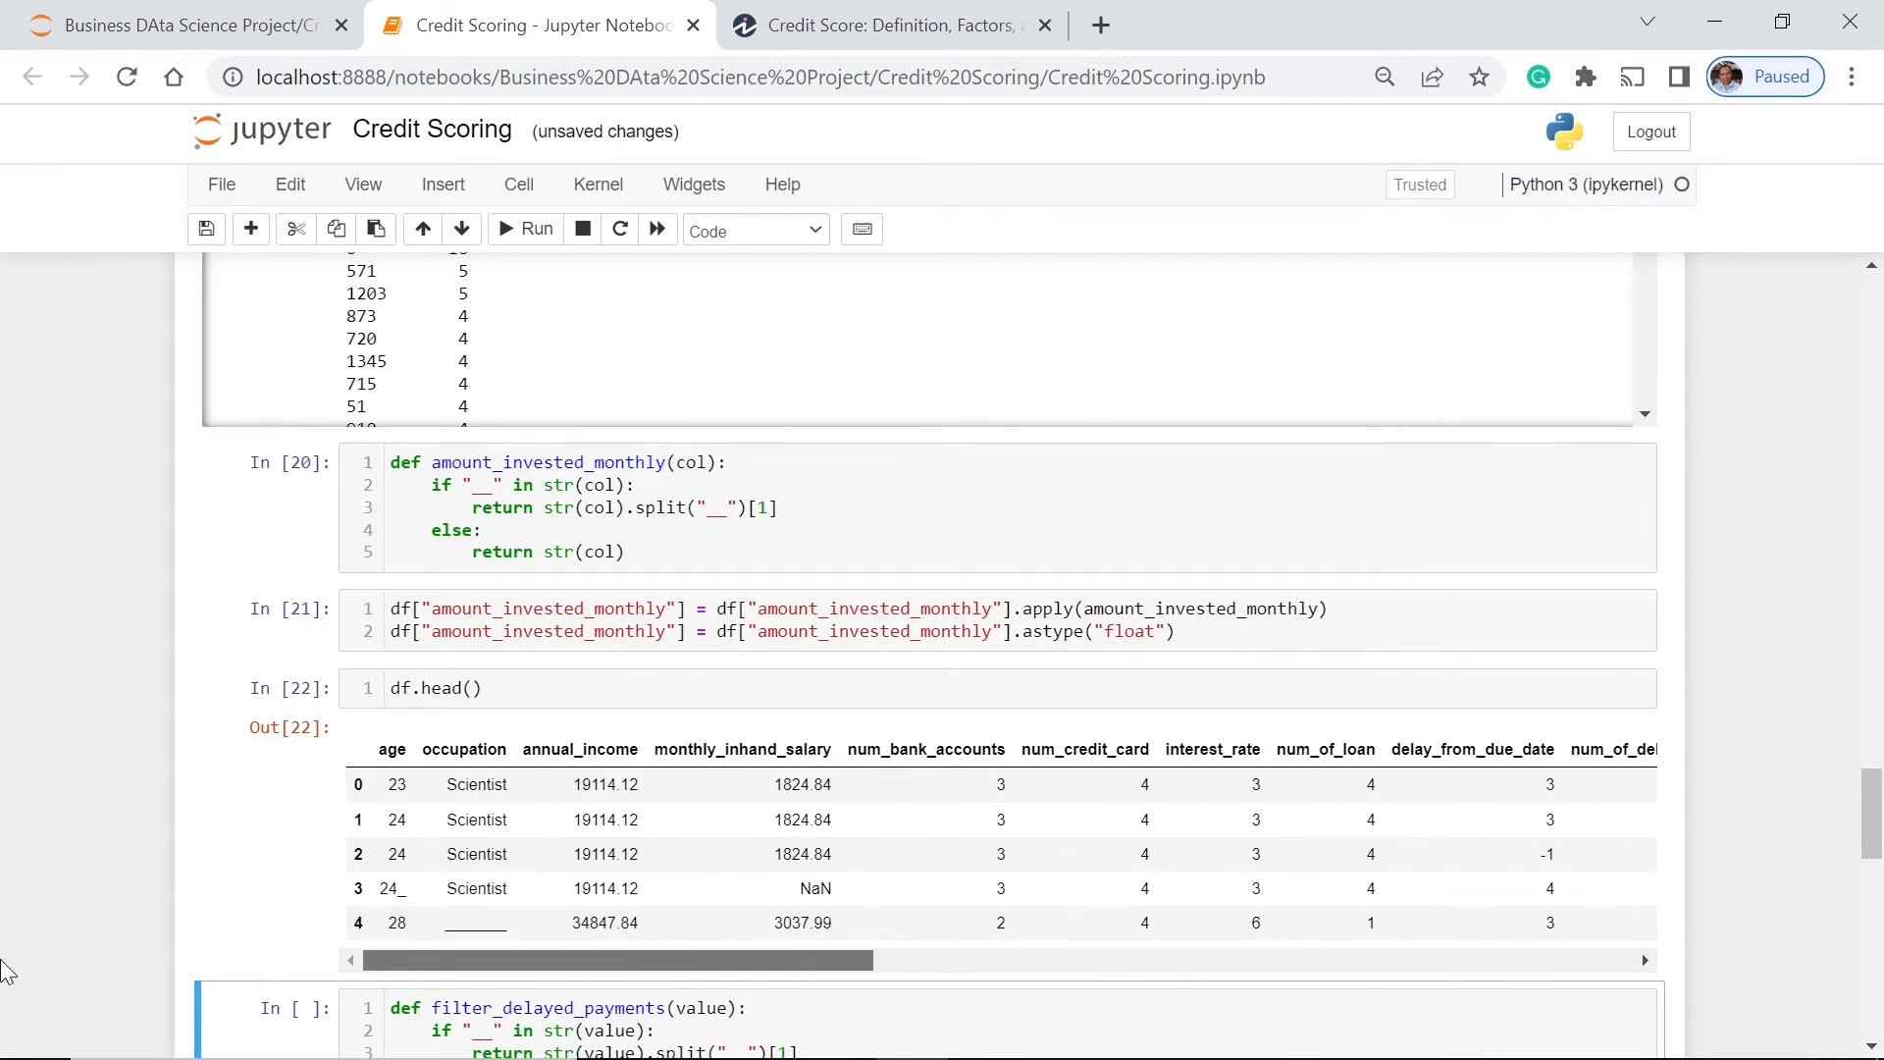
Step: Run filter_delayed_payments and cast num_of_delayed_payment to float64
{"action": "scroll", "scroll_direction": "down", "scroll_amount": 3}
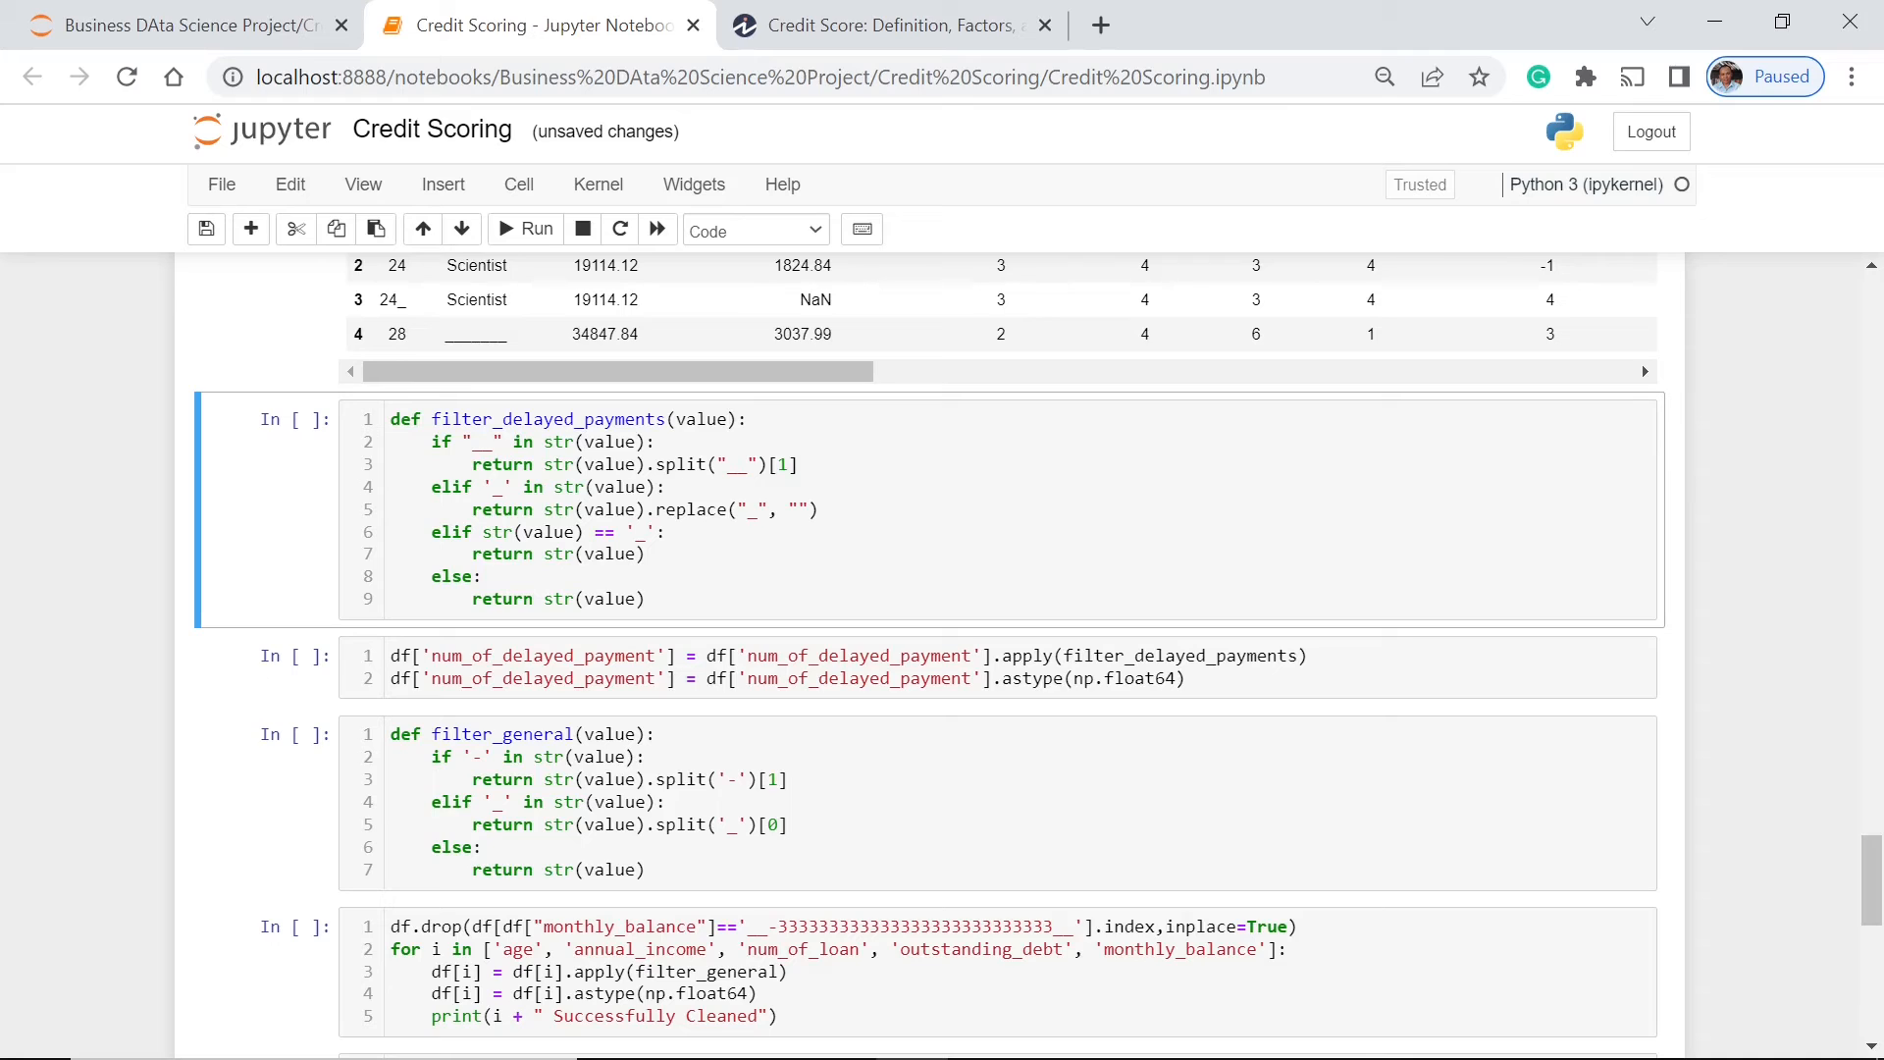
{"action": "mouse_move", "coordinate": [804, 407]}
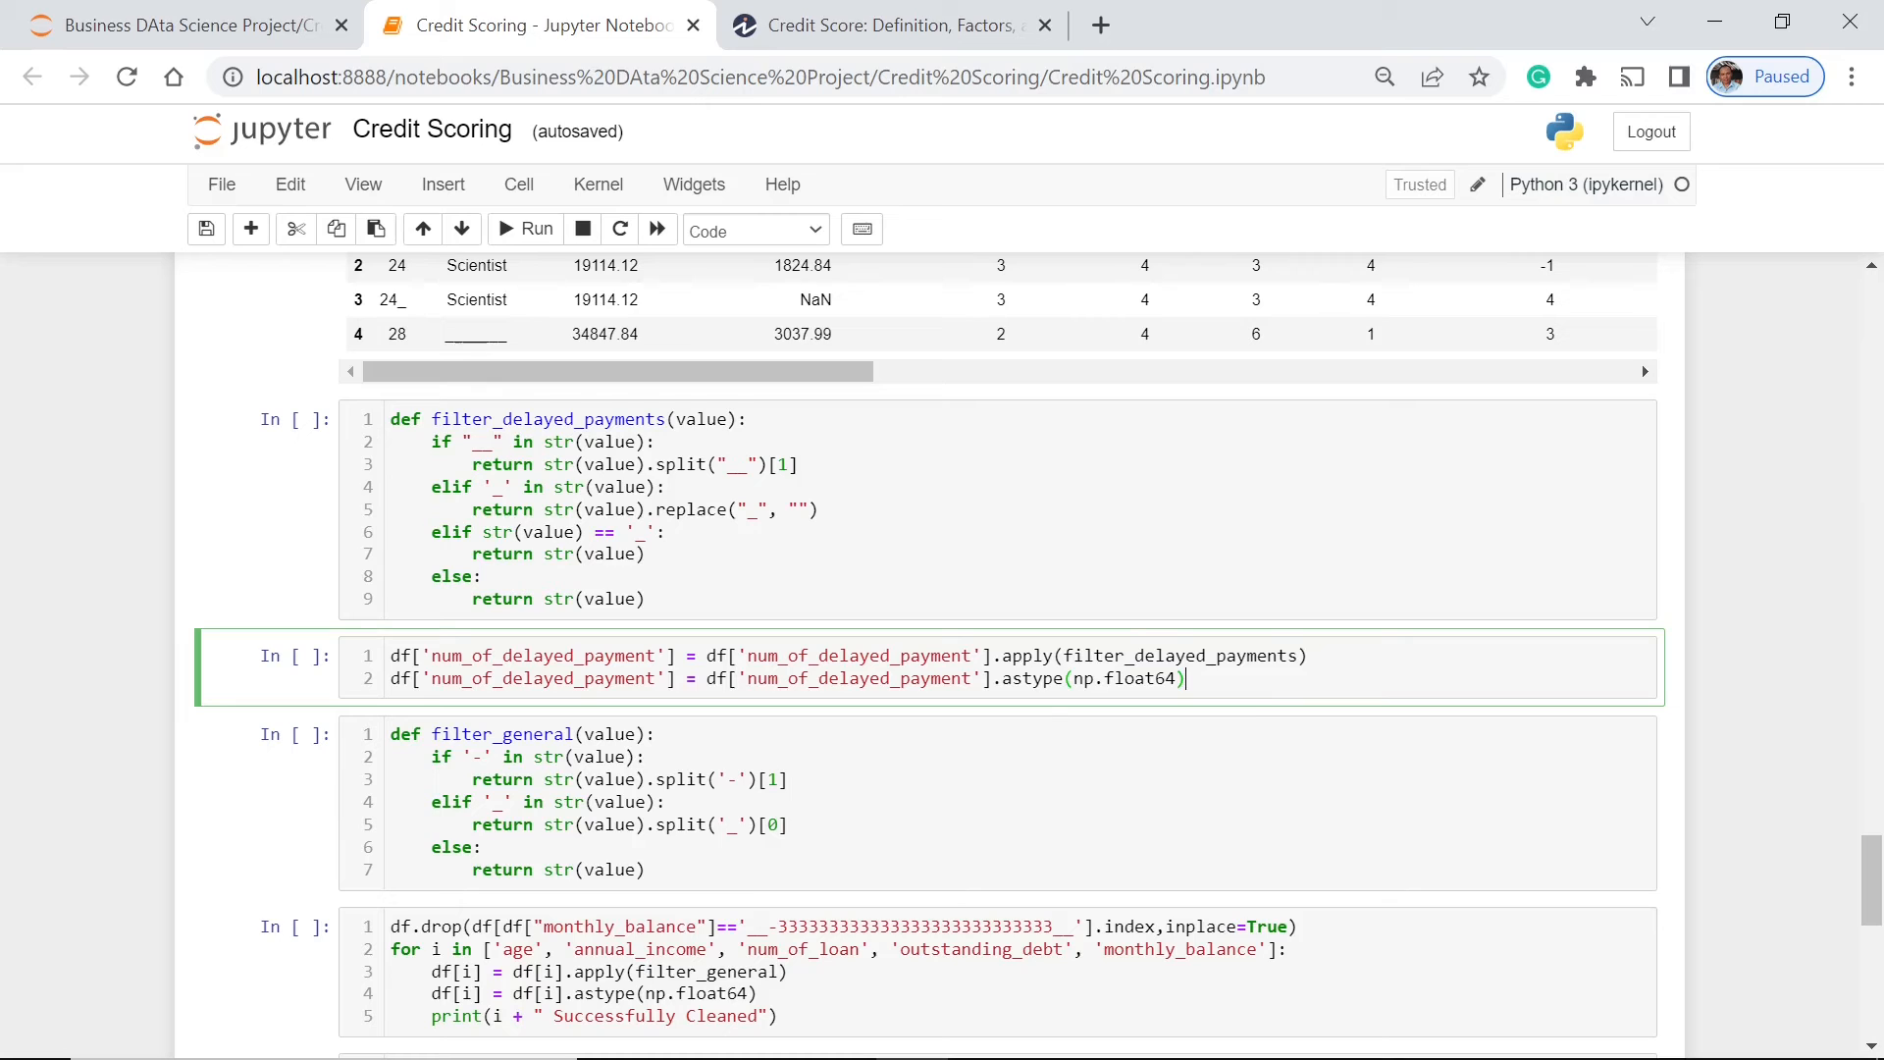
{"action": "mouse_move", "coordinate": [1176, 719]}
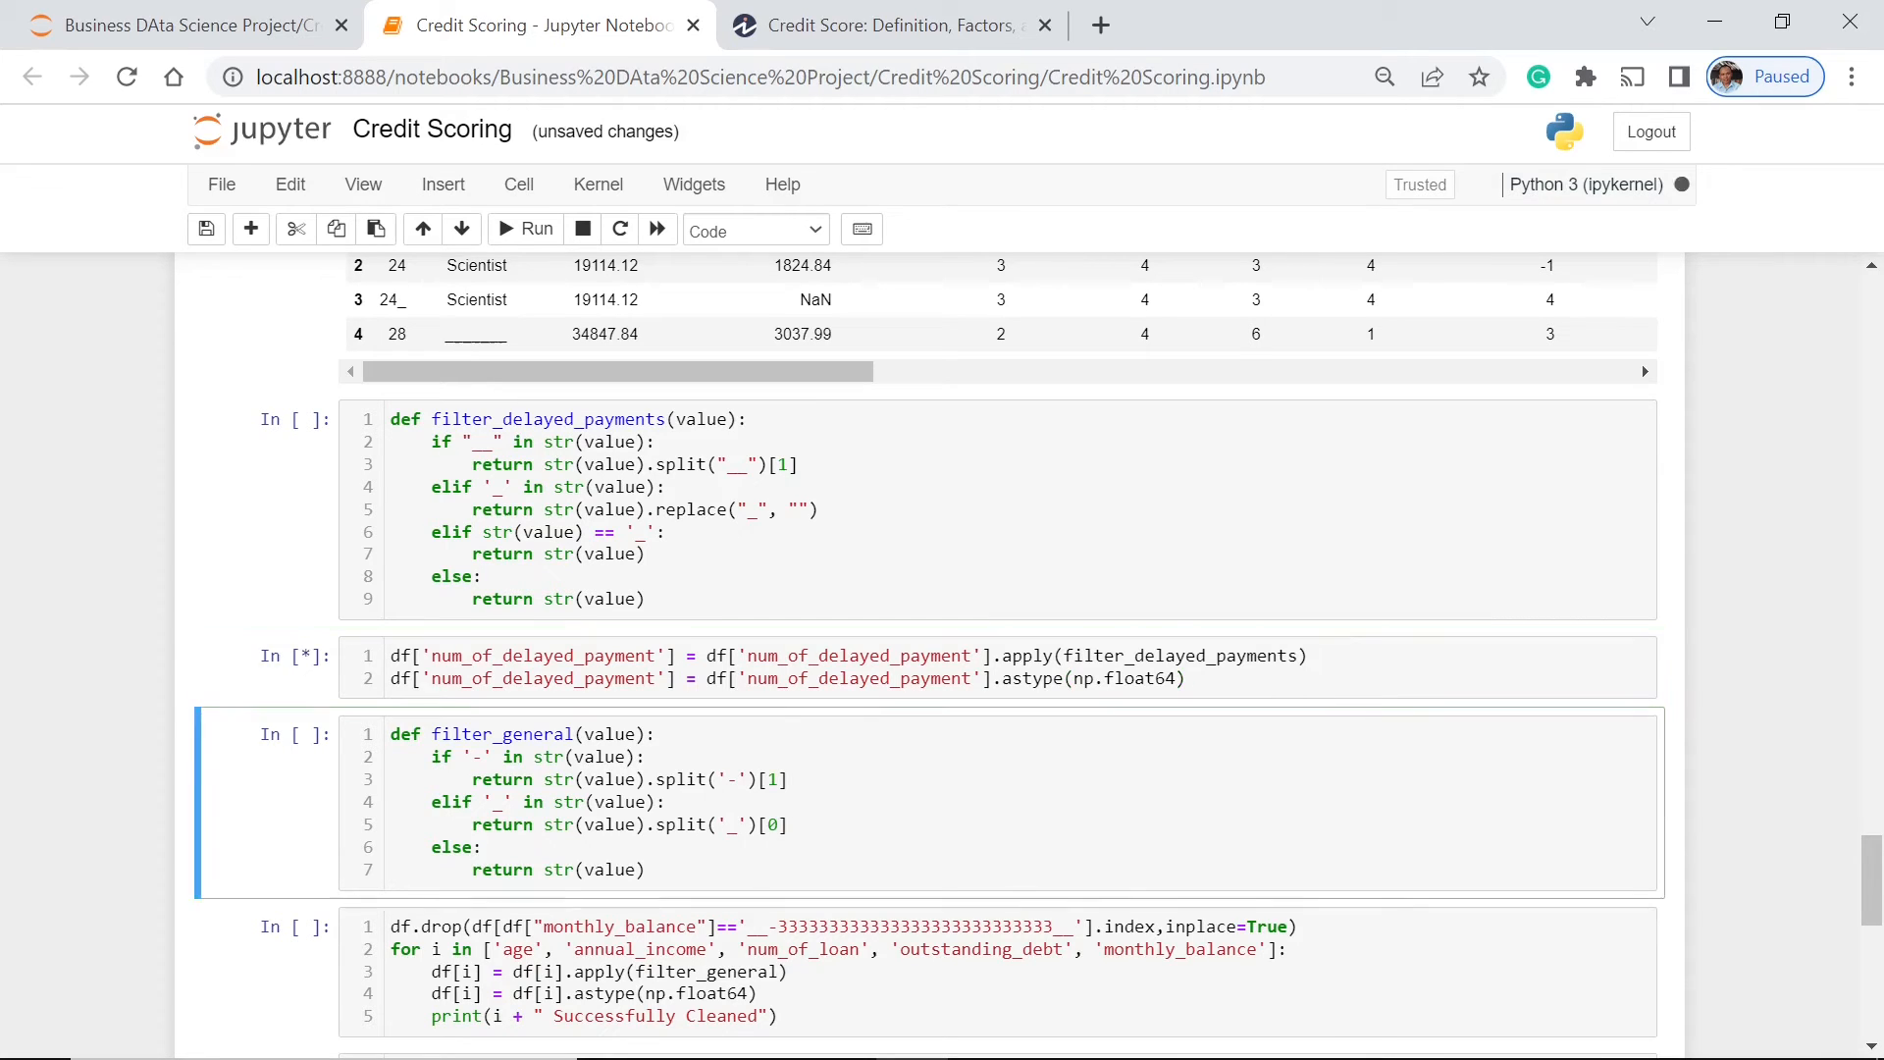
{"action": "left_click", "coordinate": [524, 230]}
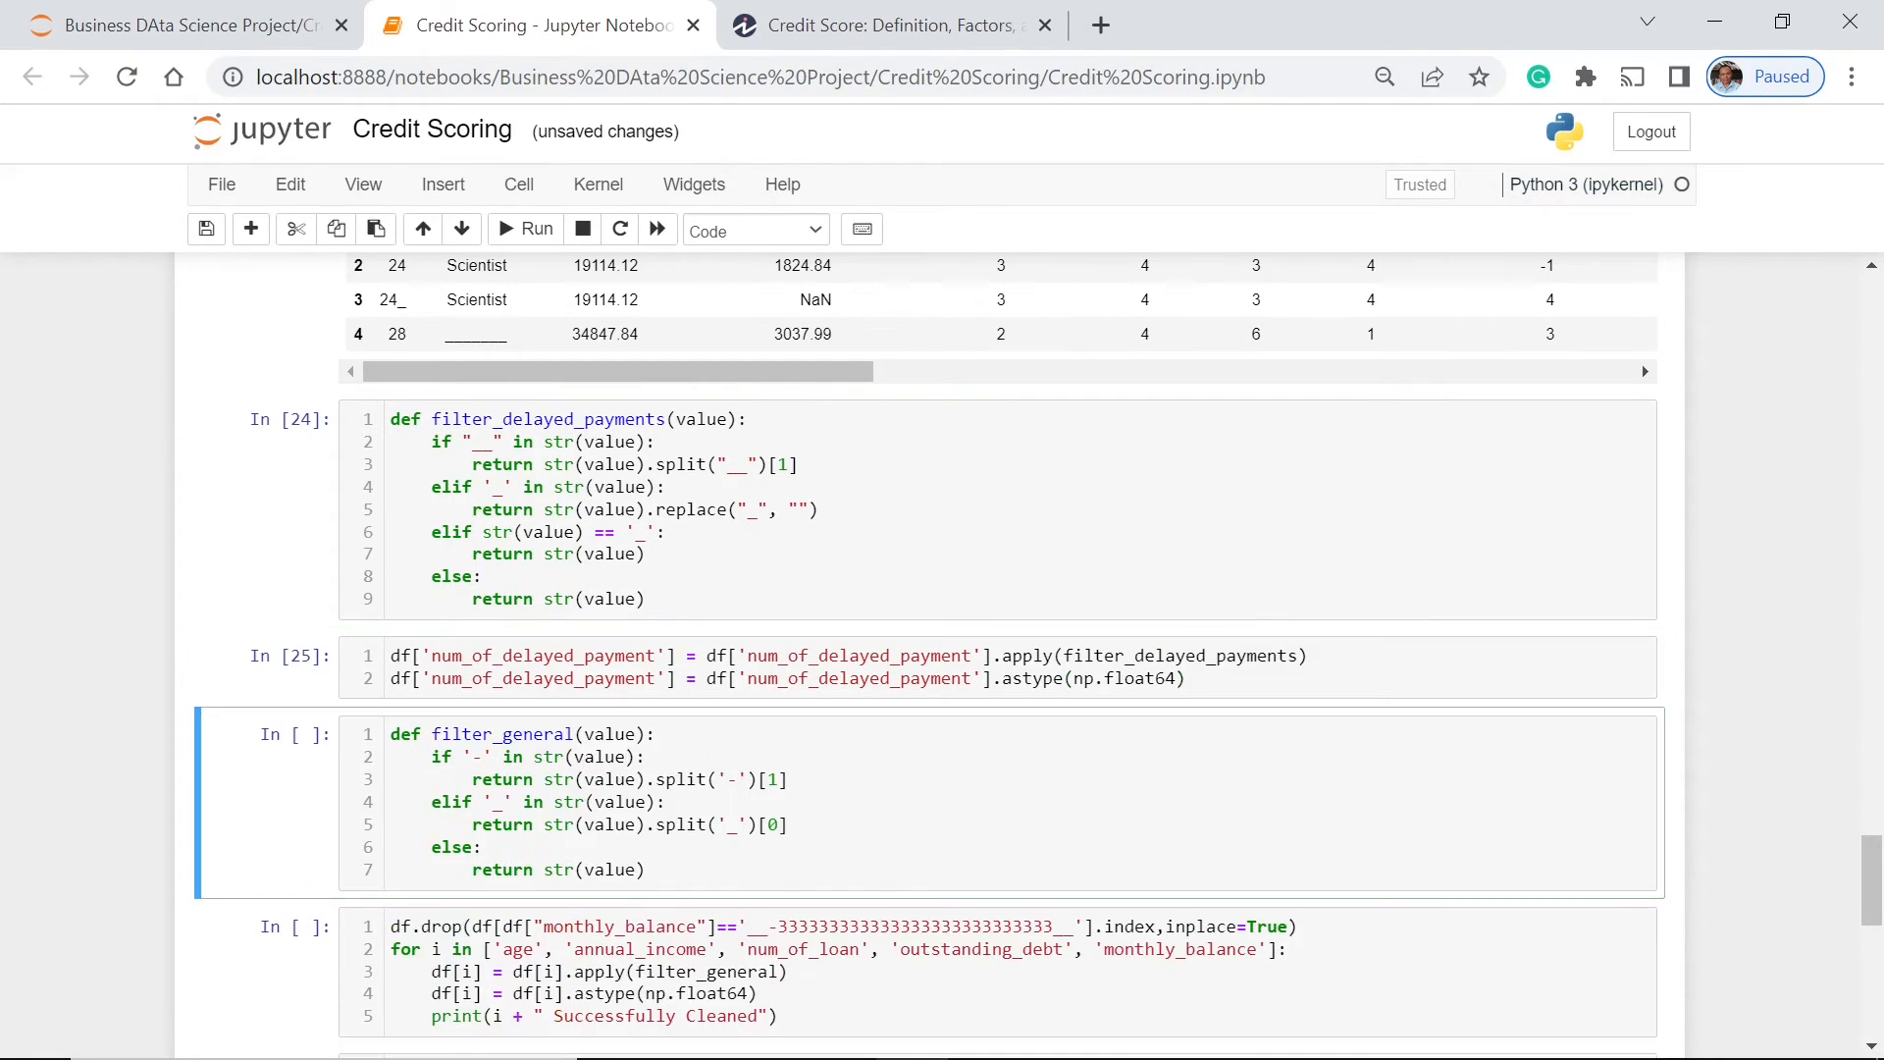
Step: Run filter_general on age, annual_income, num_of_loan, outstanding_debt and monthly_balance
{"action": "scroll", "scroll_direction": "down", "scroll_amount": 3}
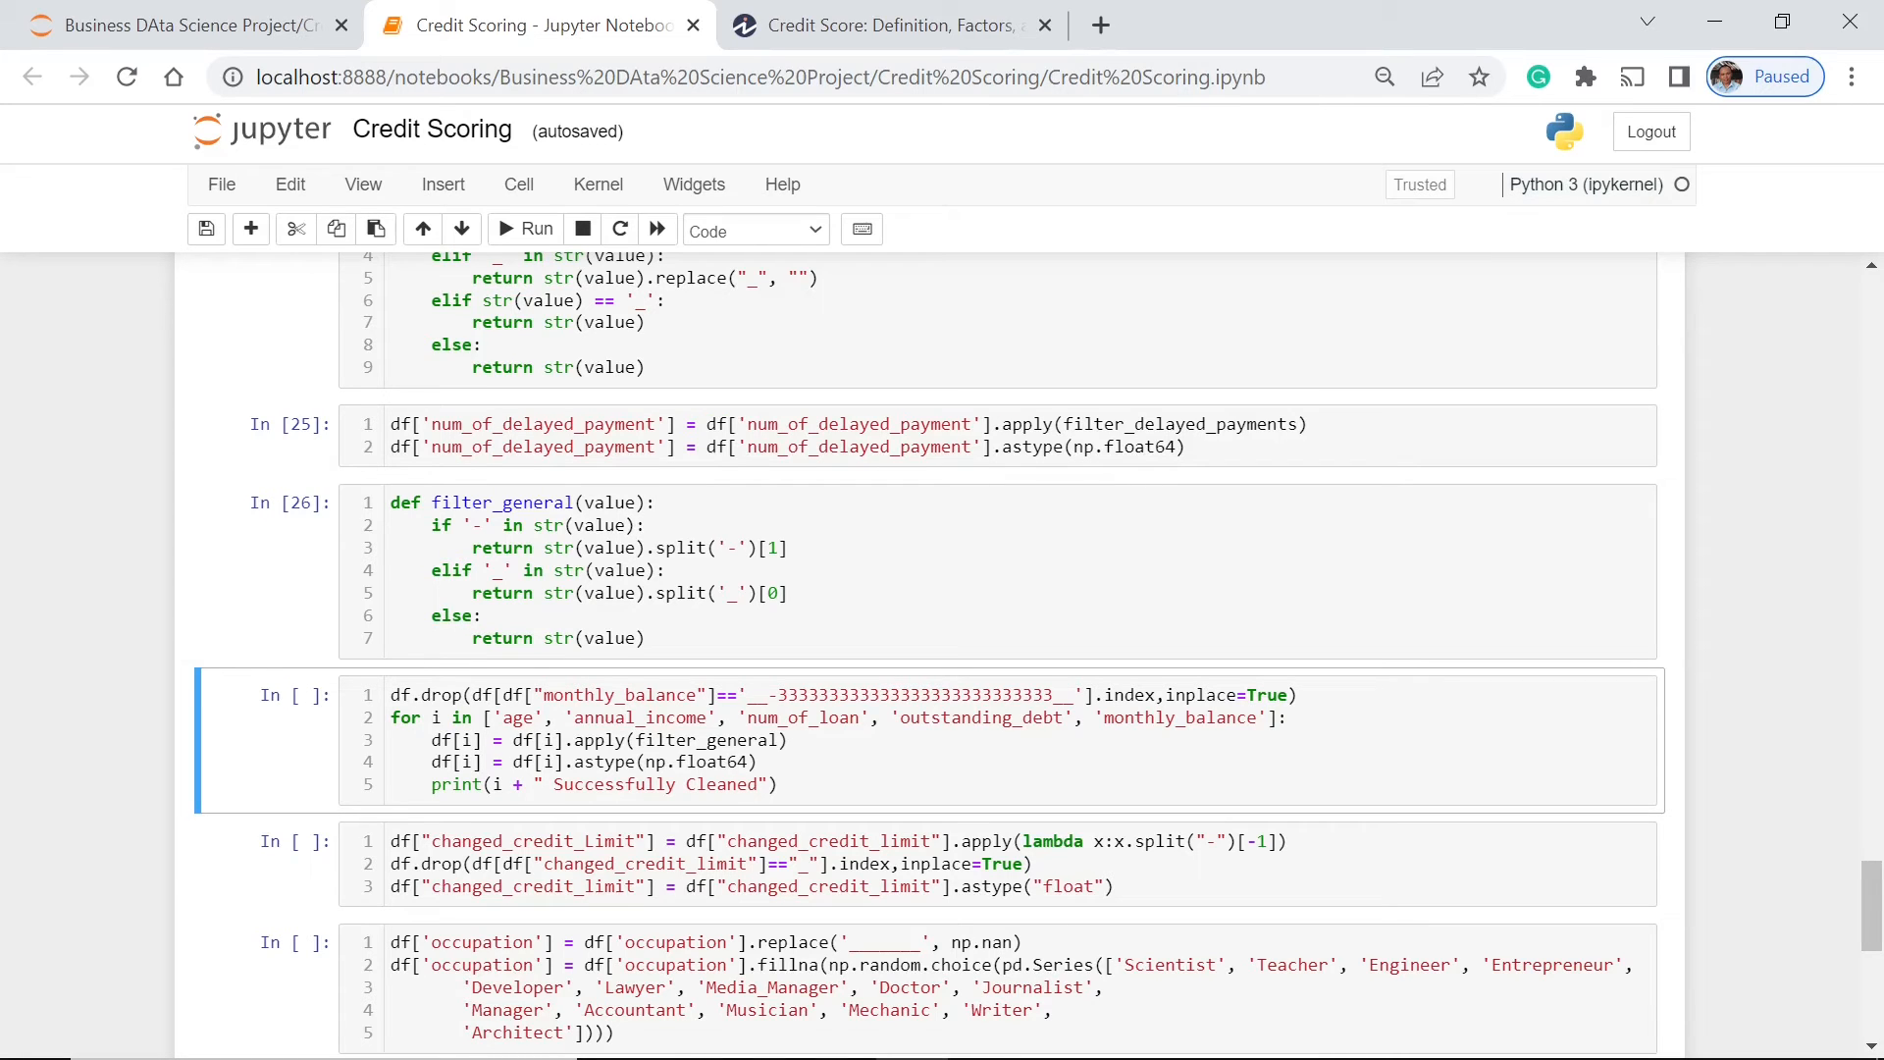
{"action": "left_click", "coordinate": [538, 230]}
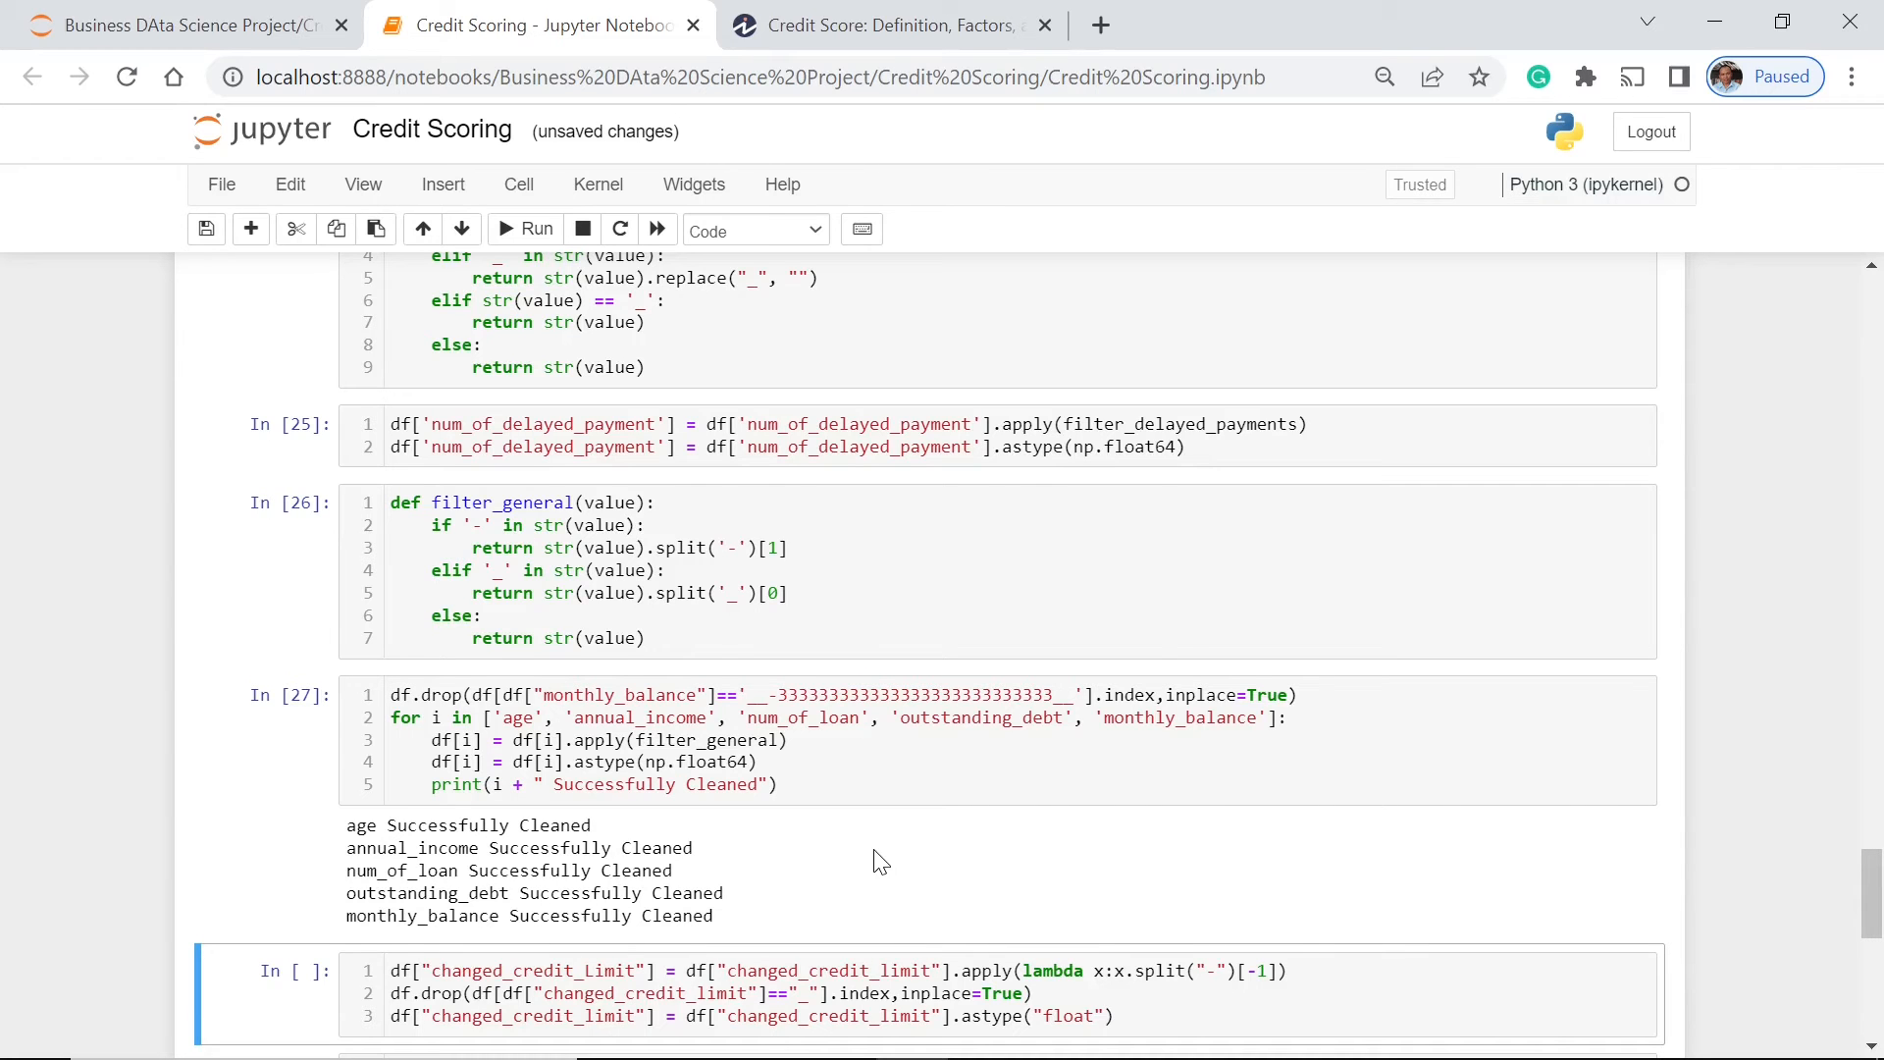
Step: Run the cell that strips hyphens from changed_credit_limit, drops blanks, and casts to float
{"action": "scroll", "scroll_direction": "down", "scroll_amount": 3}
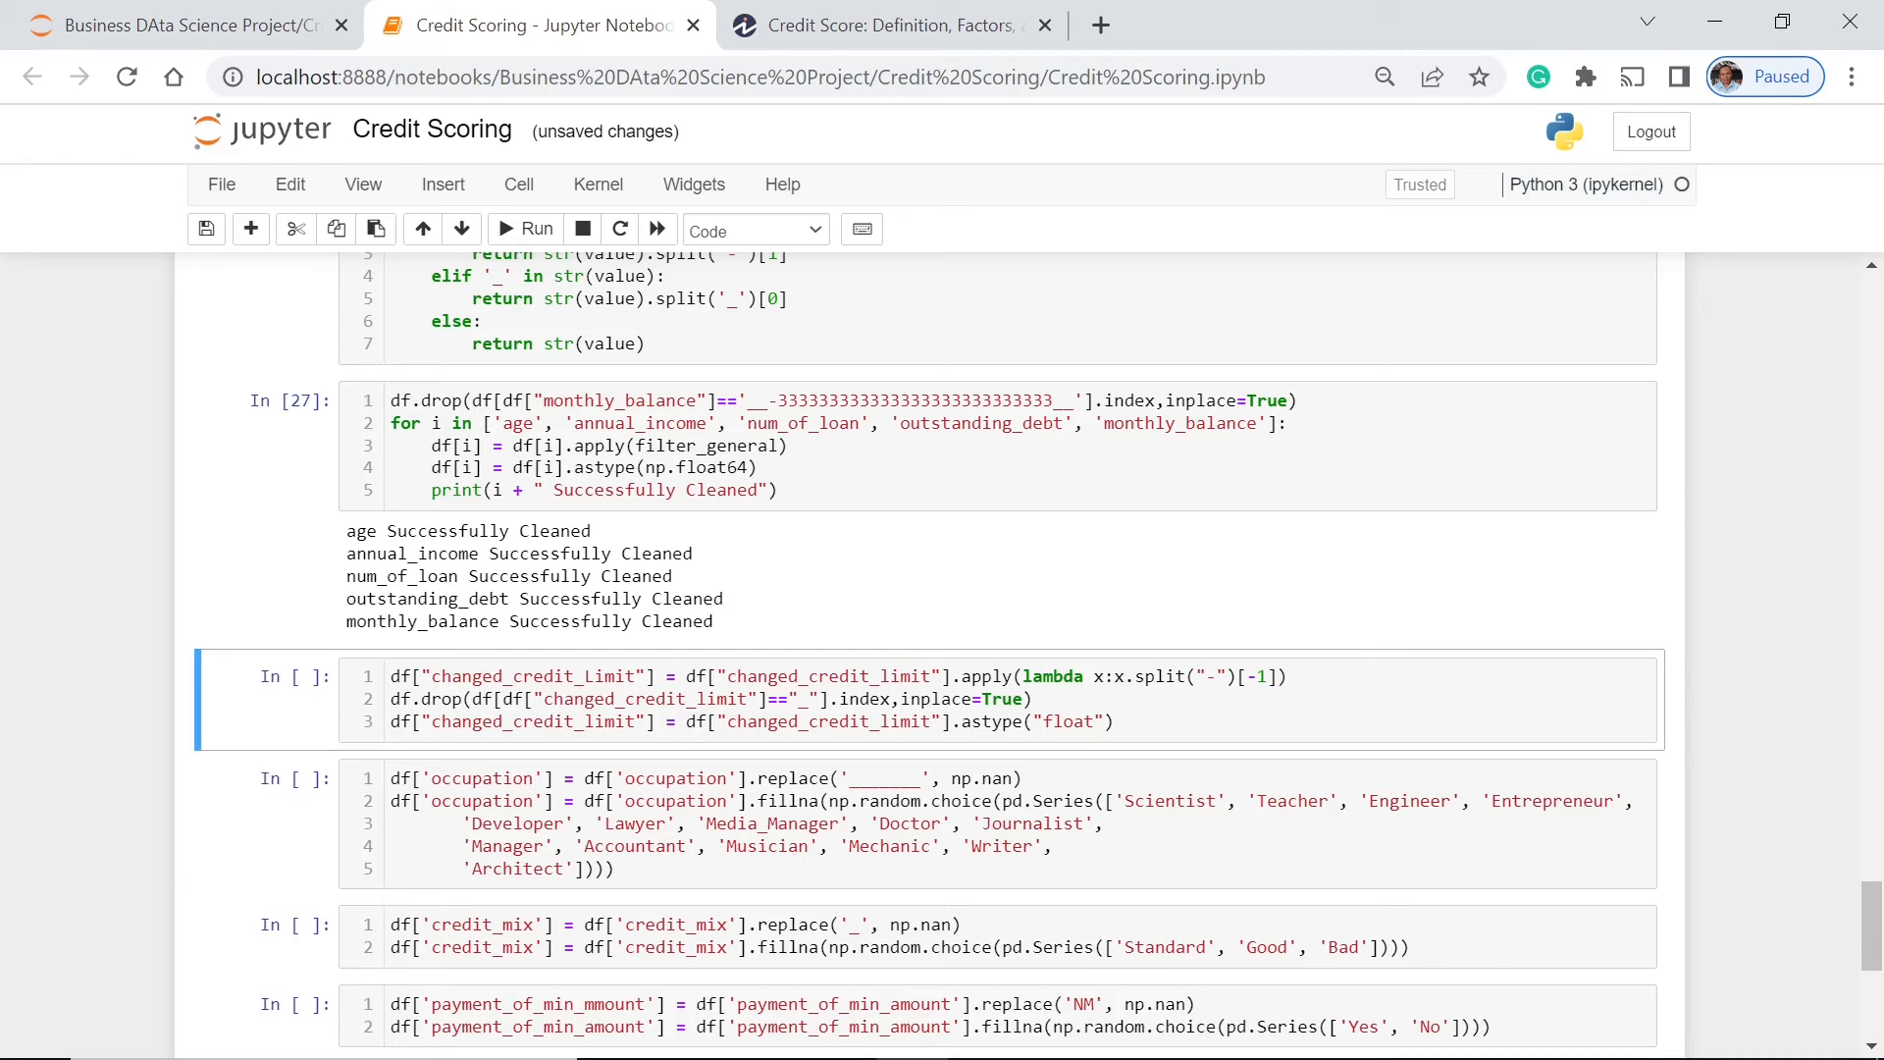
{"action": "left_click", "coordinate": [1106, 721]}
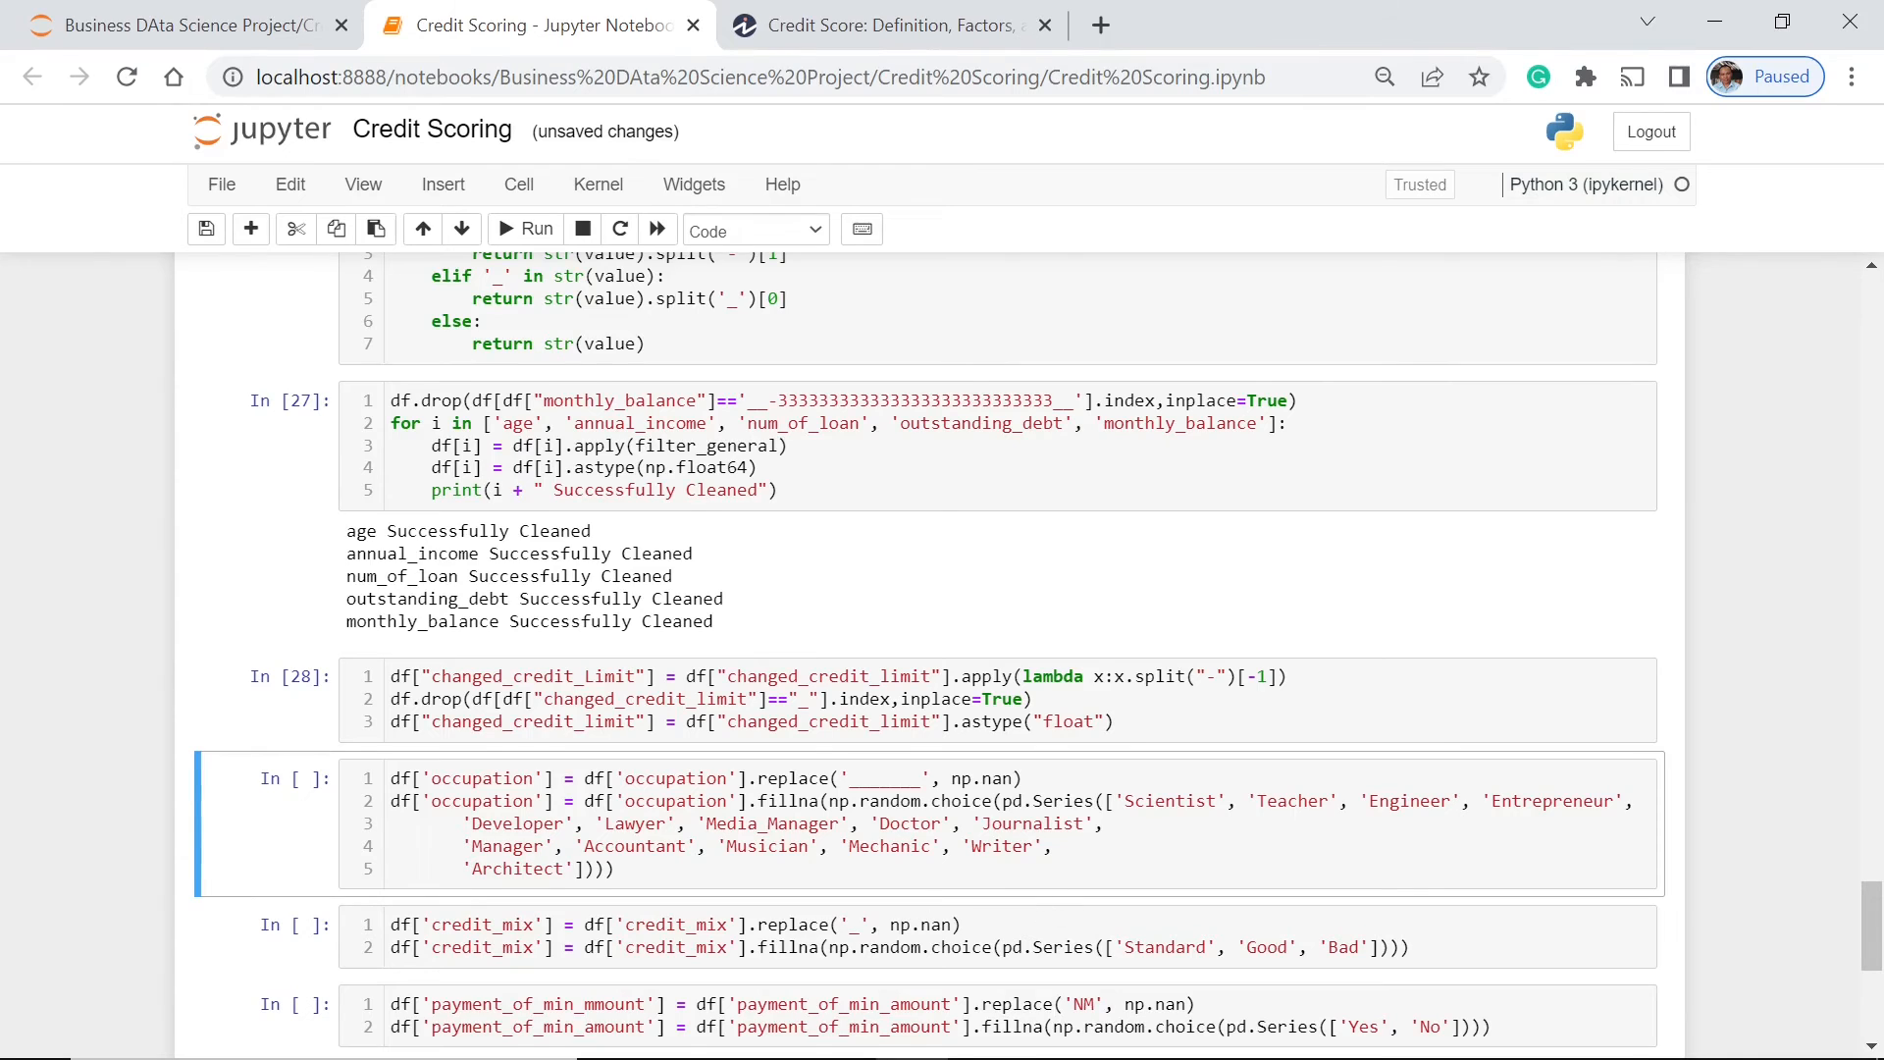
Step: Scroll down through the occupation cell filling placeholders with random job titles
{"action": "scroll", "scroll_direction": "down", "scroll_amount": 3}
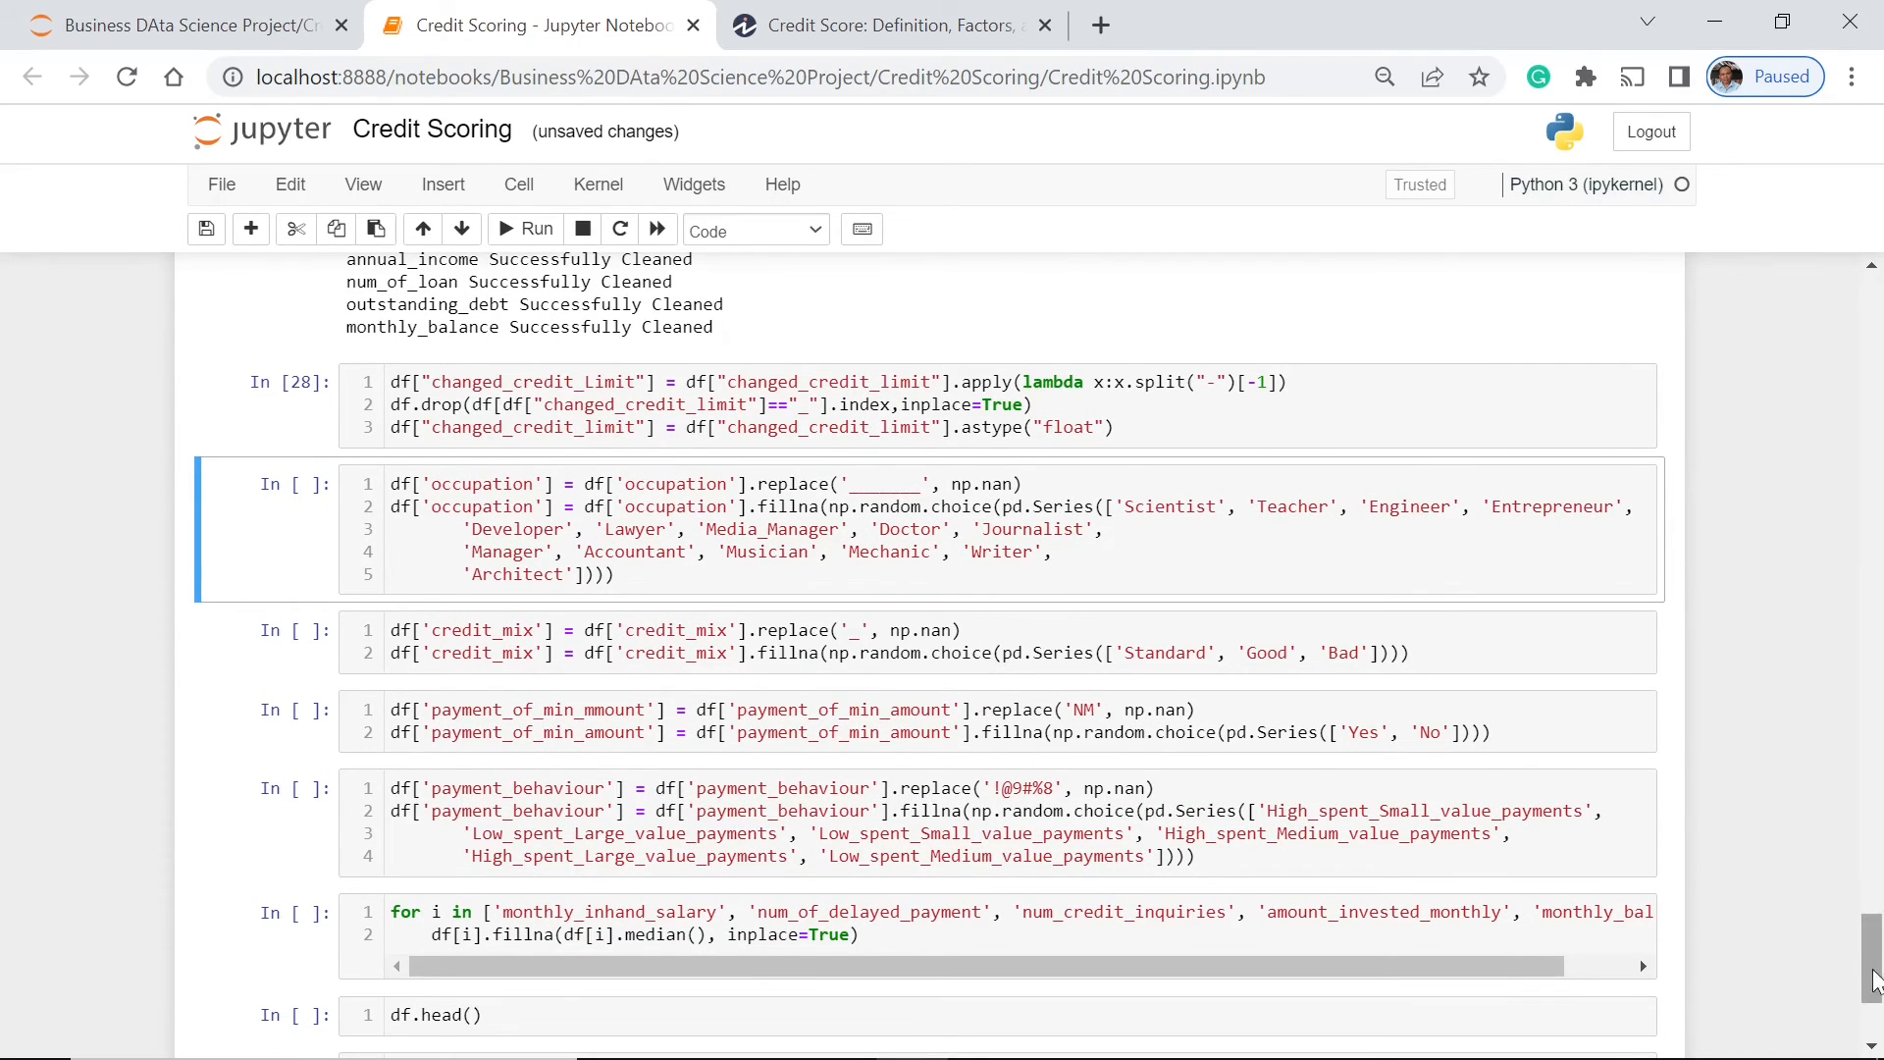
{"action": "scroll", "scroll_direction": "down", "scroll_amount": 3}
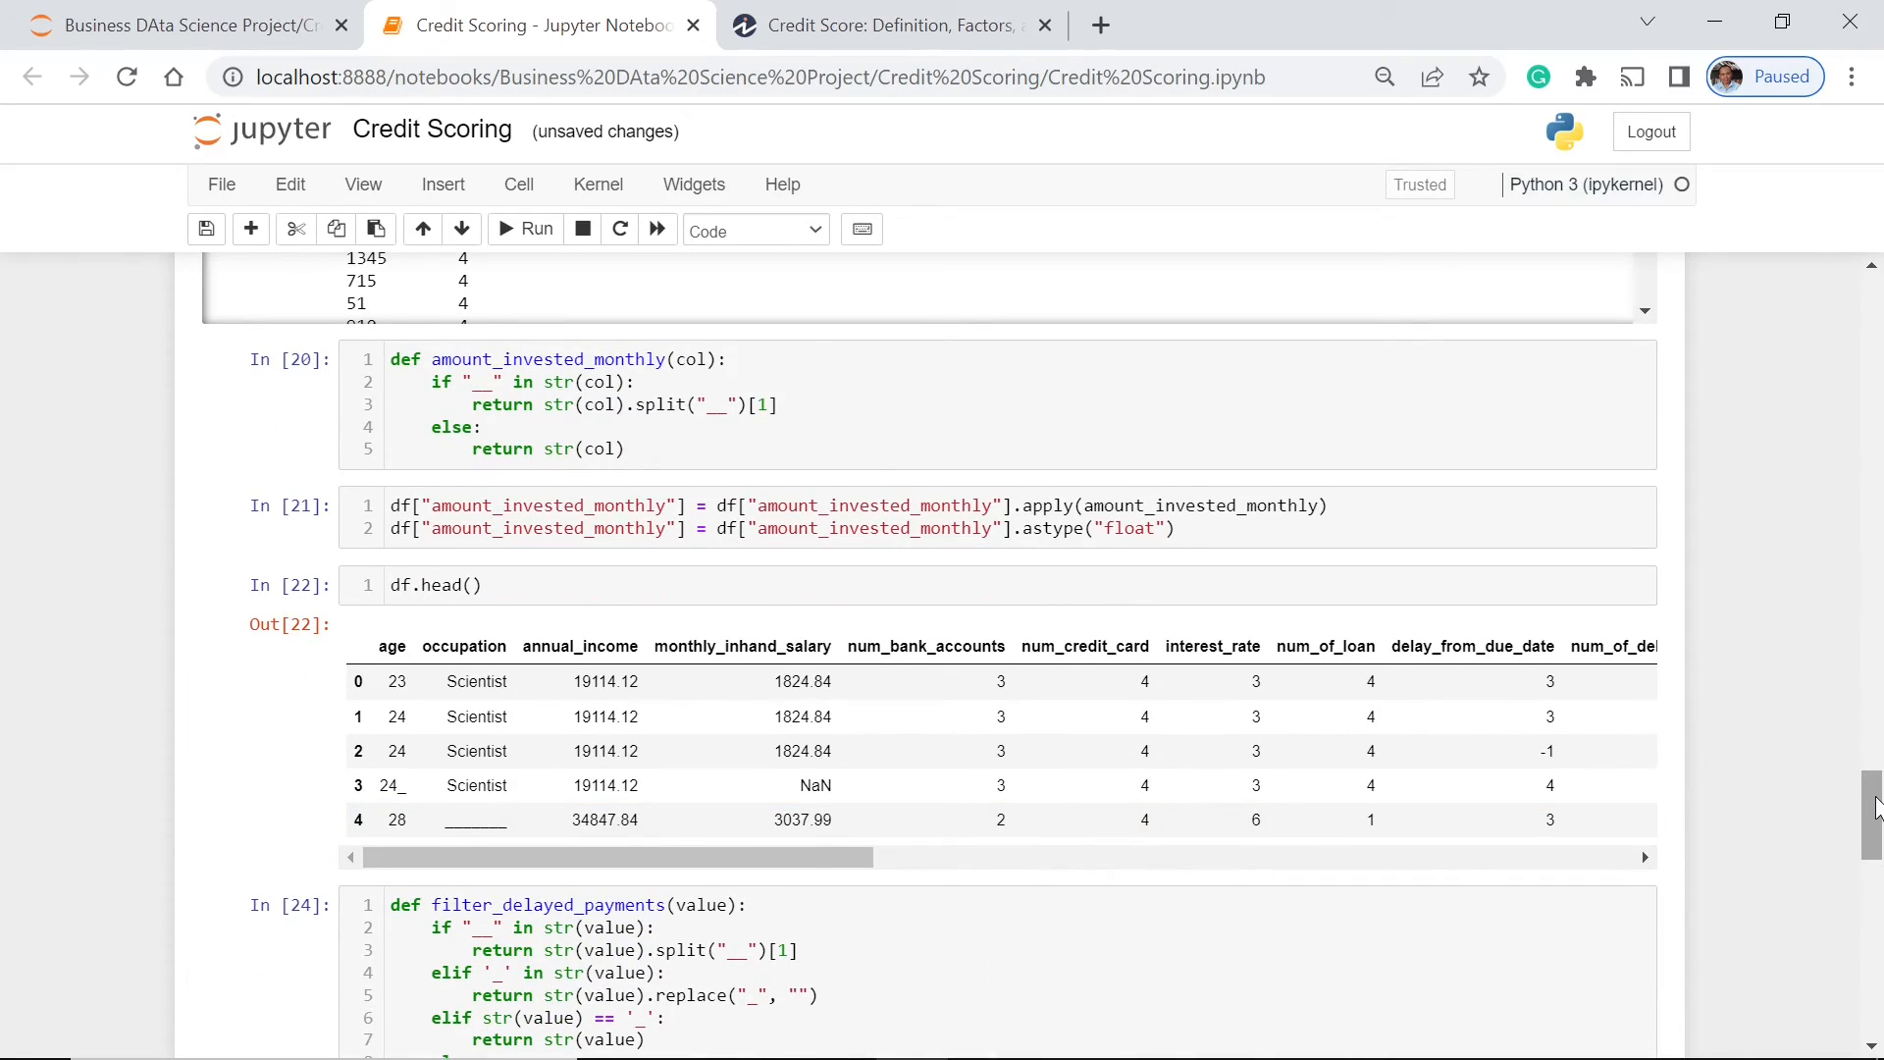
{"action": "scroll", "scroll_direction": "down", "scroll_amount": 3}
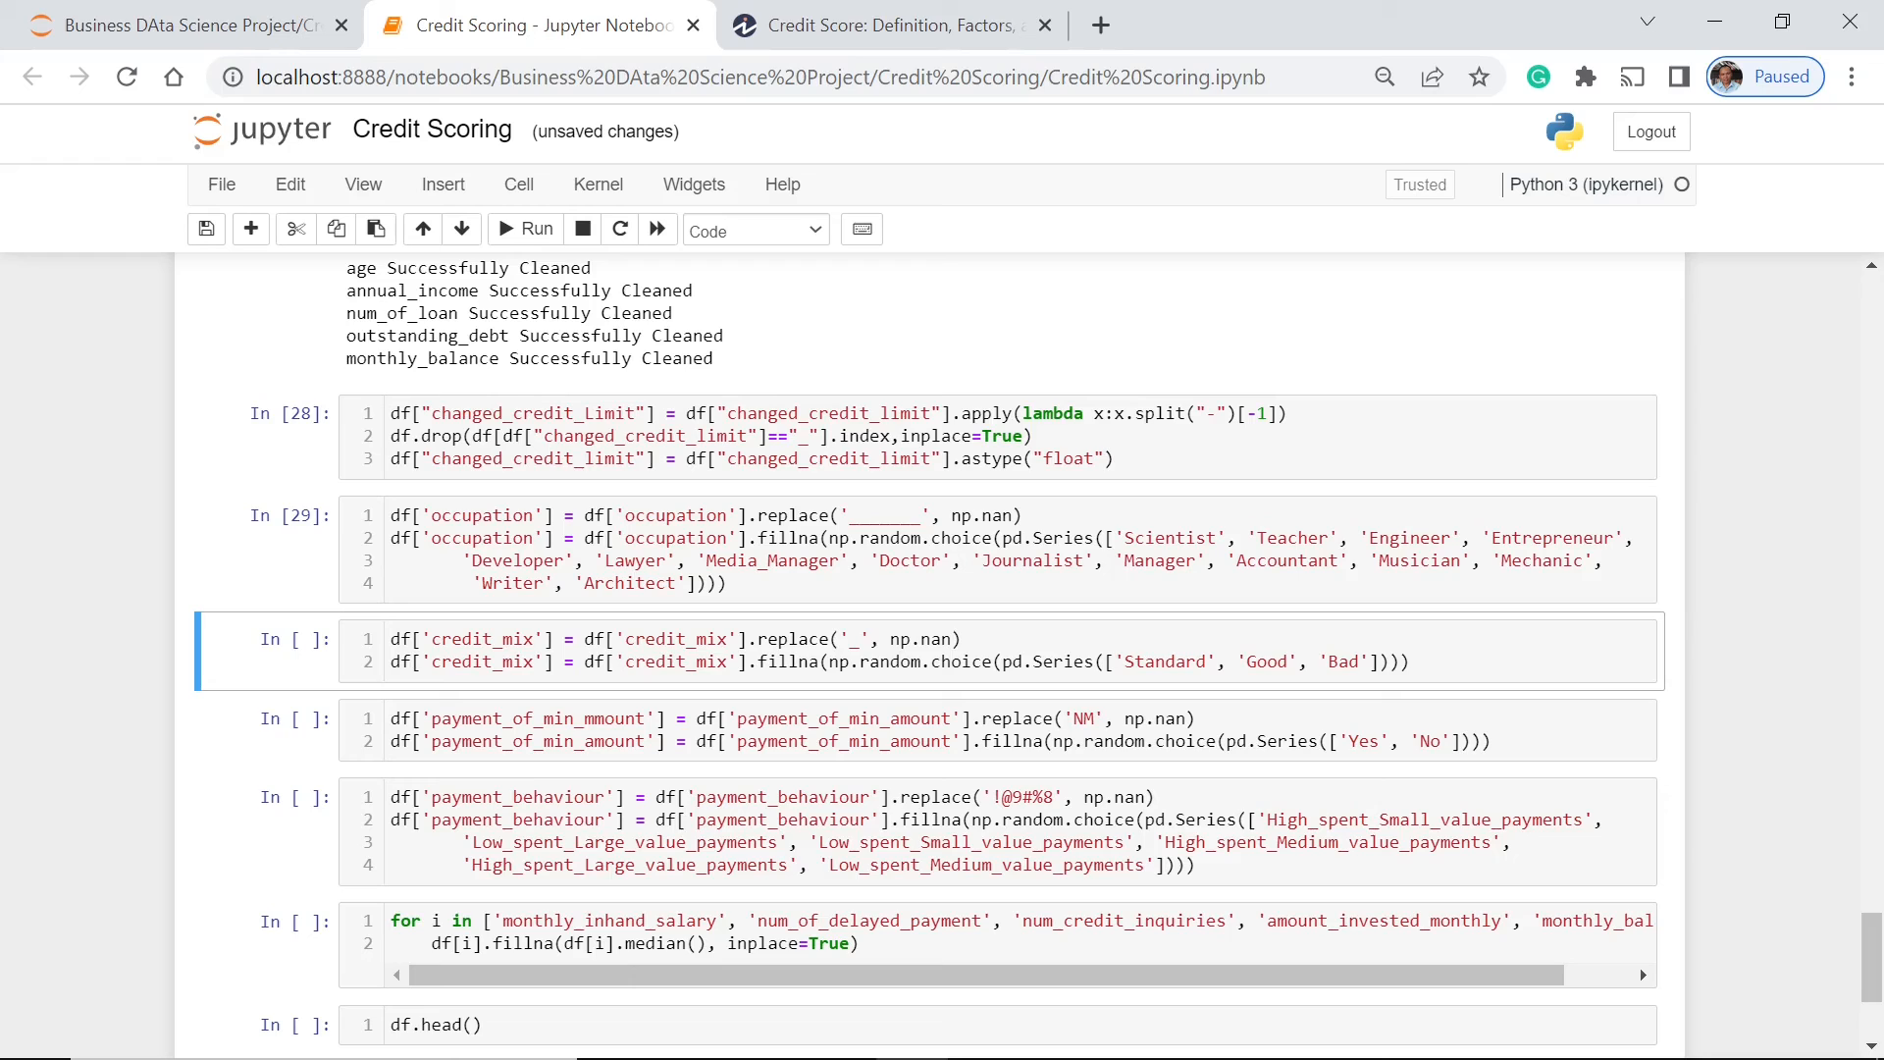
Step: Fill missing credit_mix, payment_of_min_amount and payment_behaviour values with random categories, then run the median fillna loop
{"action": "left_click", "coordinate": [1081, 660]}
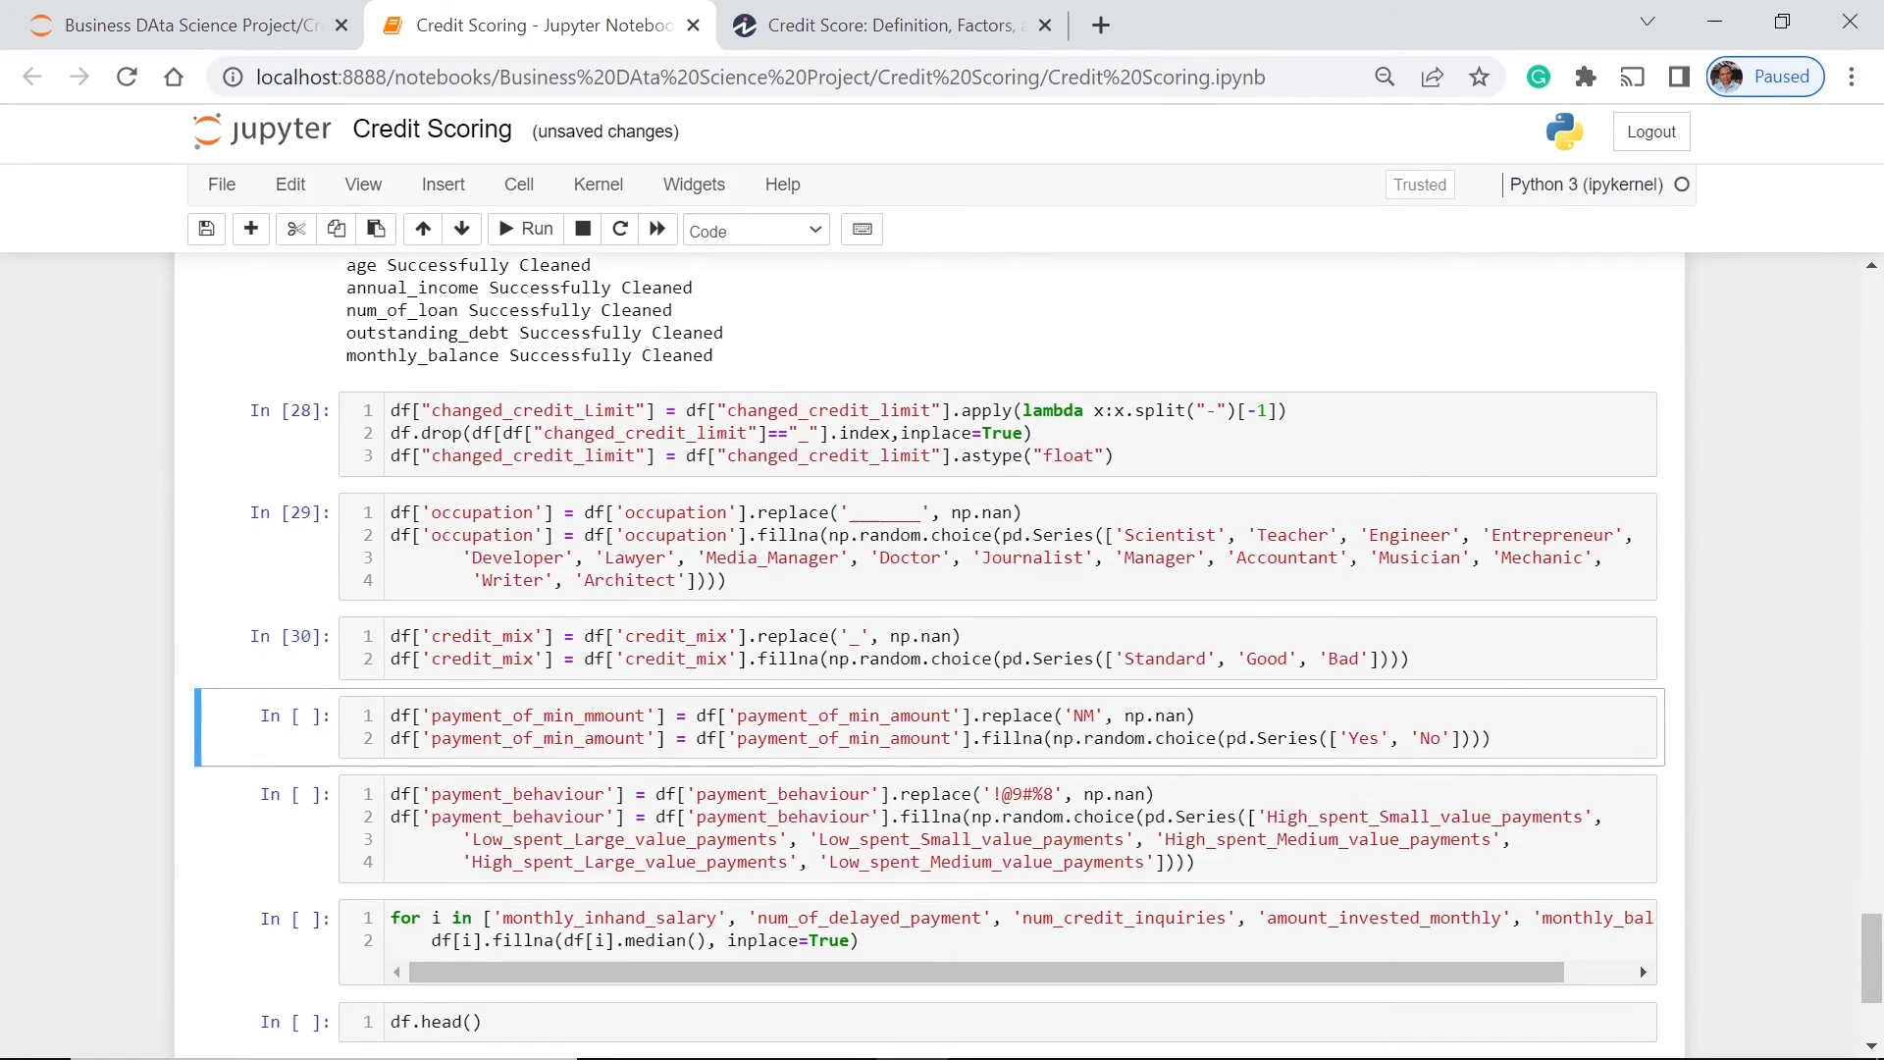
{"action": "scroll", "scroll_direction": "down", "scroll_amount": 3}
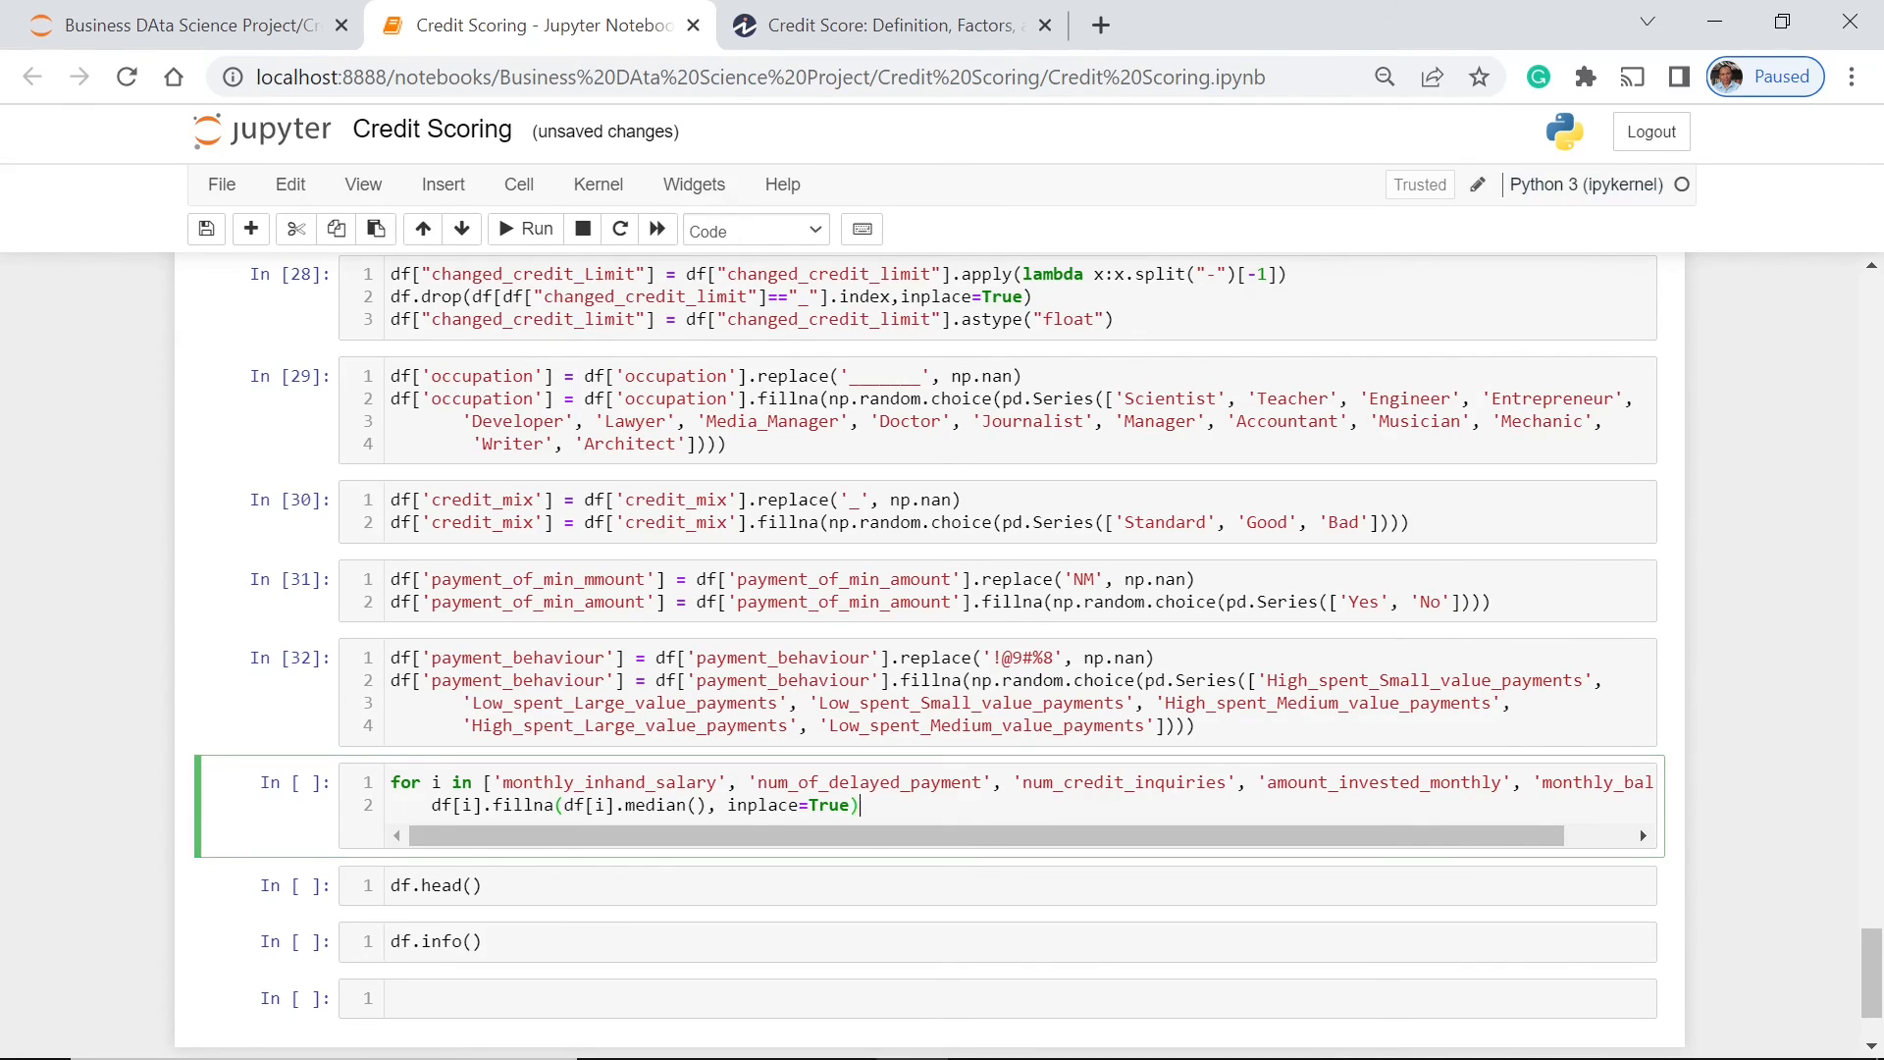
{"action": "key", "text": "shift+enter"}
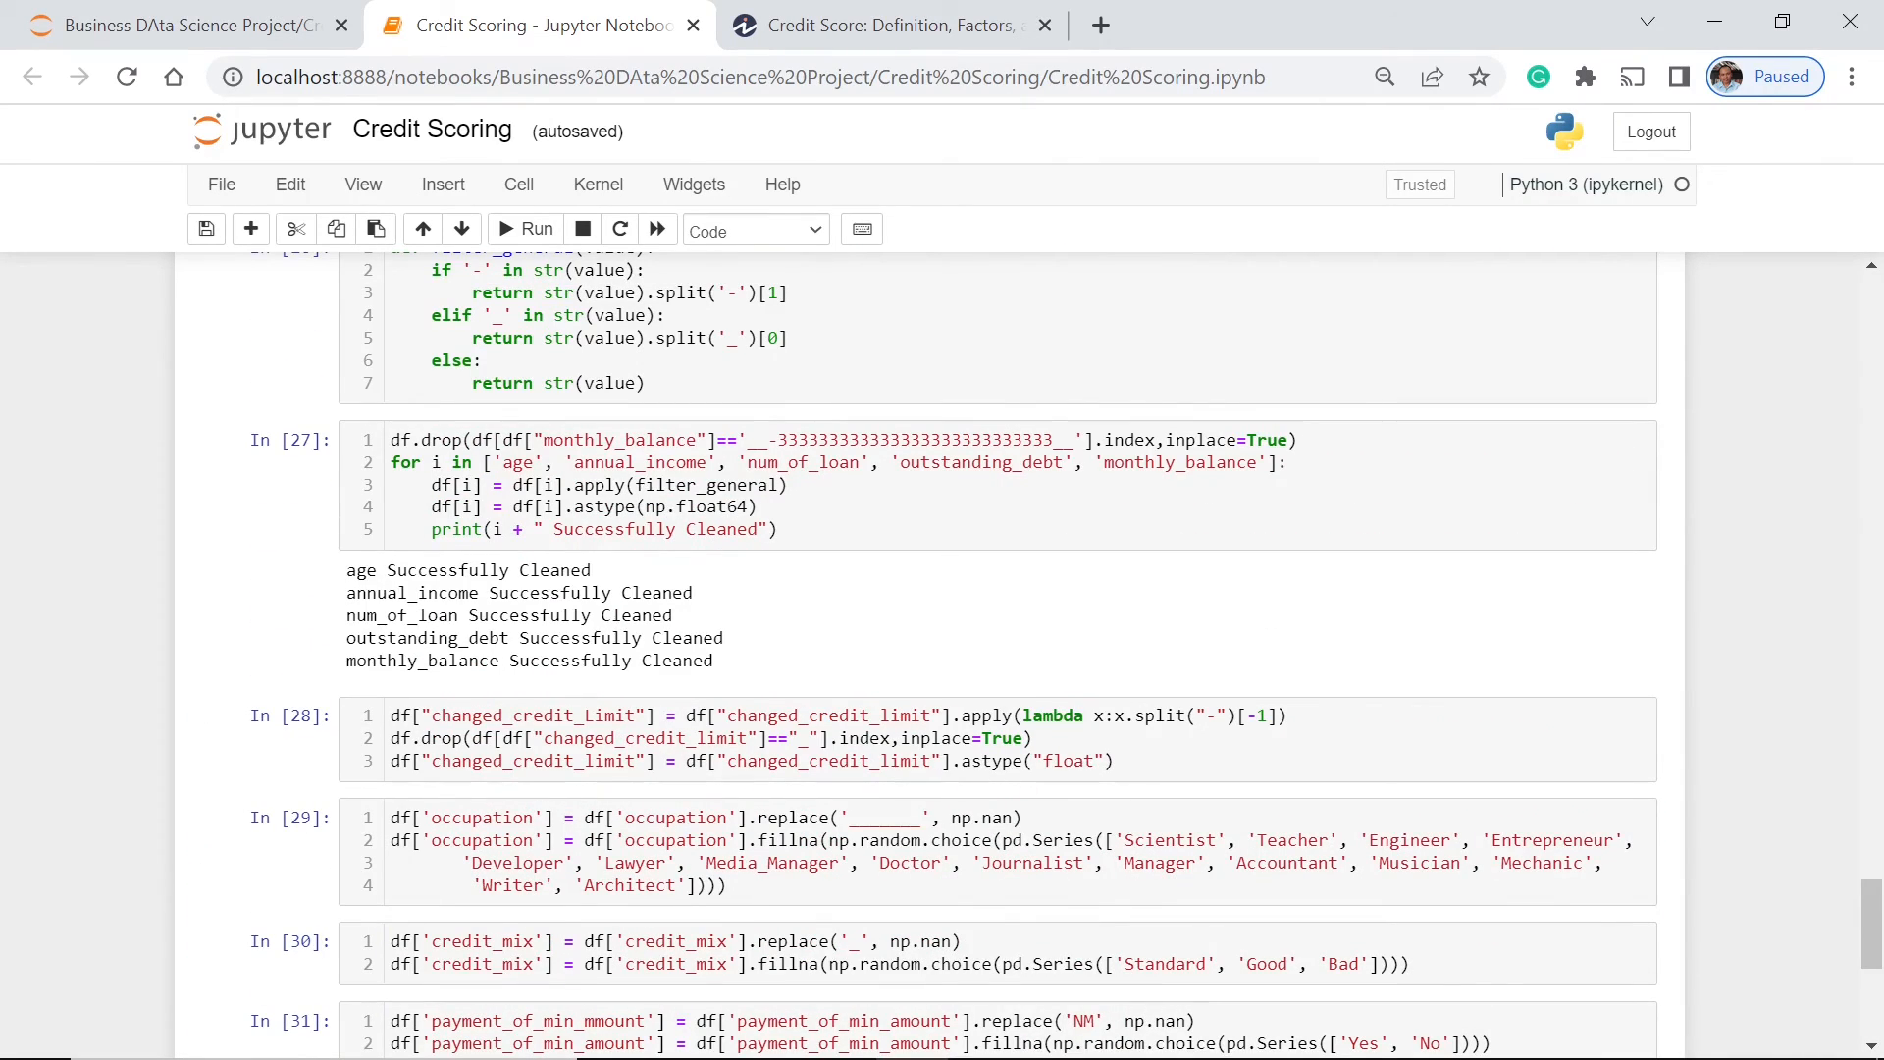
{"action": "mouse_move", "coordinate": [941, 663]}
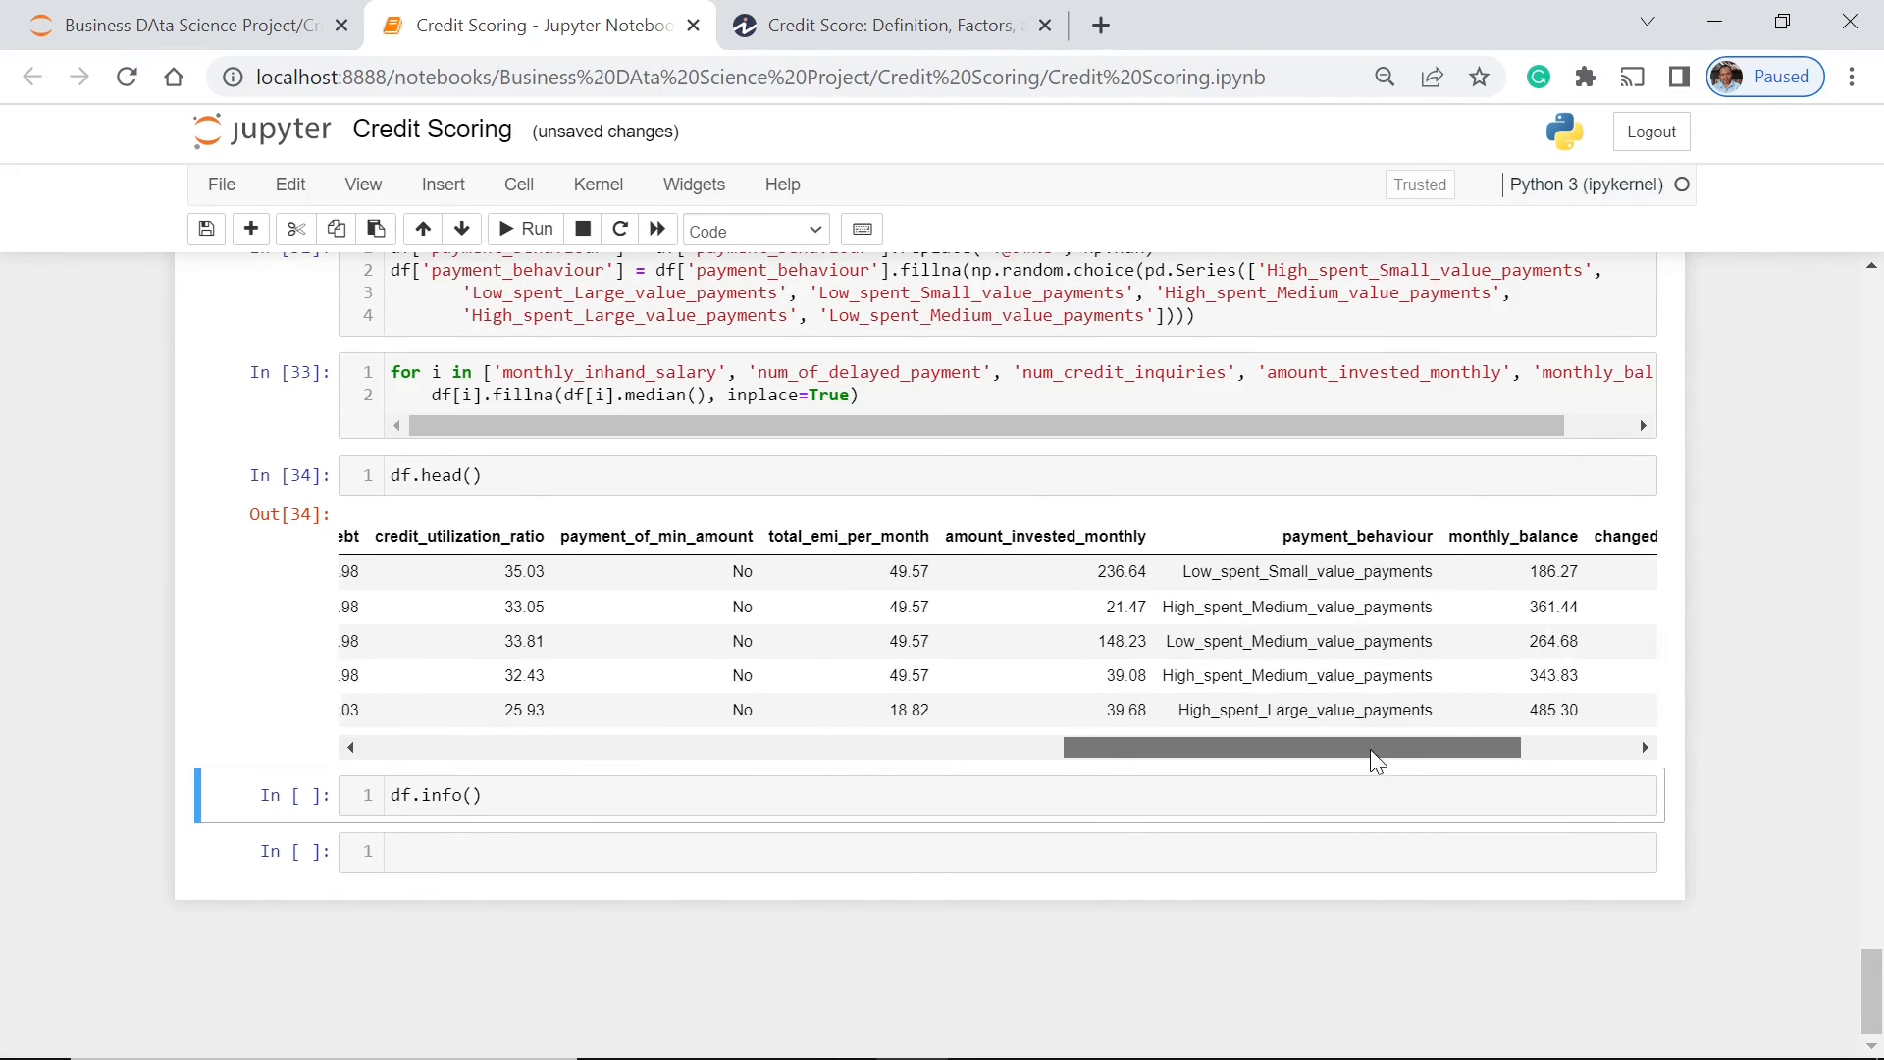
Step: Scroll the df.head() output table sideways, then select the df.info() cell
{"action": "left_click_drag", "start_coordinate": [1375, 746], "coordinate": [1183, 746]}
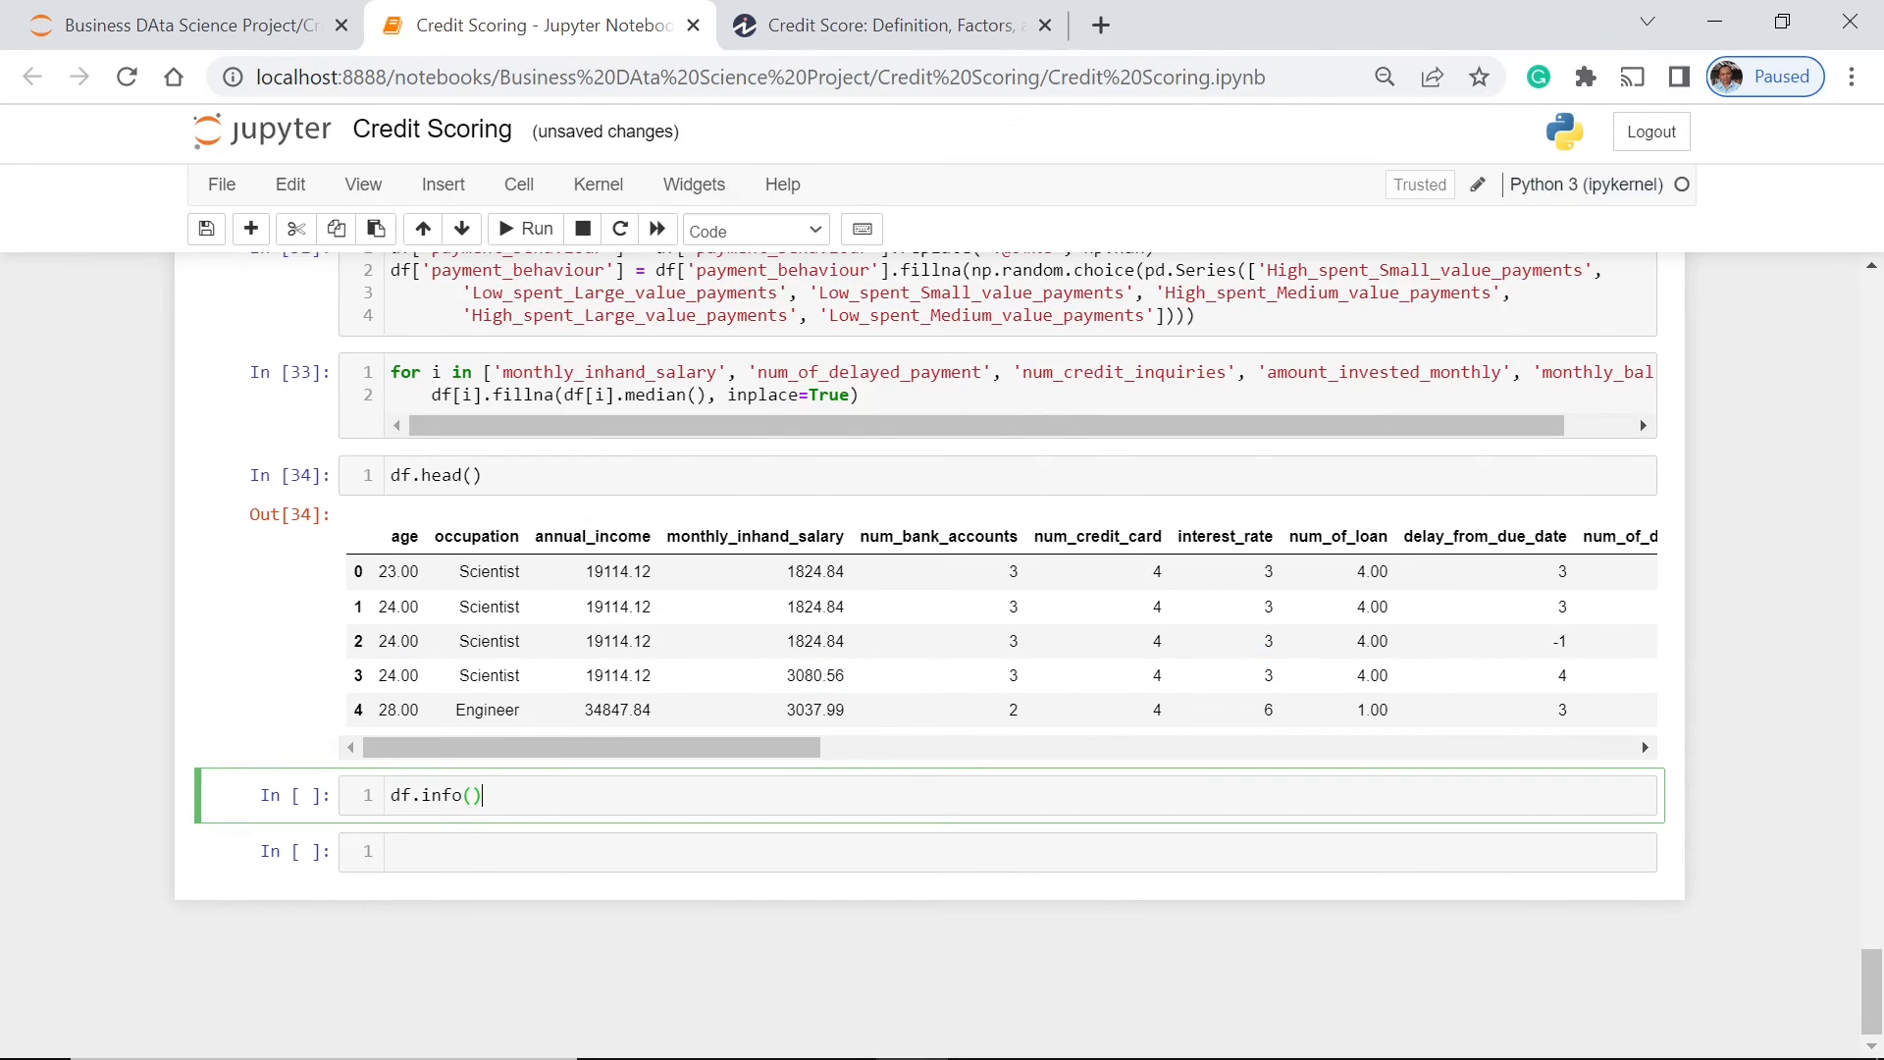
{"action": "left_click", "coordinate": [536, 230]}
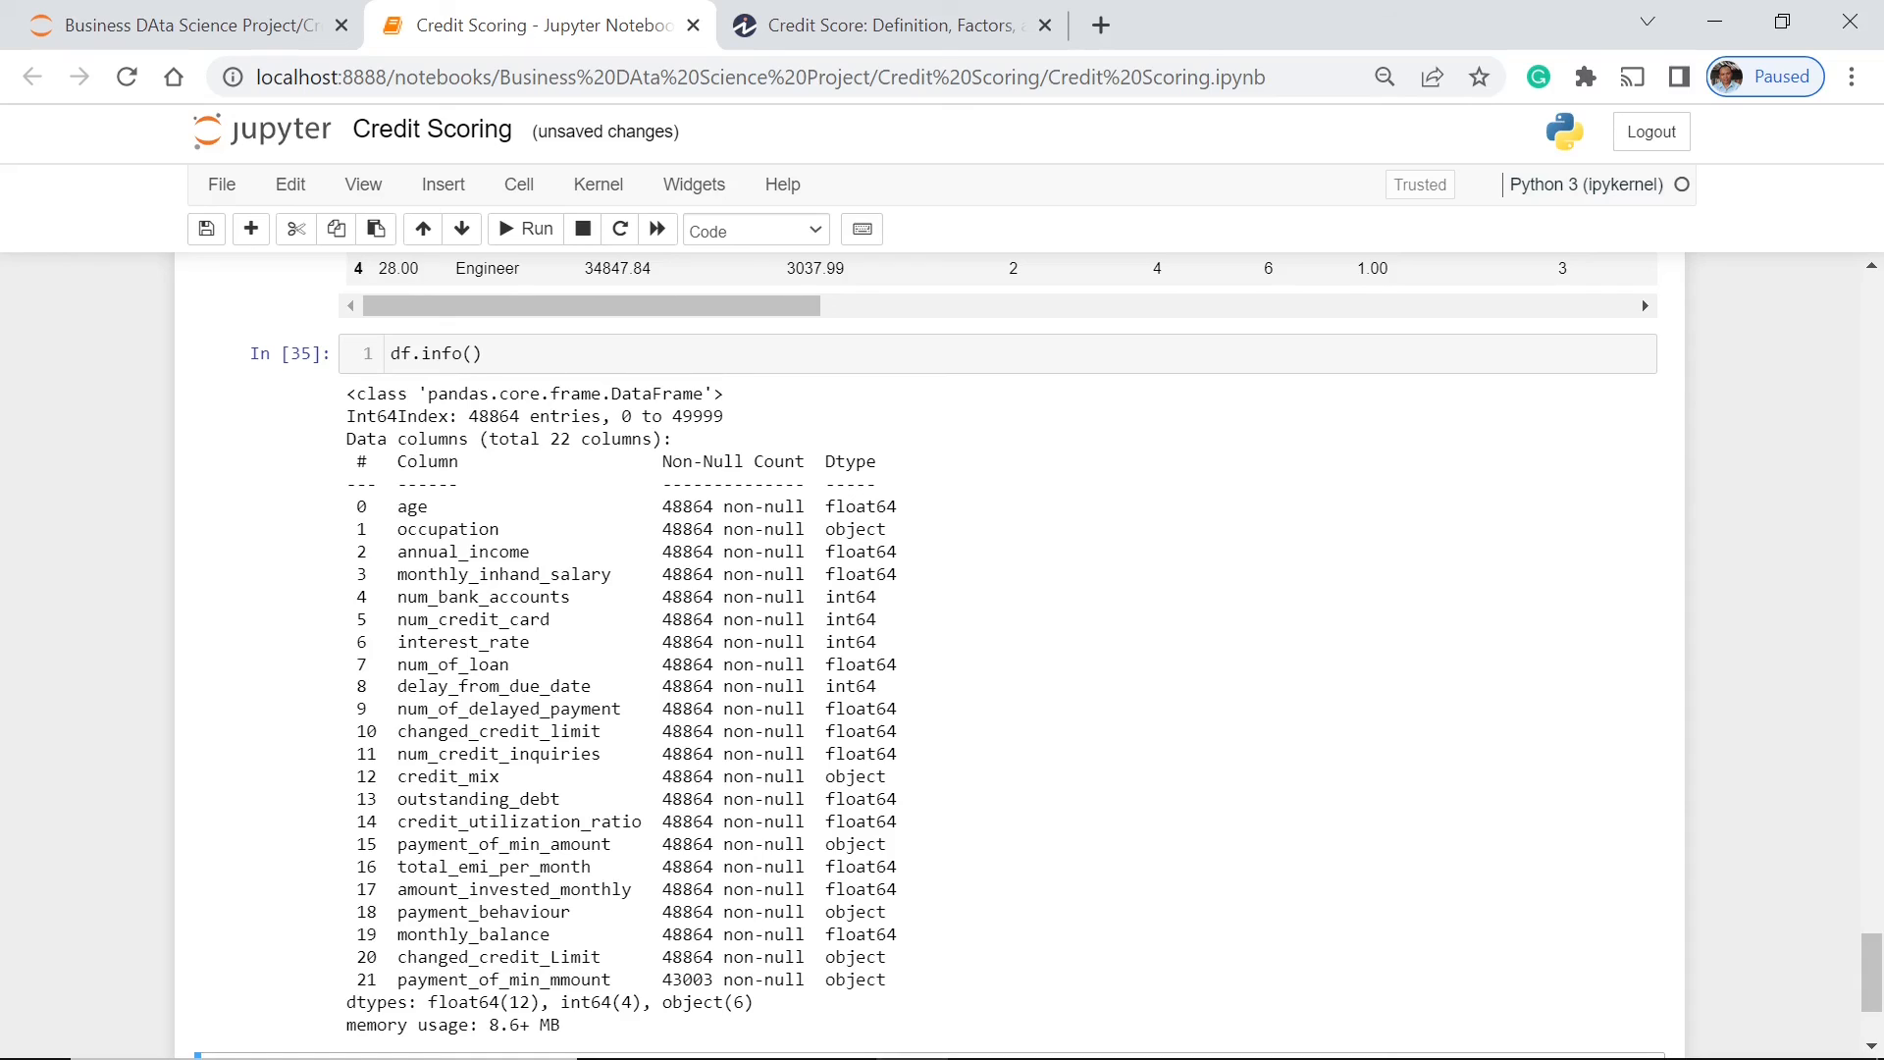
{"action": "mouse_move", "coordinate": [916, 501]}
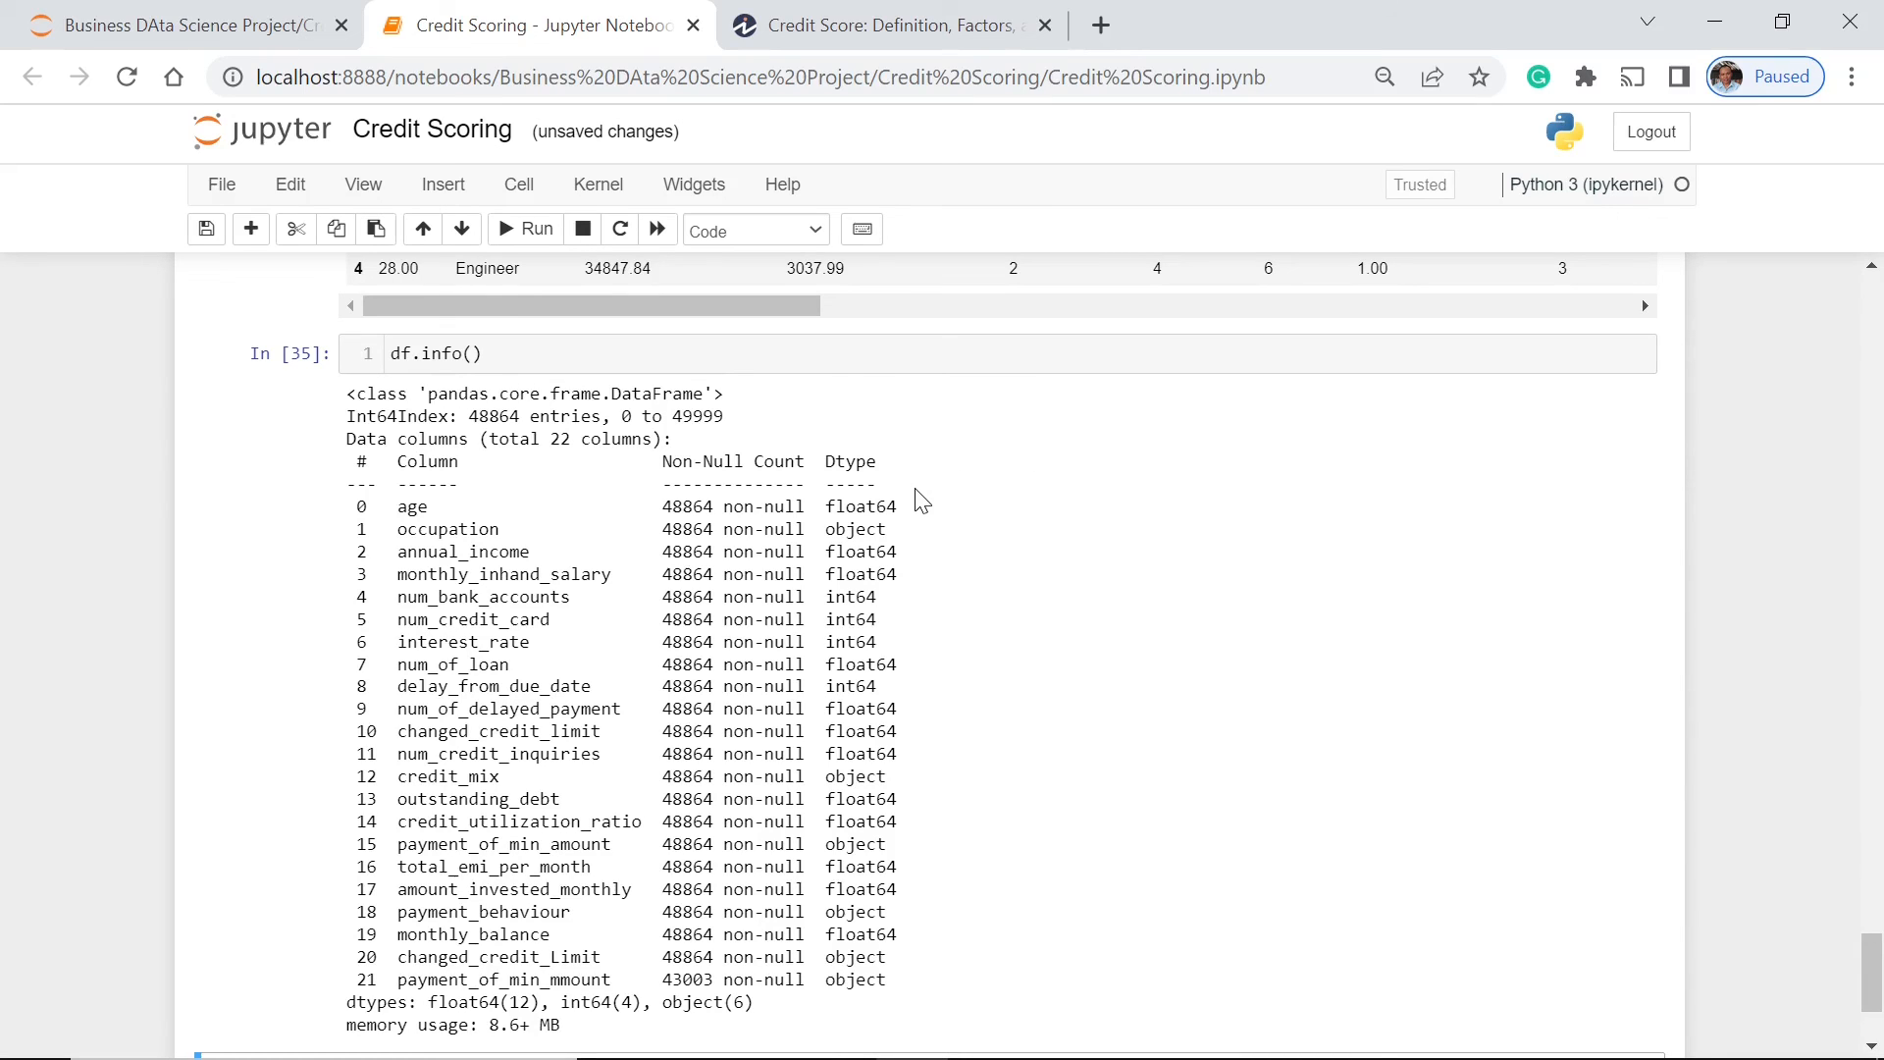